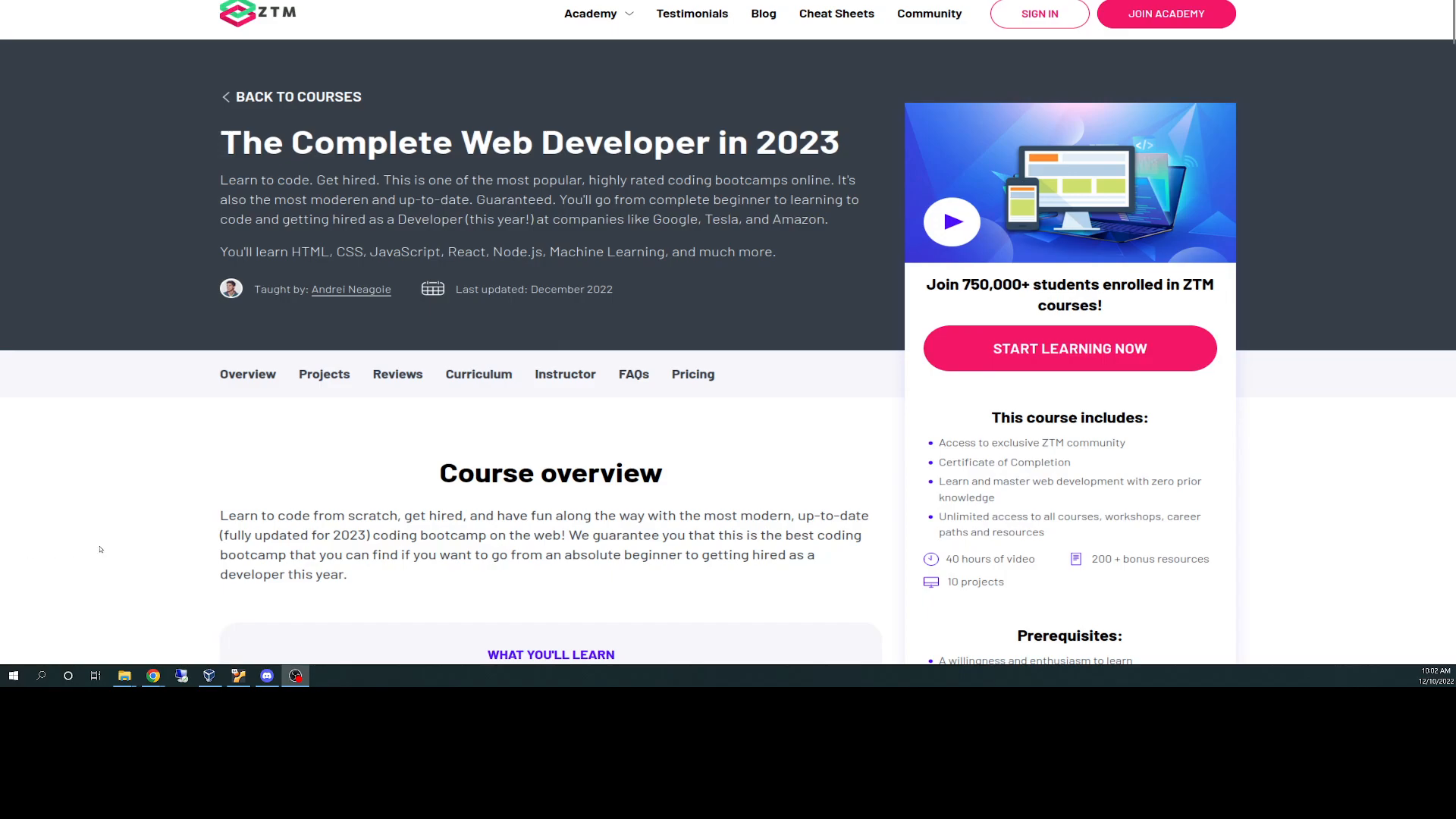
pyautogui.moveTo(104, 525)
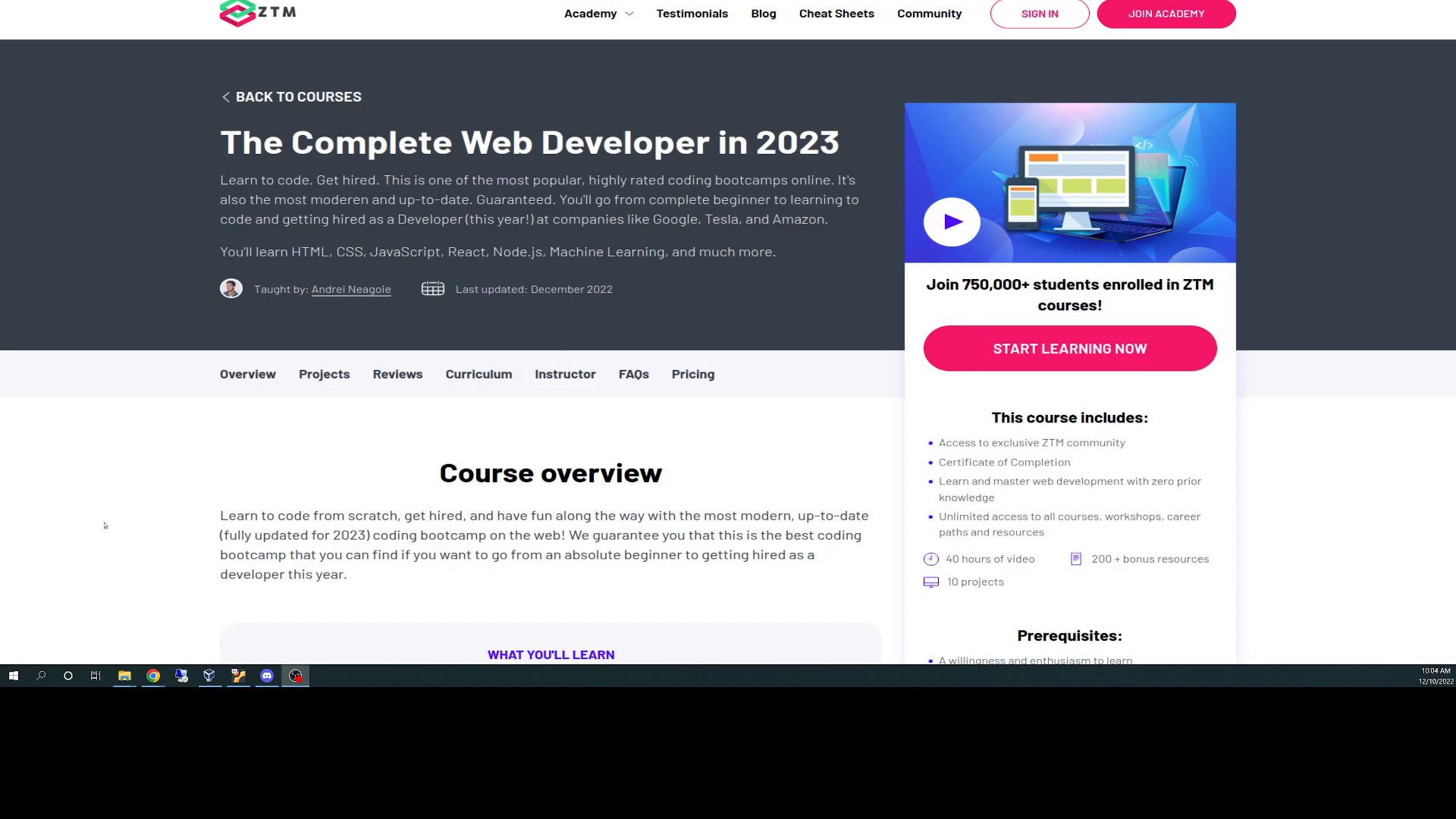
pyautogui.moveTo(847, 659)
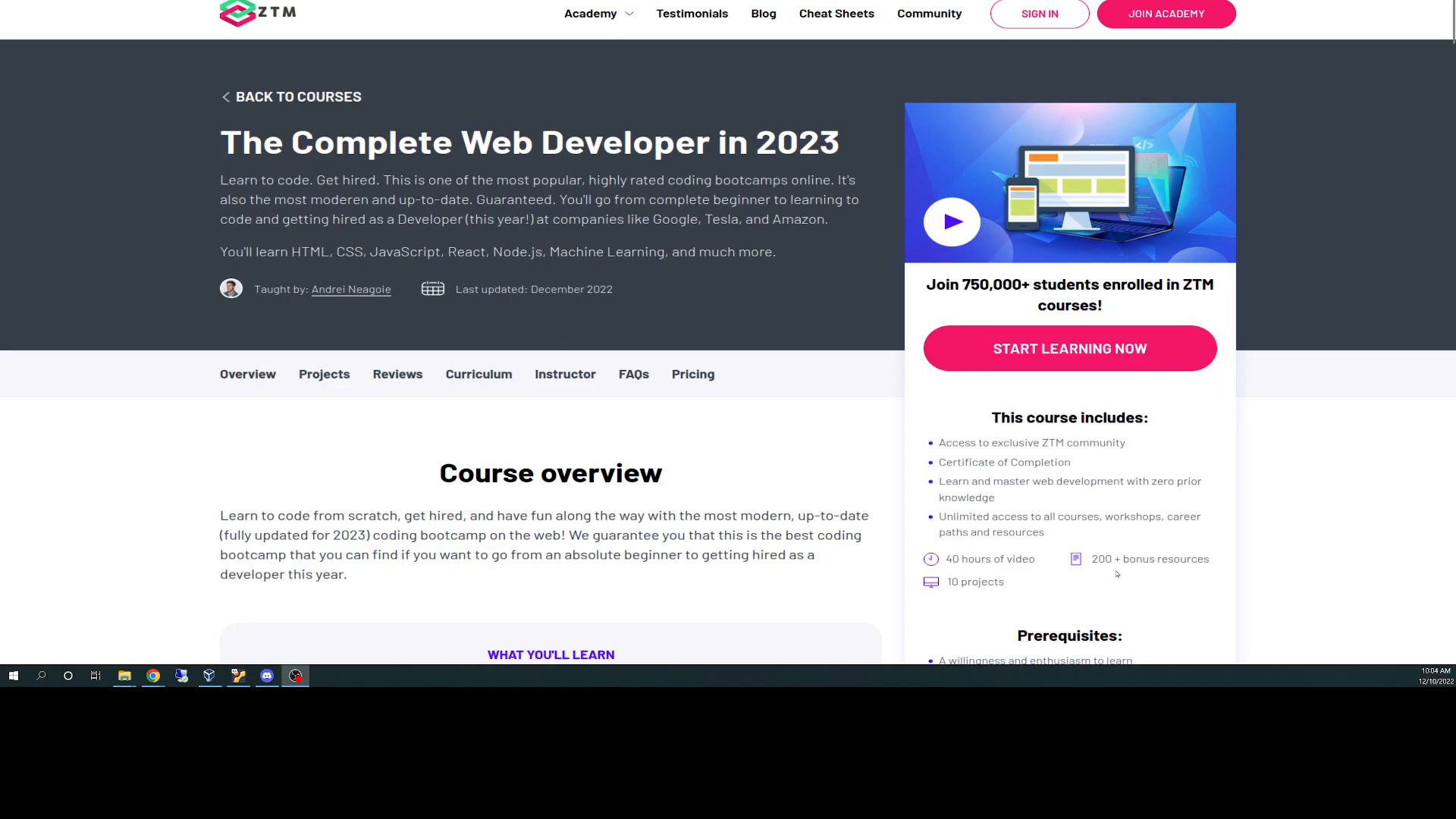
pyautogui.moveTo(1100, 587)
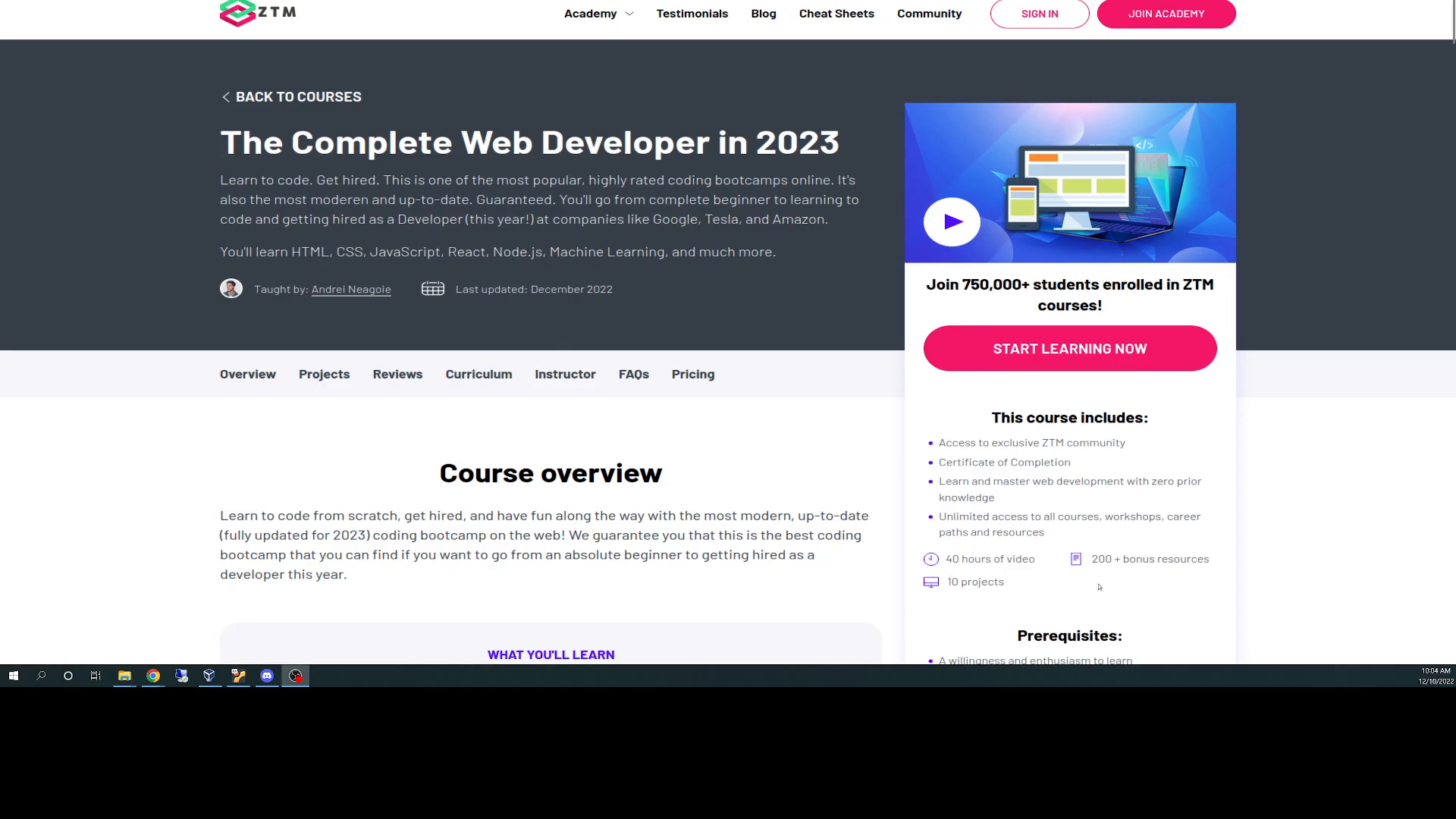
pyautogui.moveTo(1023, 588)
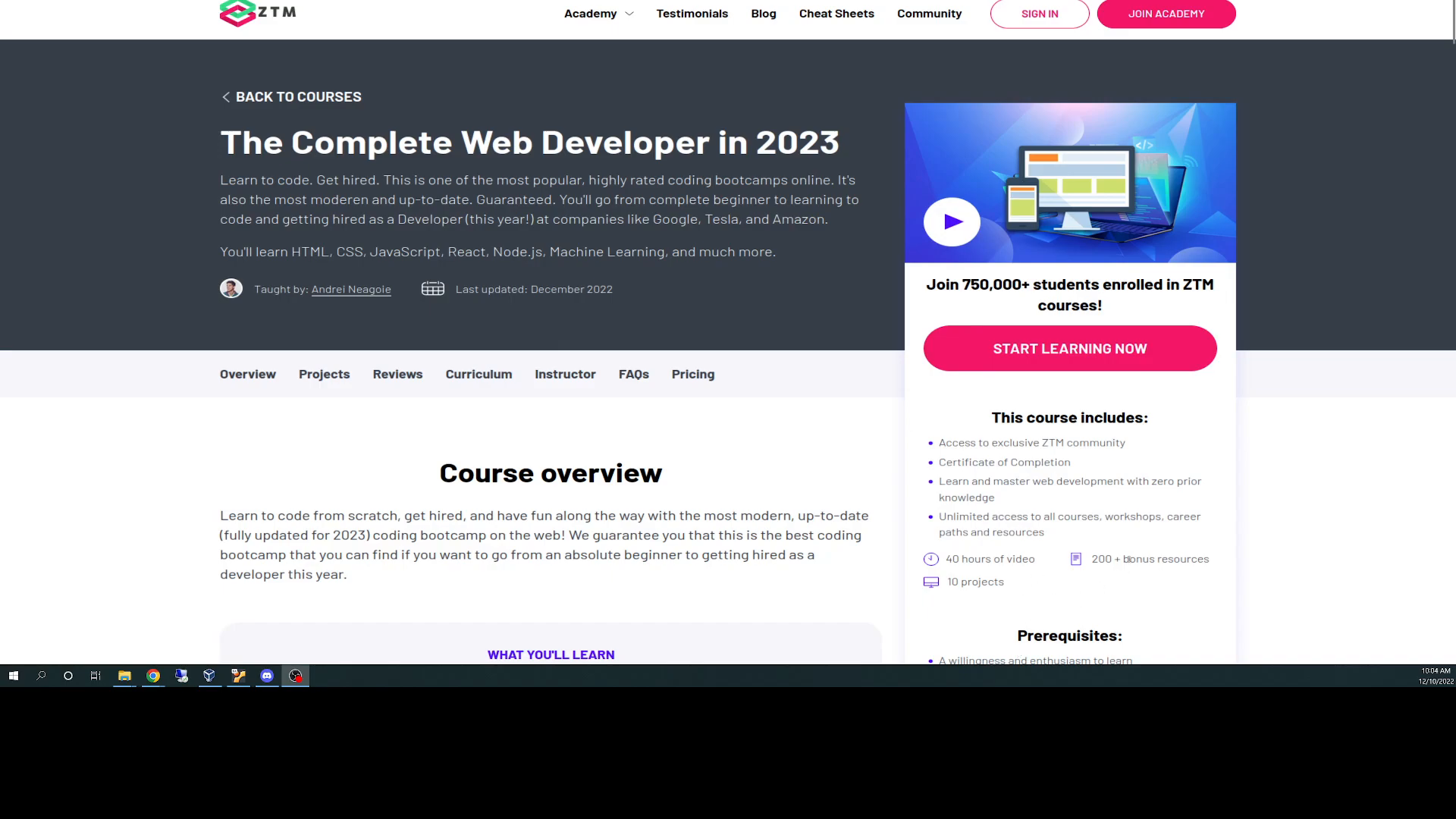
# Scroll the course page down to the Startup Landing Page and Background Generator projects.
pyautogui.scroll(-3)
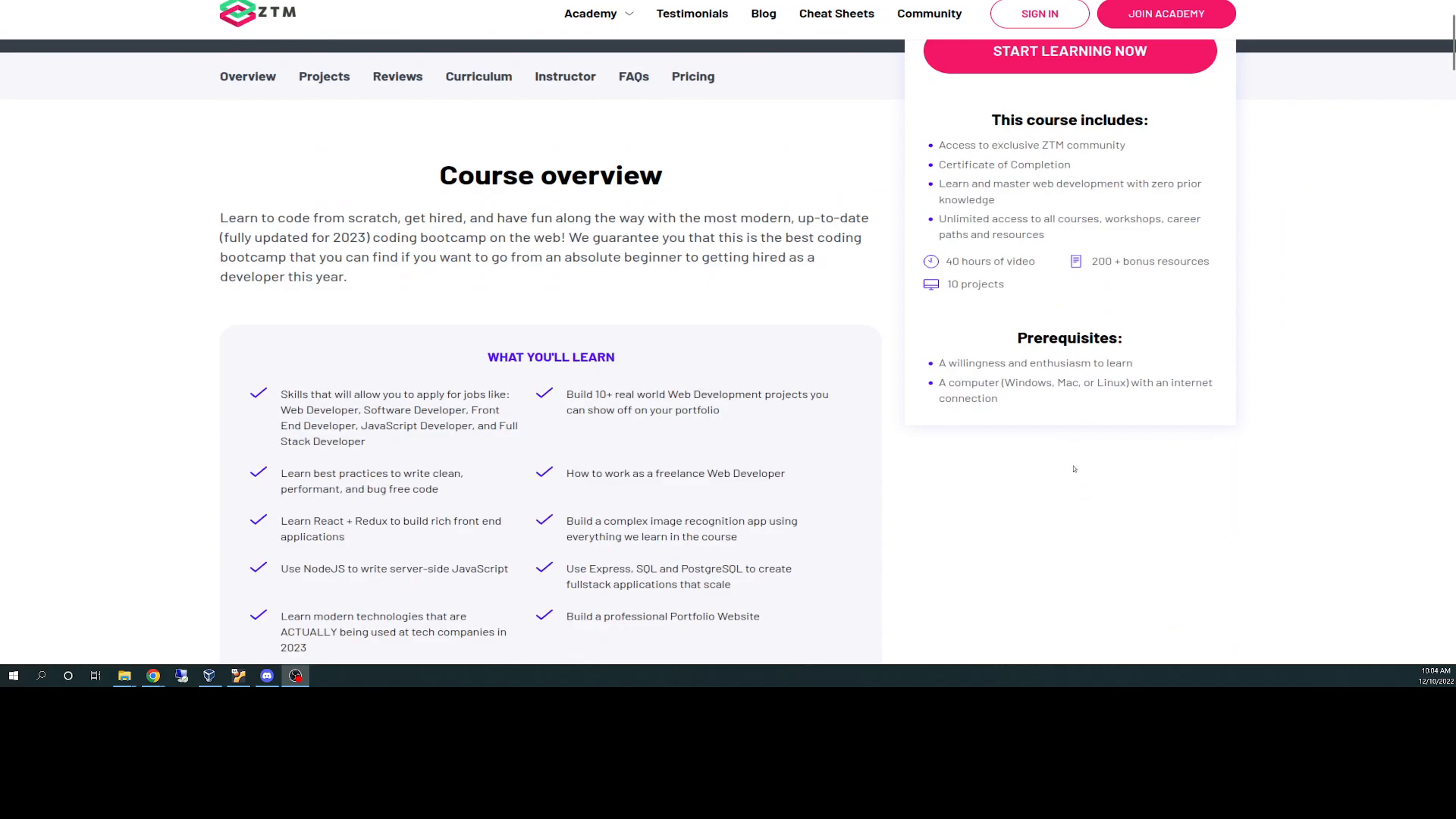
pyautogui.moveTo(1014, 406)
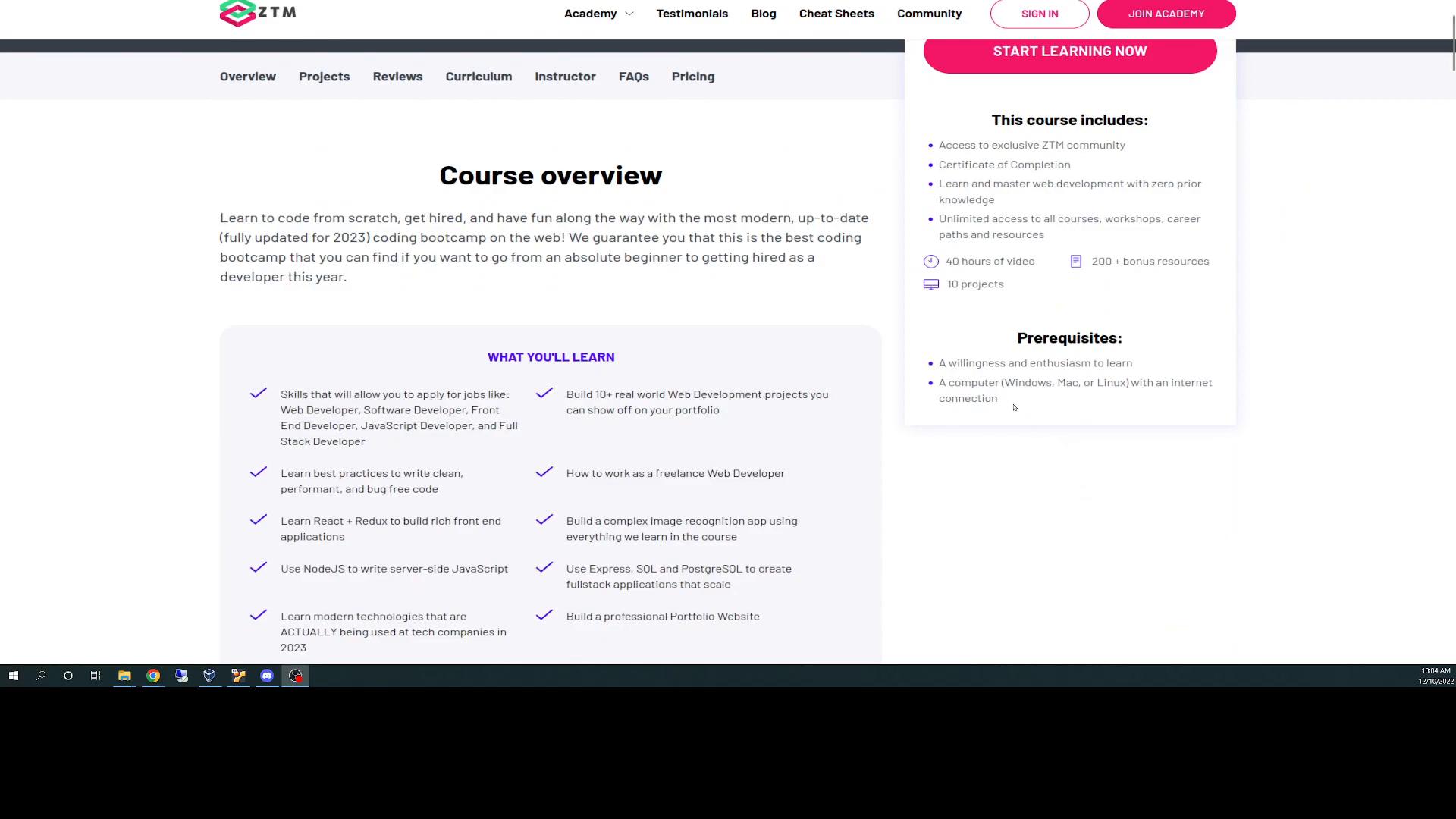
pyautogui.moveTo(956, 493)
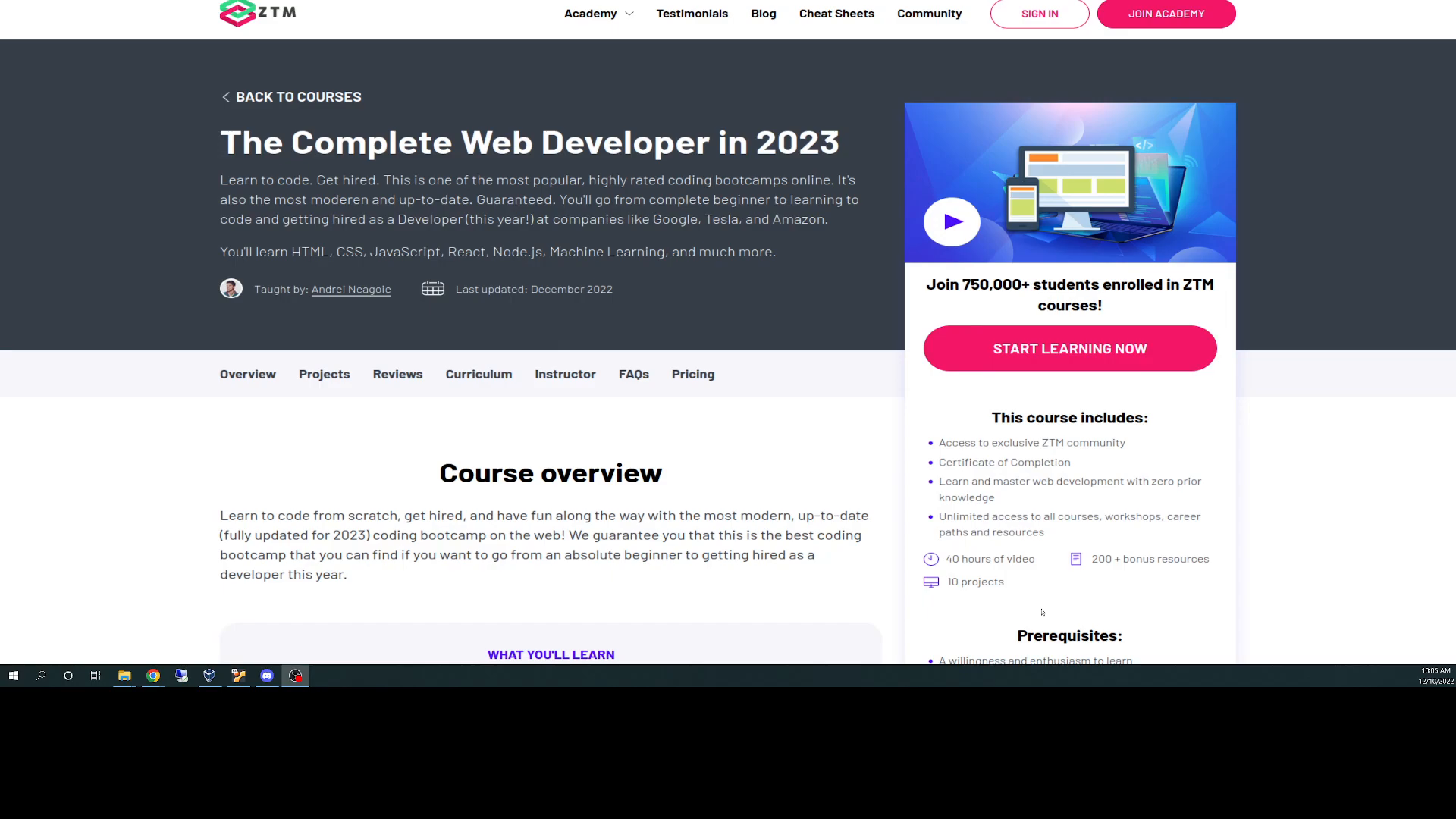
pyautogui.moveTo(1208, 621)
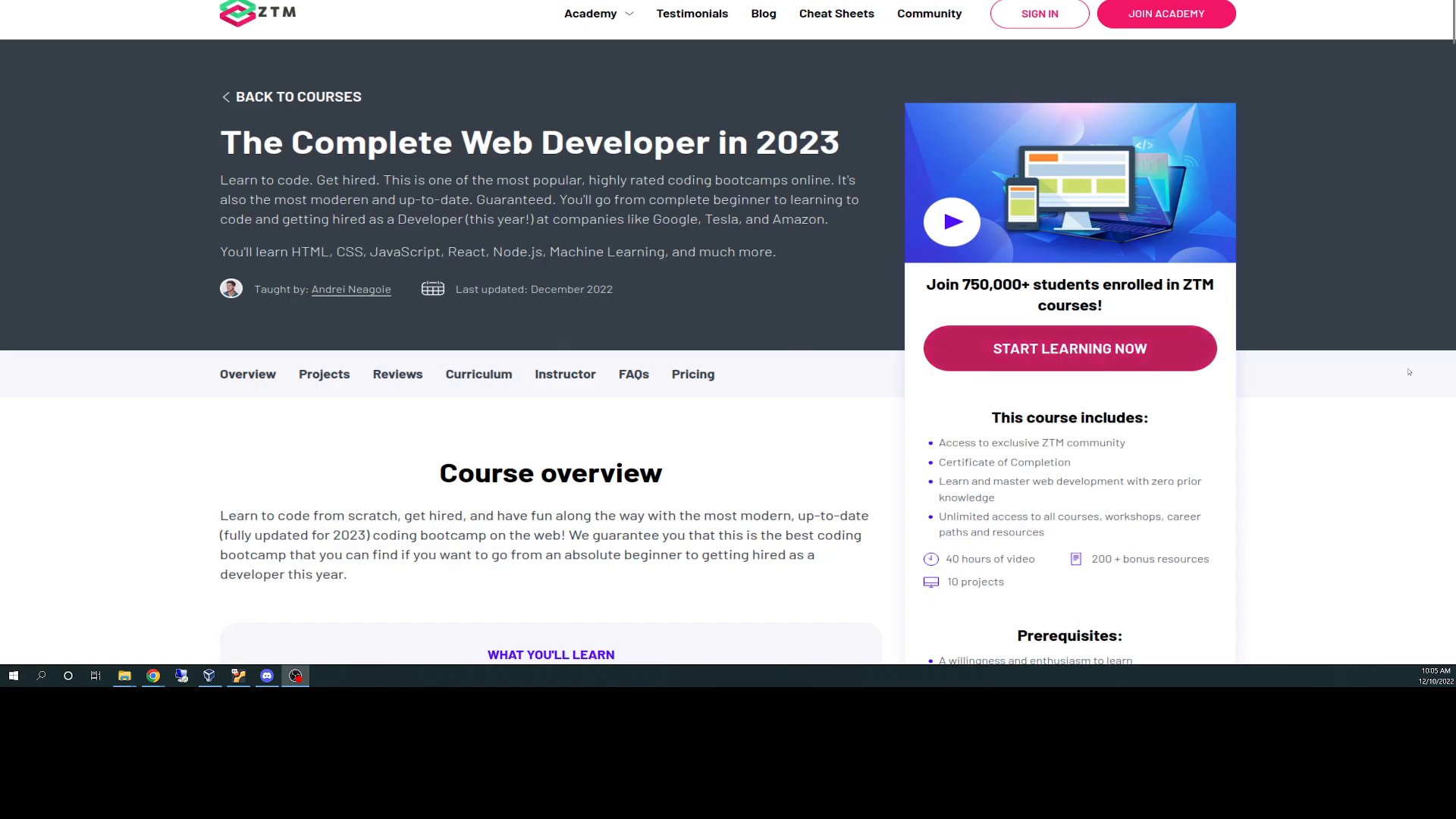
pyautogui.scroll(-3)
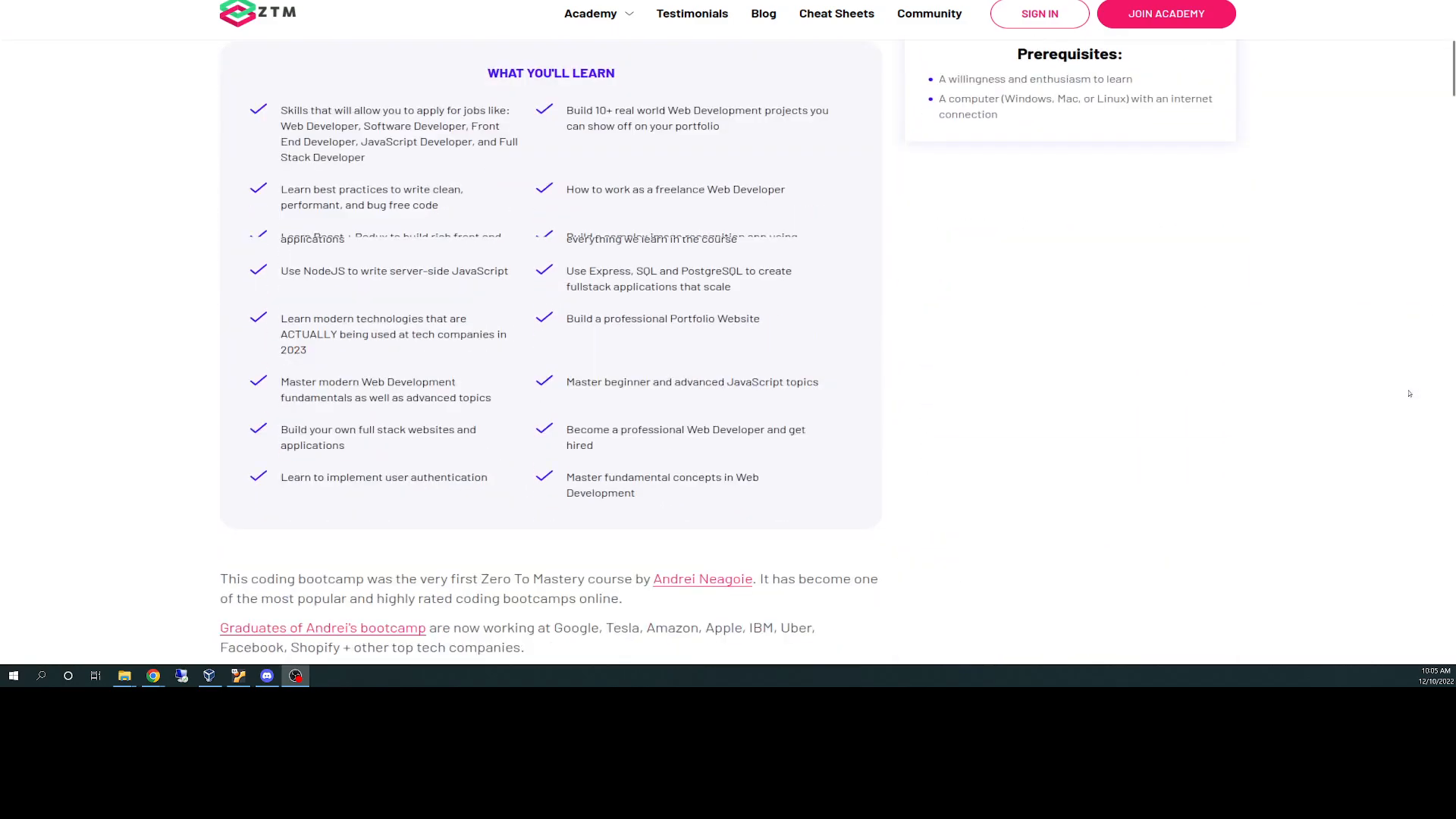
pyautogui.scroll(-3)
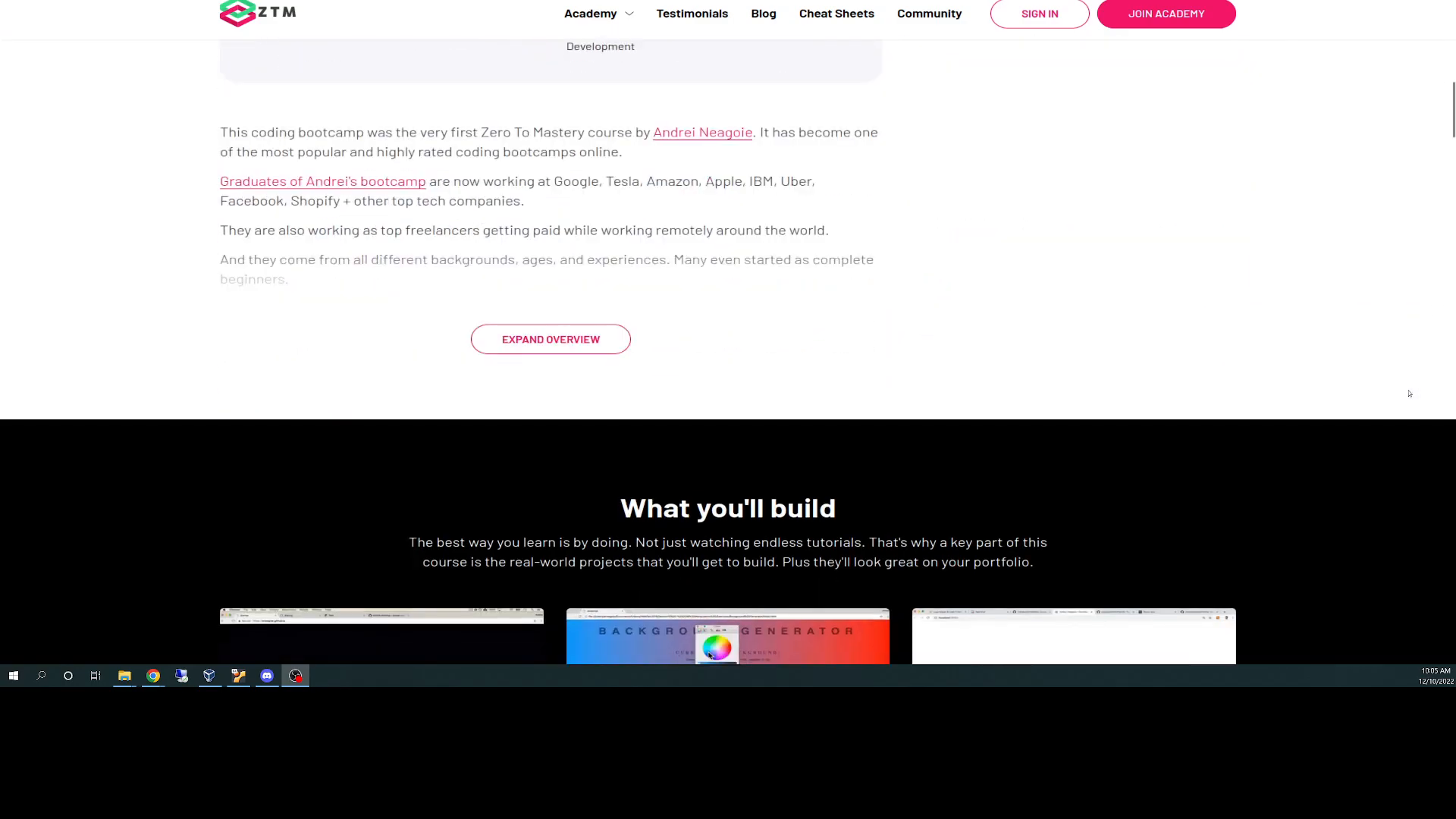
pyautogui.scroll(-3)
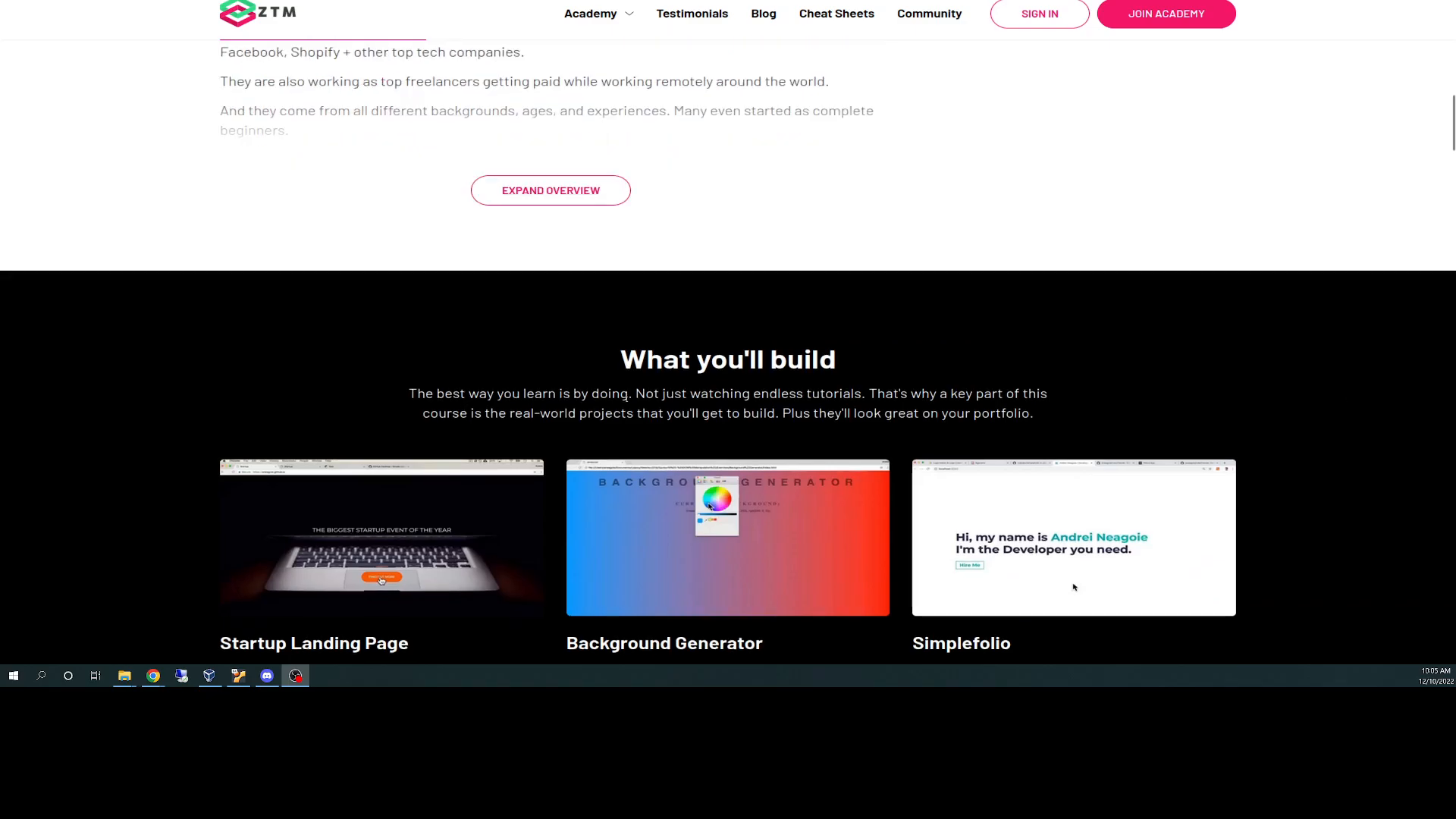
pyautogui.scroll(-3)
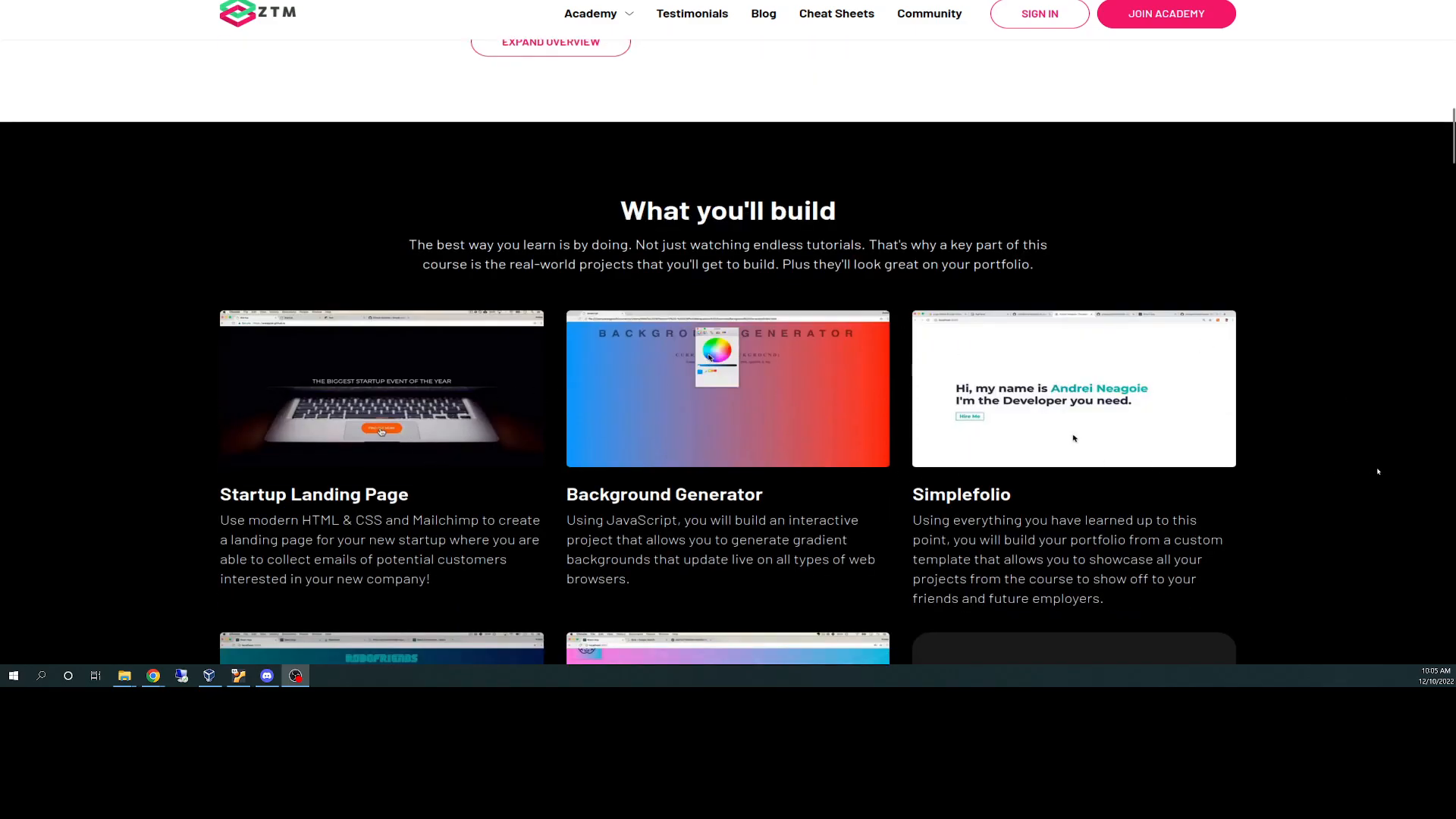
pyautogui.scroll(-3)
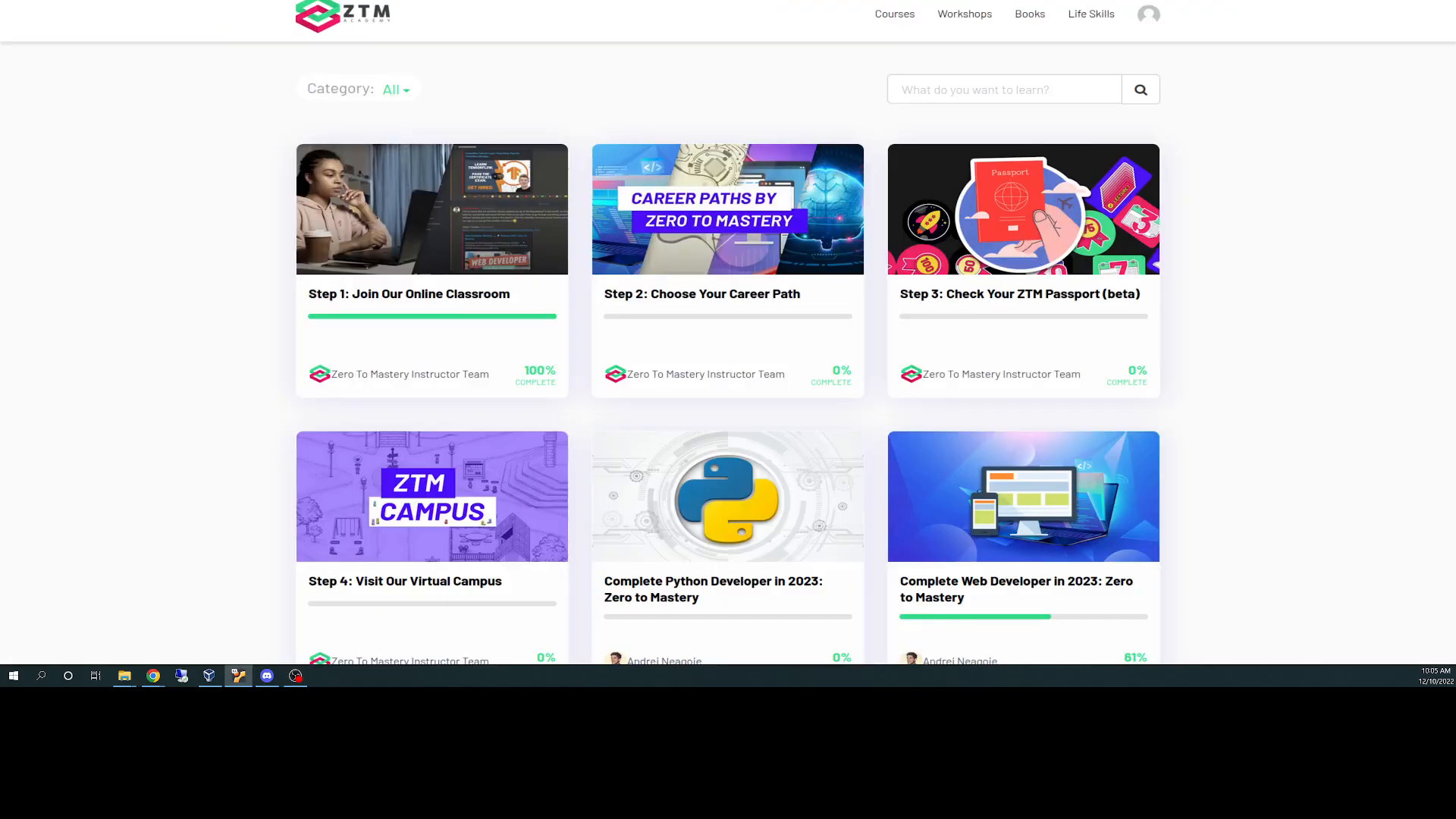
pyautogui.moveTo(1344, 315)
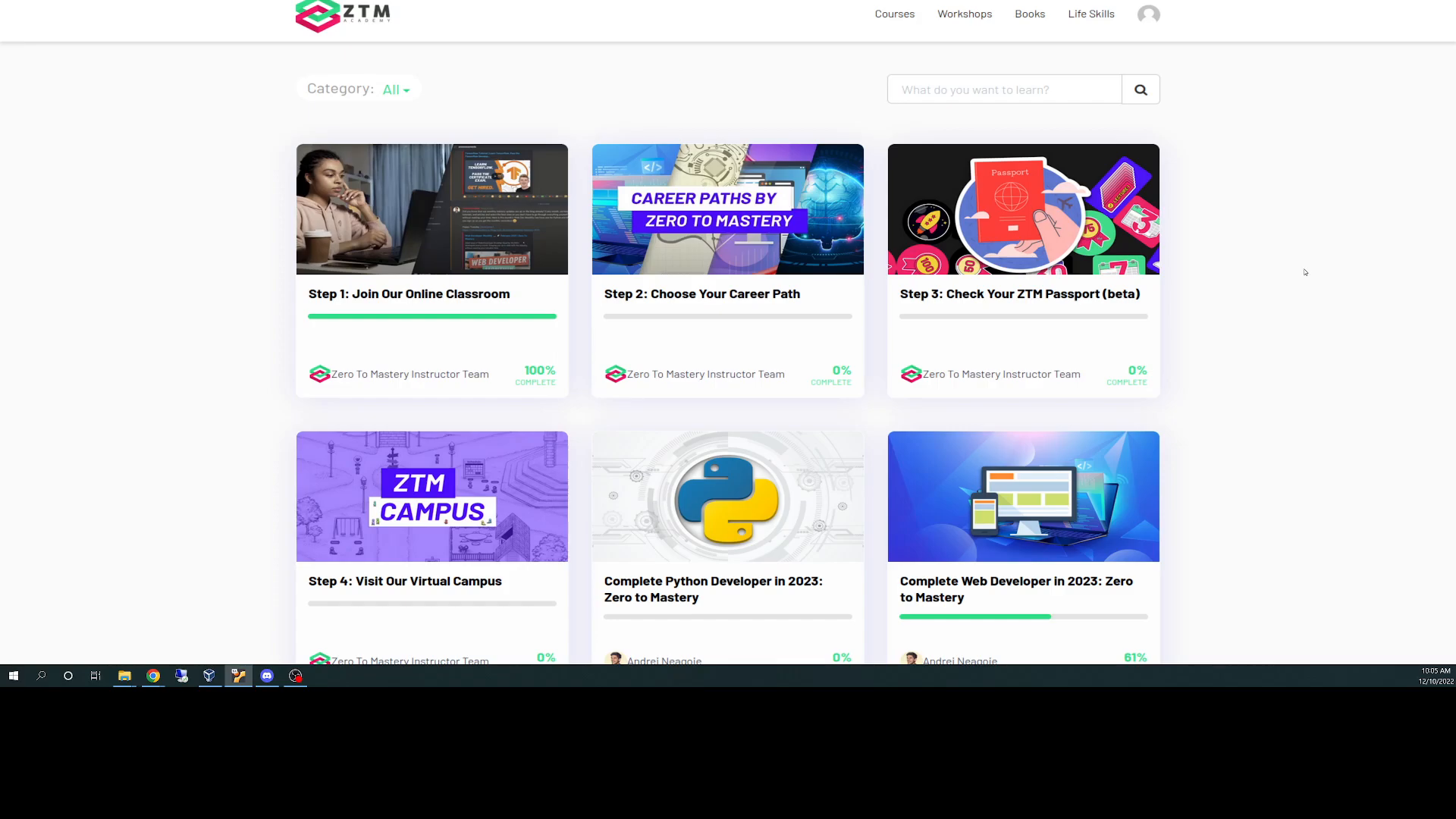
# Scroll the enrolled course grid down to The Excel Bootcamp, then back up toward the top.
pyautogui.scroll(-3)
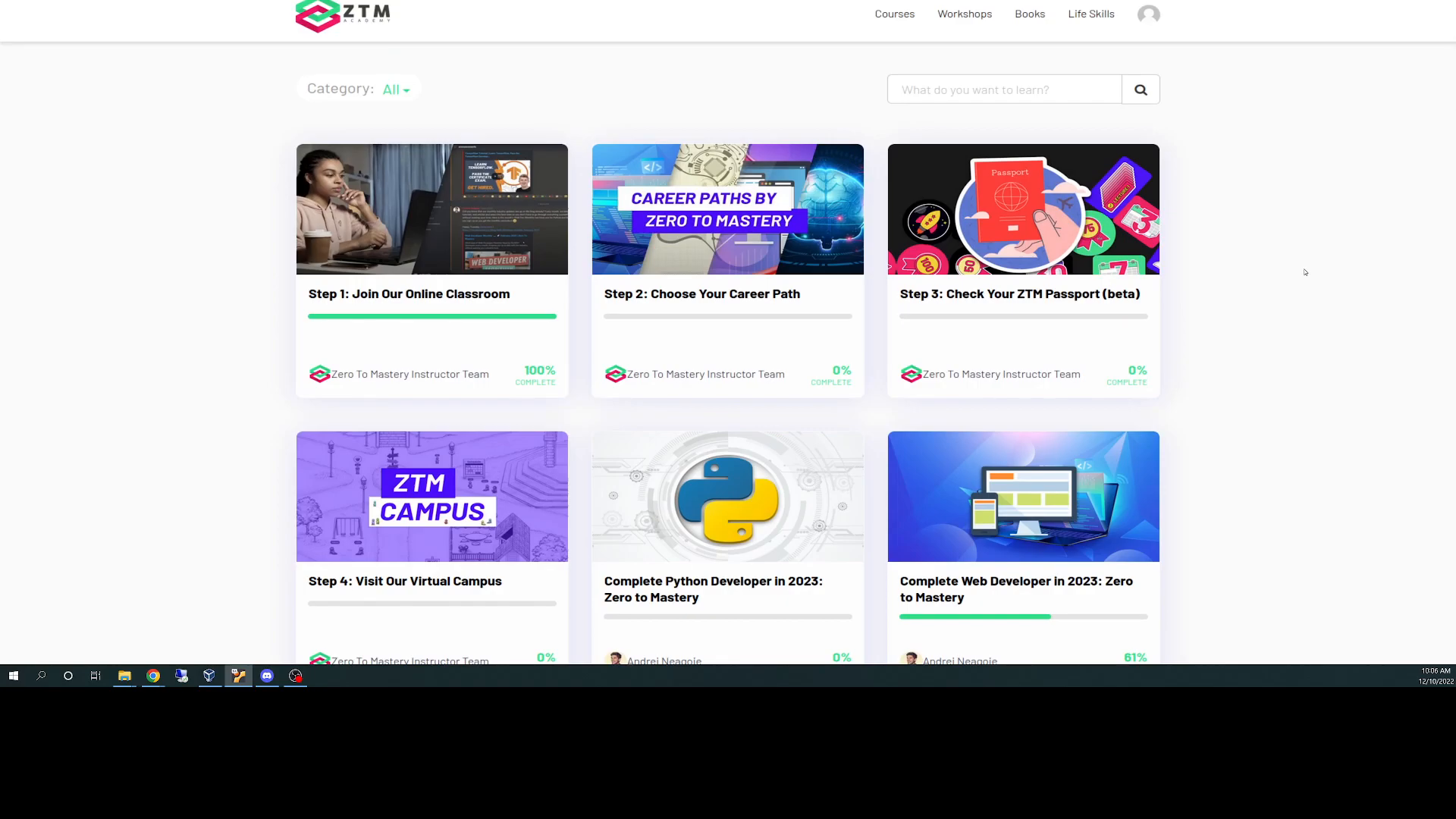
pyautogui.scroll(-3)
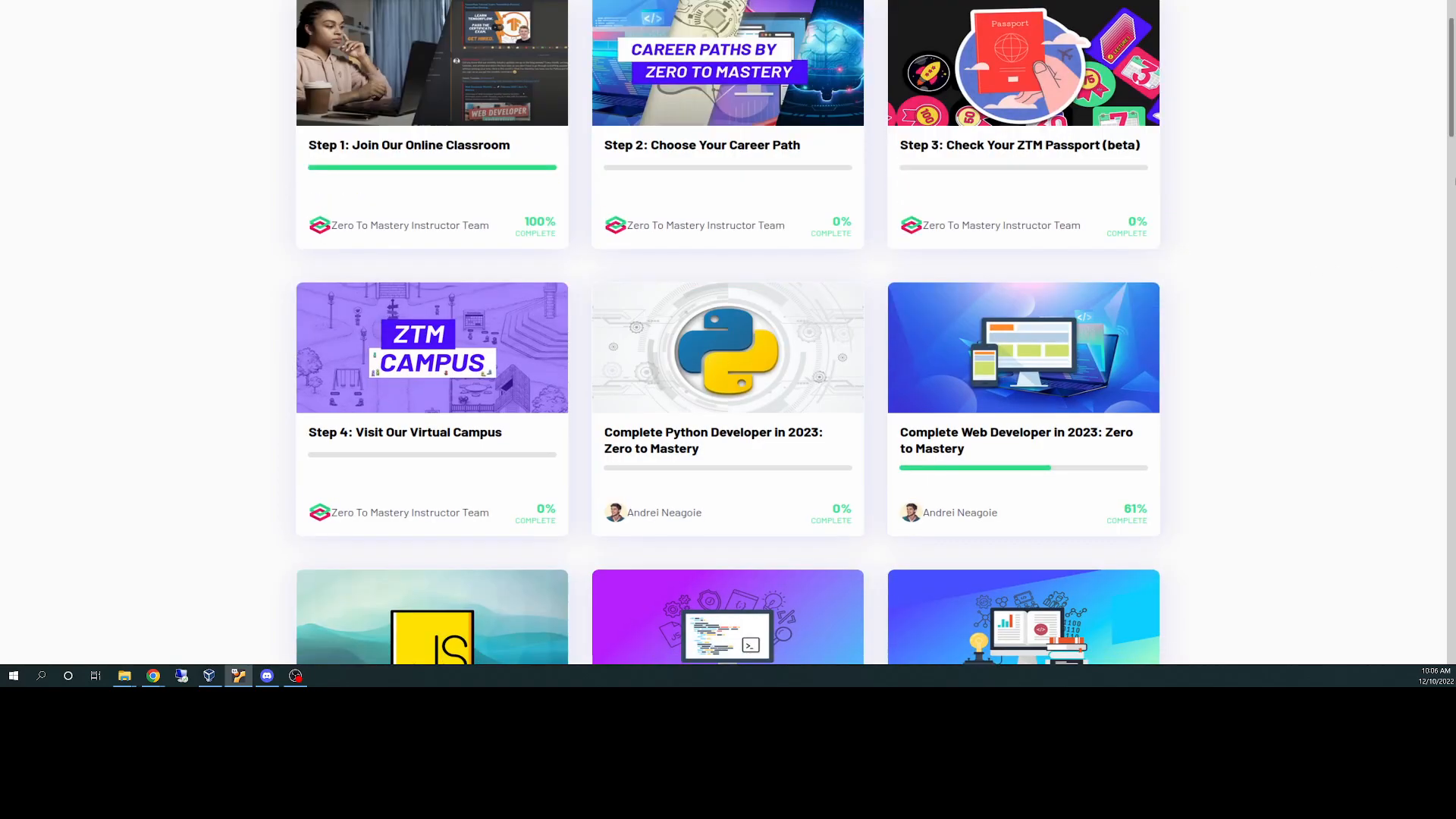
pyautogui.scroll(-3)
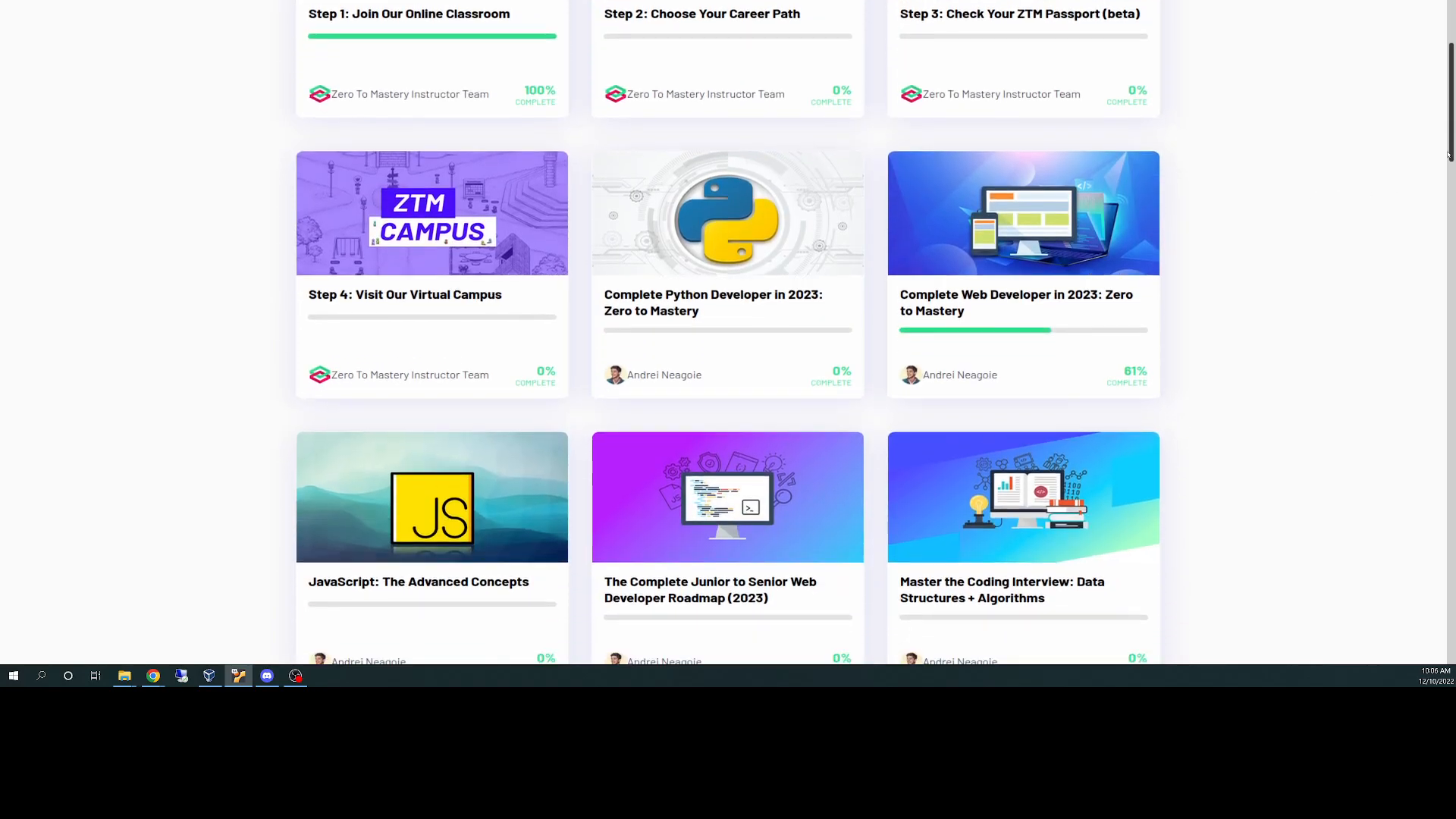
pyautogui.scroll(-3)
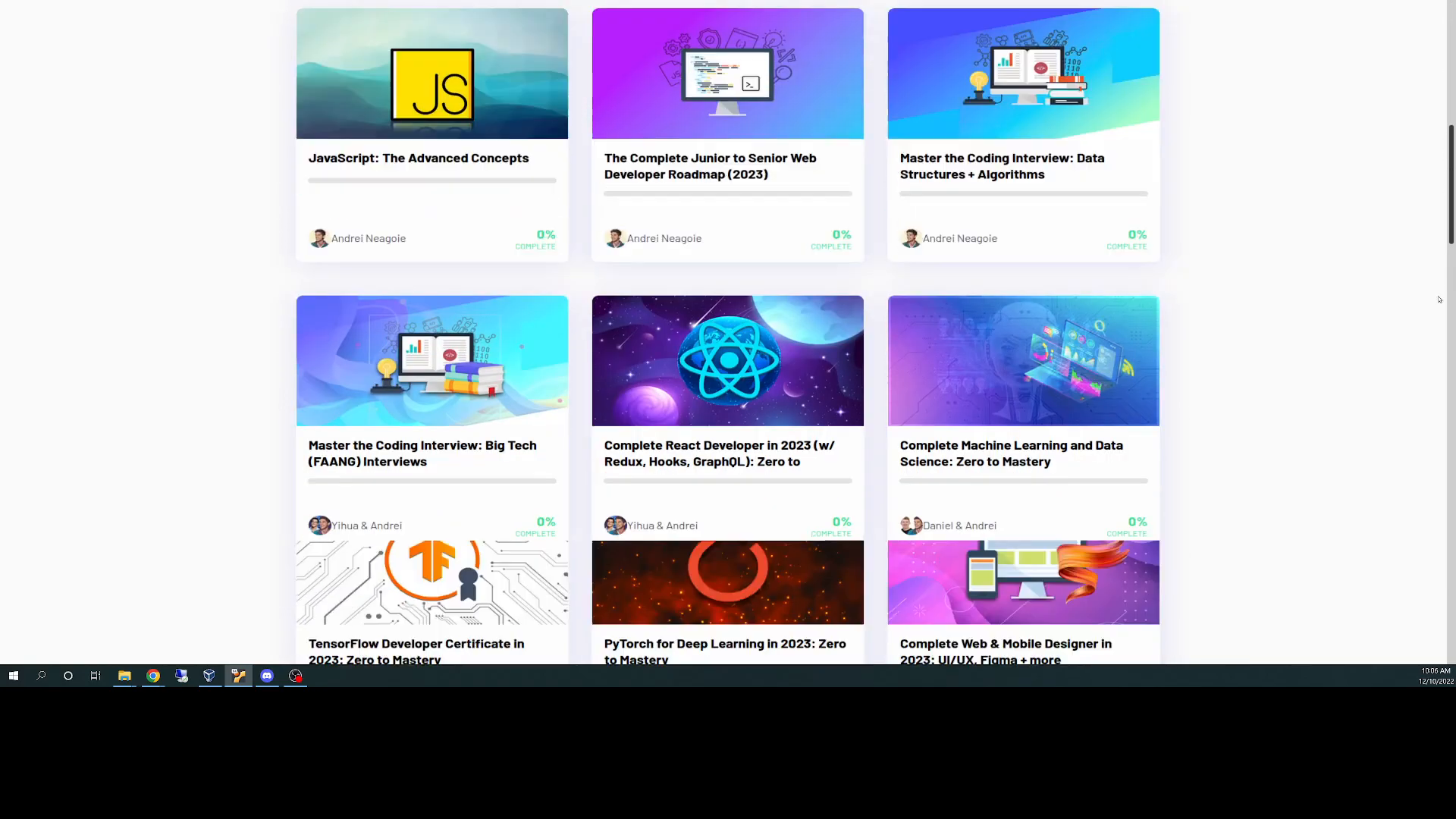
pyautogui.scroll(-3)
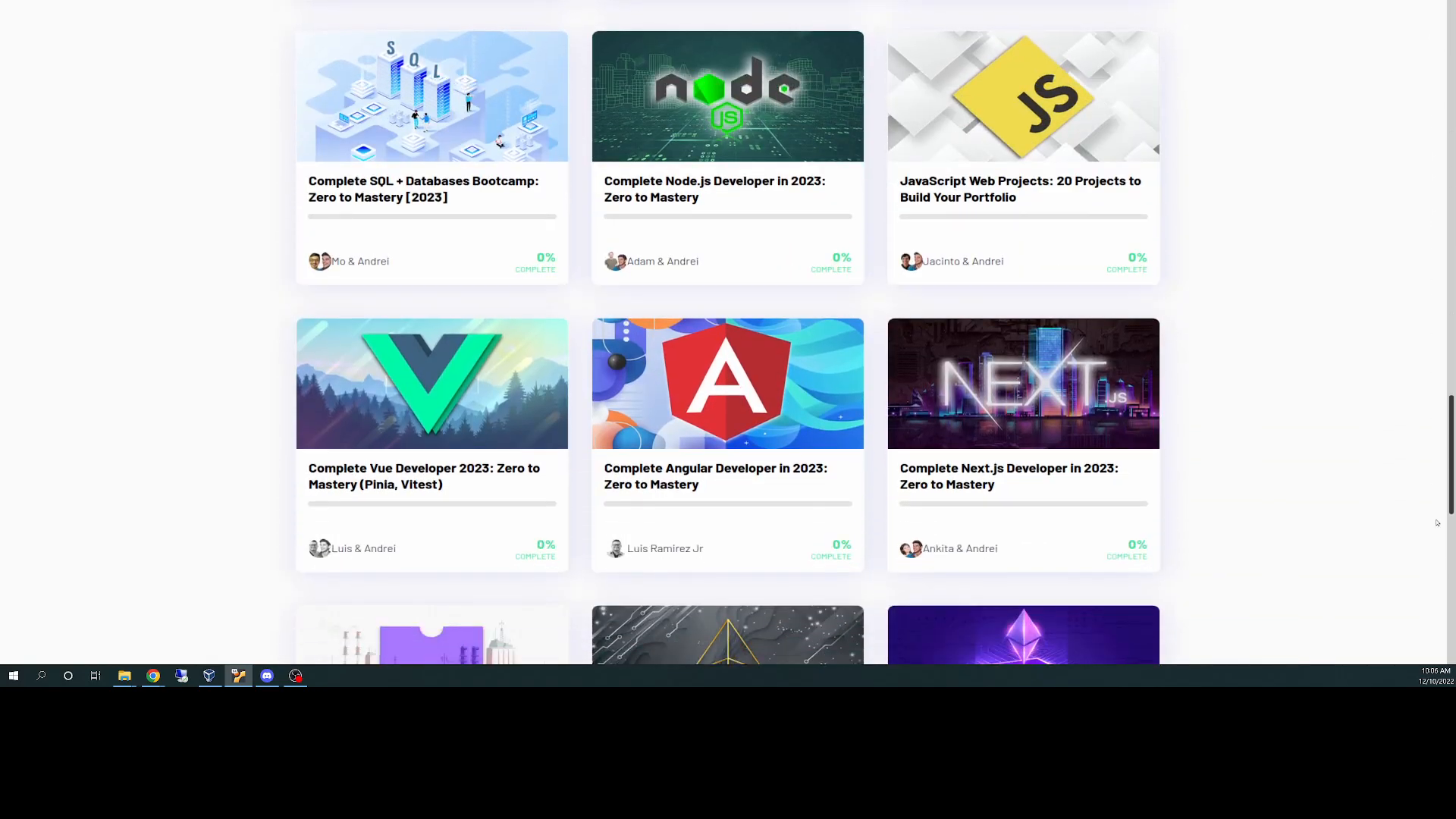
pyautogui.scroll(-3)
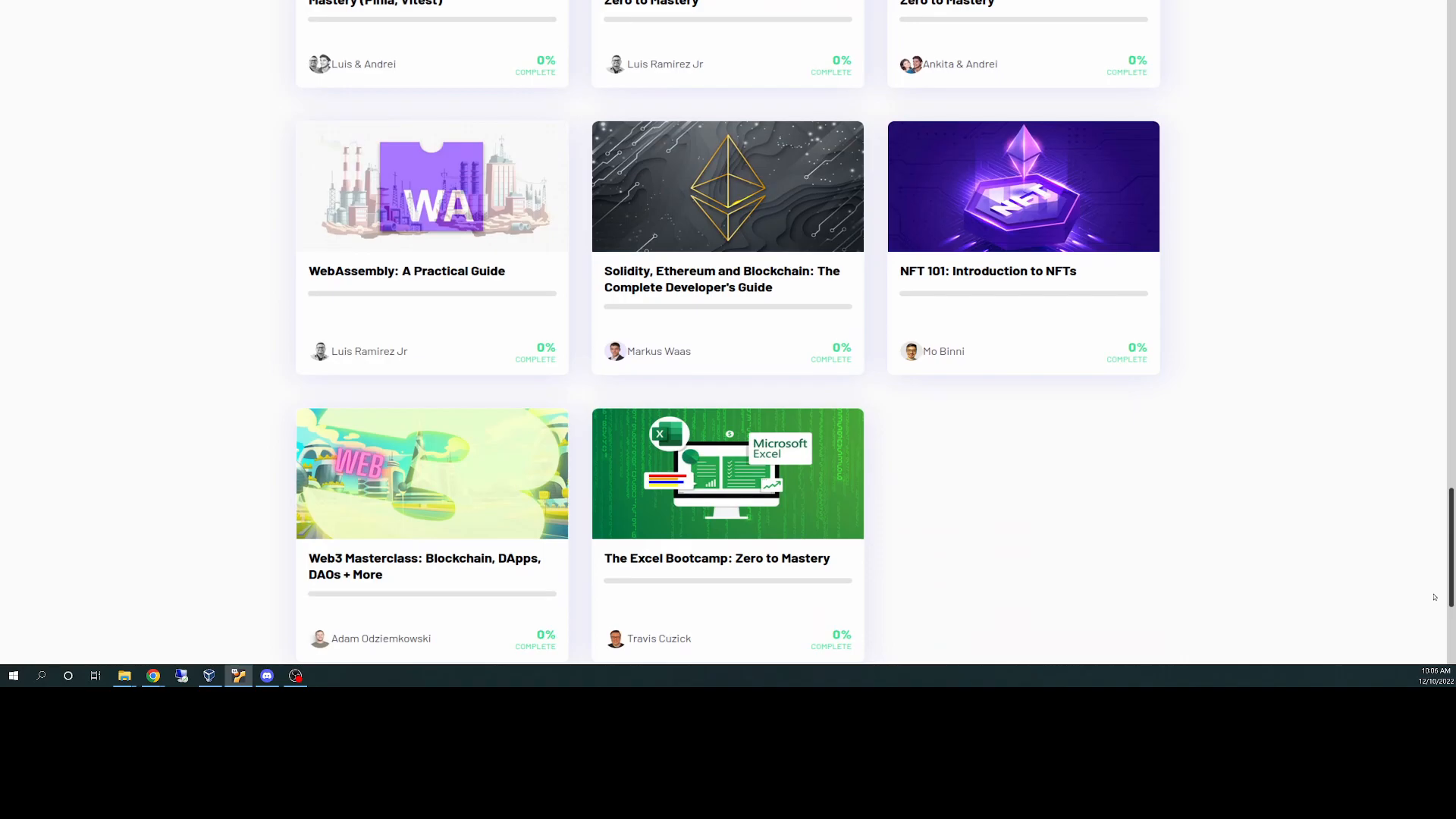
pyautogui.scroll(-3)
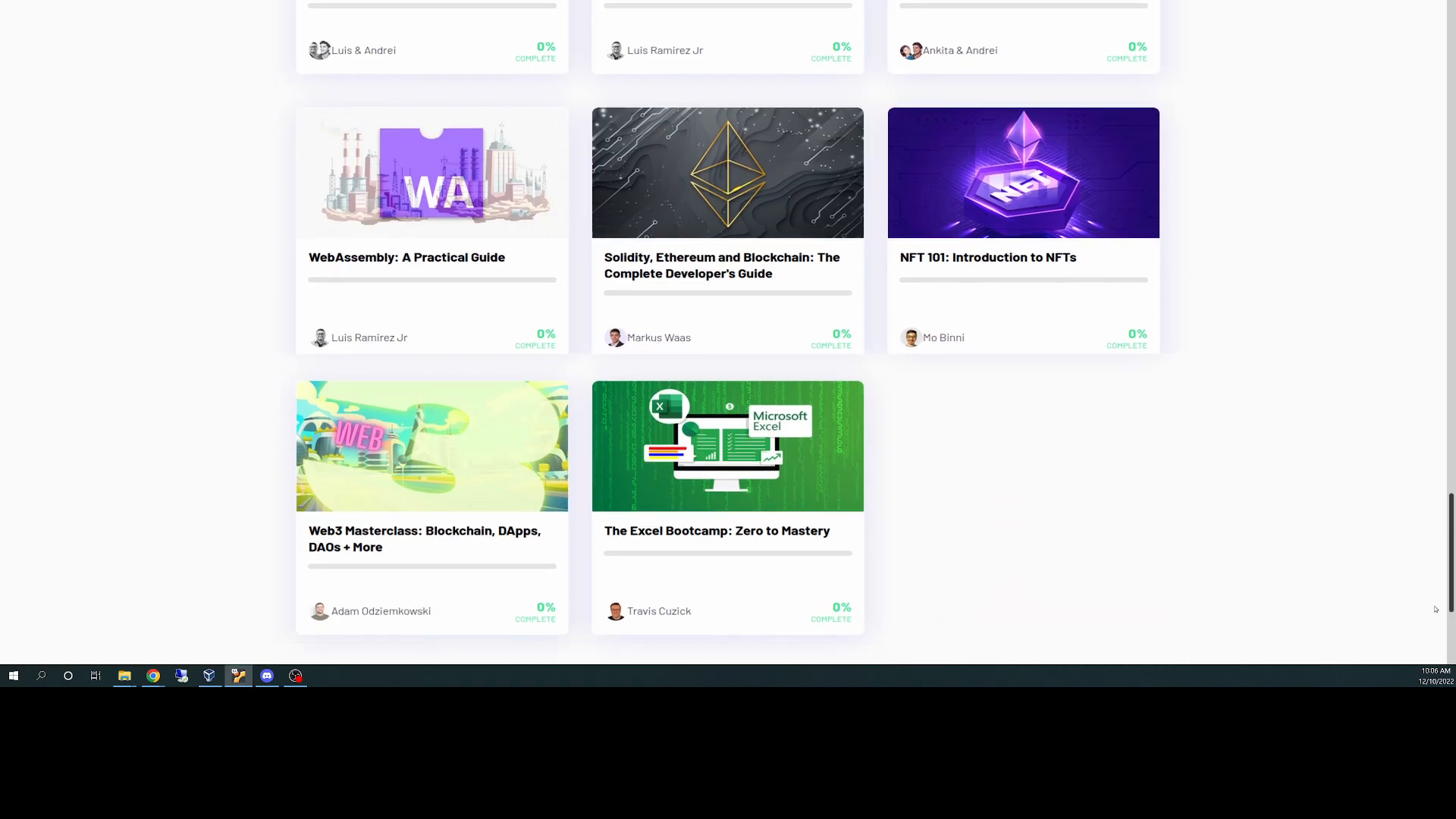
pyautogui.scroll(-3)
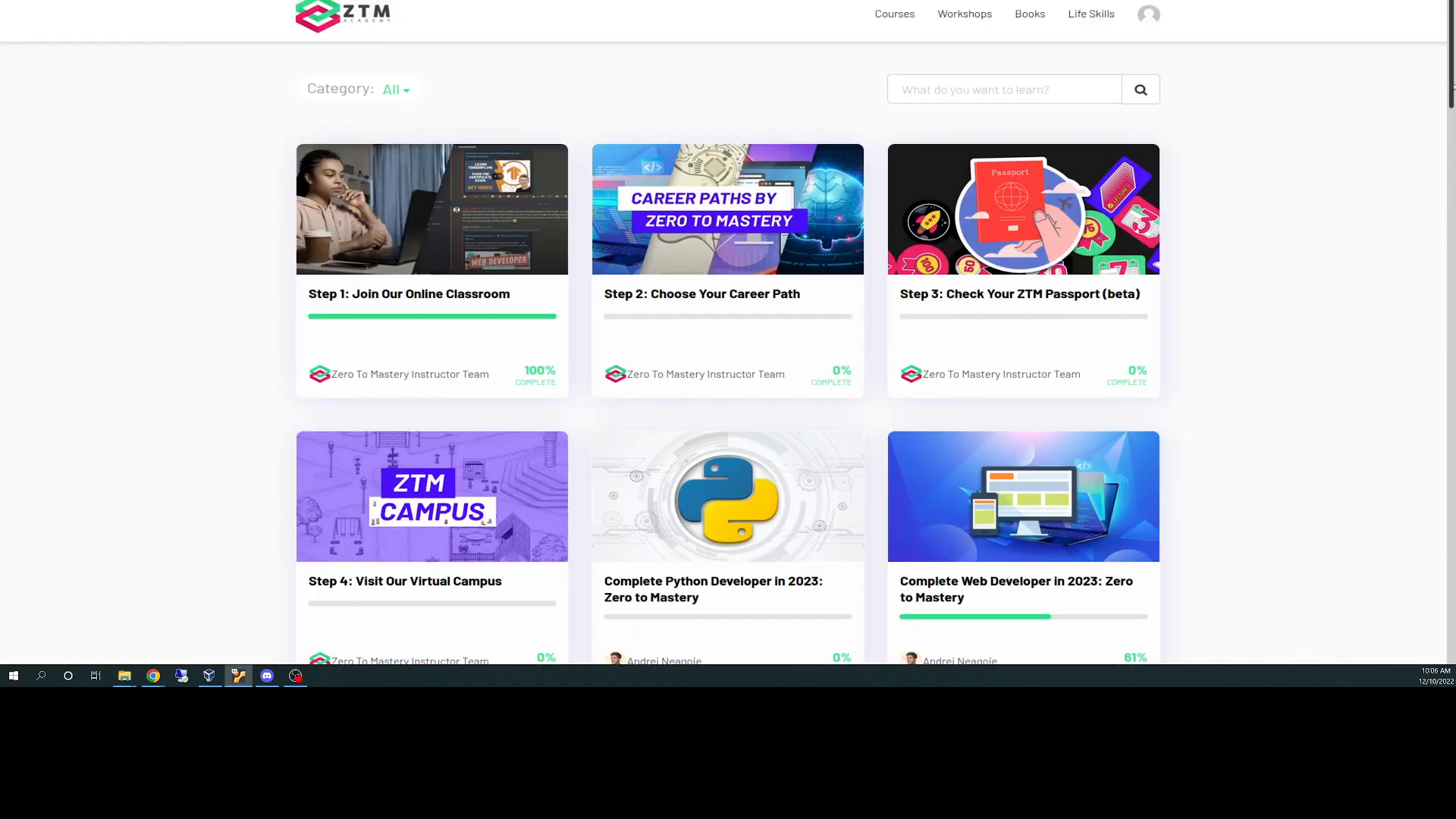
pyautogui.scroll(-3)
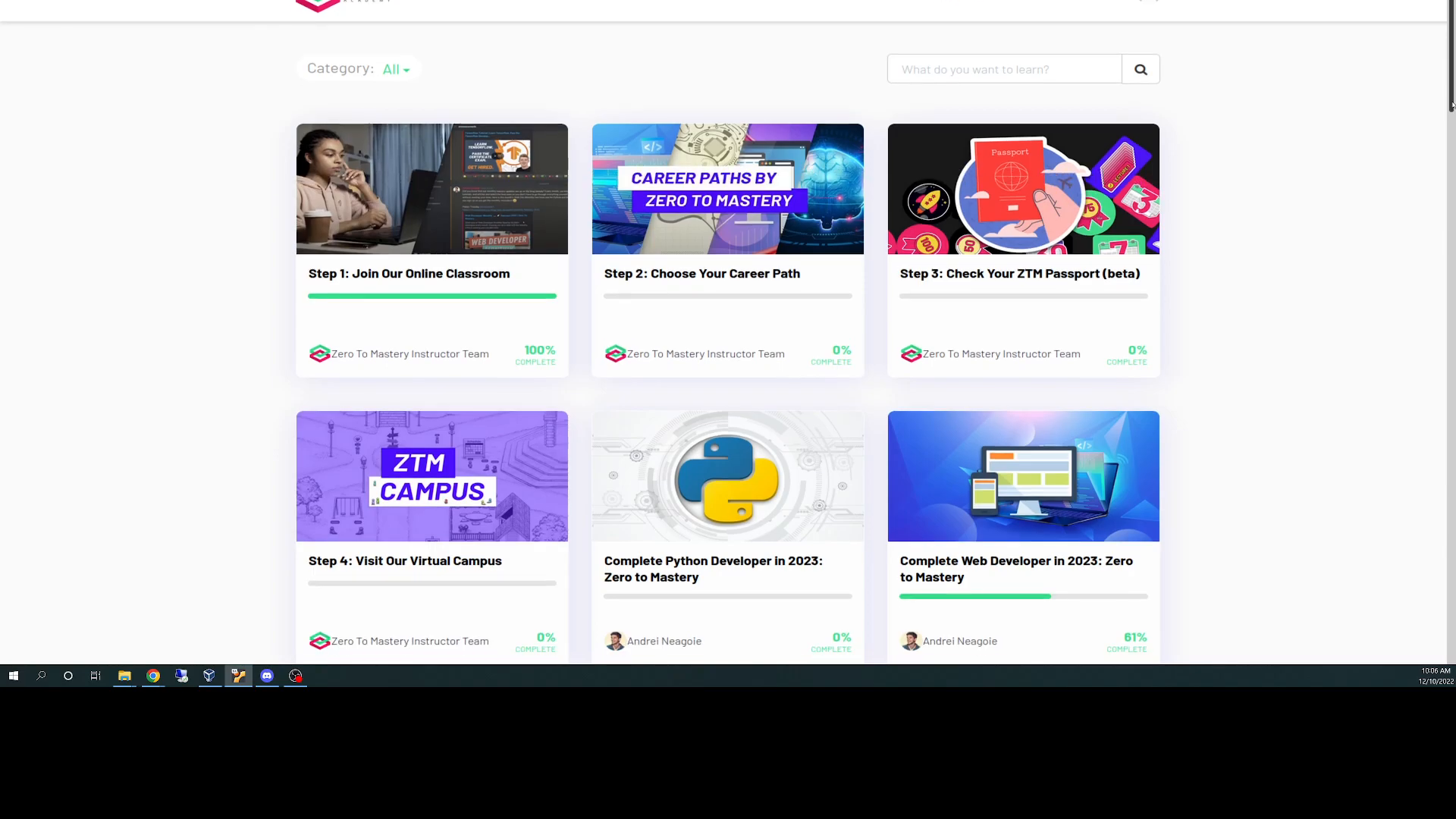
pyautogui.scroll(-3)
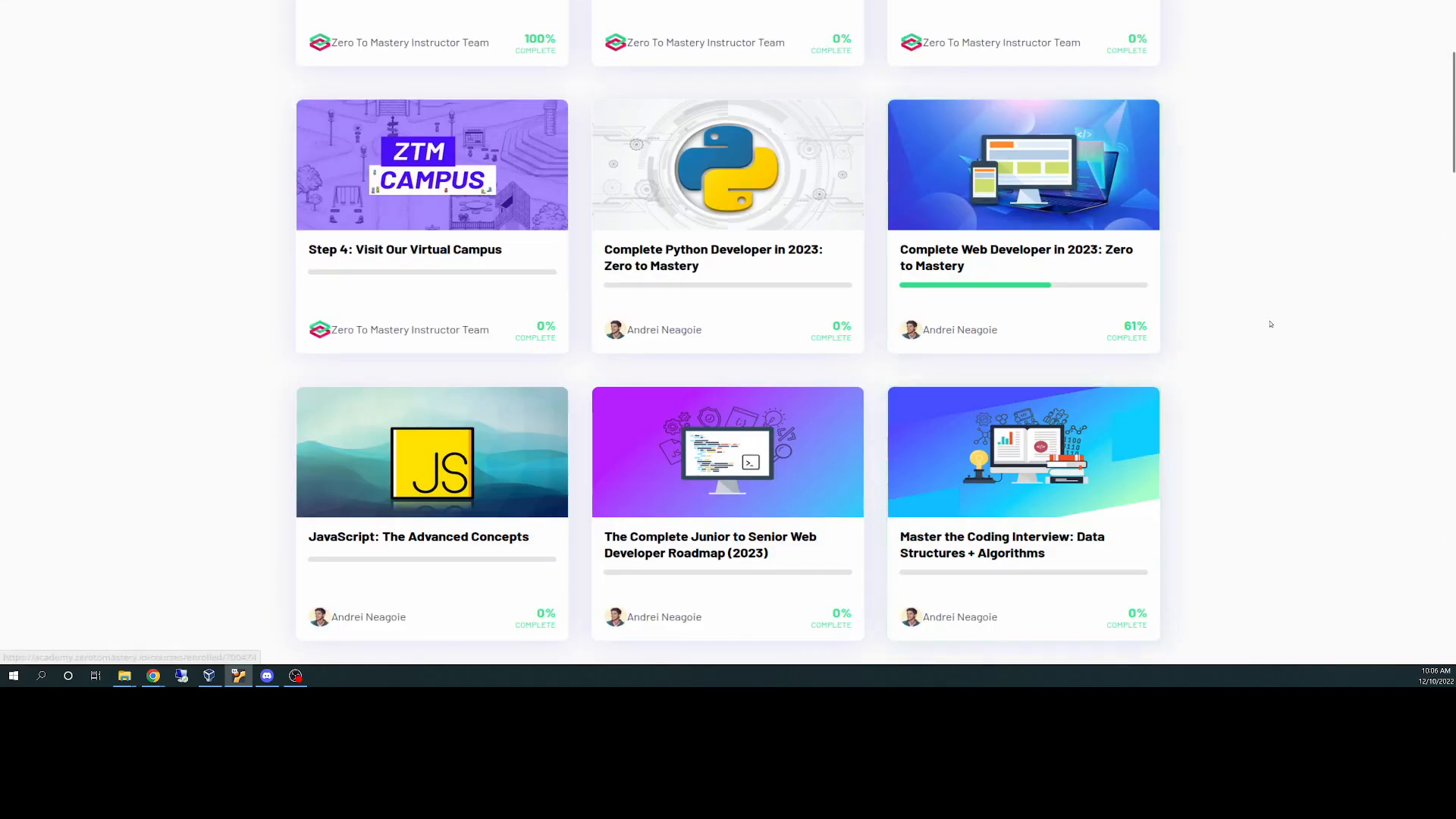
pyautogui.scroll(3)
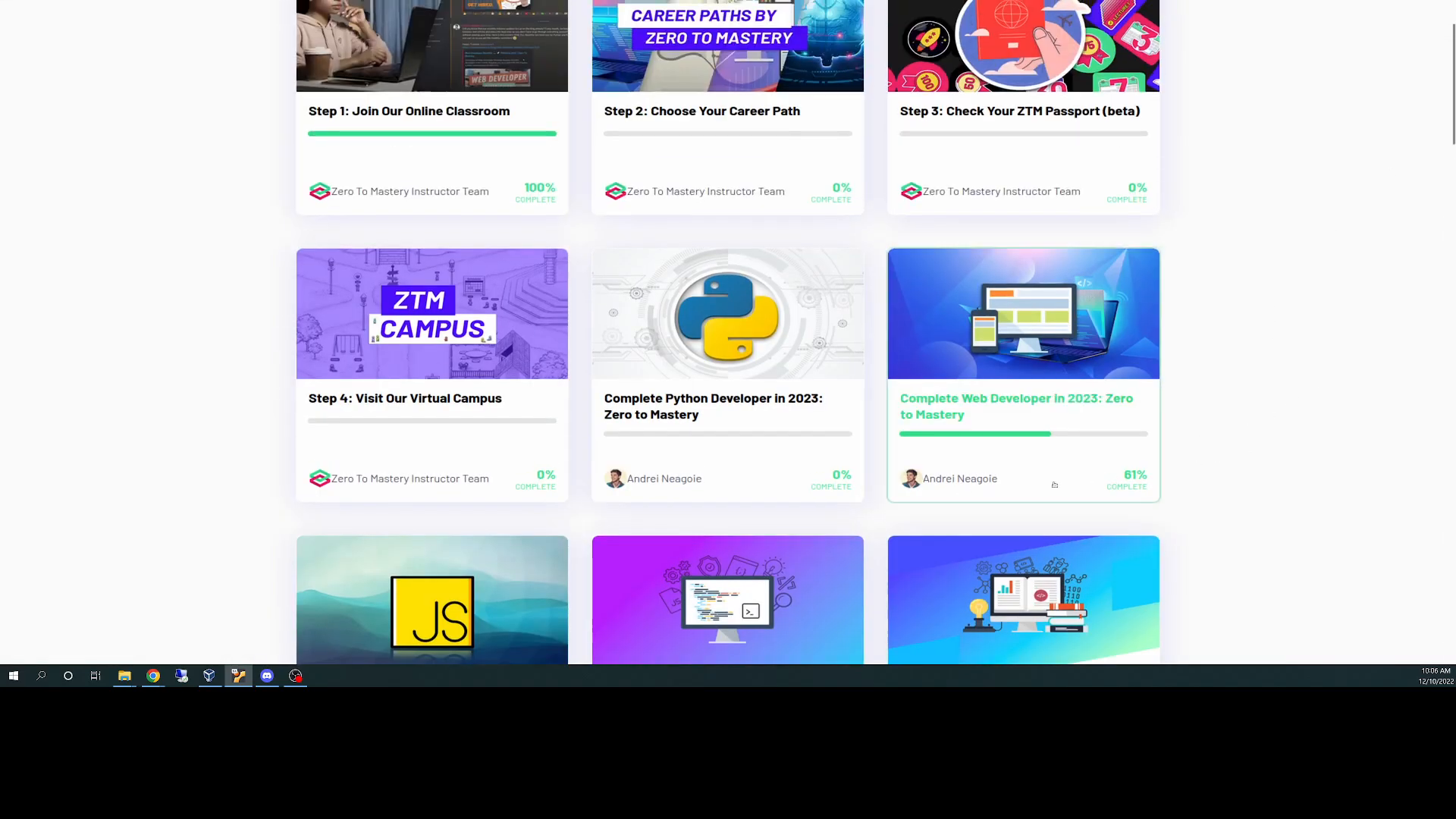
pyautogui.moveTo(1344, 477)
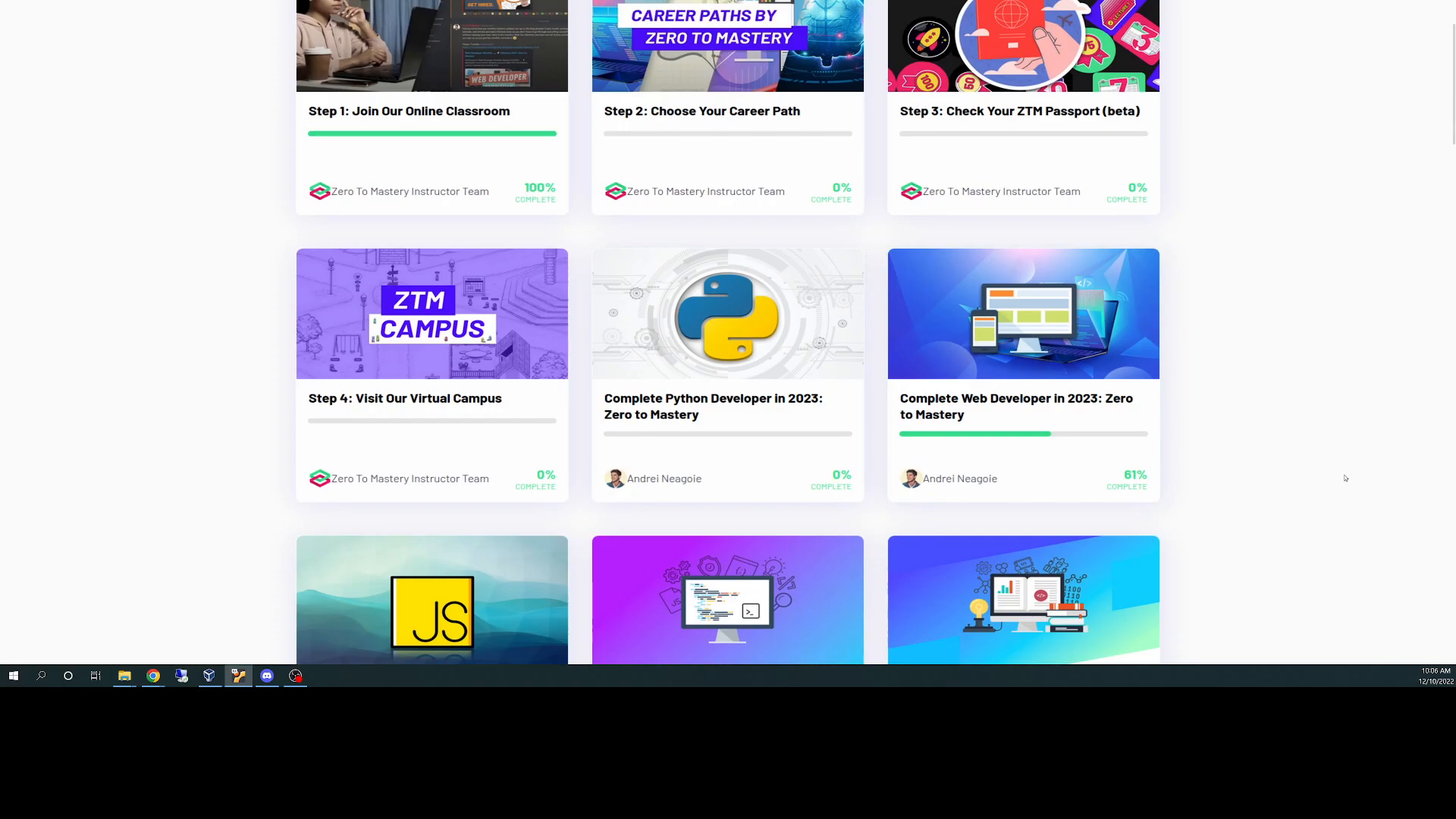
pyautogui.moveTo(1329, 469)
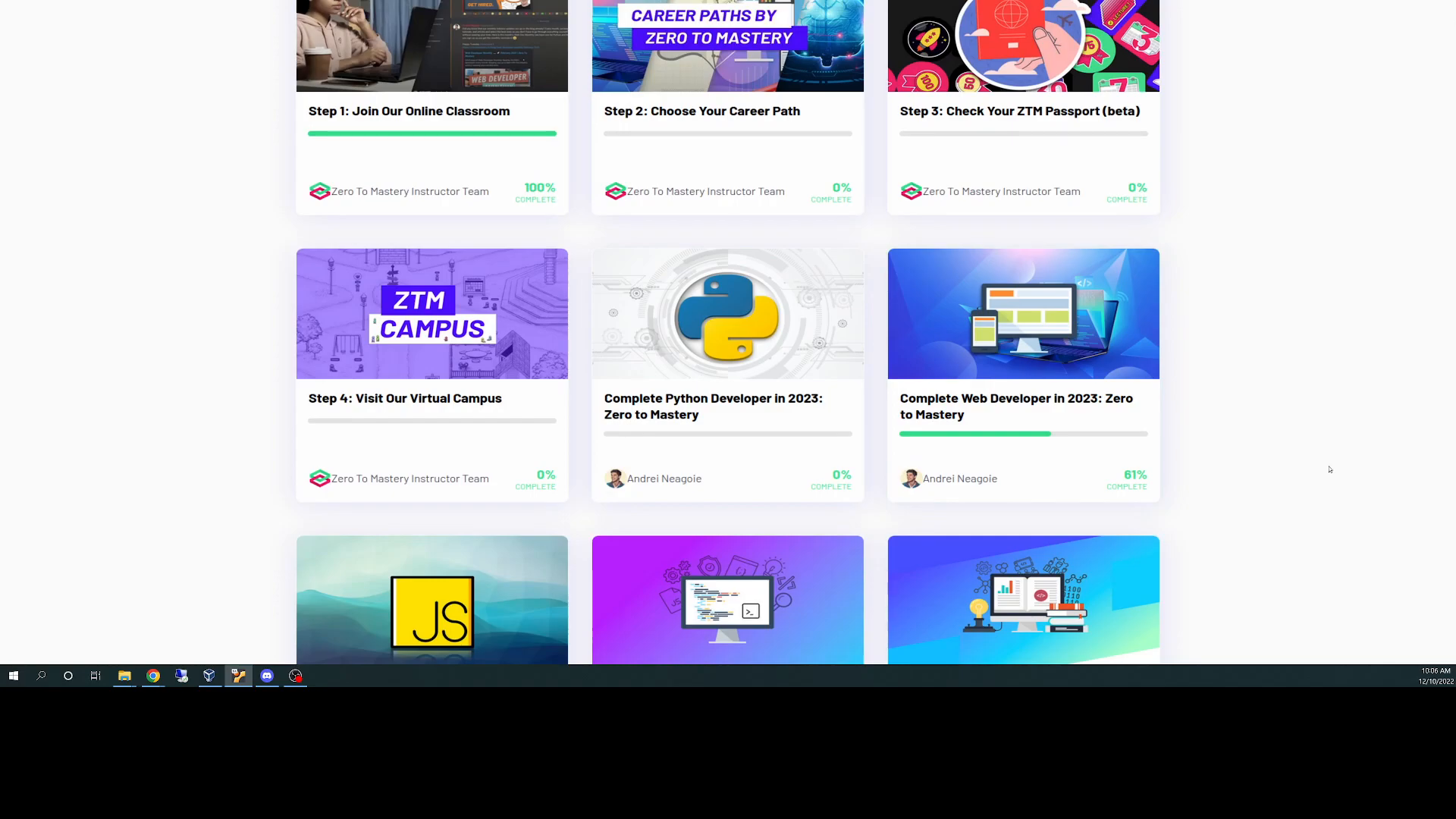
pyautogui.moveTo(1023, 313)
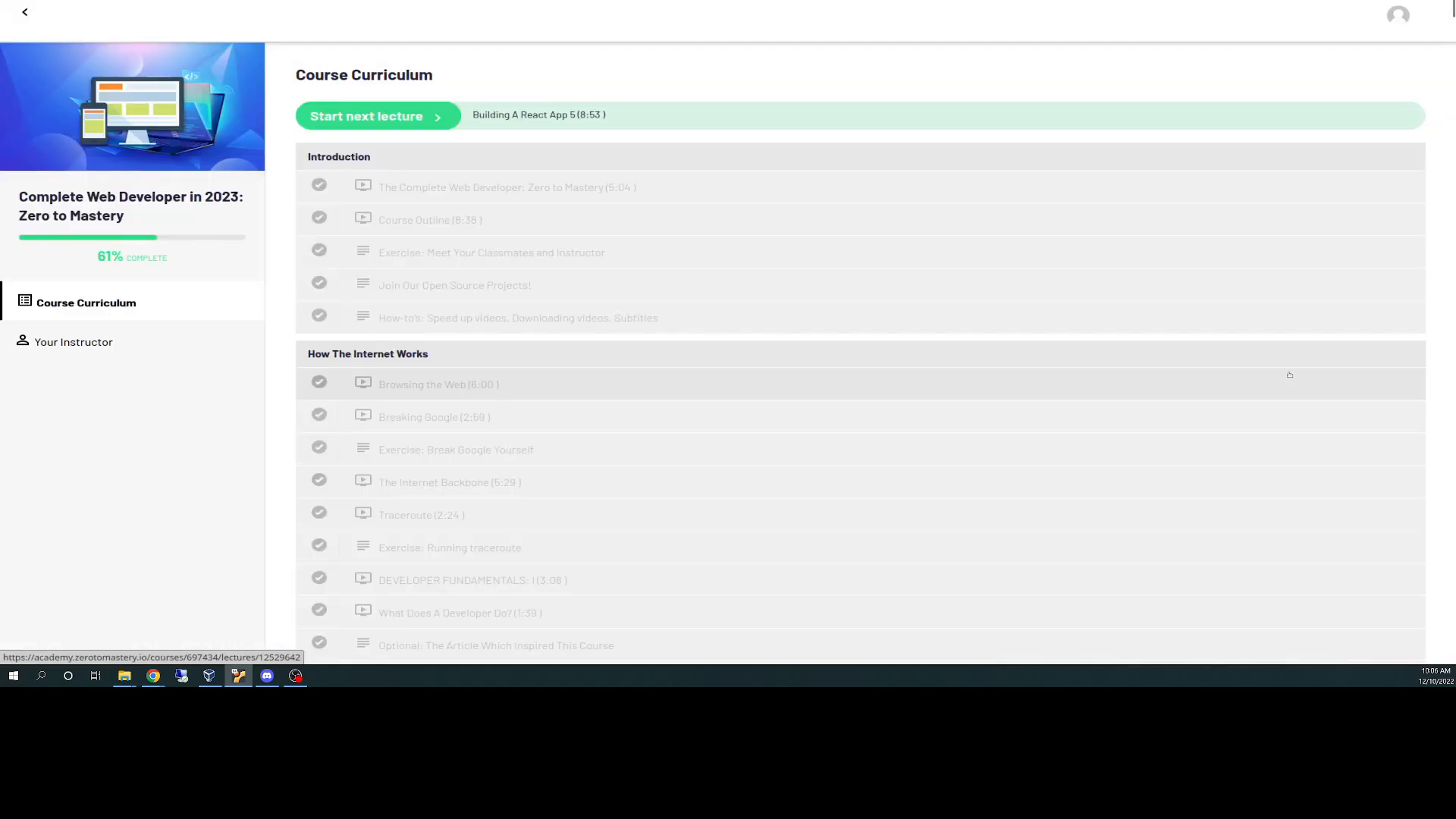
pyautogui.moveTo(557, 483)
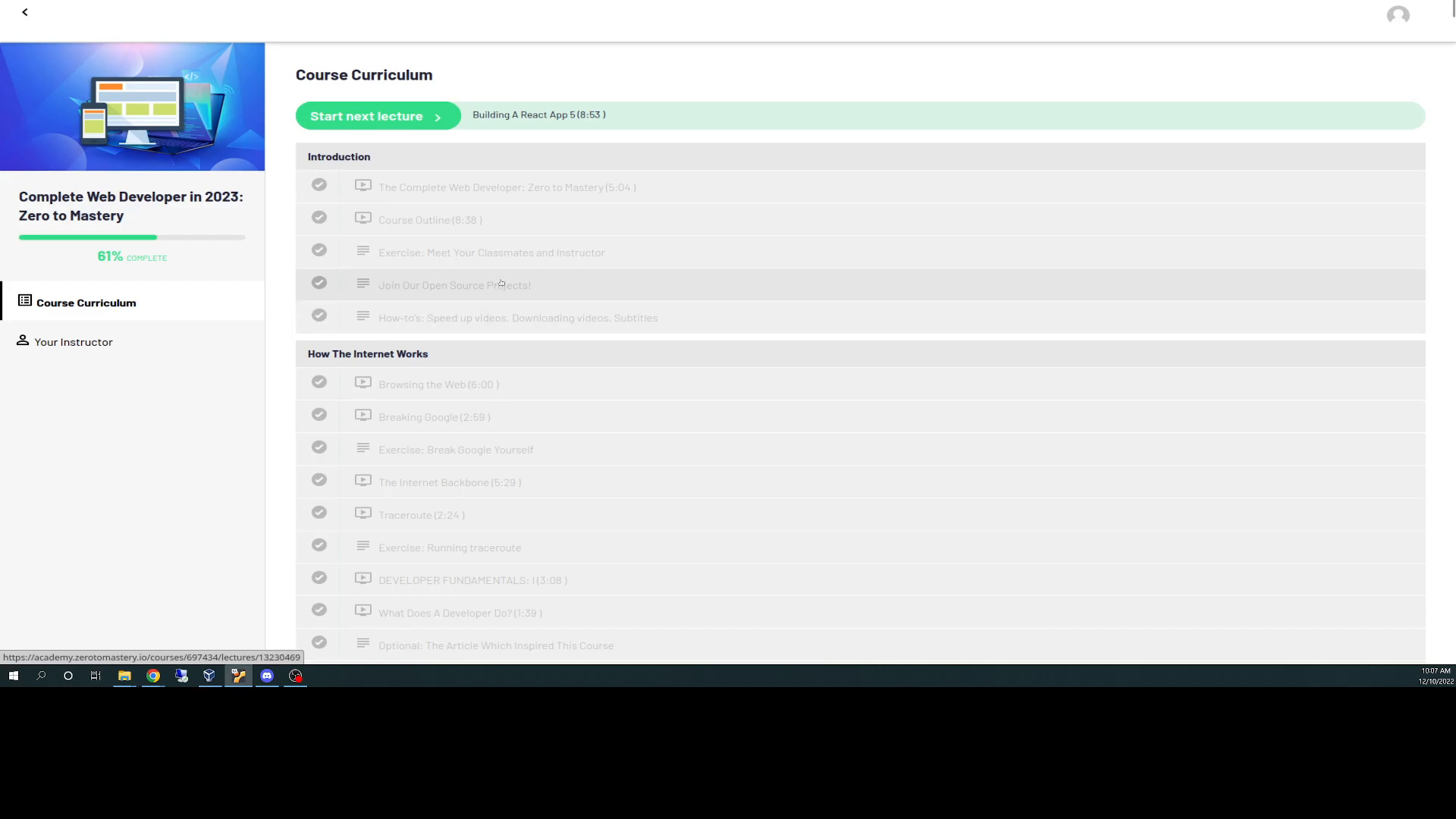
pyautogui.moveTo(491, 270)
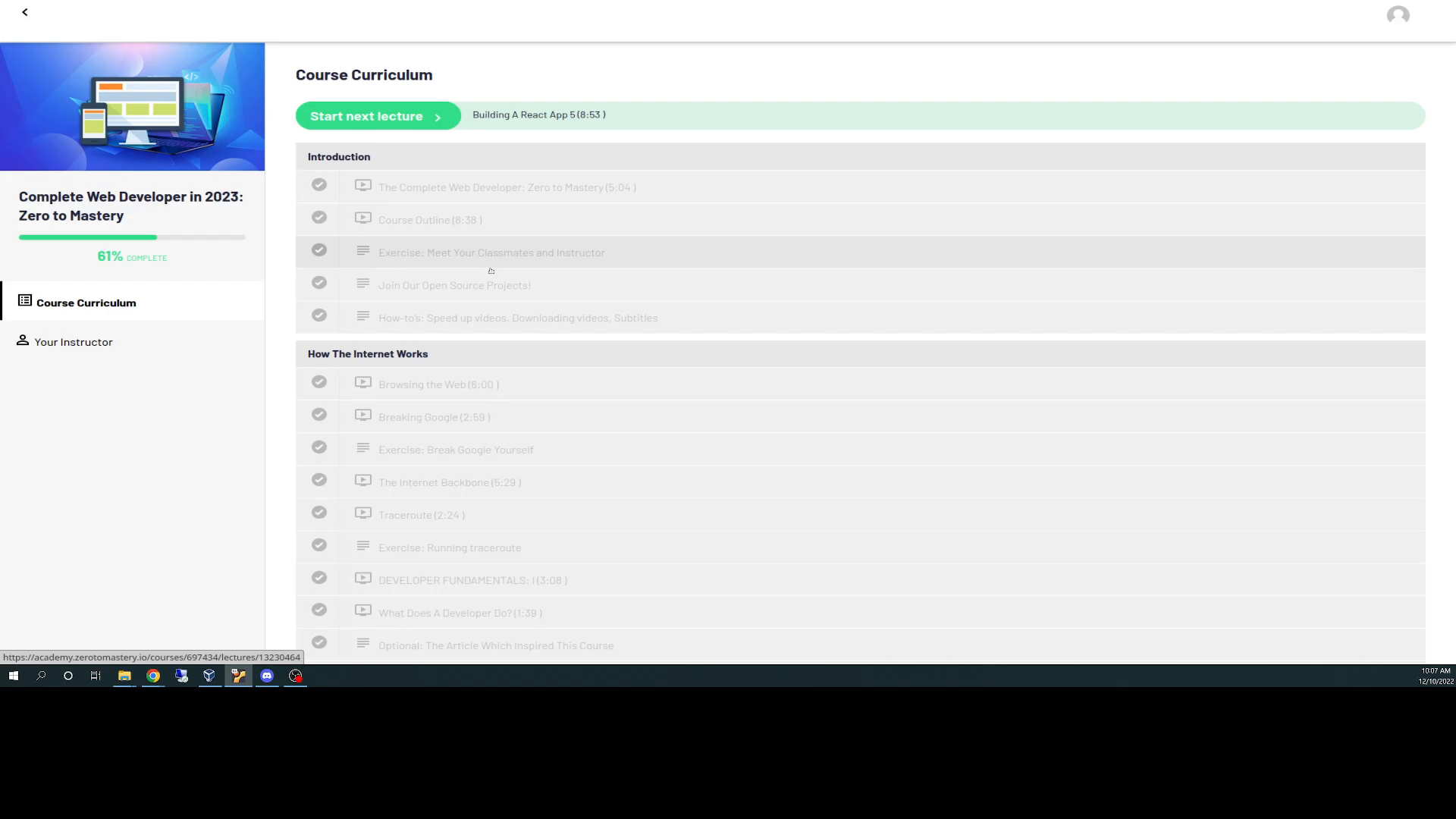
pyautogui.moveTo(506, 265)
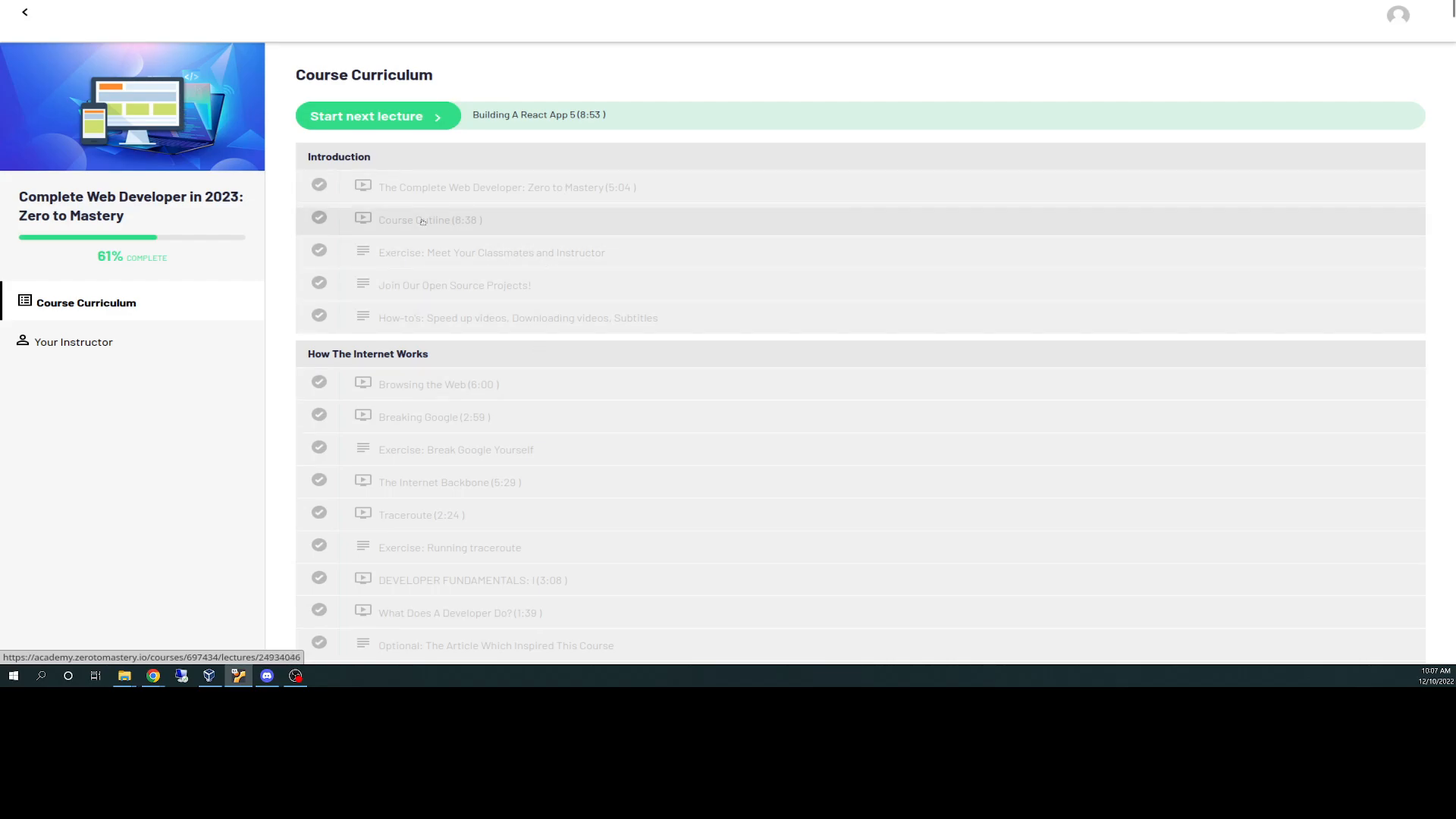
# Scroll the curriculum past HTML5, CSS and Advanced CSS to the Bootstrap landing page lectures.
pyautogui.scroll(-3)
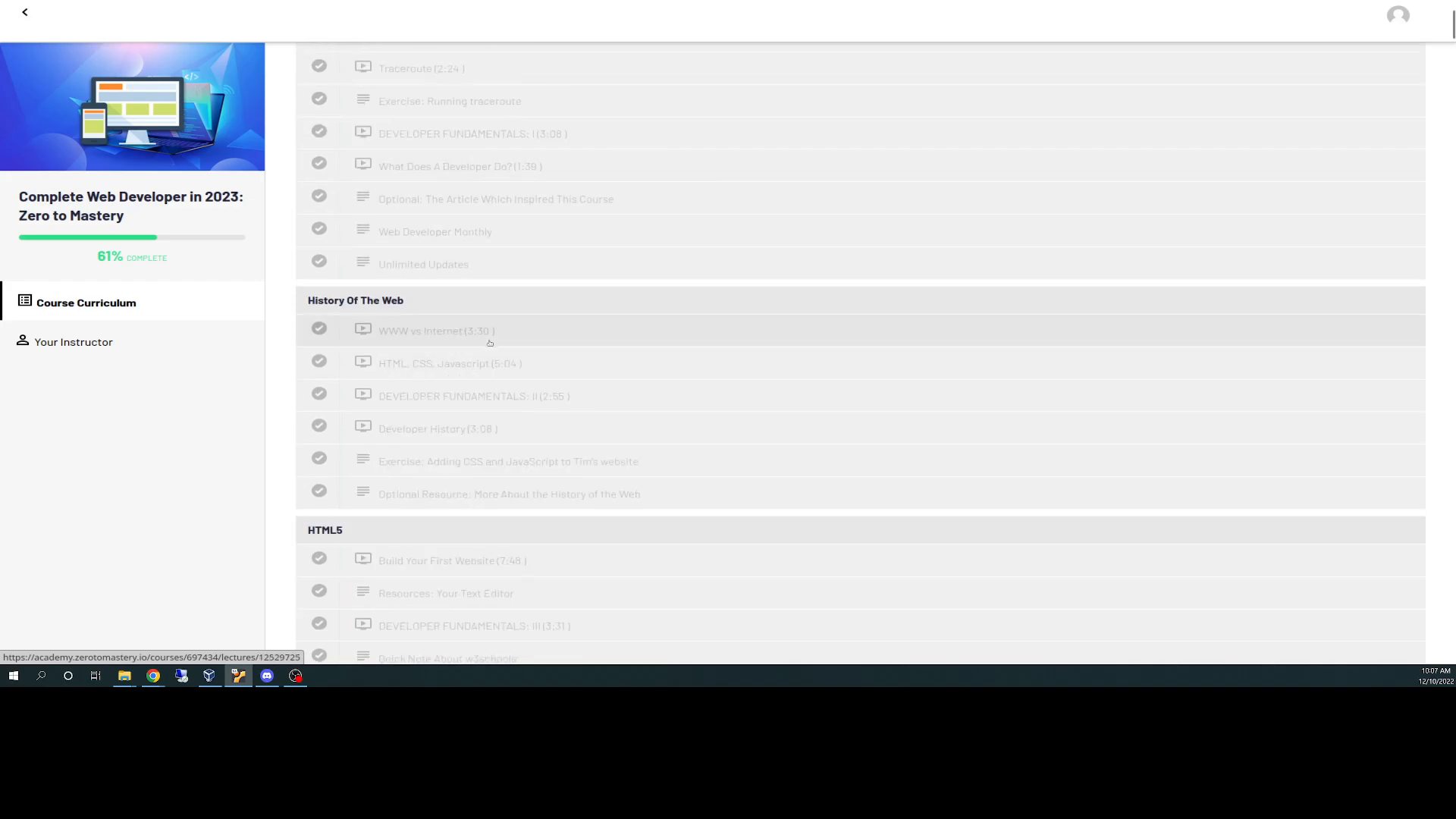
pyautogui.scroll(-3)
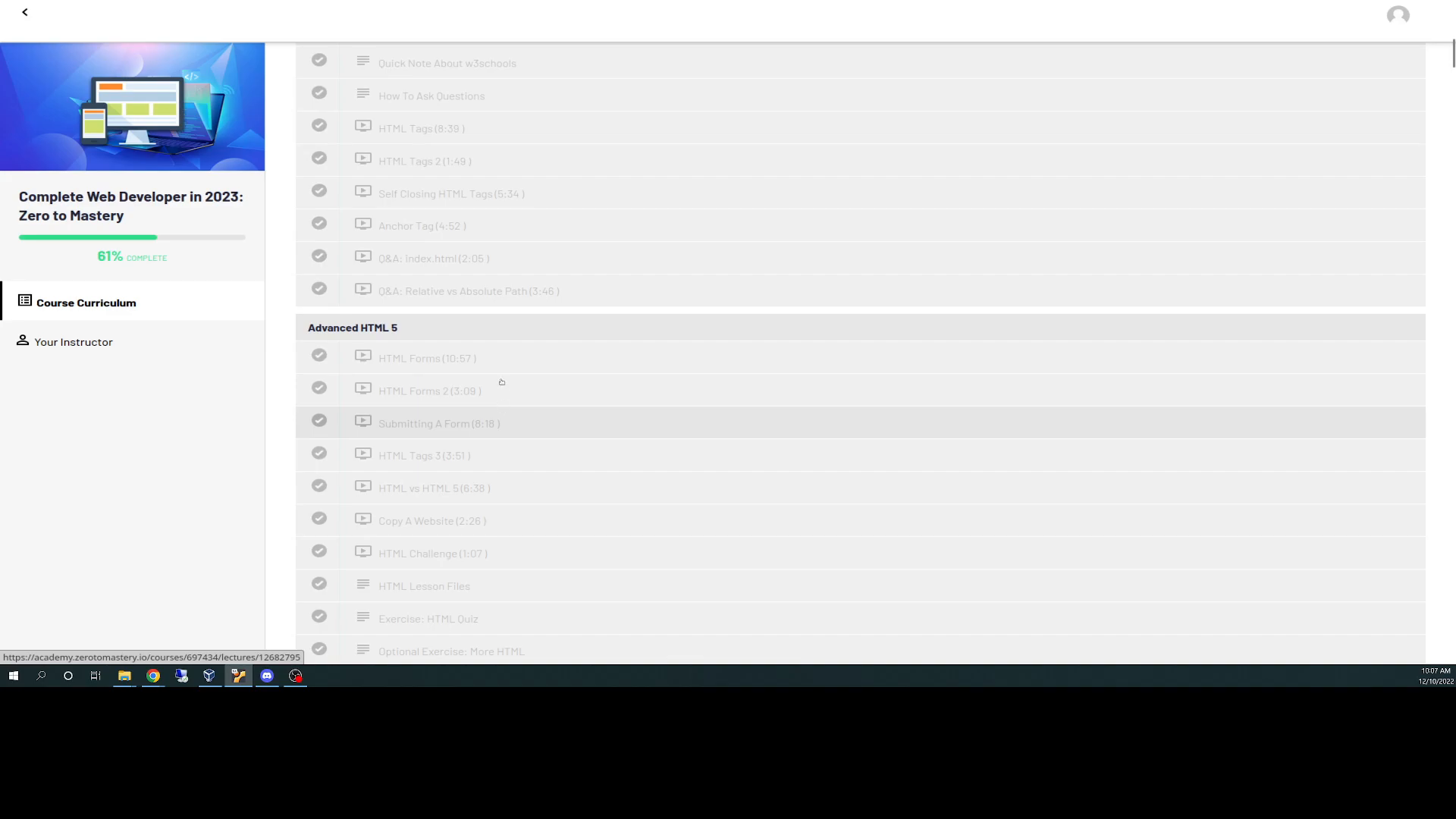
pyautogui.scroll(-3)
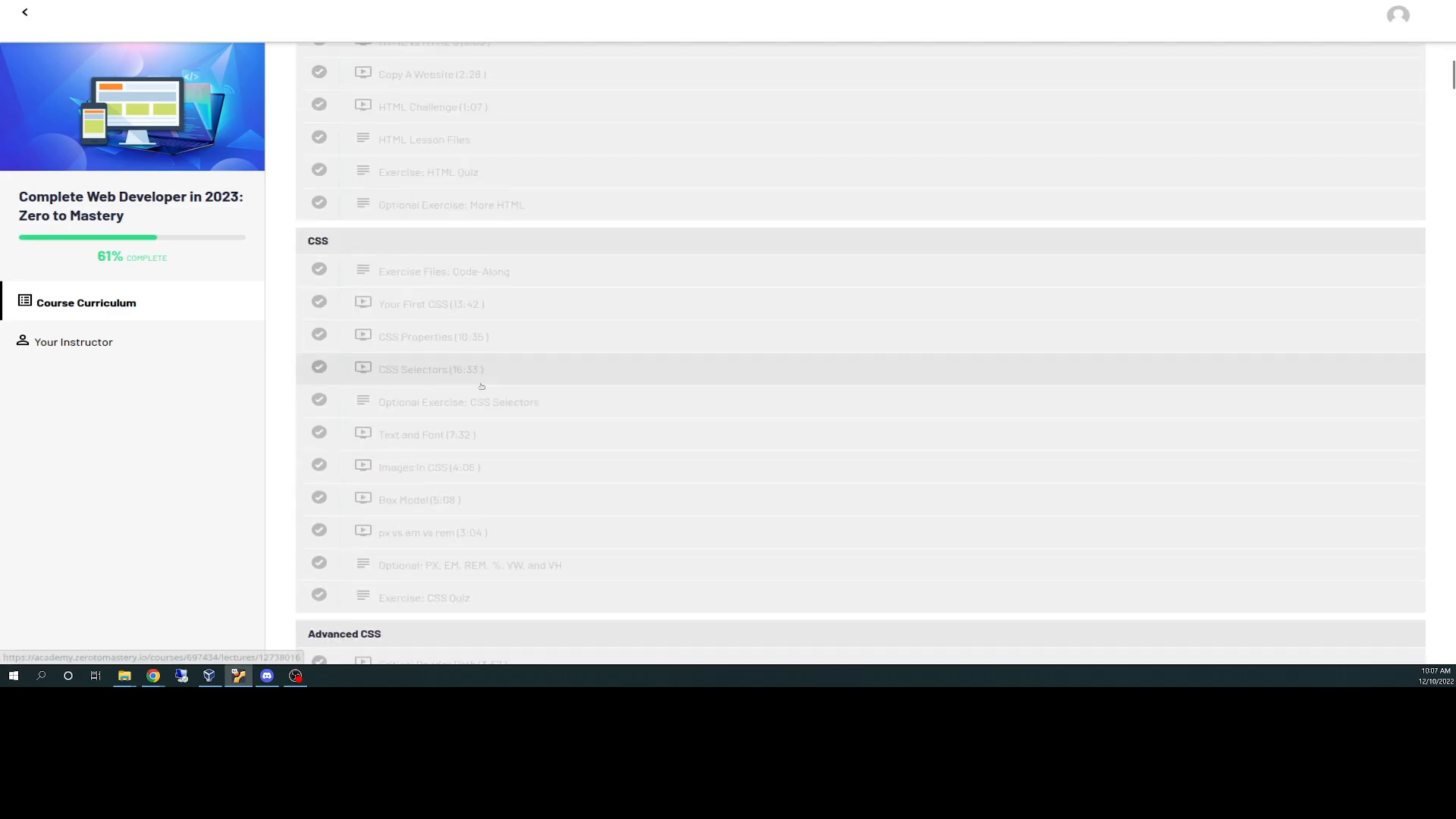
pyautogui.moveTo(499, 336)
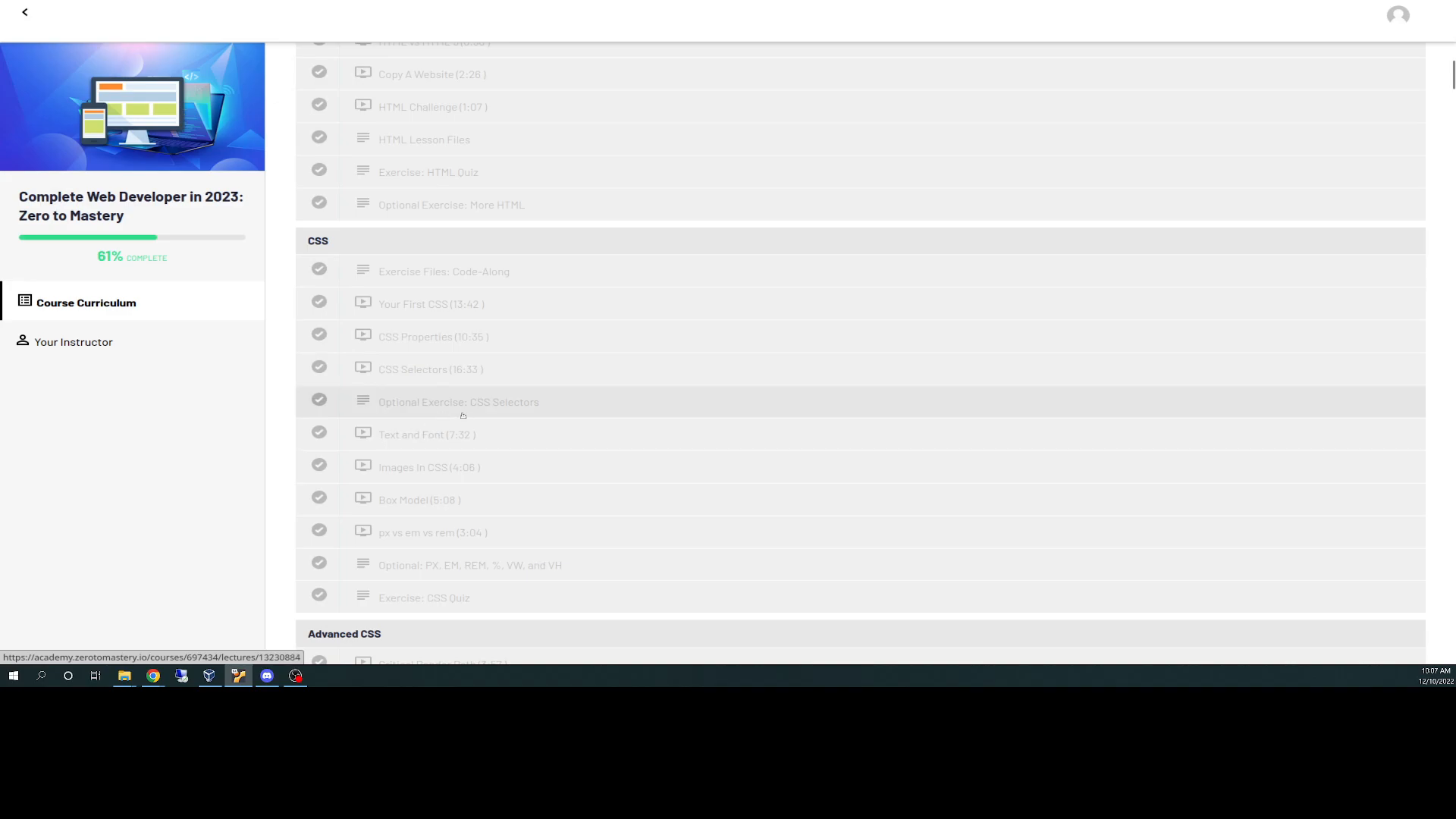
pyautogui.moveTo(431, 303)
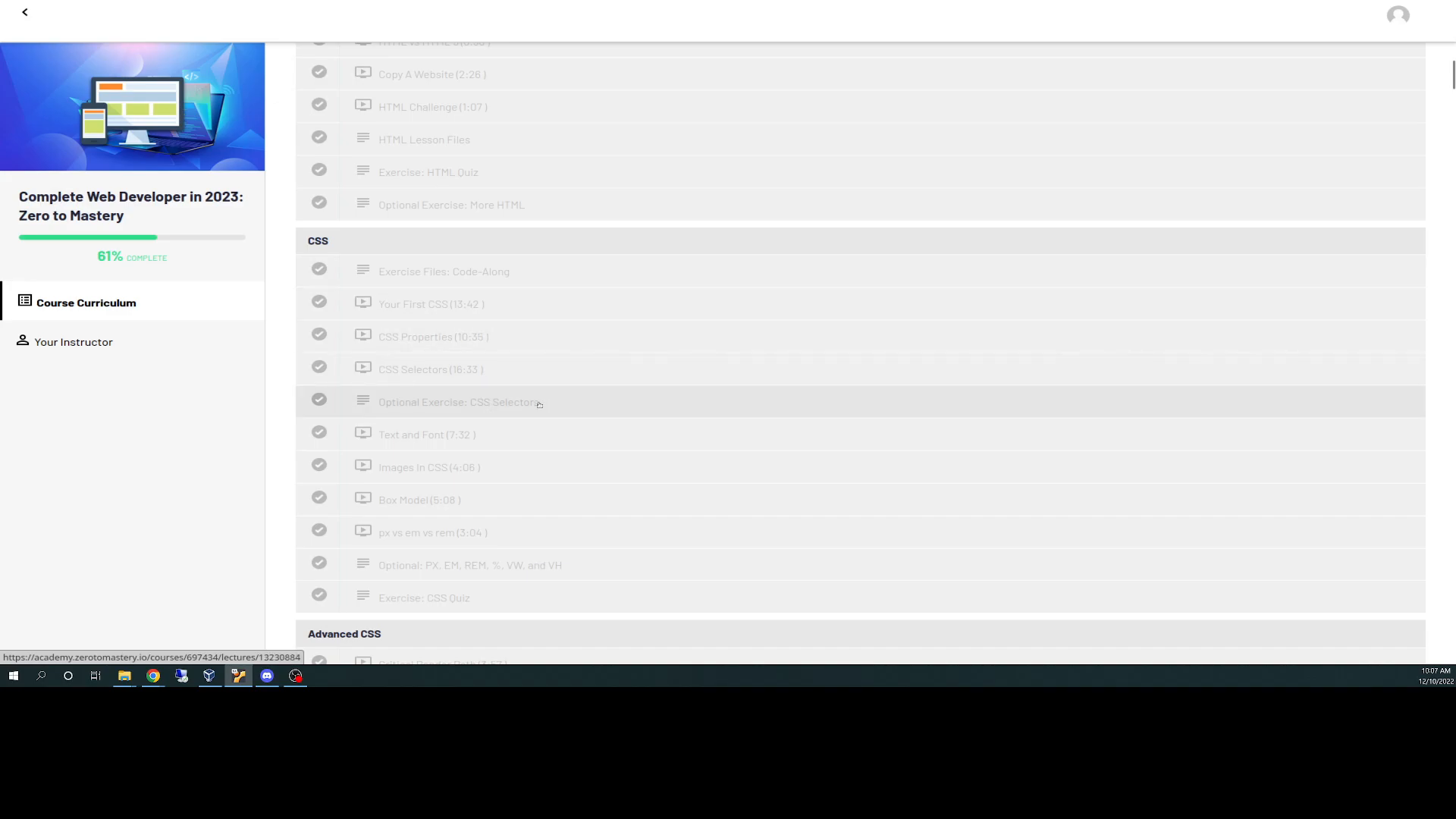
pyautogui.moveTo(472, 348)
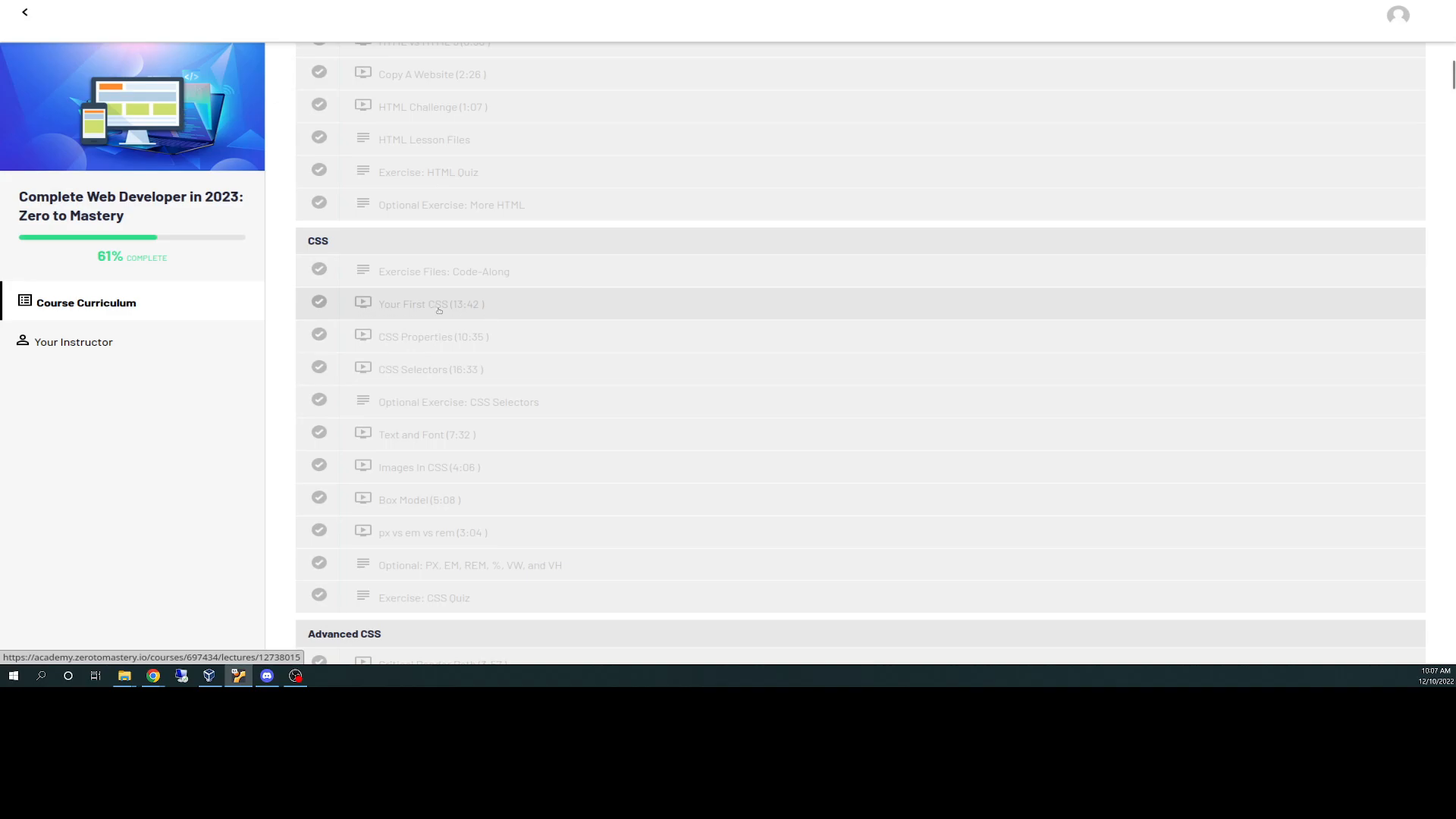
pyautogui.moveTo(455, 311)
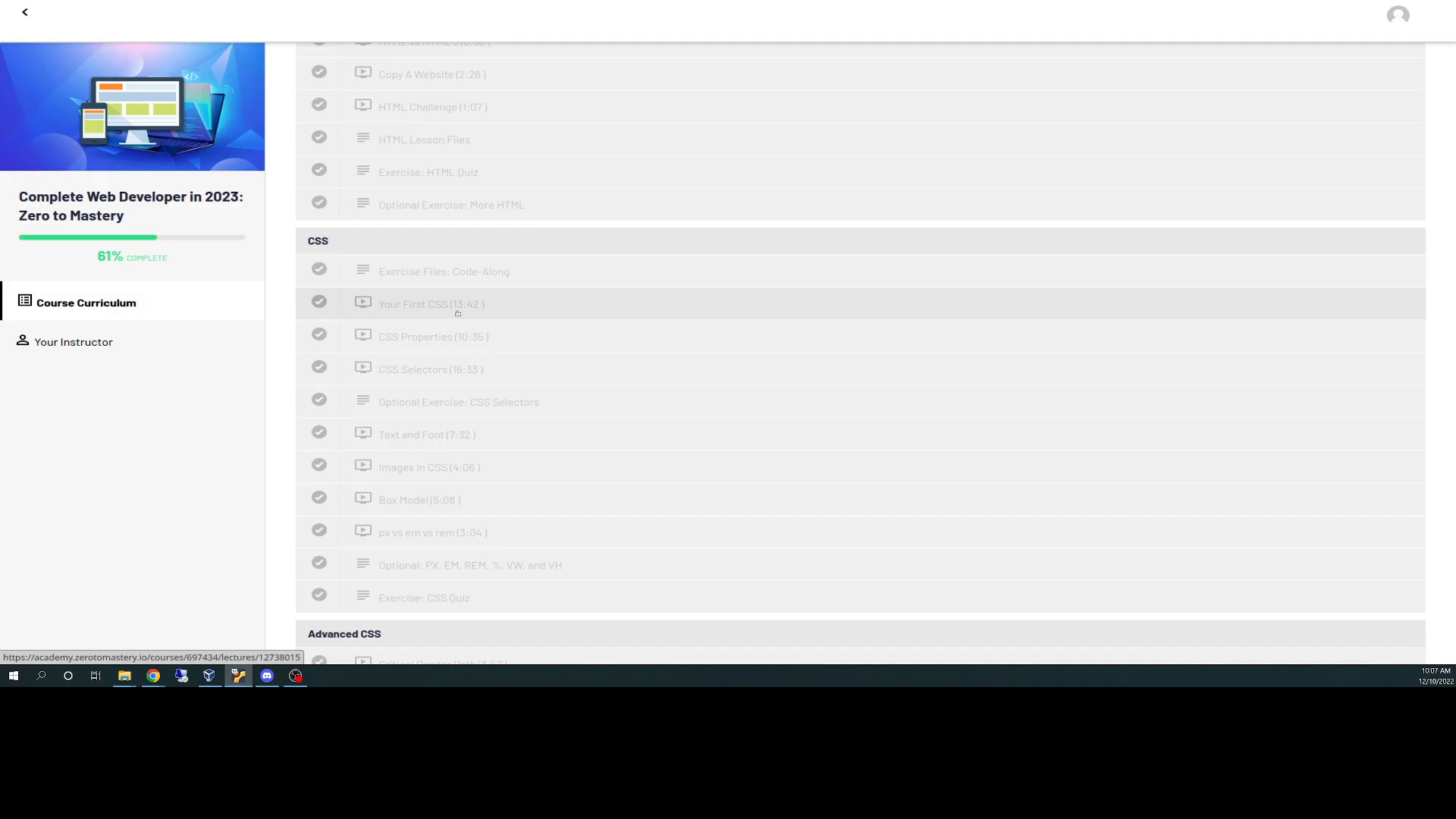
pyautogui.moveTo(508, 312)
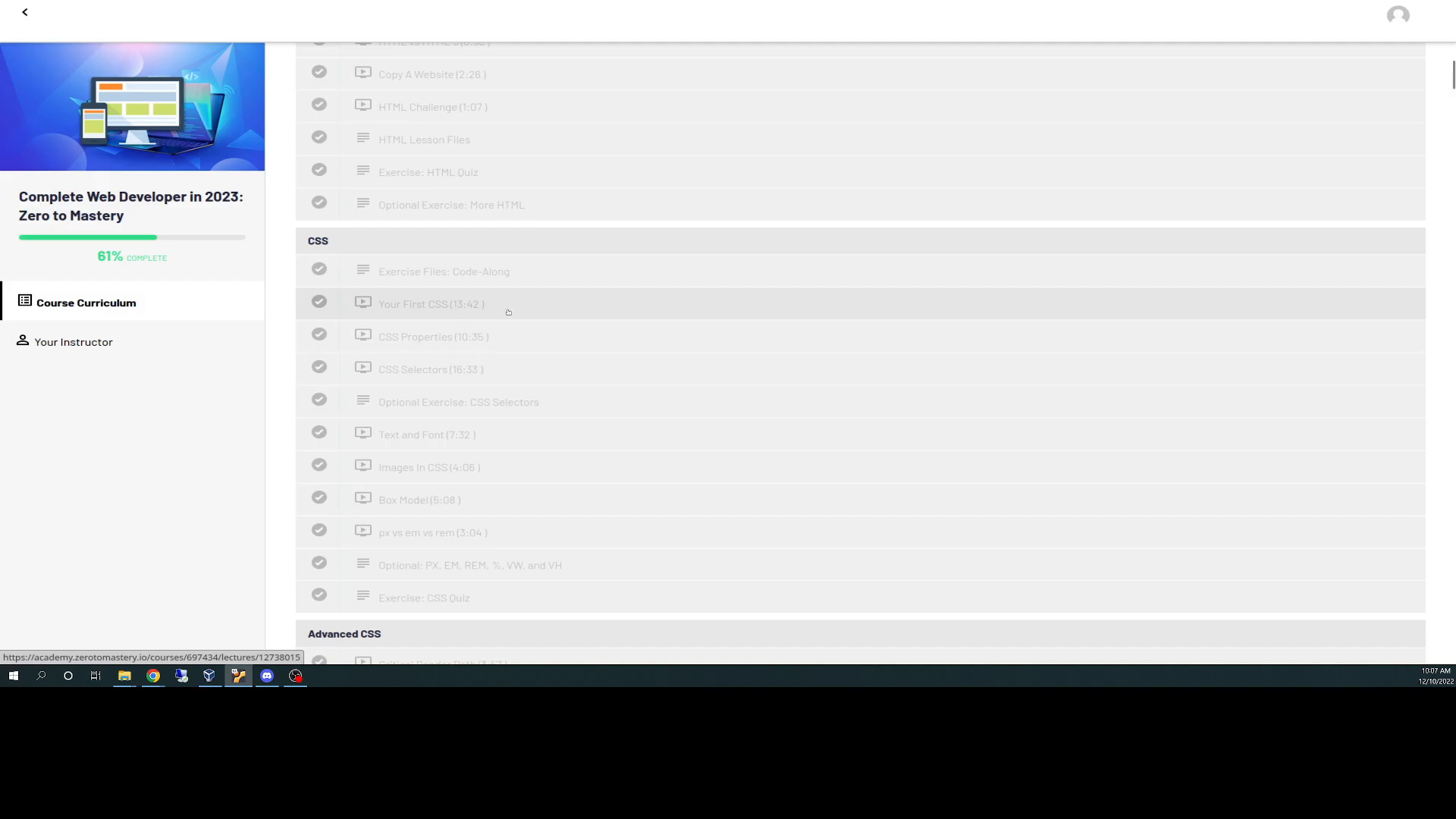
pyautogui.moveTo(512, 310)
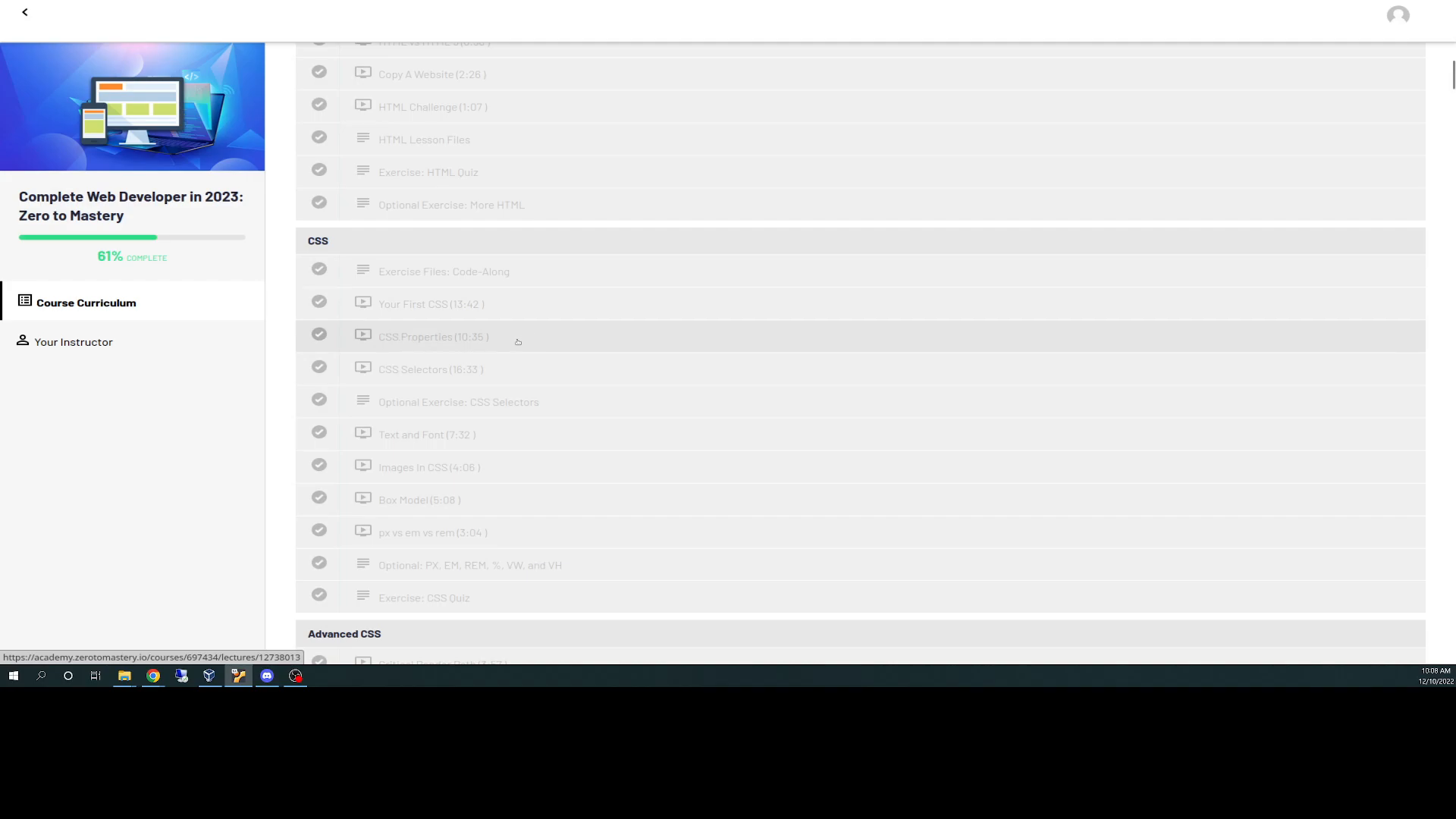
pyautogui.moveTo(524, 369)
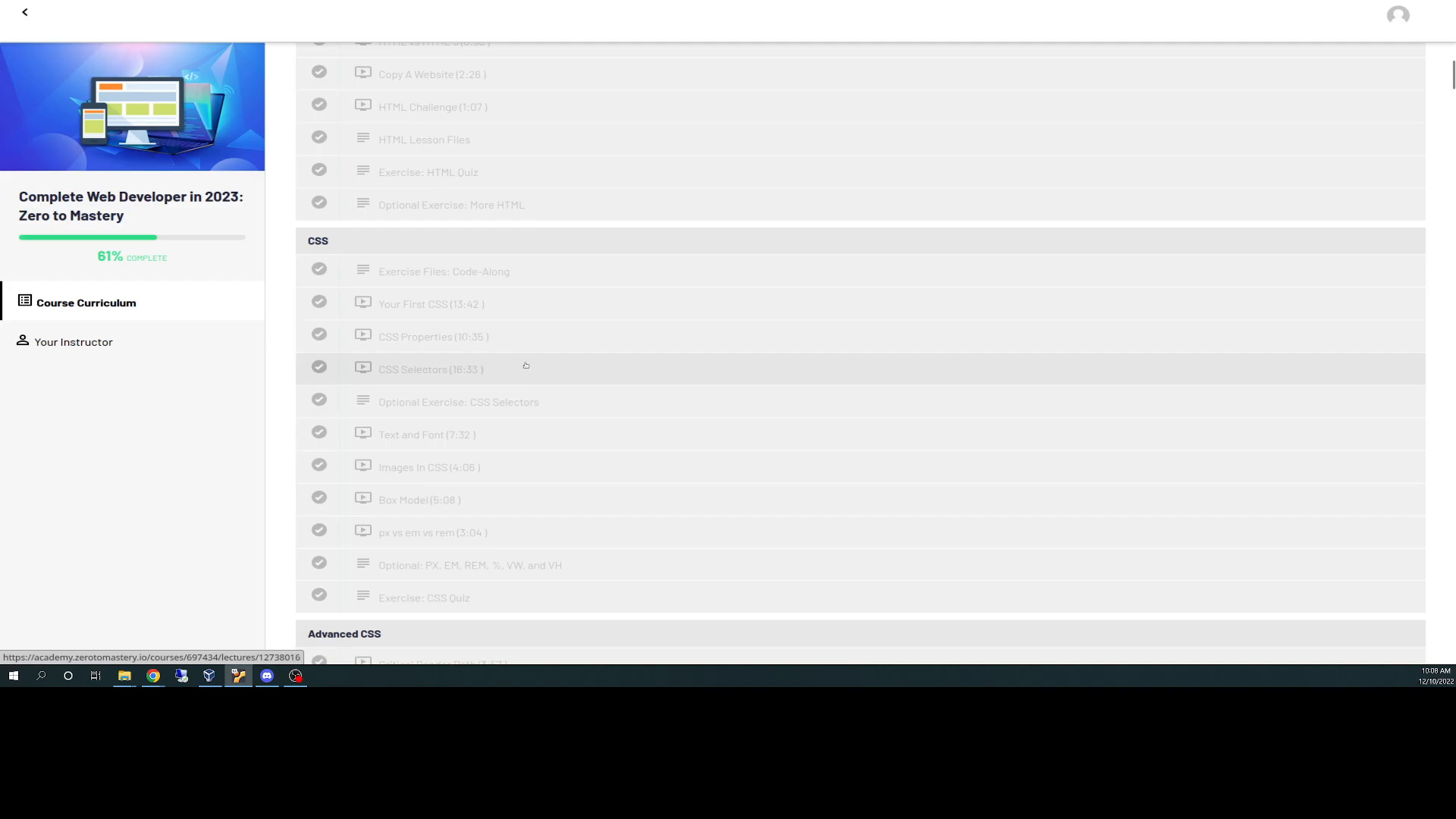
pyautogui.moveTo(518, 345)
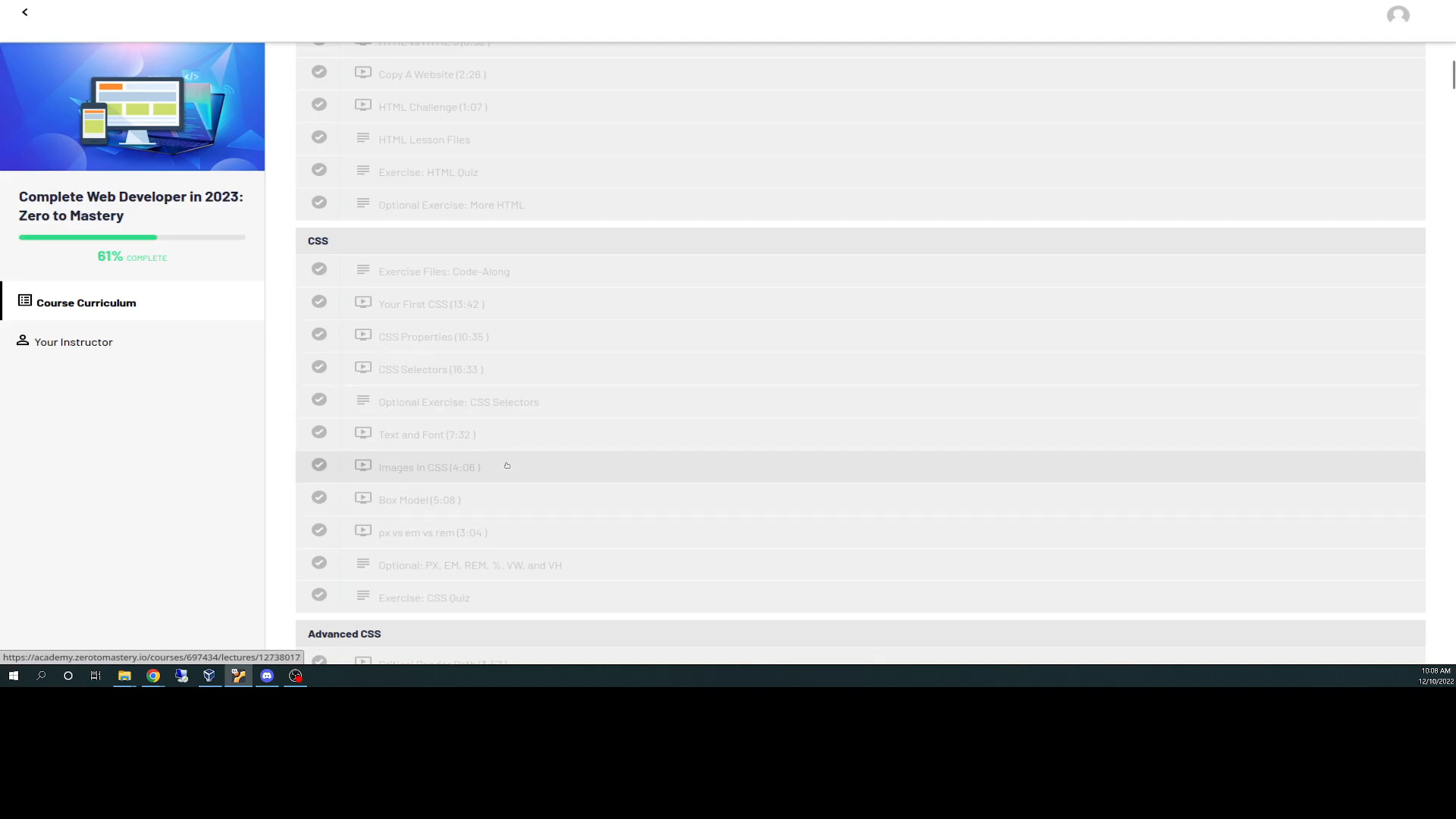
pyautogui.moveTo(524, 456)
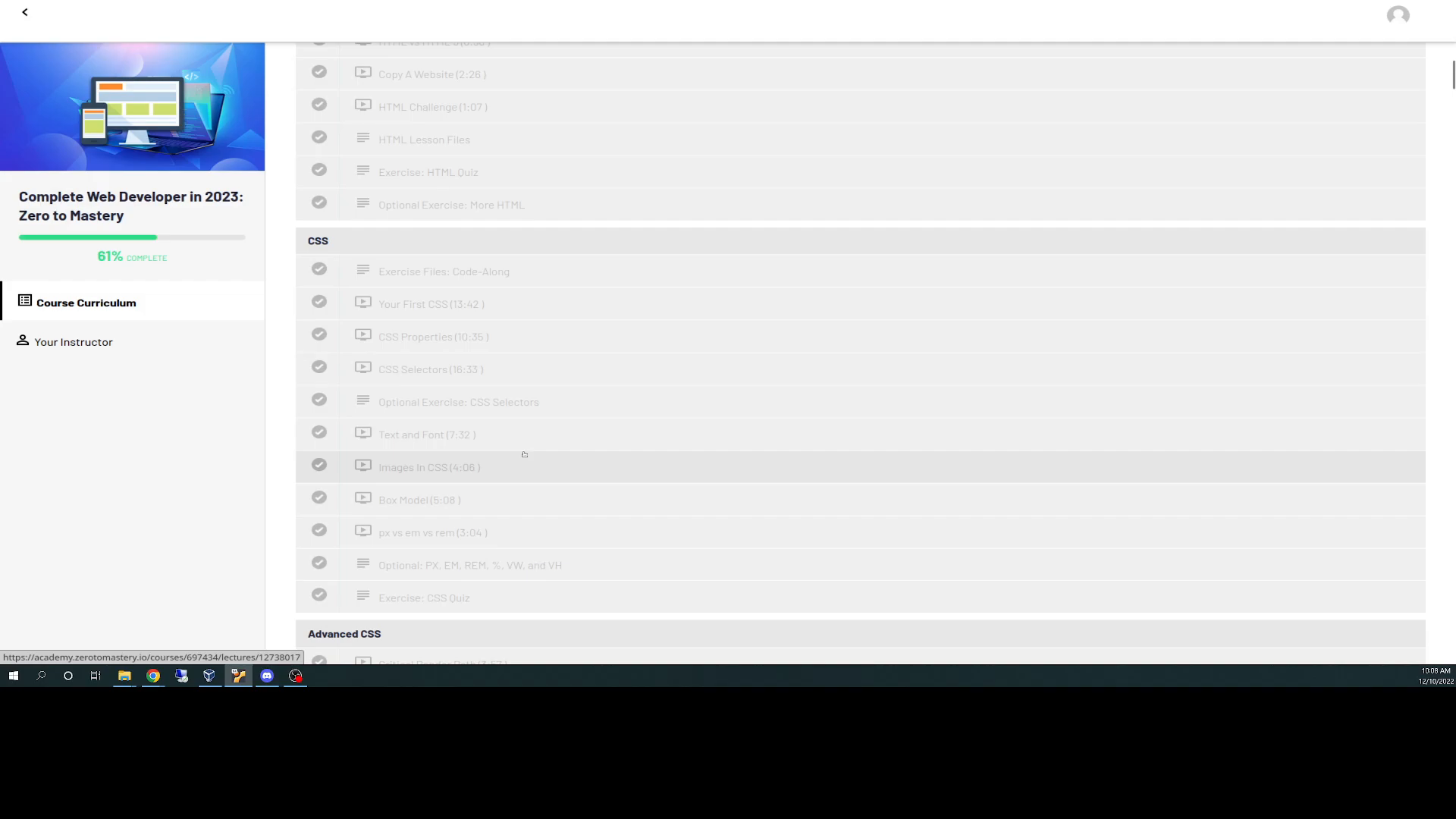
pyautogui.moveTo(524, 452)
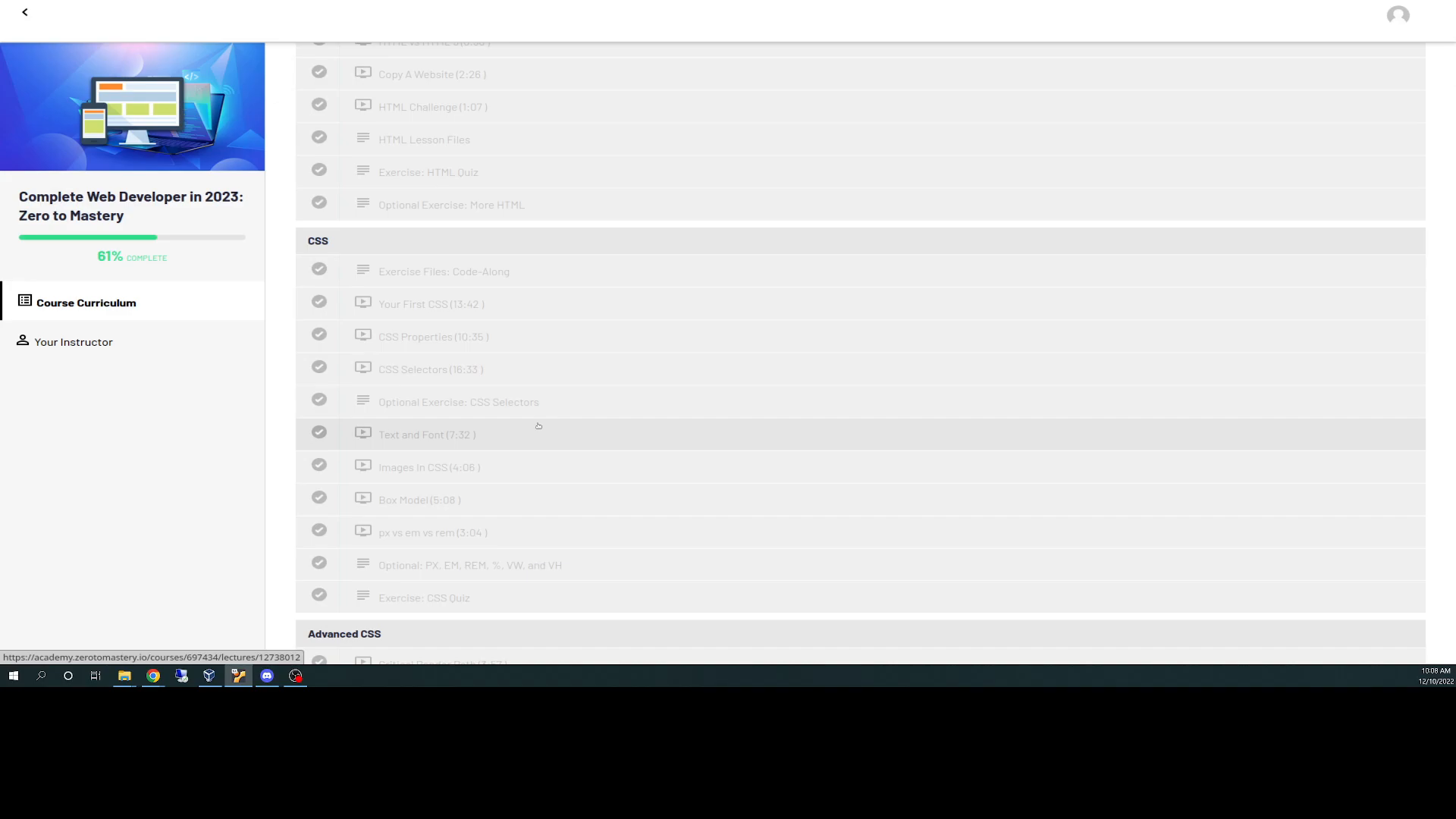
pyautogui.moveTo(459, 401)
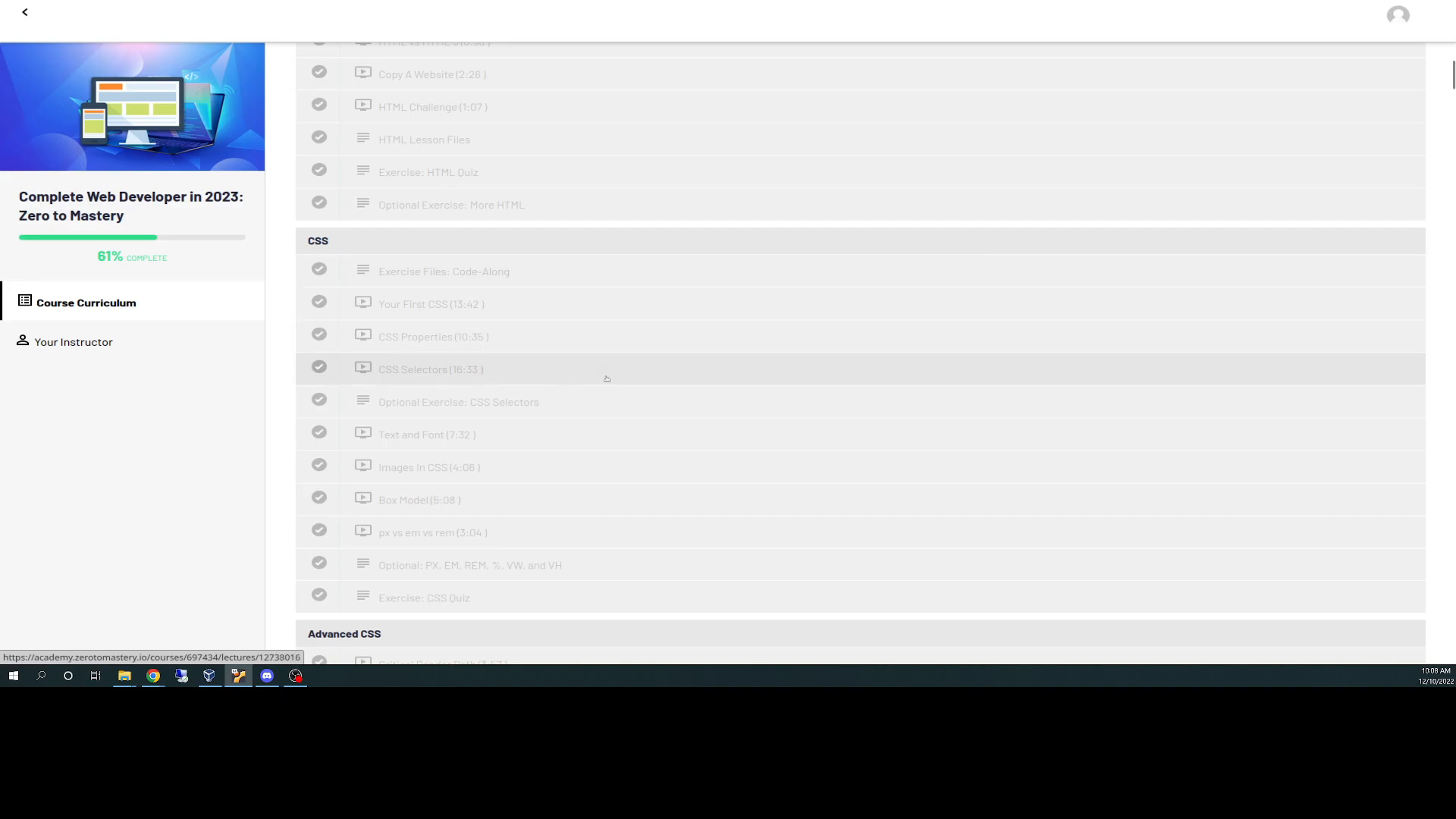
pyautogui.moveTo(599, 363)
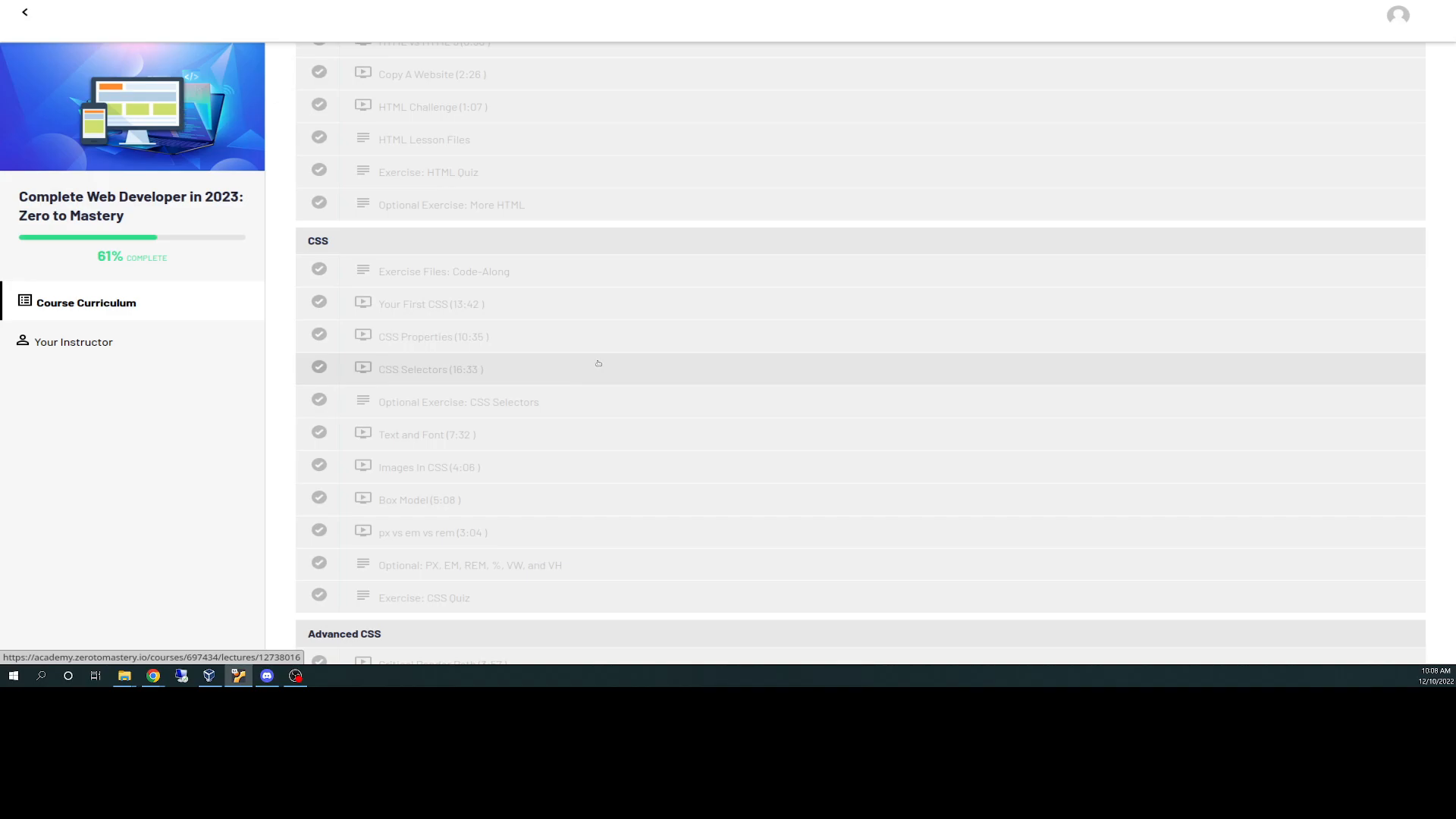
pyautogui.moveTo(586, 295)
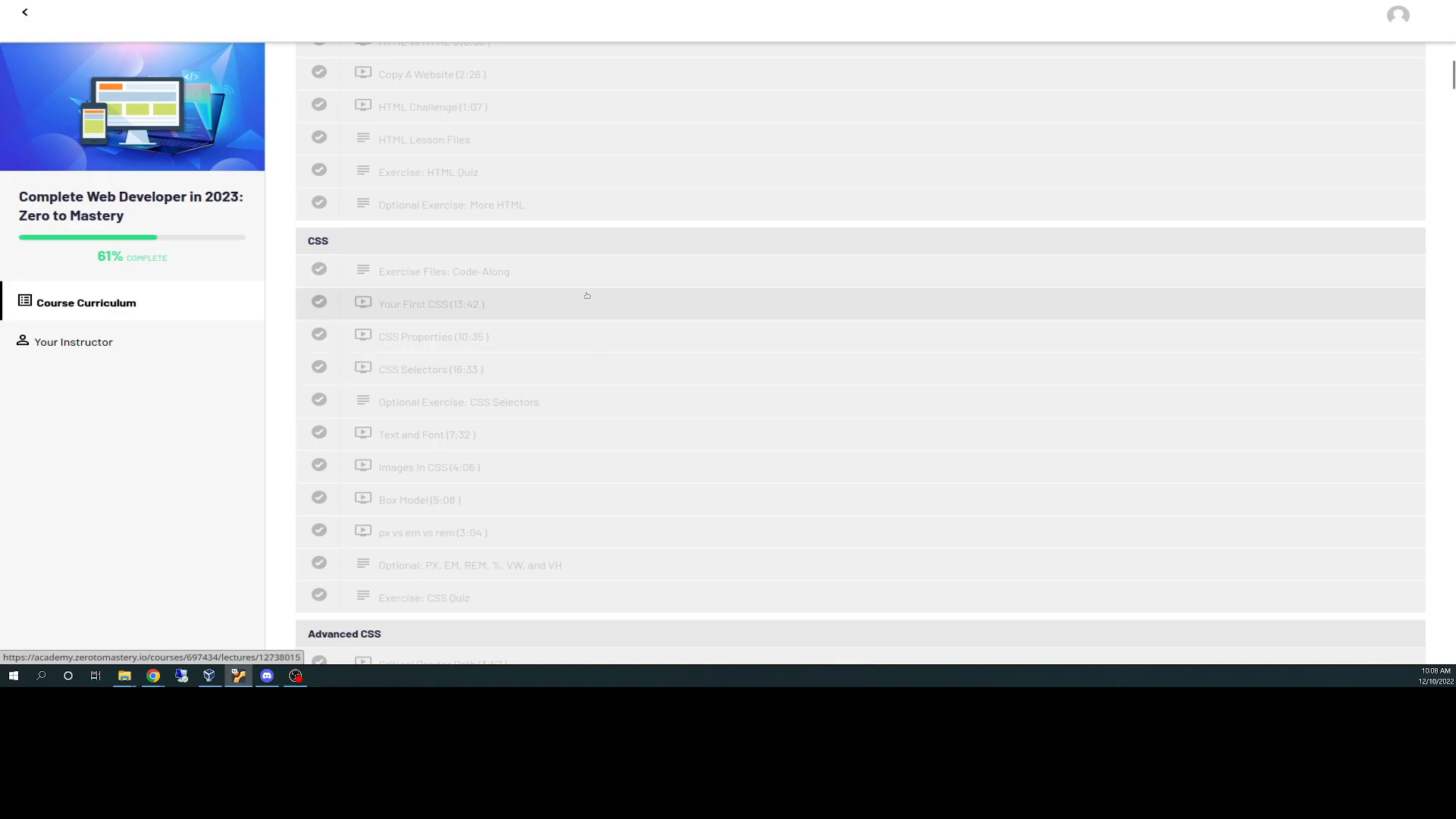
pyautogui.moveTo(574, 434)
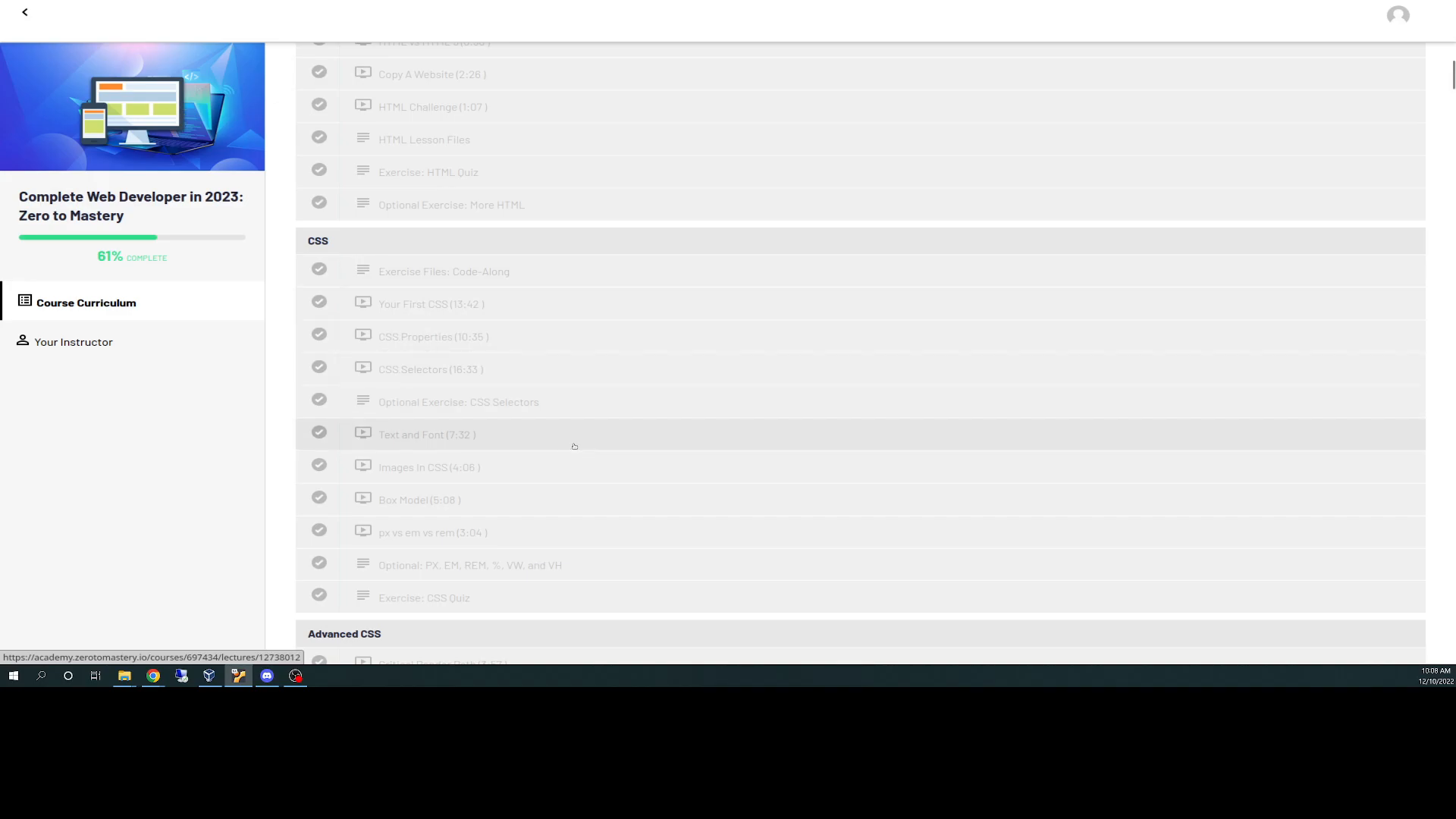
pyautogui.scroll(-3)
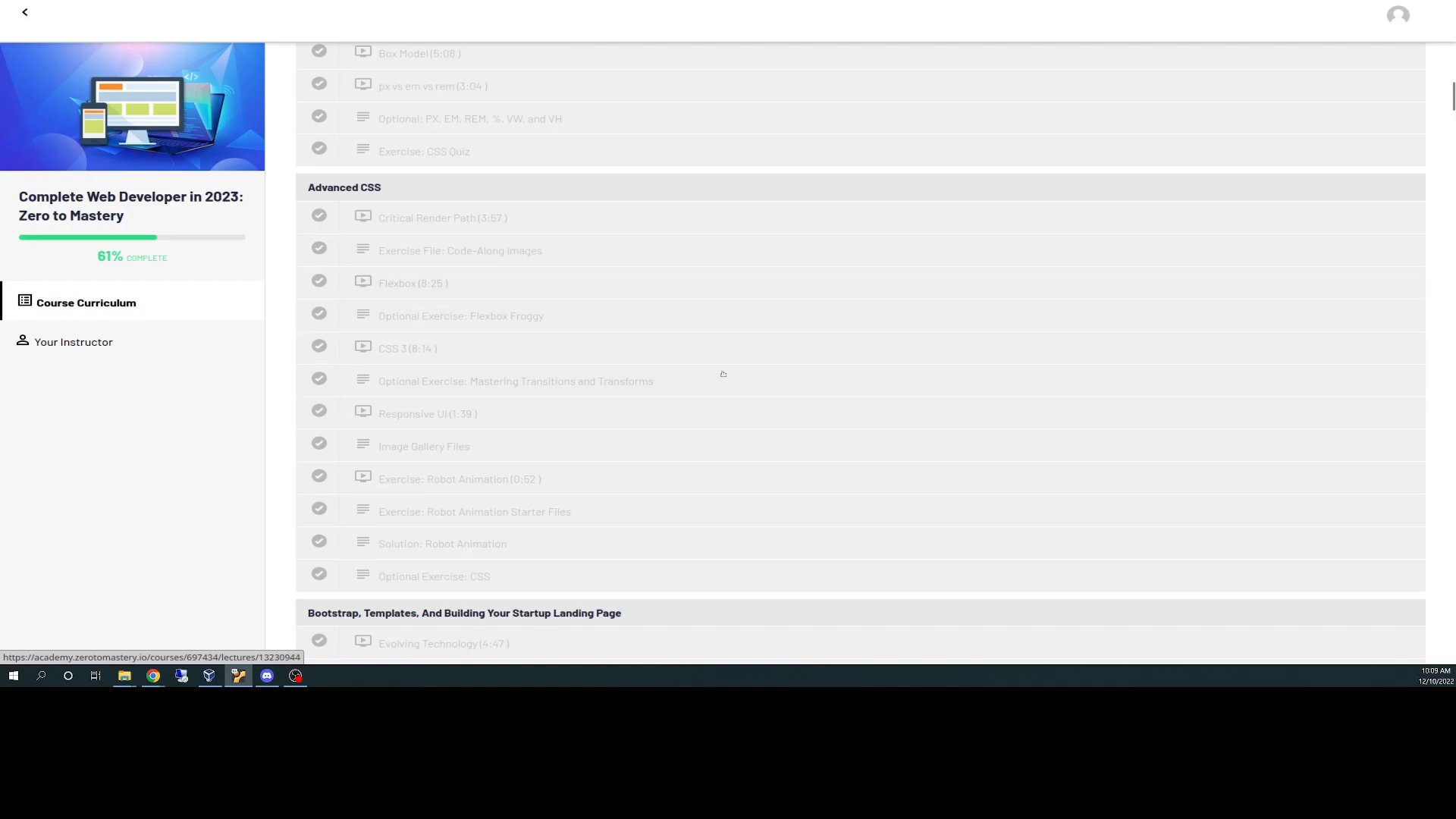
pyautogui.scroll(-3)
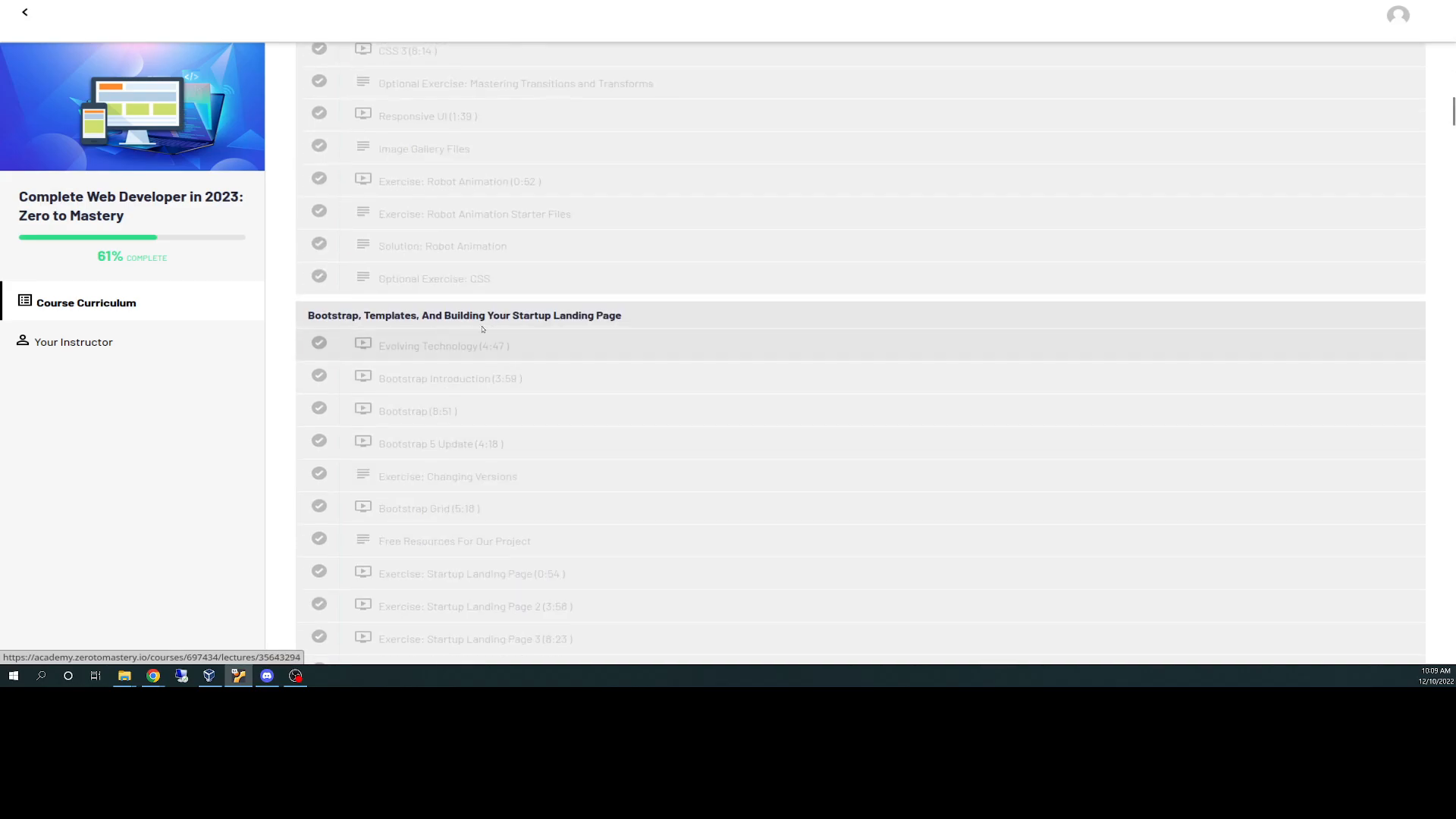
pyautogui.scroll(-3)
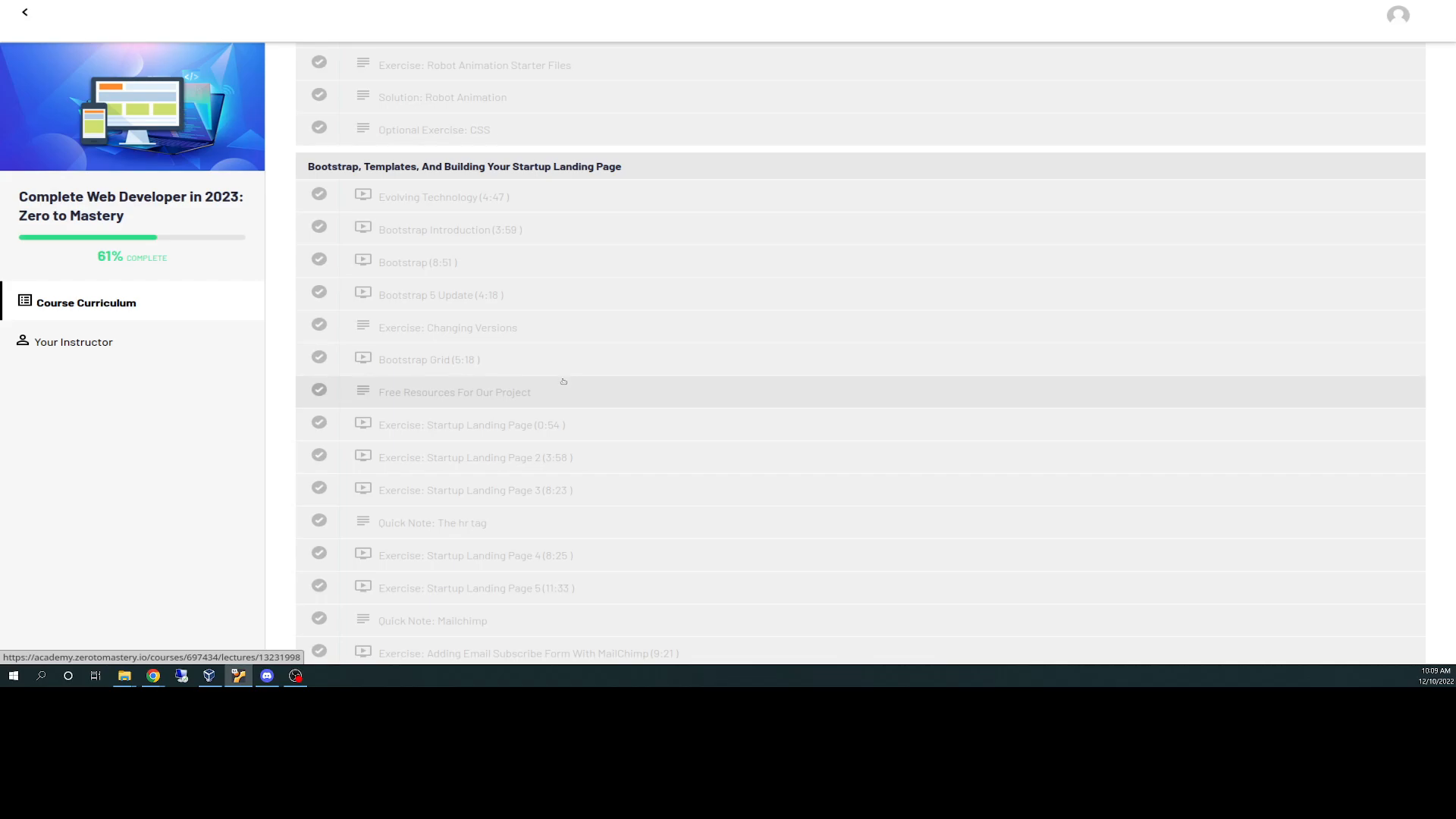
pyautogui.moveTo(790, 397)
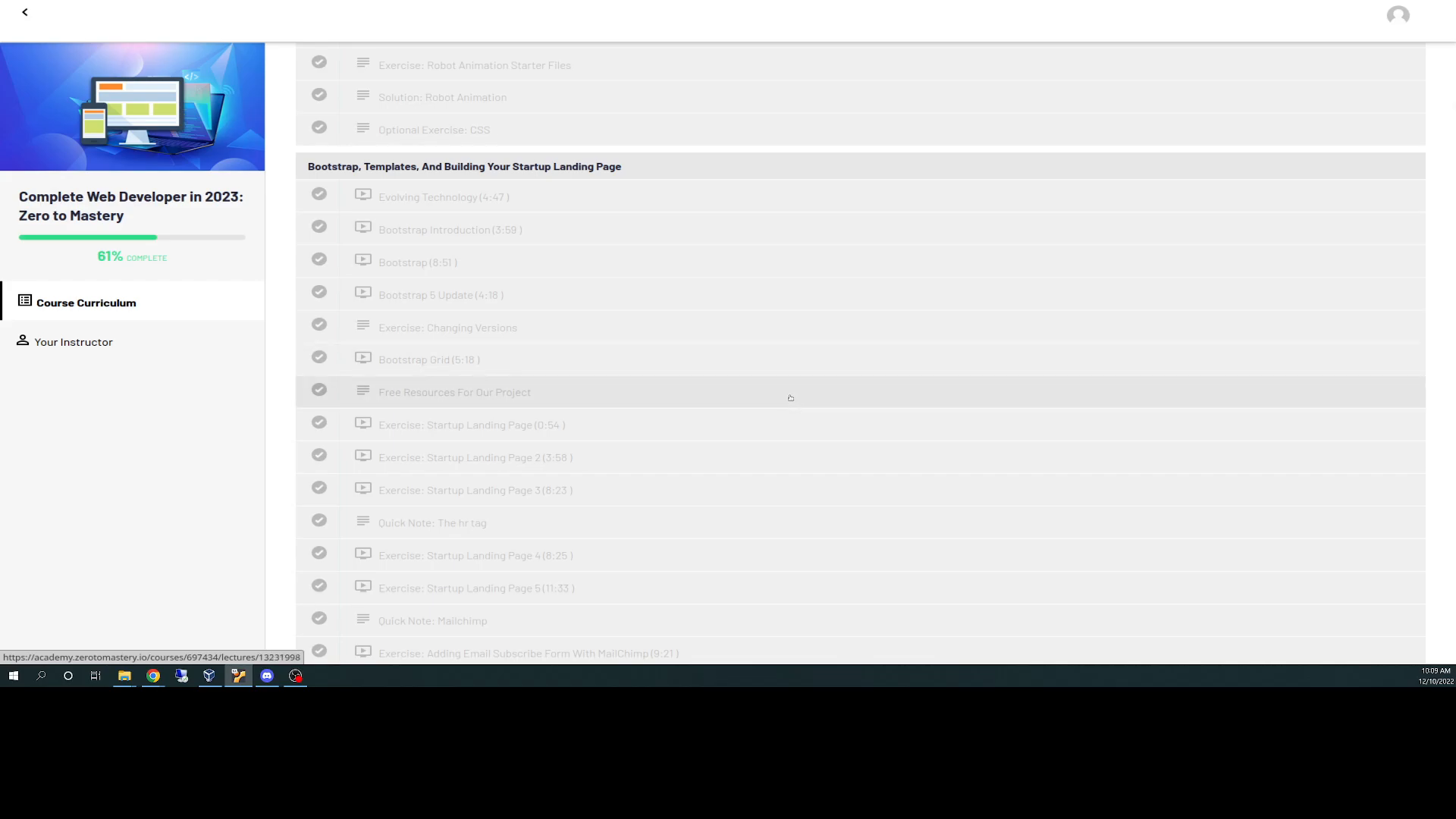
pyautogui.moveTo(773, 389)
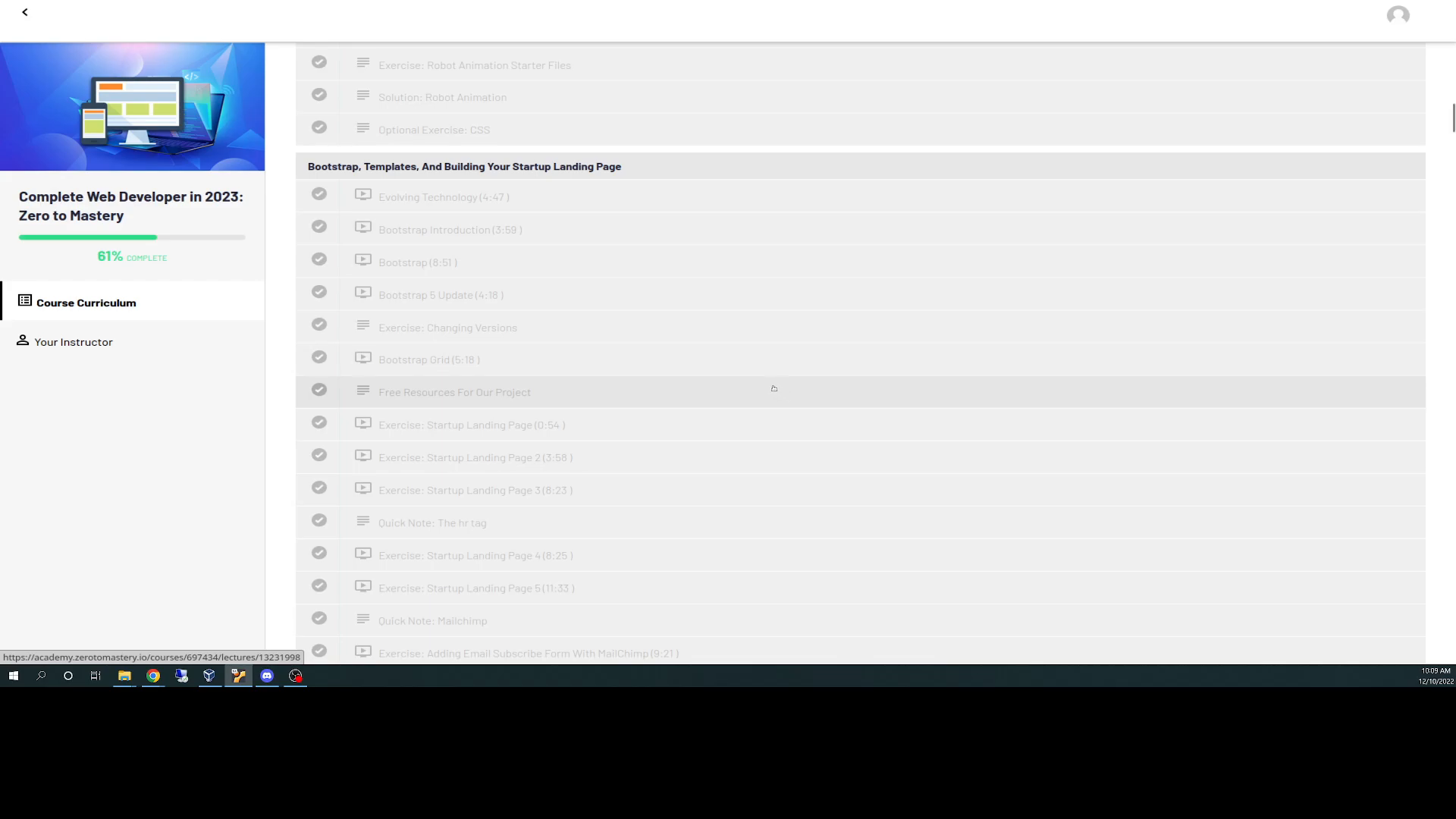
pyautogui.moveTo(768, 385)
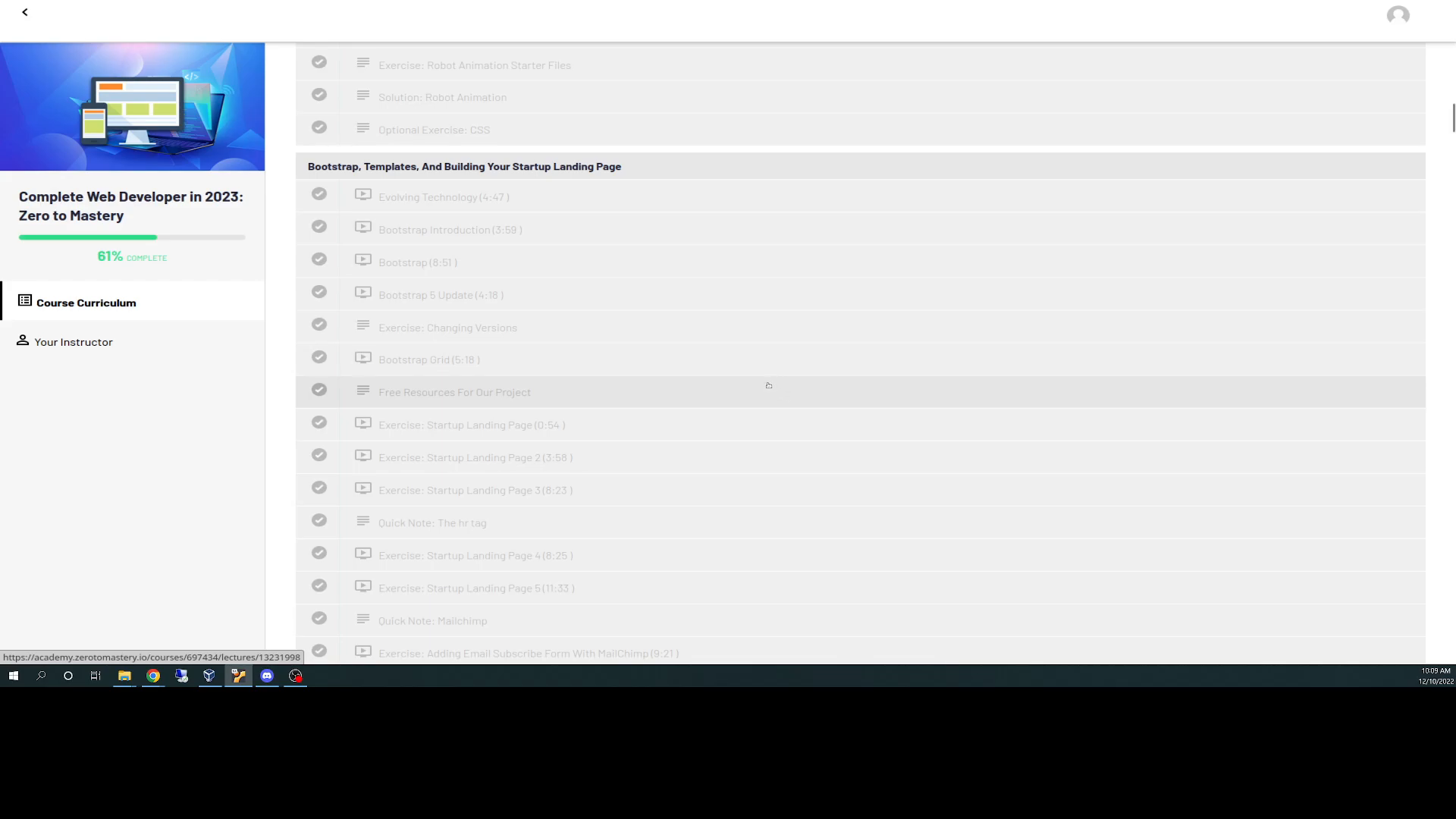
pyautogui.moveTo(493, 363)
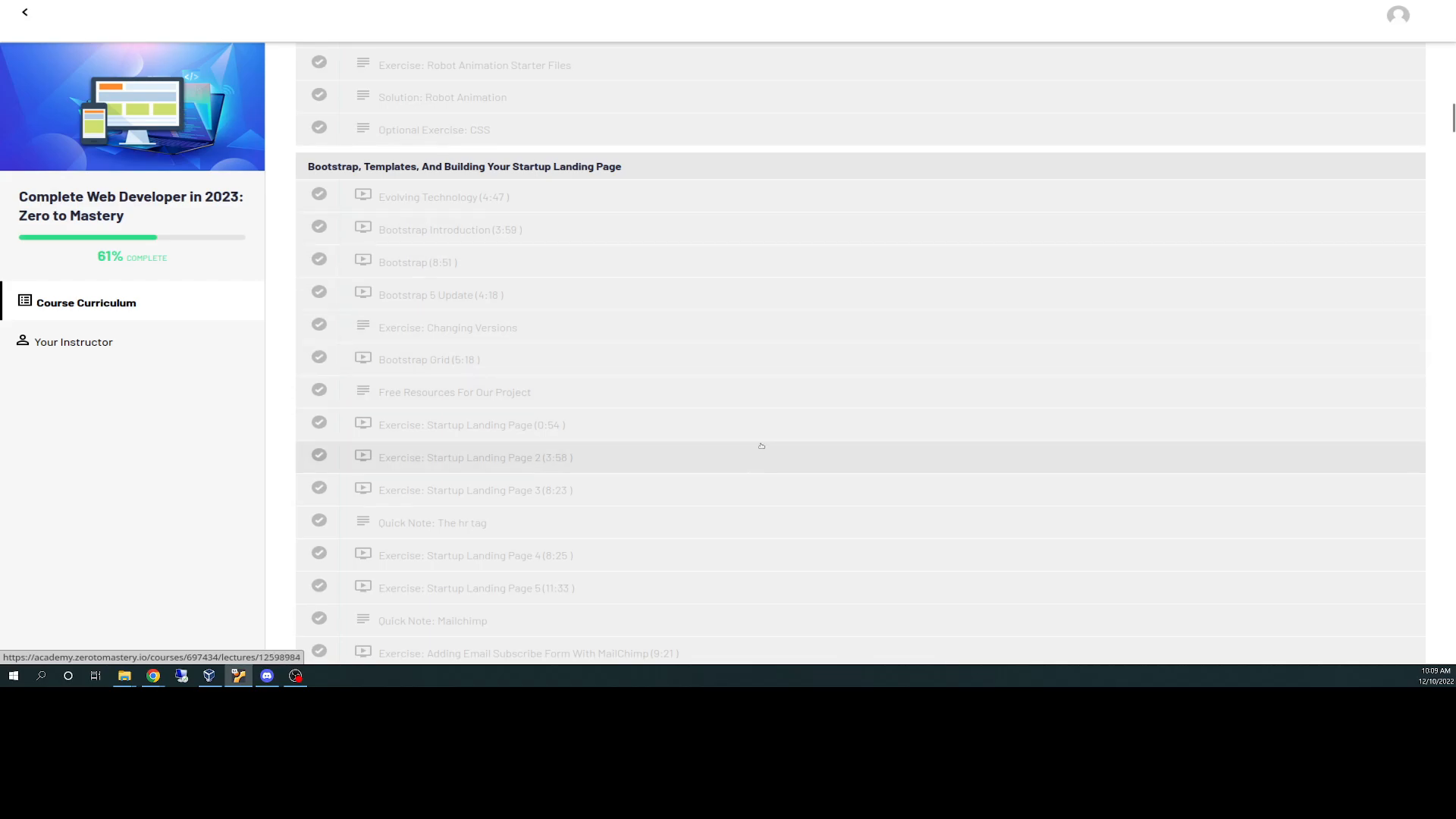
pyautogui.moveTo(757, 438)
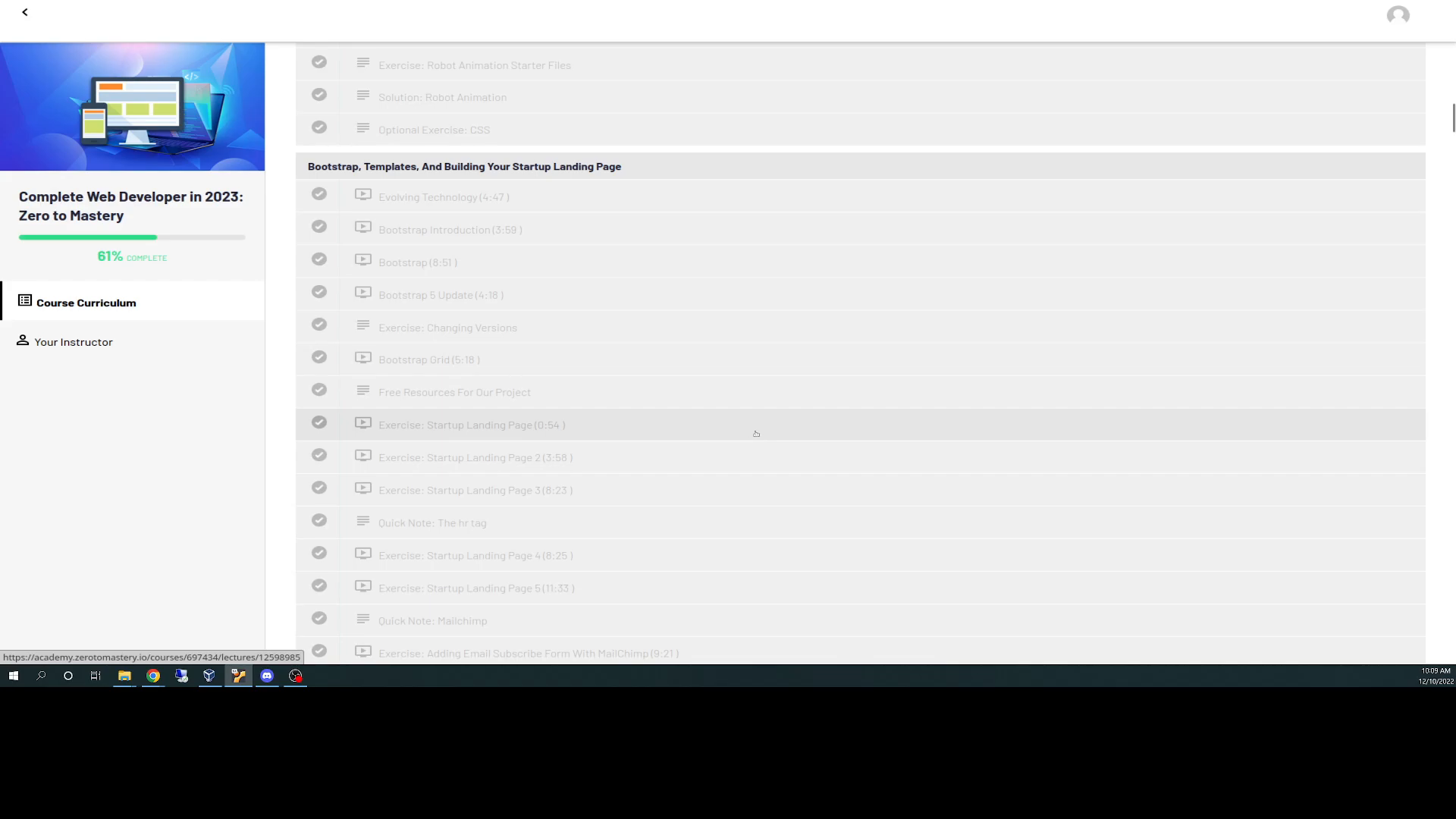
pyautogui.moveTo(608, 473)
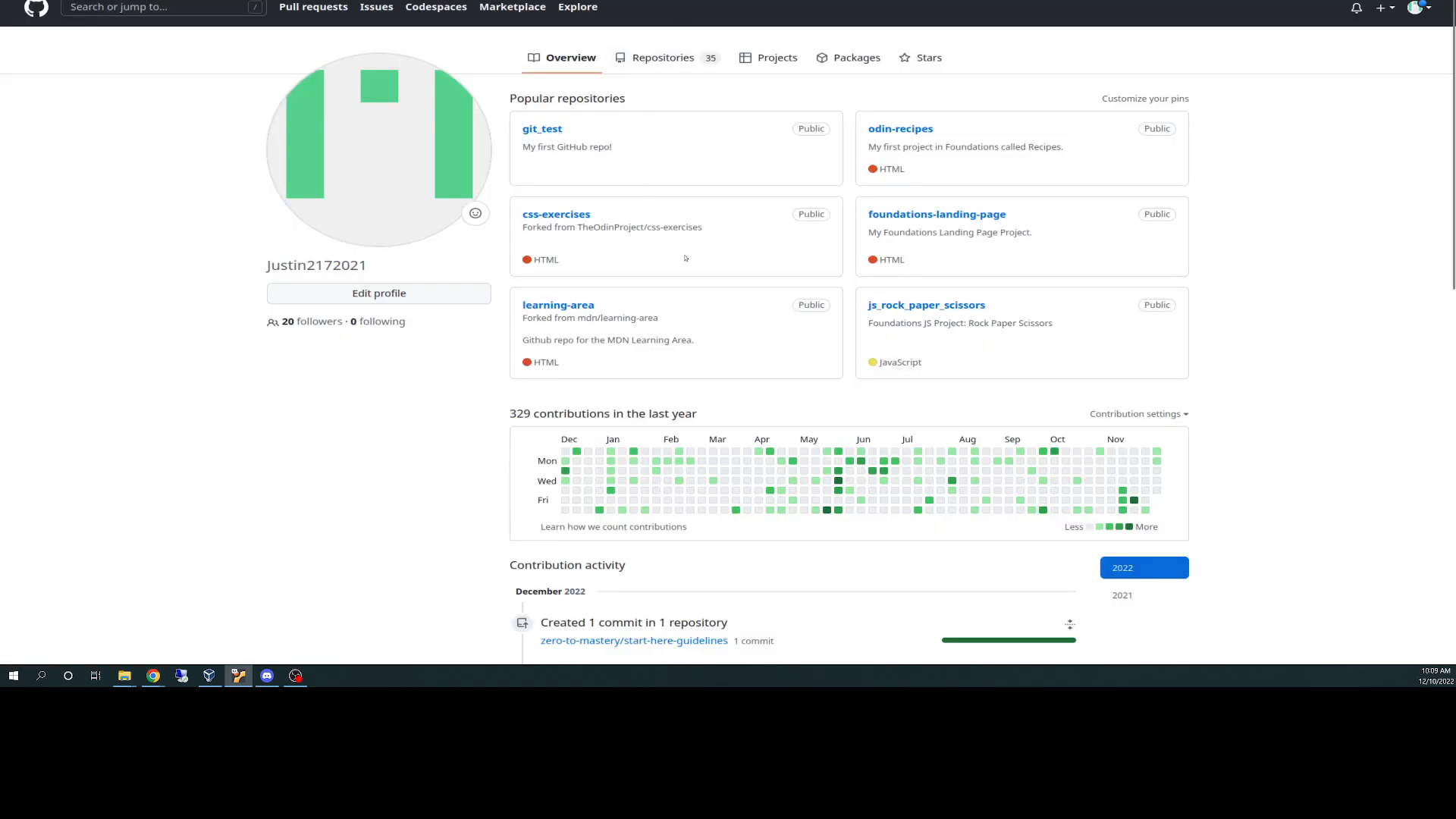
pyautogui.click(663, 58)
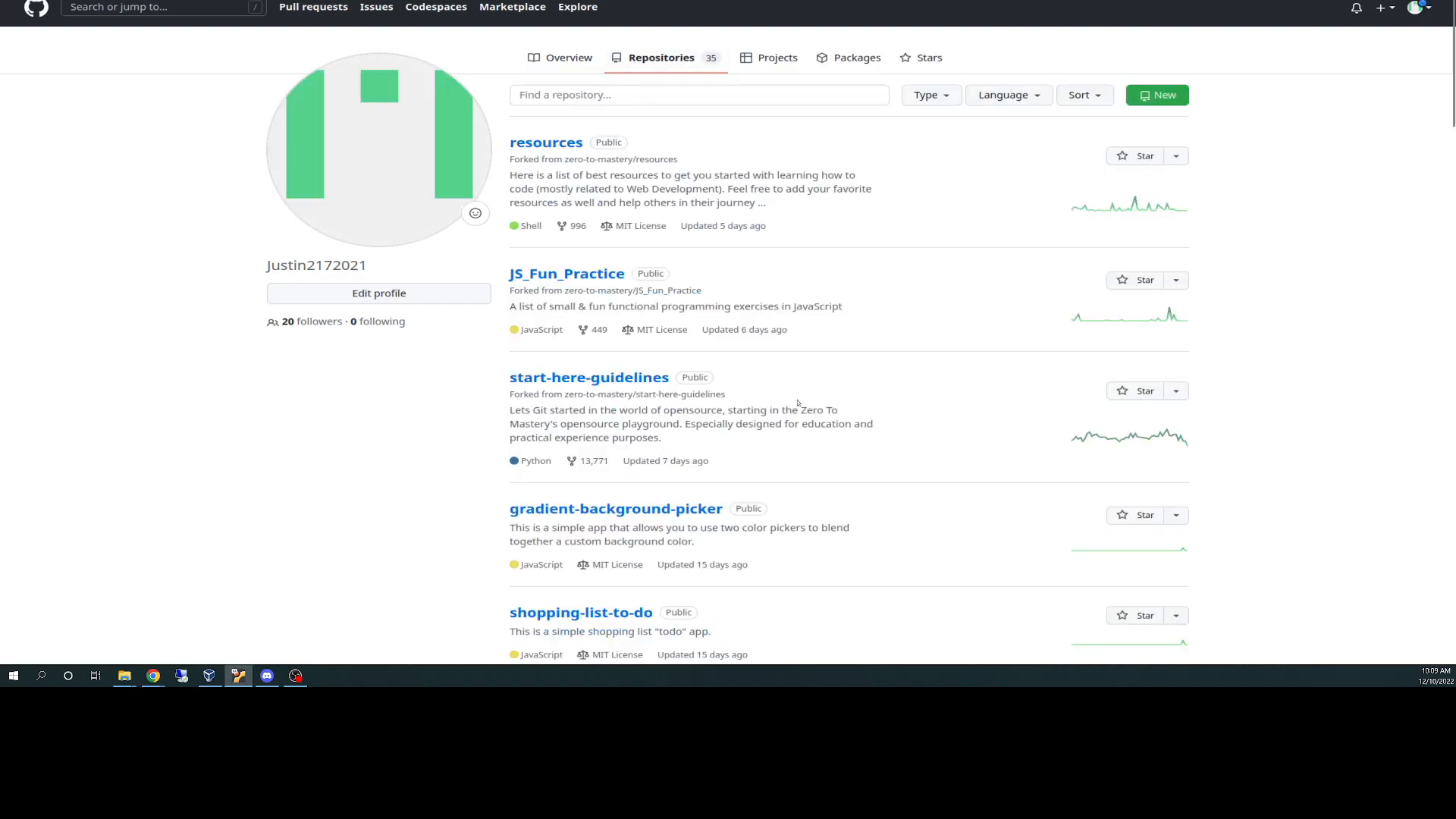
pyautogui.scroll(-3)
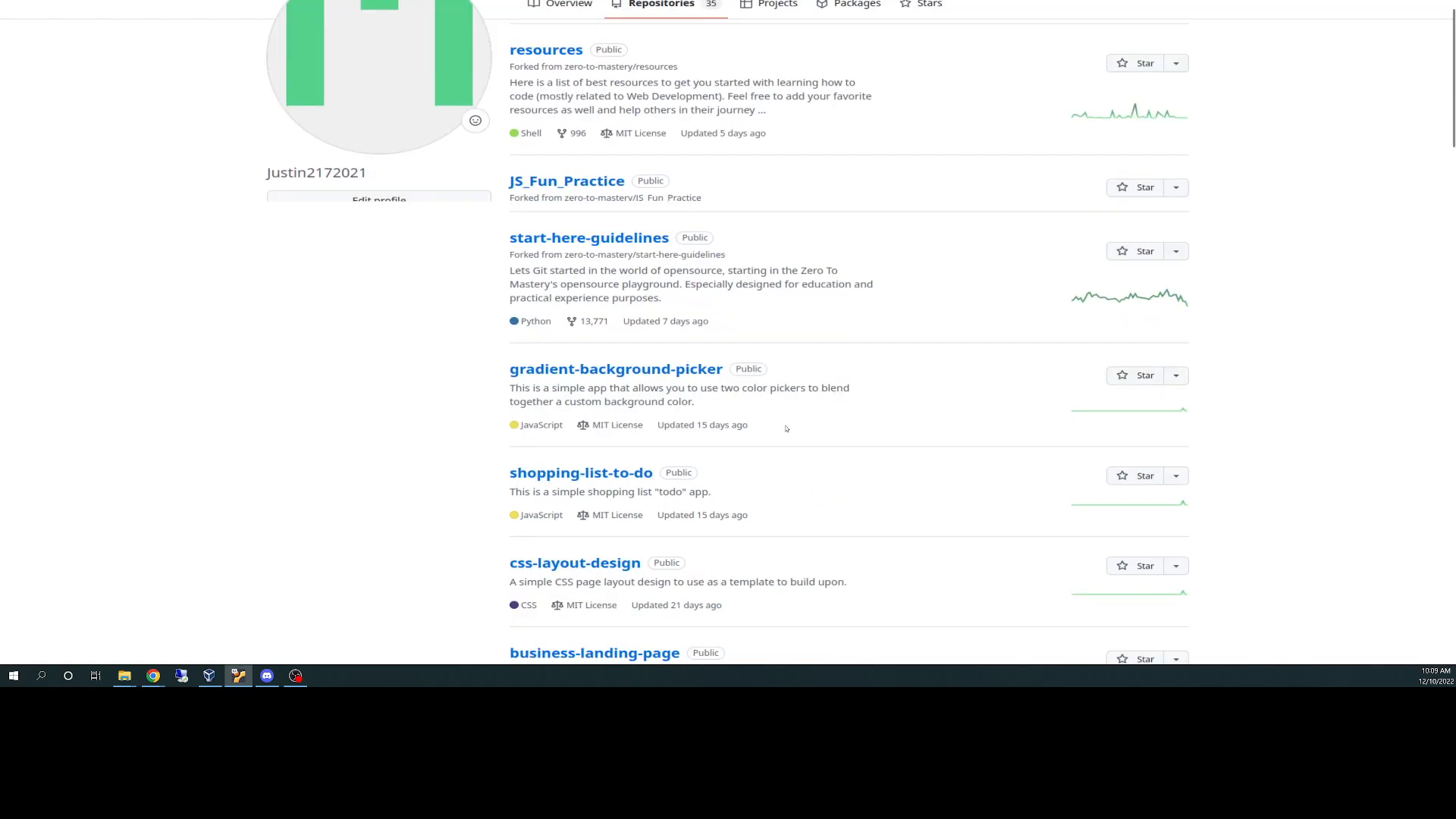
pyautogui.scroll(-3)
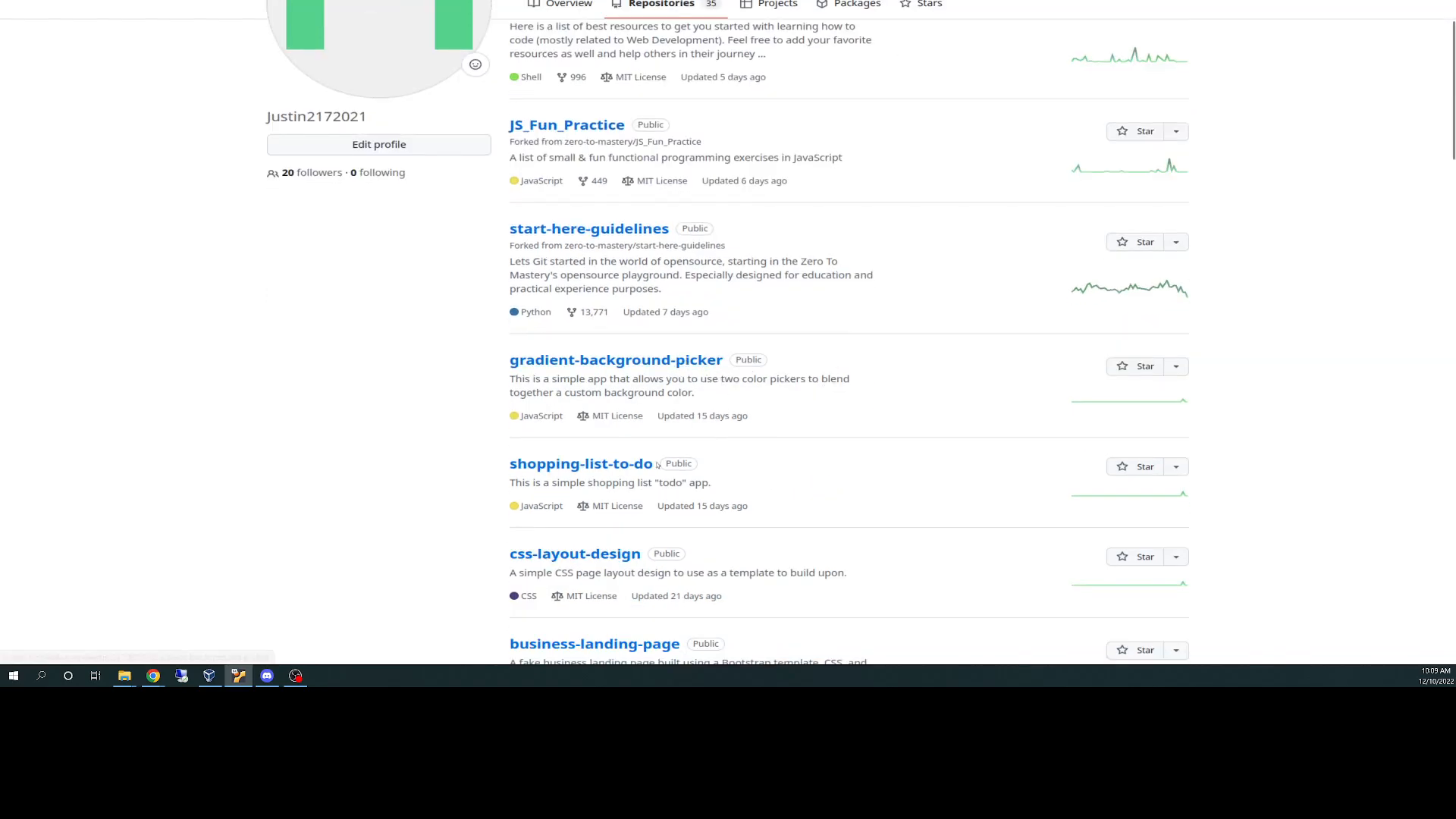
pyautogui.scroll(-3)
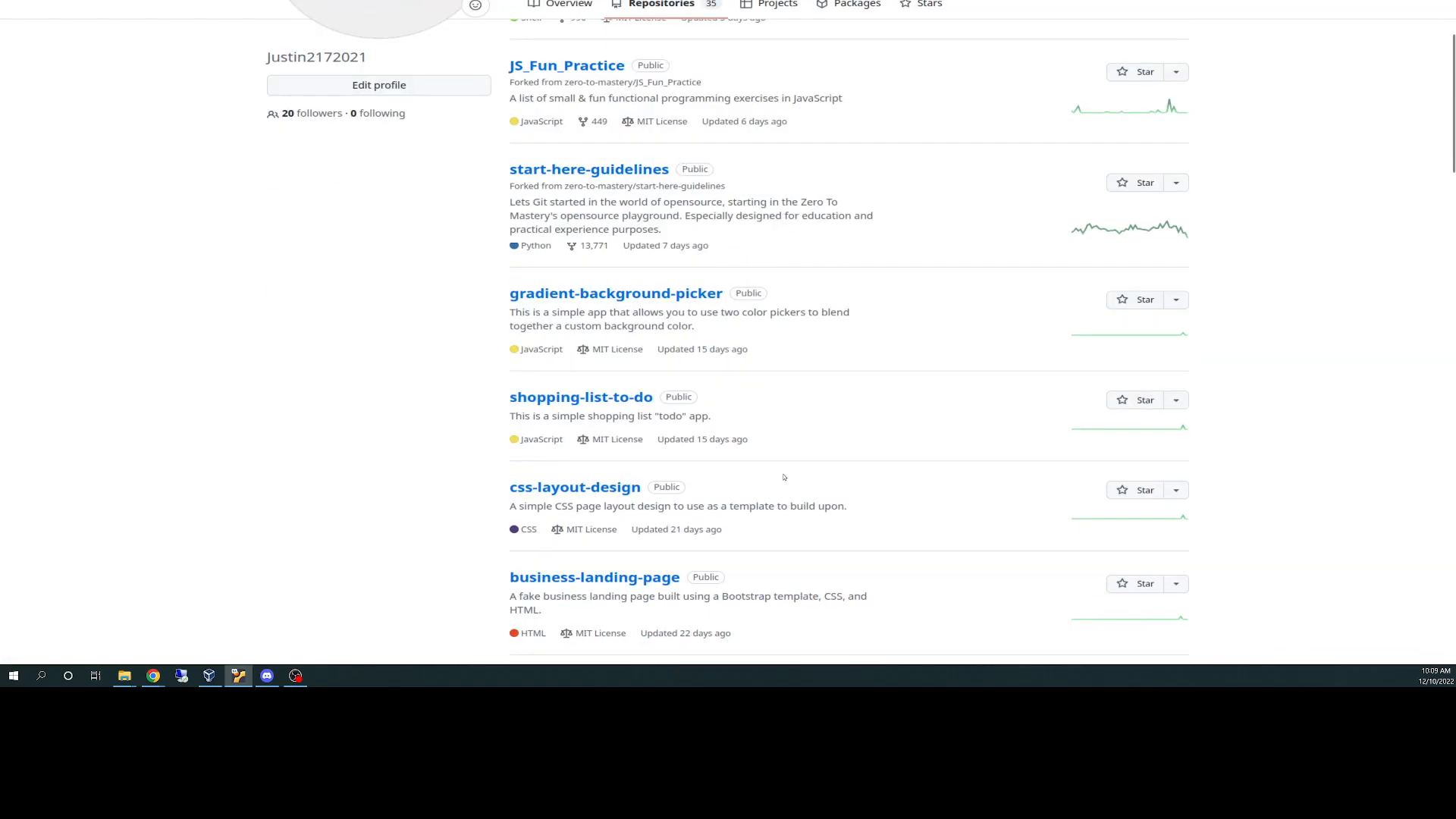
pyautogui.scroll(-3)
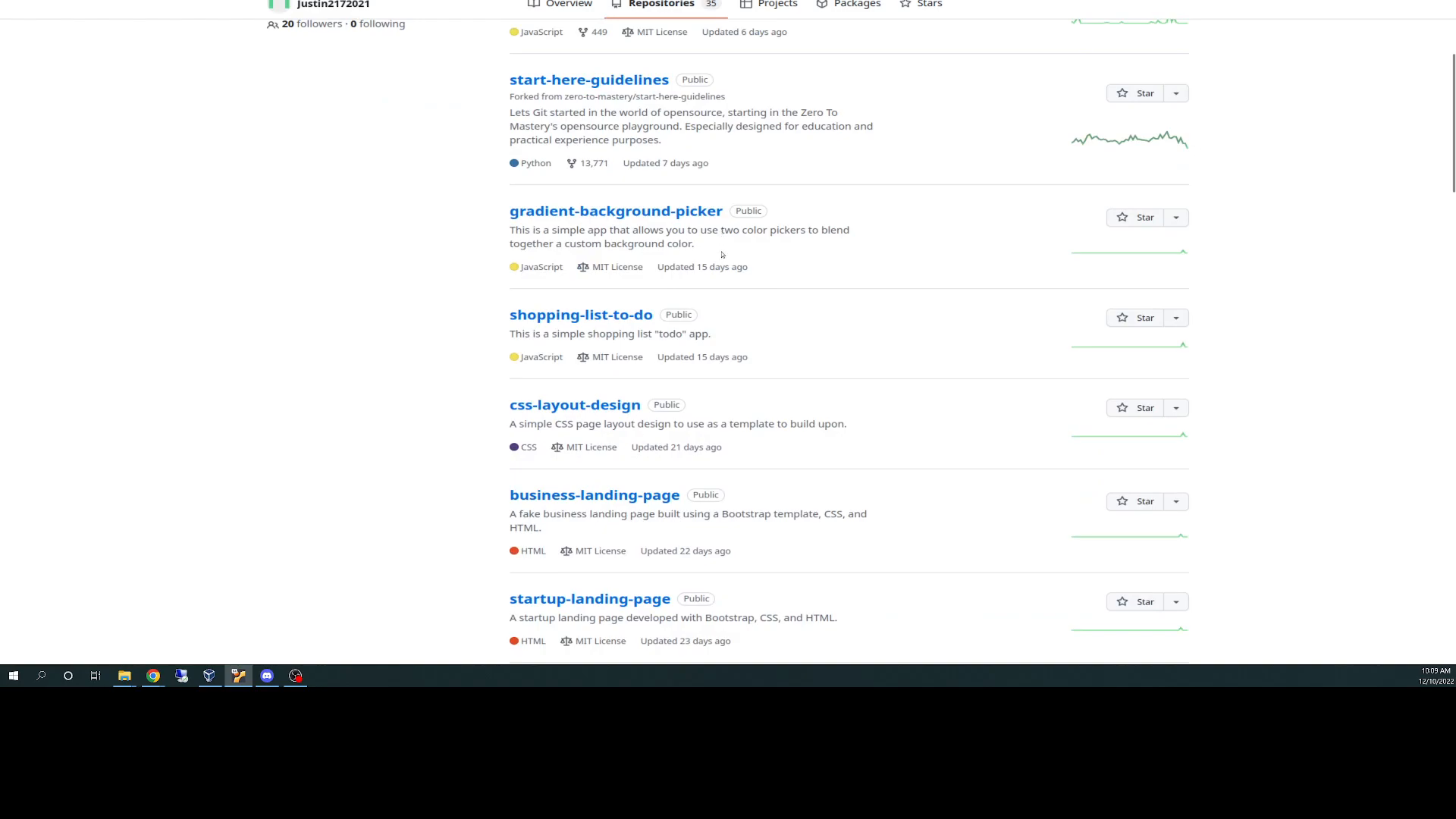
pyautogui.moveTo(575, 404)
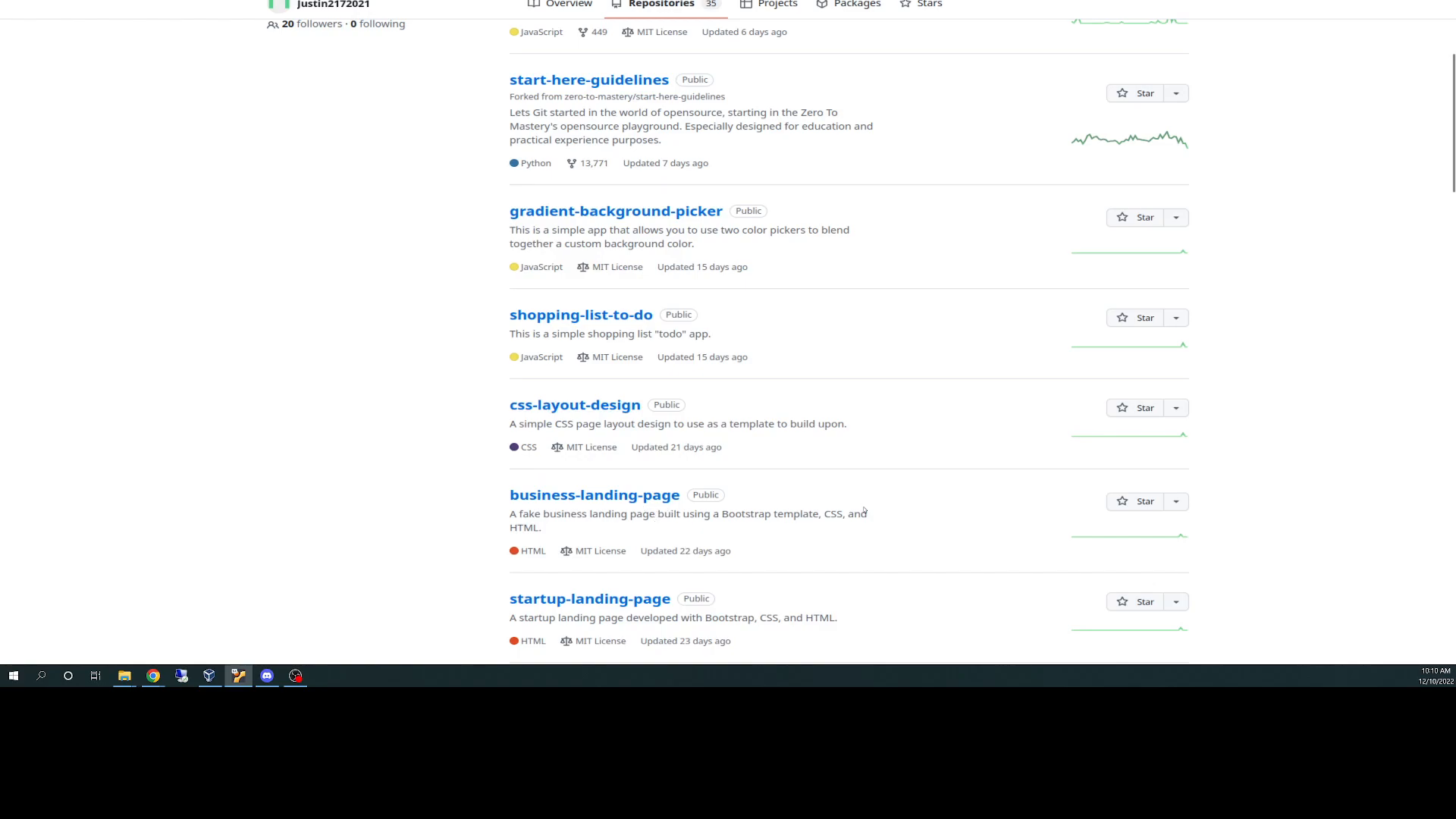
pyautogui.scroll(-3)
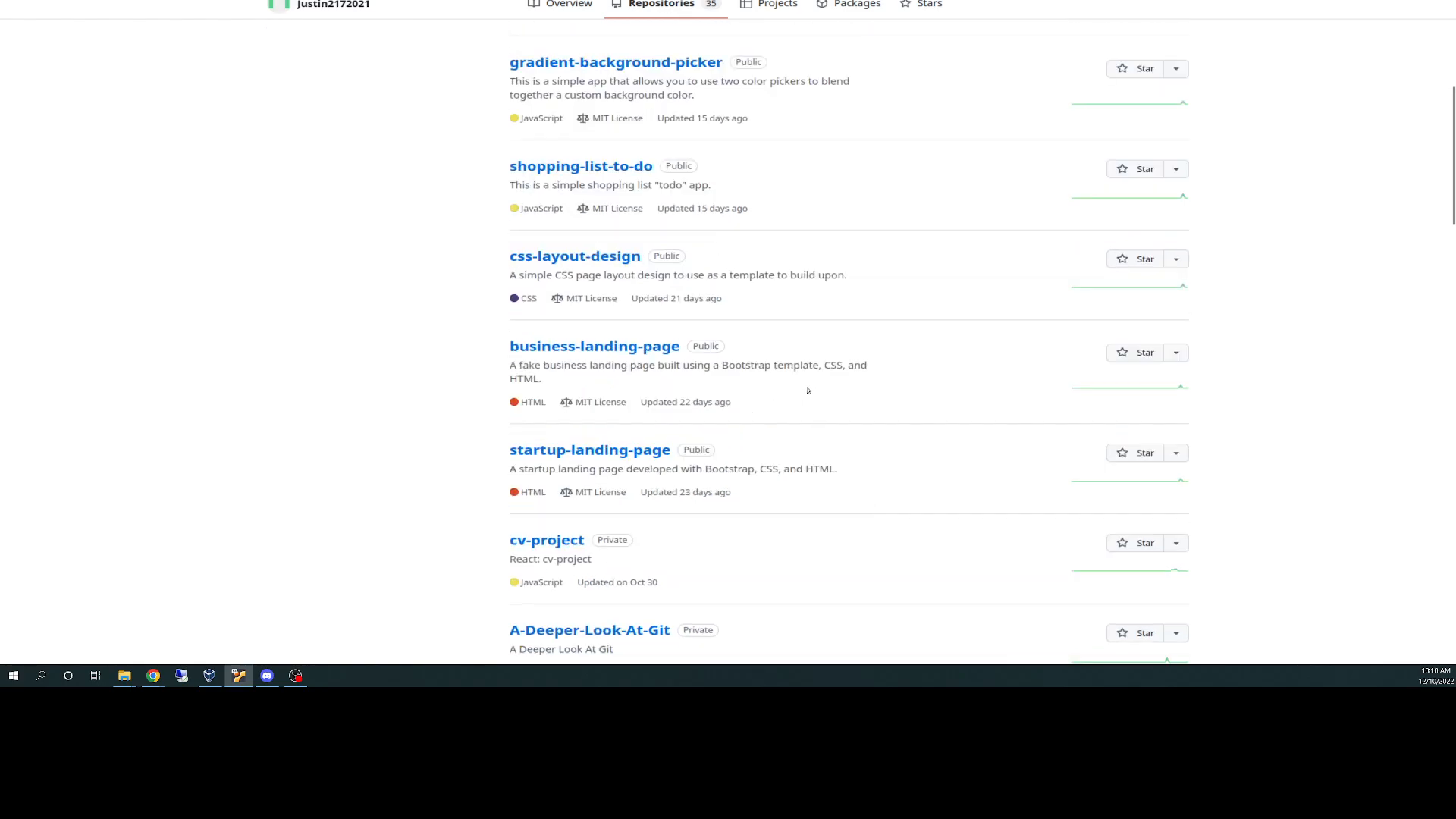
pyautogui.moveTo(754, 422)
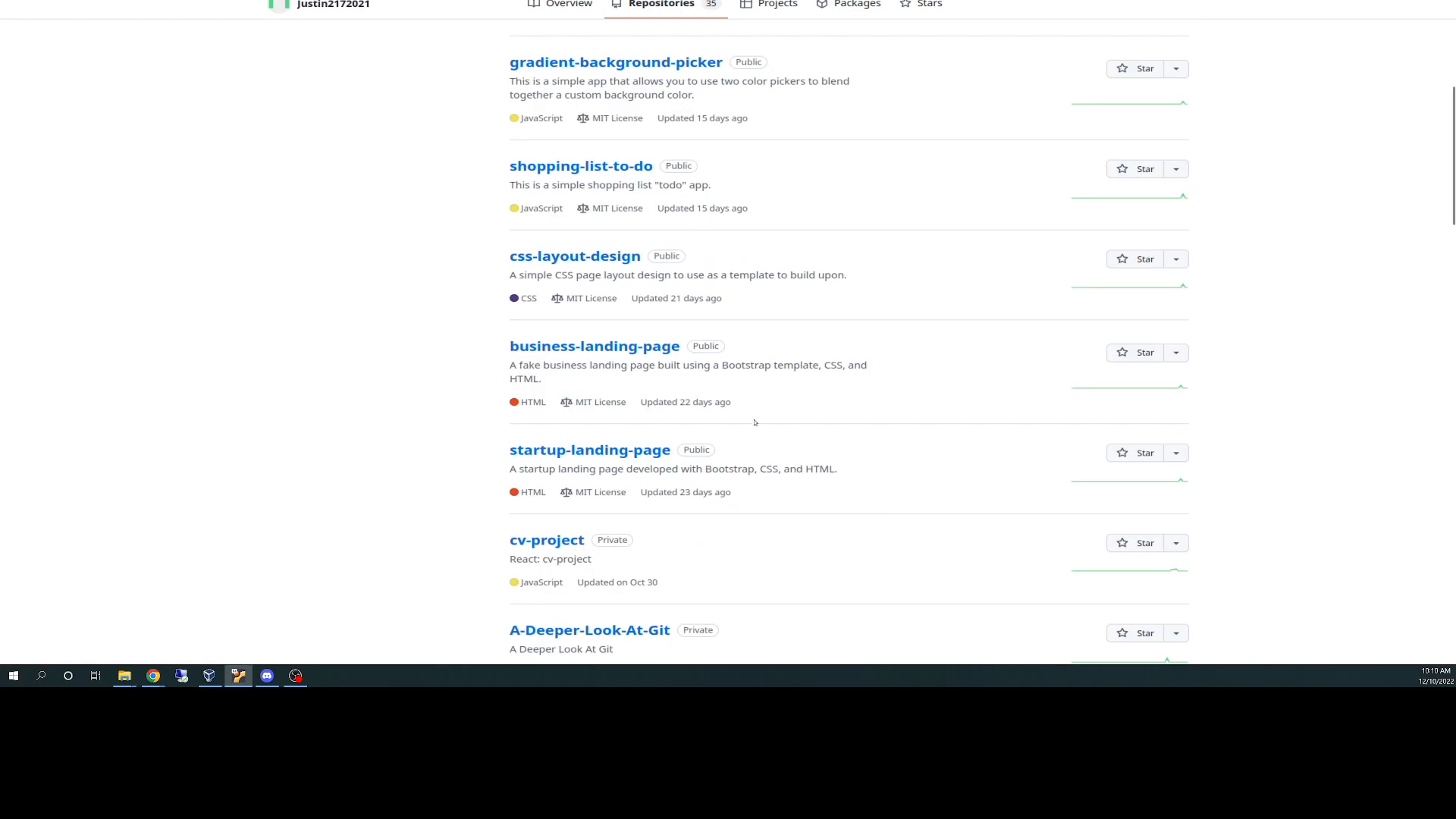
pyautogui.moveTo(766, 462)
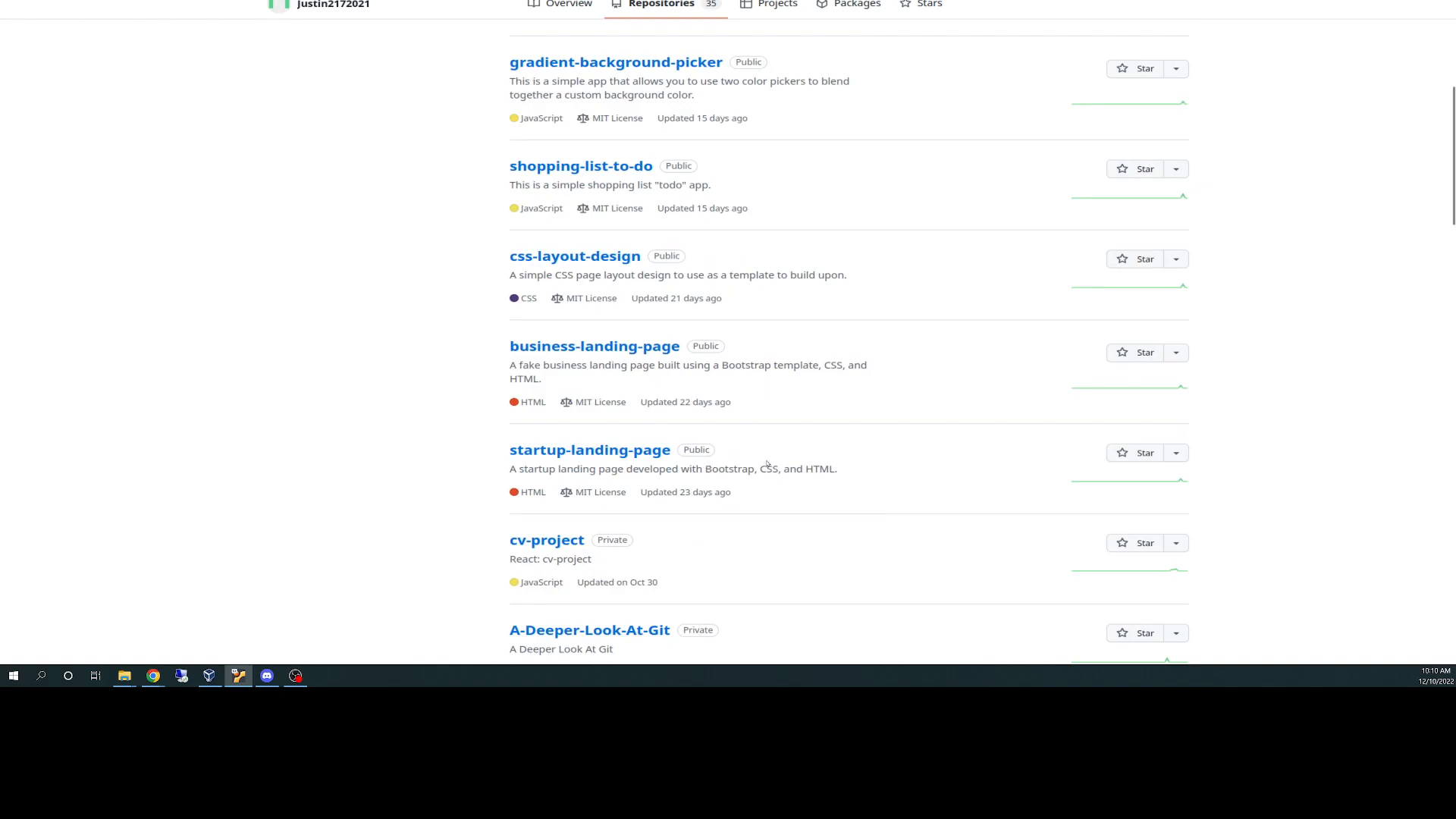
pyautogui.moveTo(611, 551)
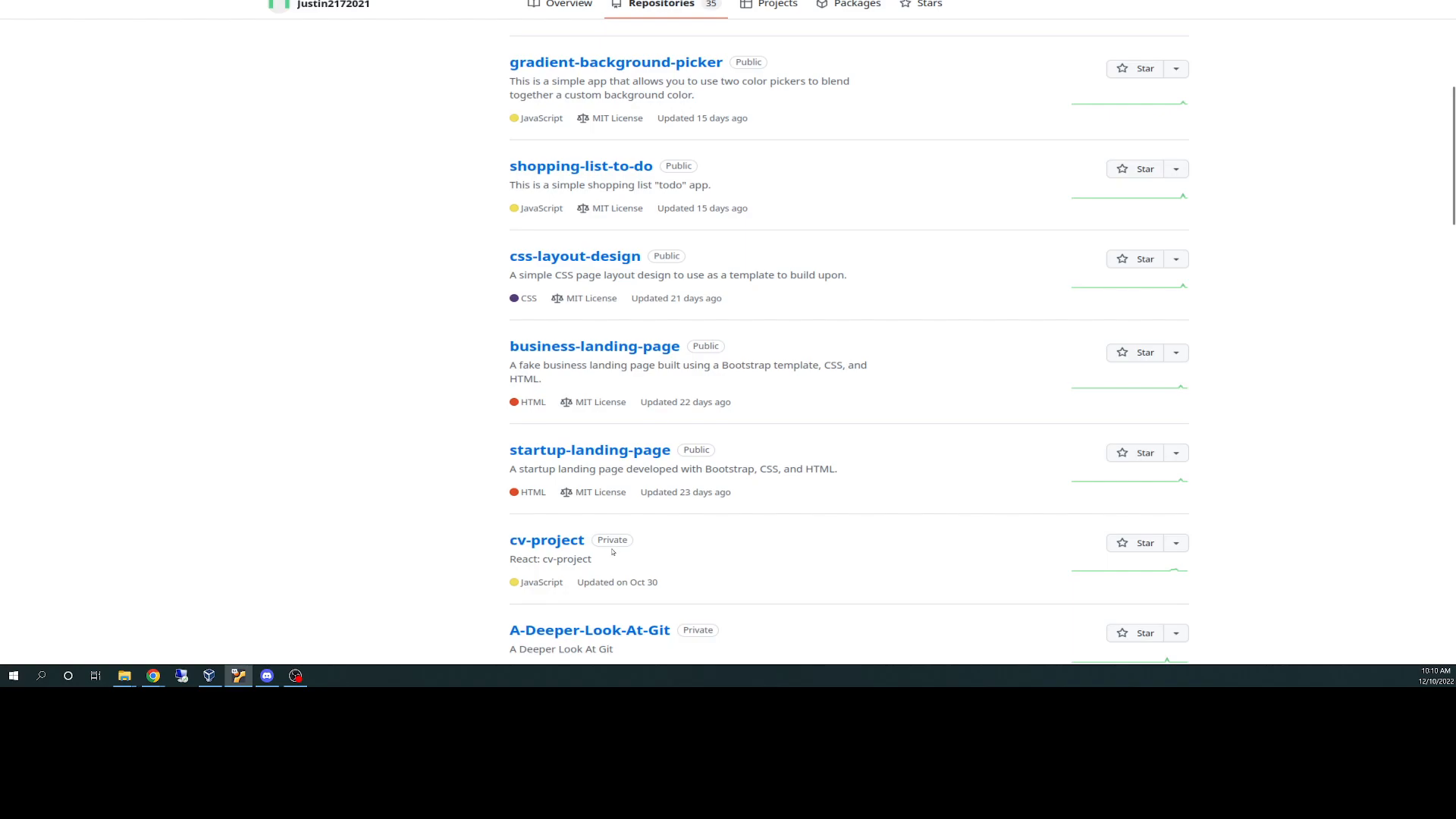
pyautogui.moveTo(753, 559)
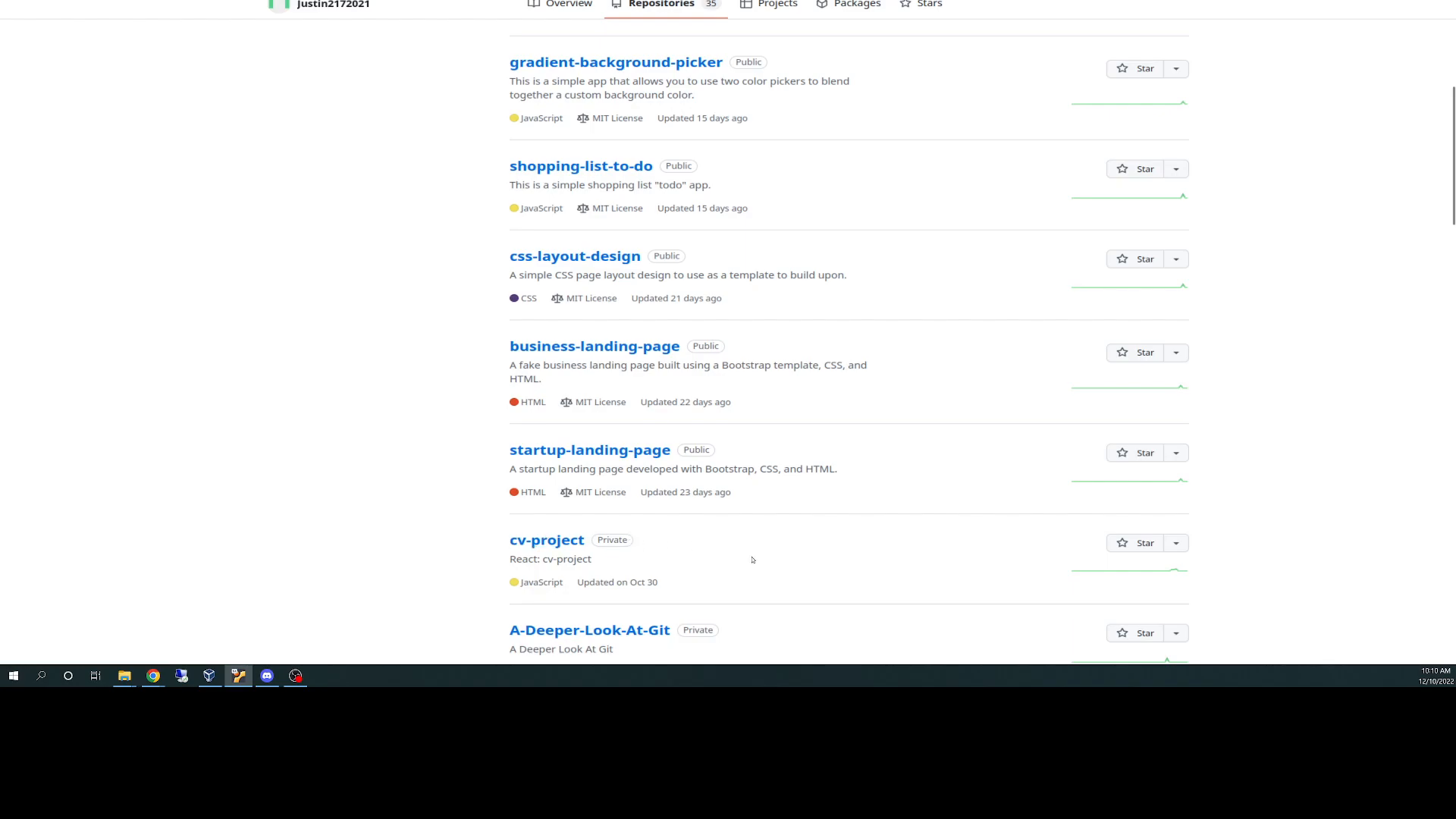
pyautogui.moveTo(748, 571)
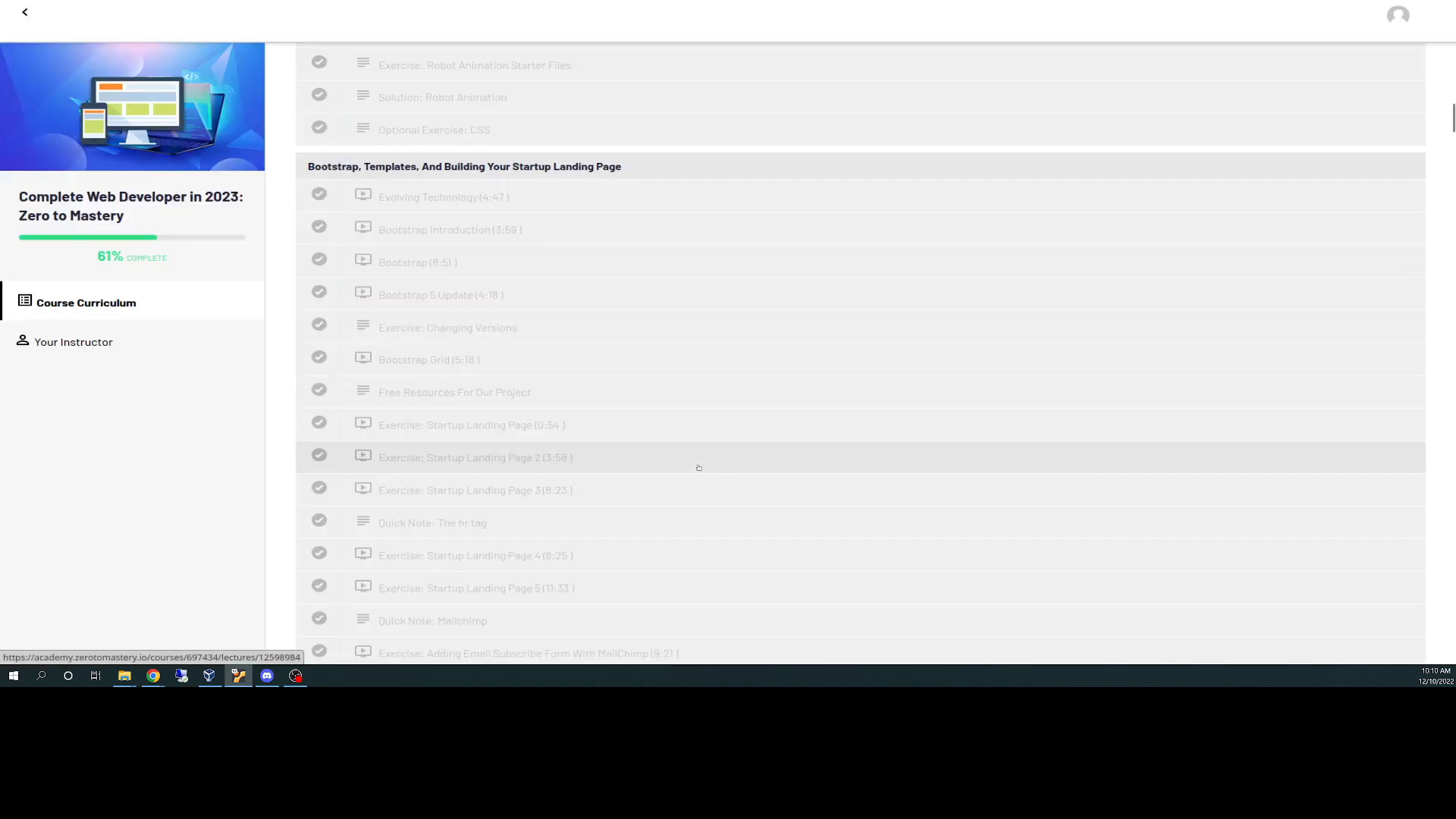
# Scroll the curriculum from Bootstrap past CSS Grid and Career sections to the JavaScript lectures.
pyautogui.scroll(-3)
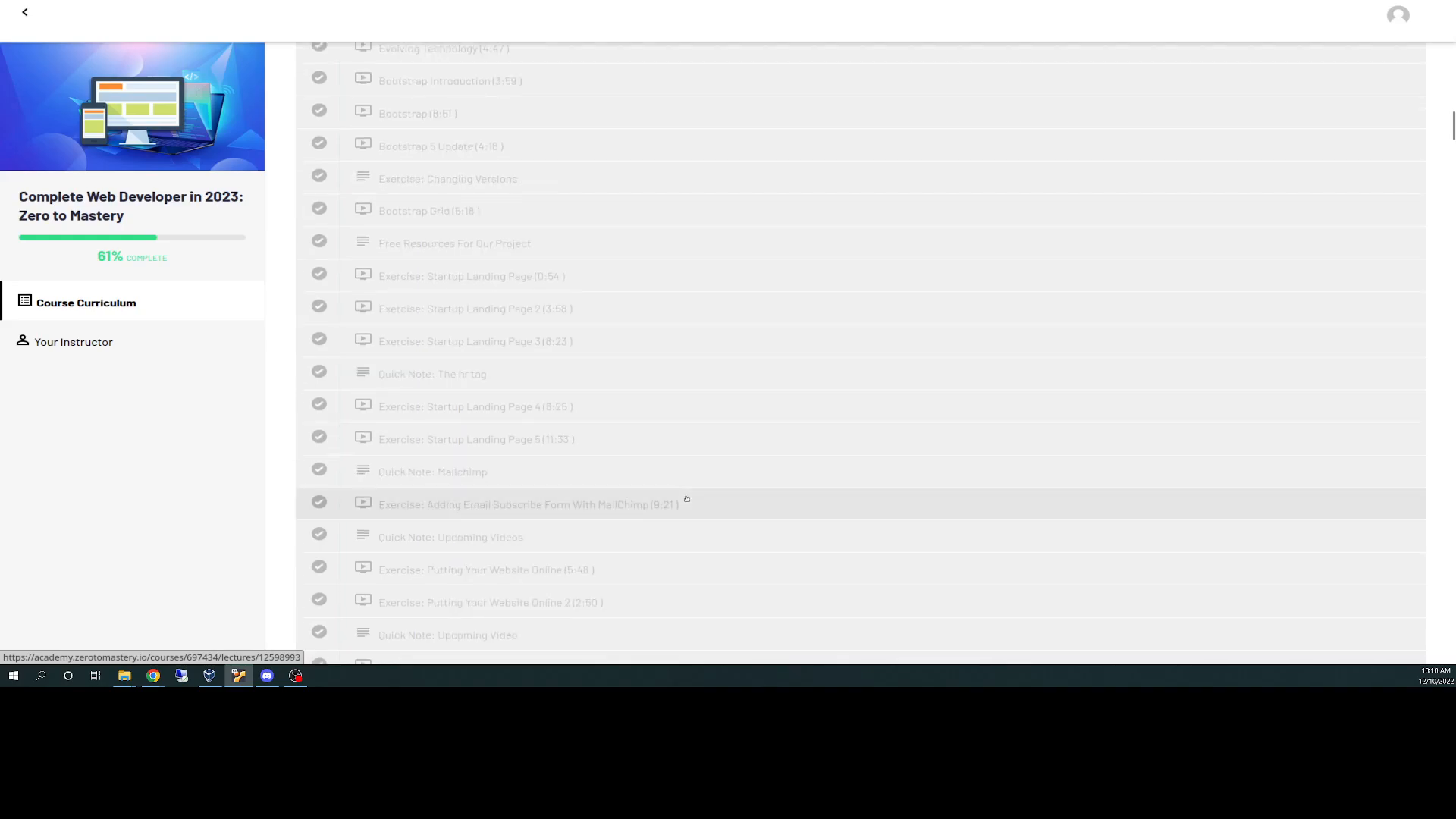
pyautogui.scroll(-3)
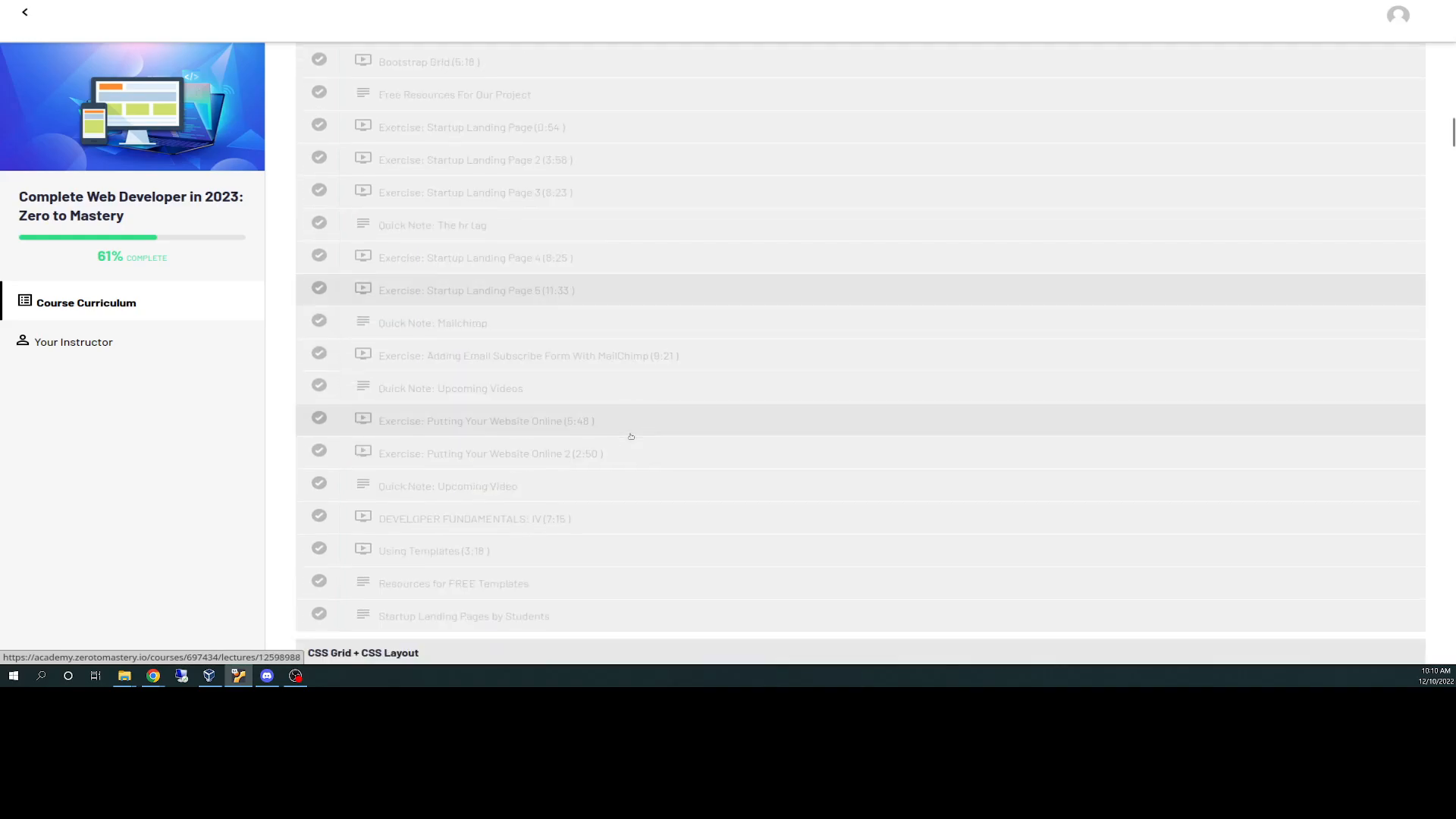
pyautogui.scroll(-3)
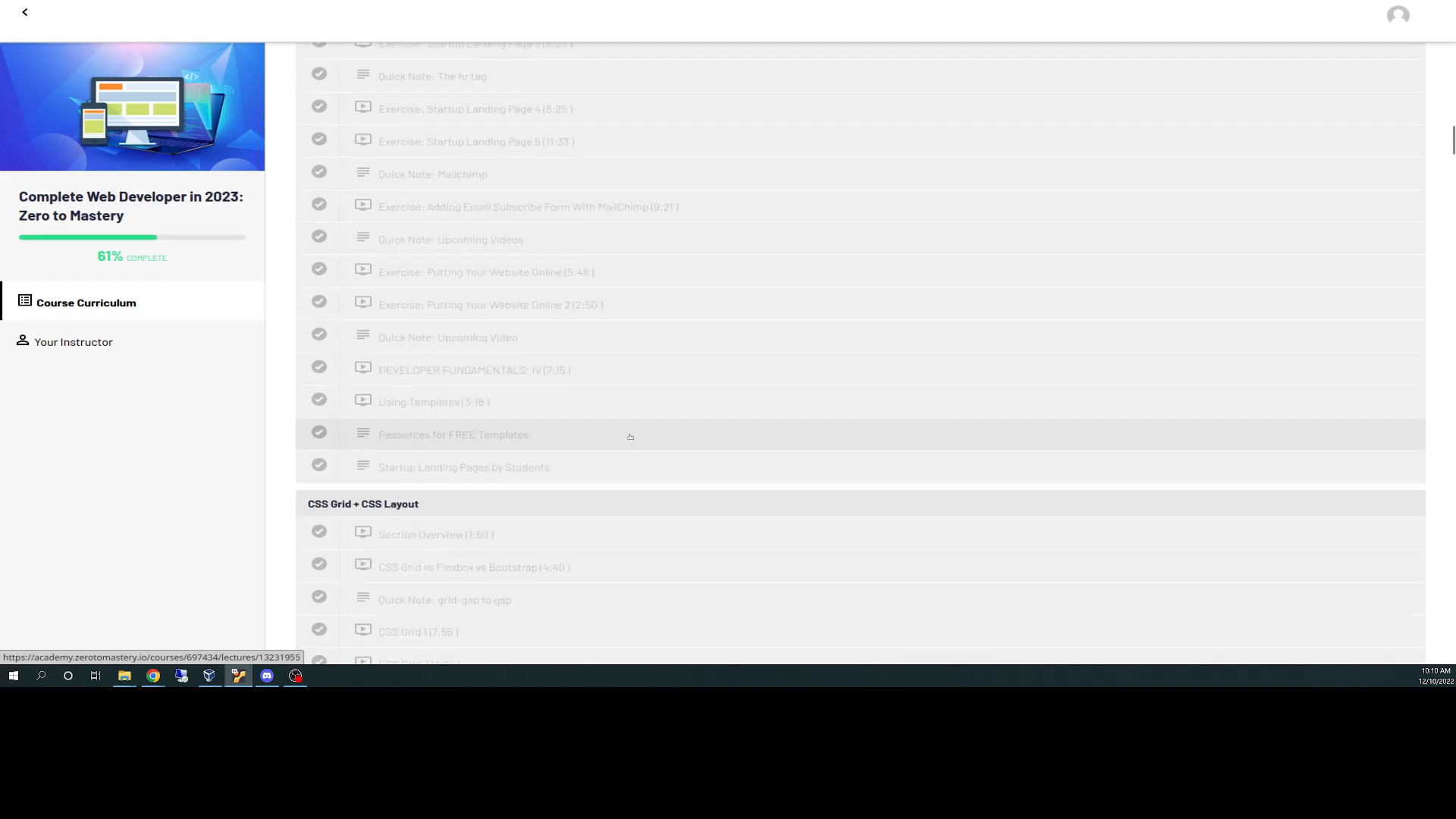
pyautogui.moveTo(616, 449)
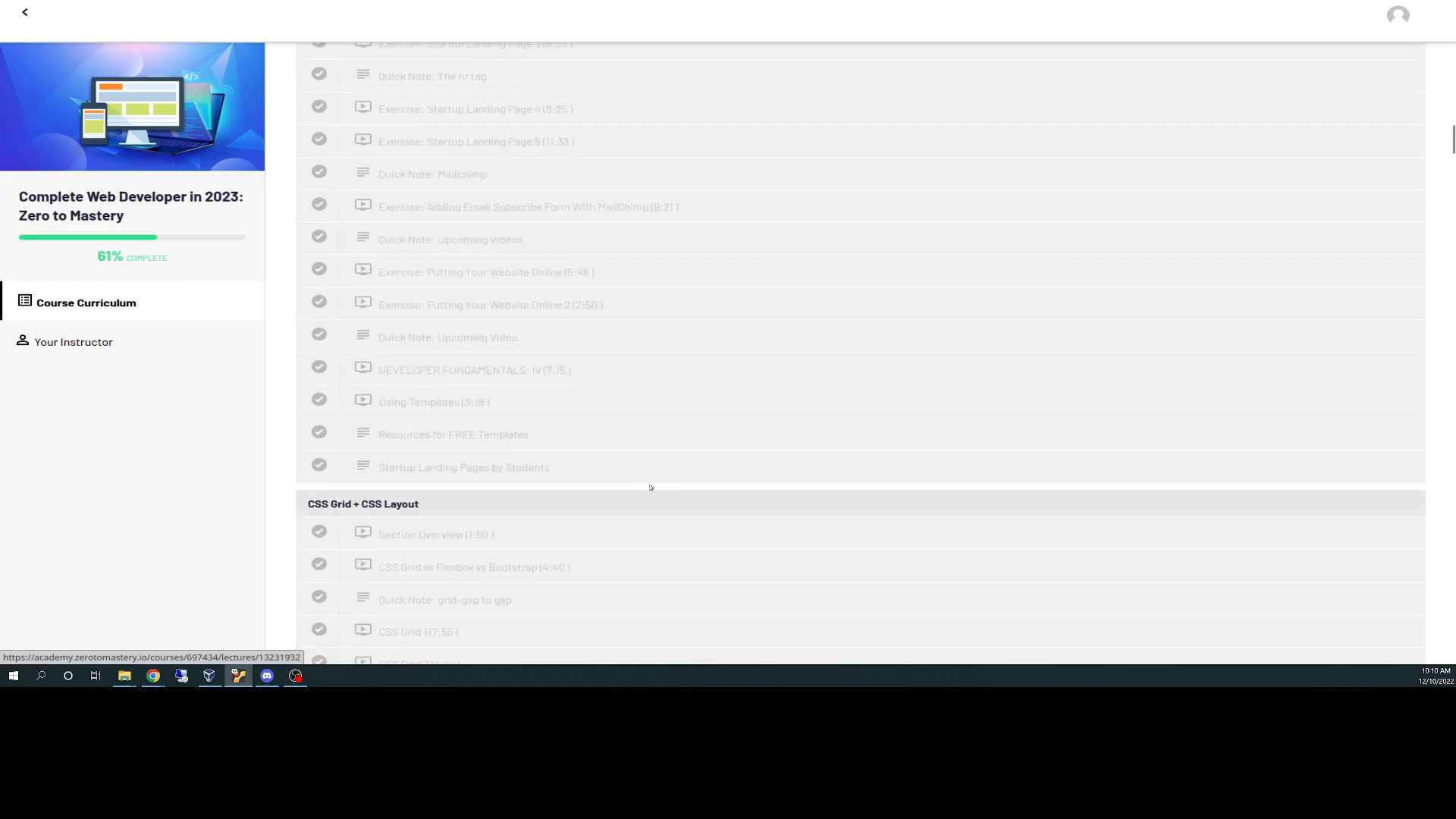
pyautogui.scroll(-3)
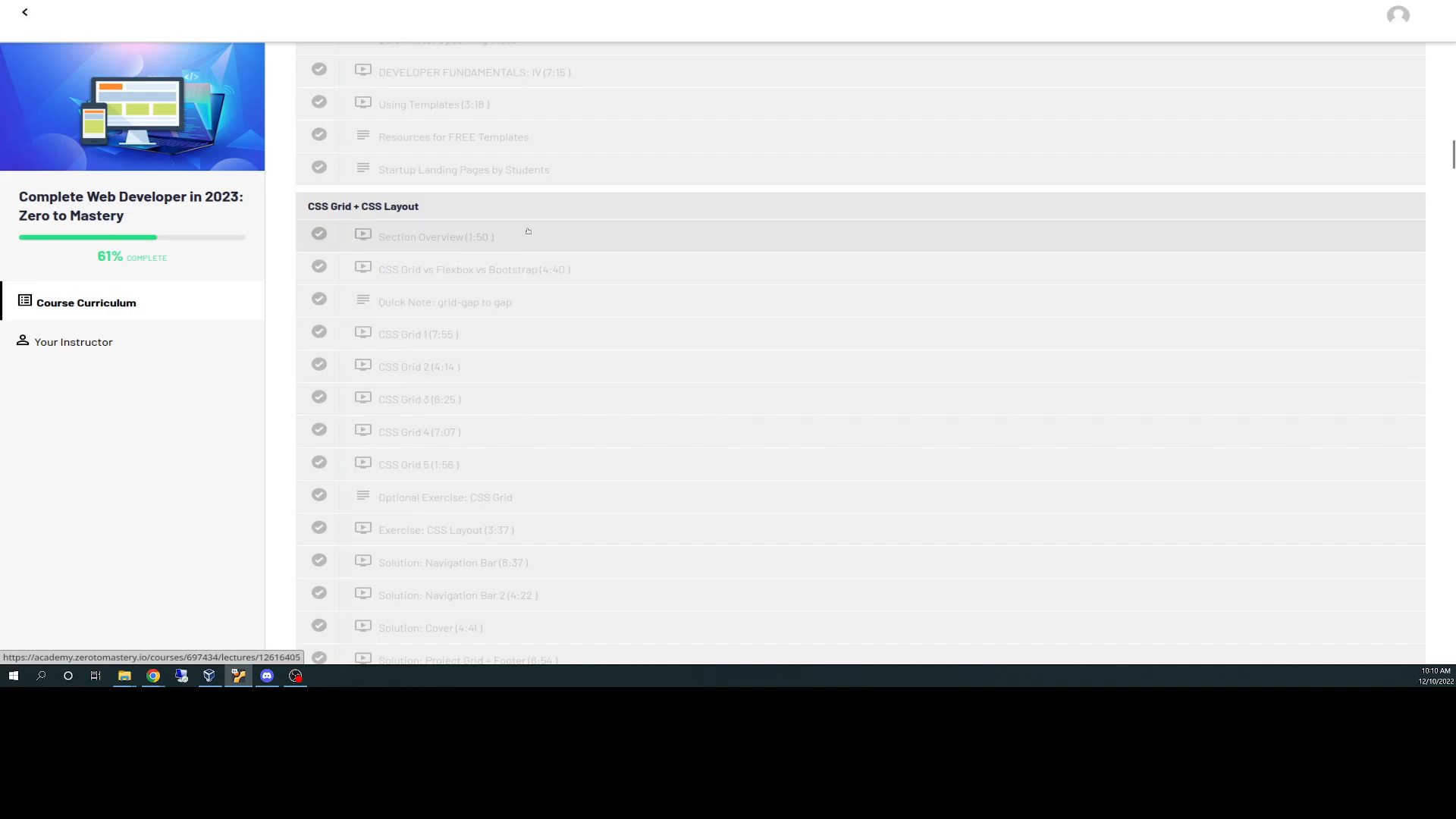
pyautogui.scroll(-3)
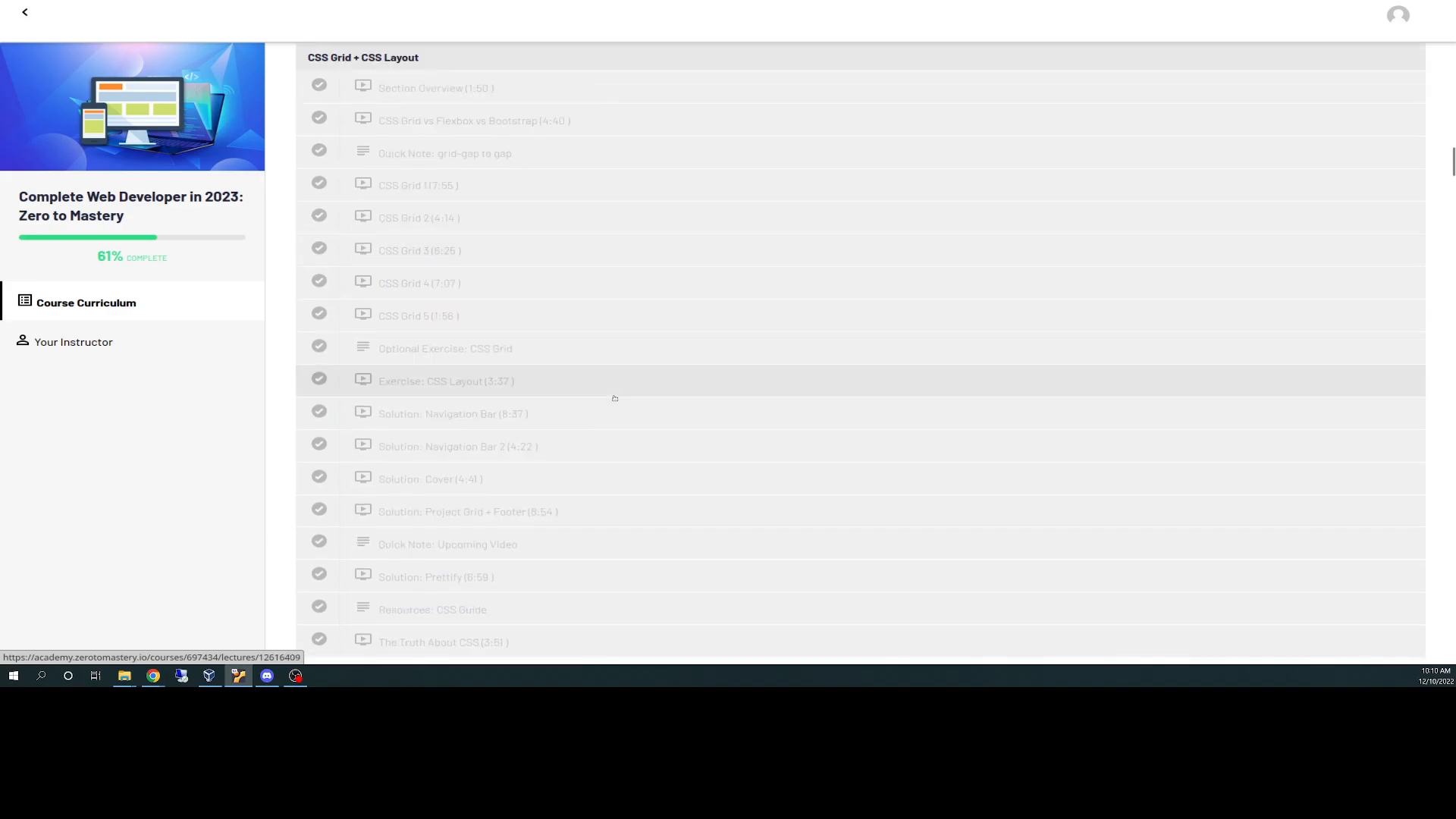
pyautogui.scroll(-3)
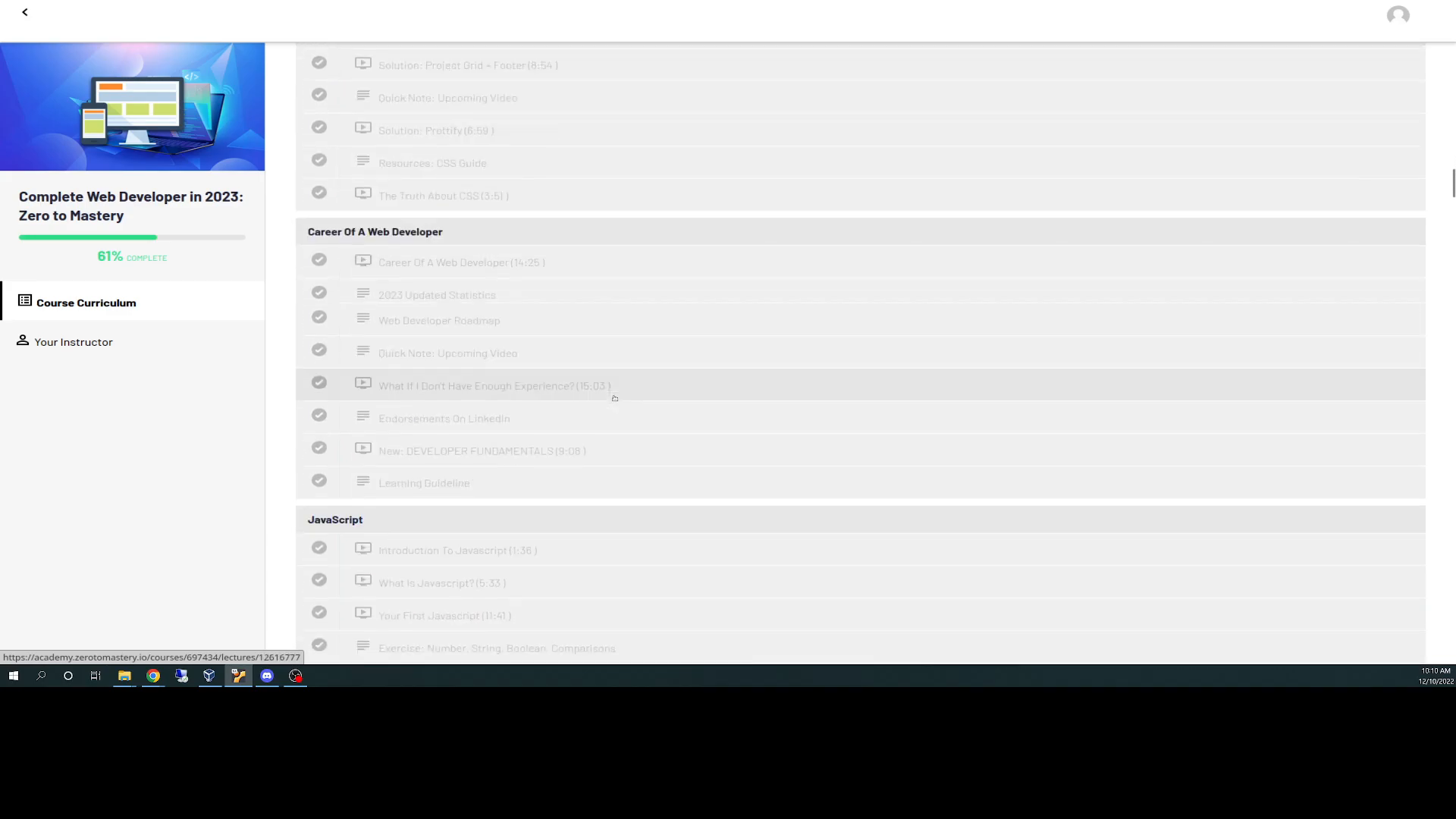
pyautogui.scroll(-3)
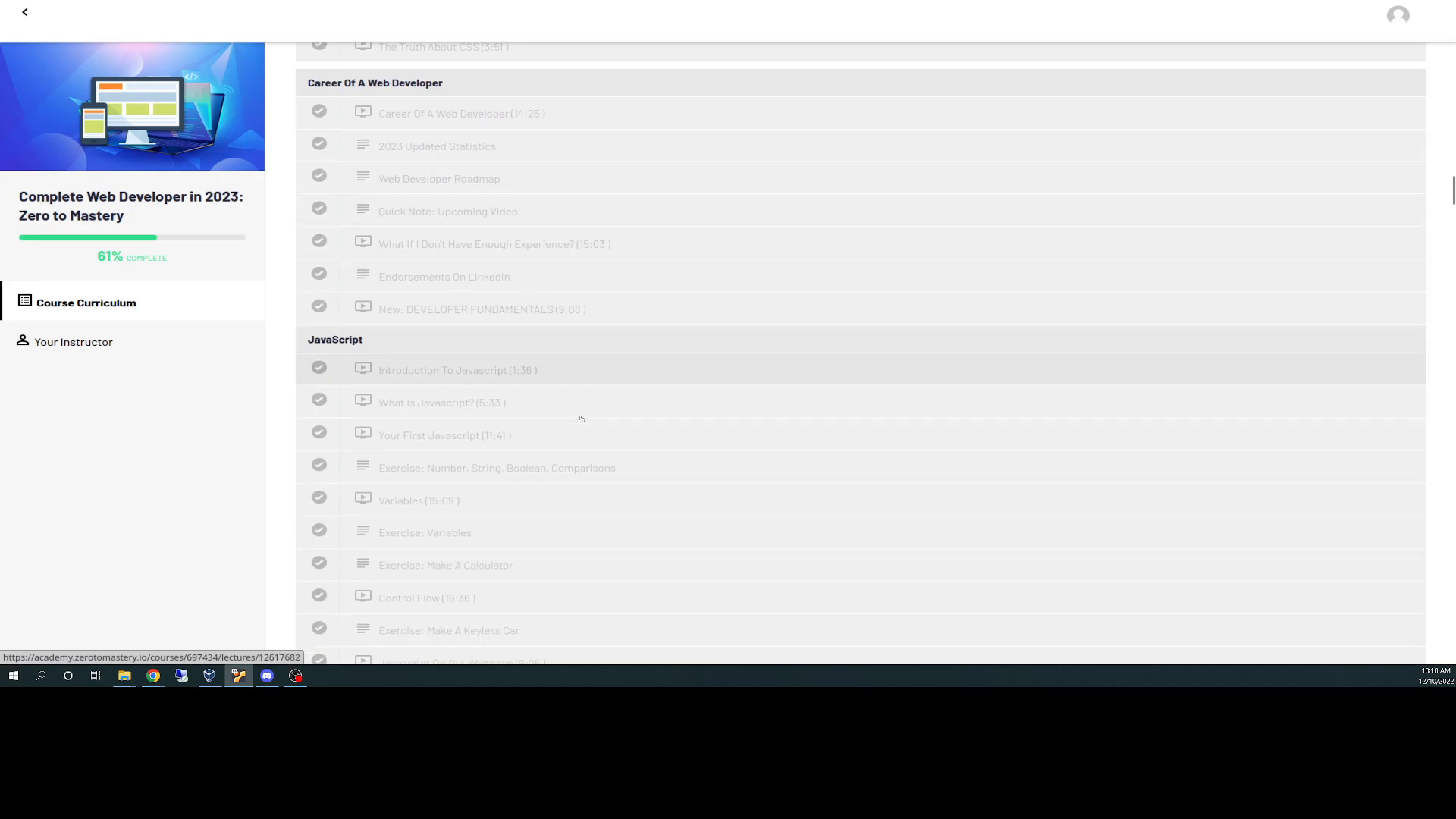
pyautogui.scroll(-3)
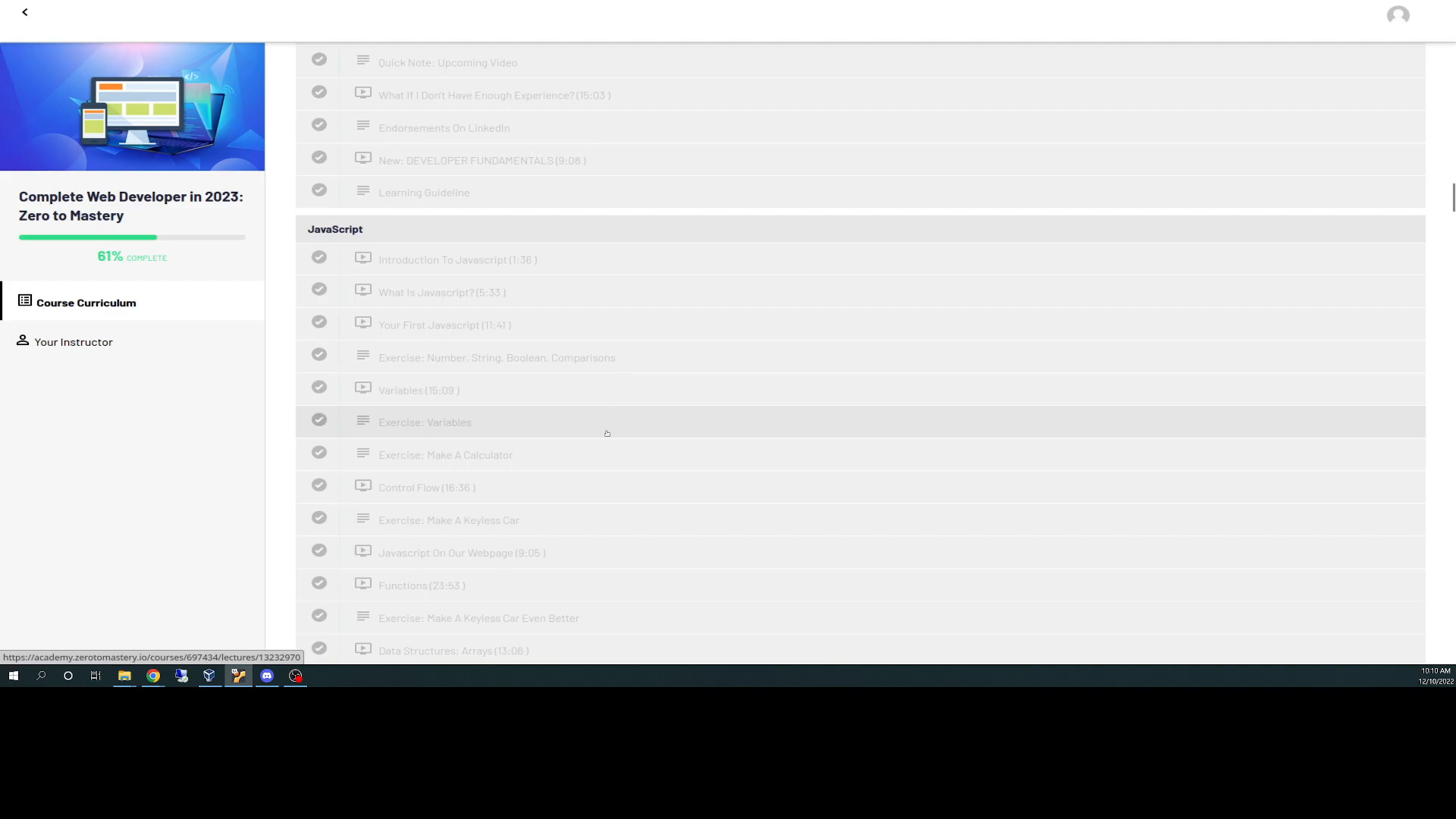
pyautogui.scroll(-3)
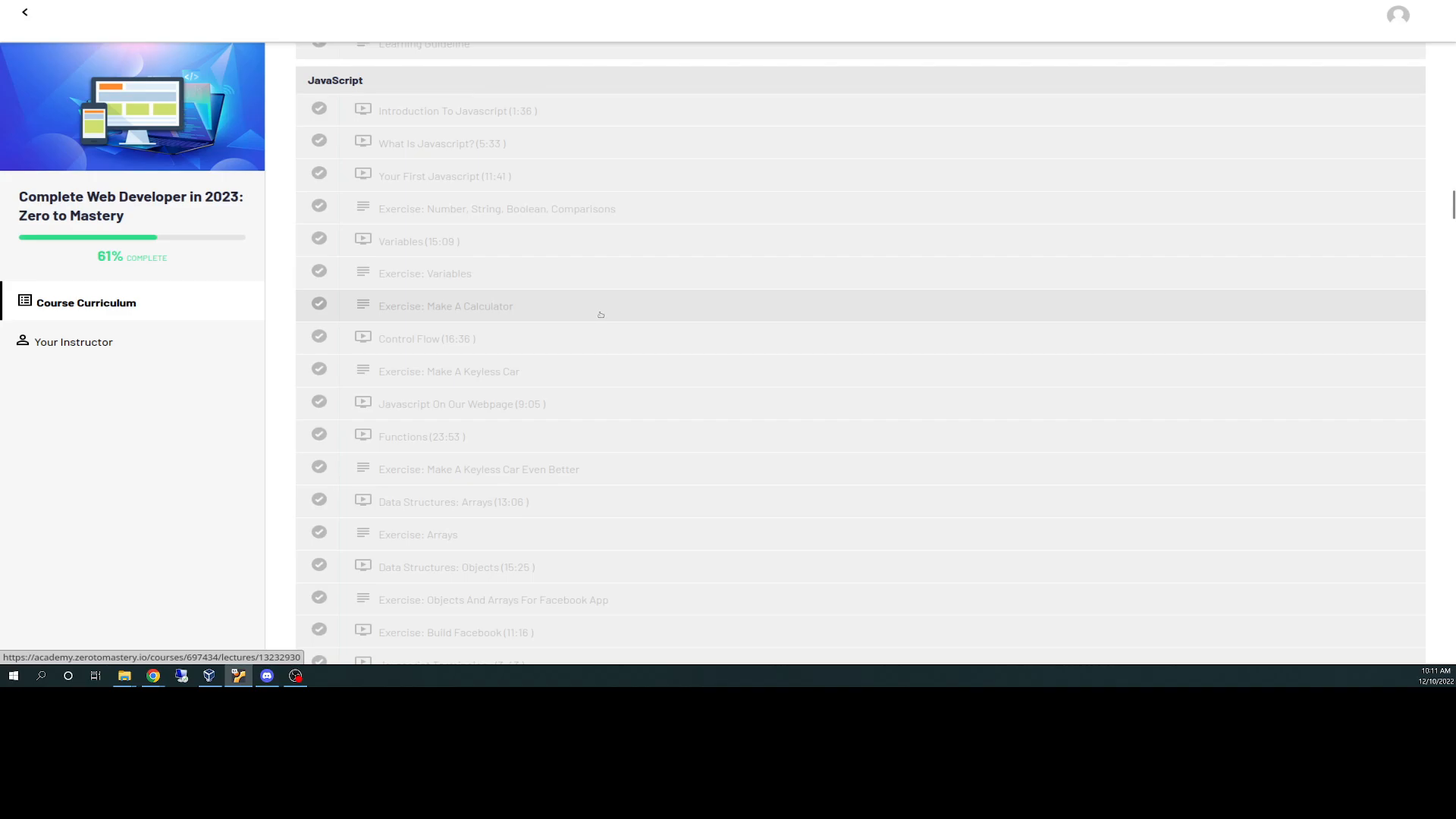
pyautogui.moveTo(590, 320)
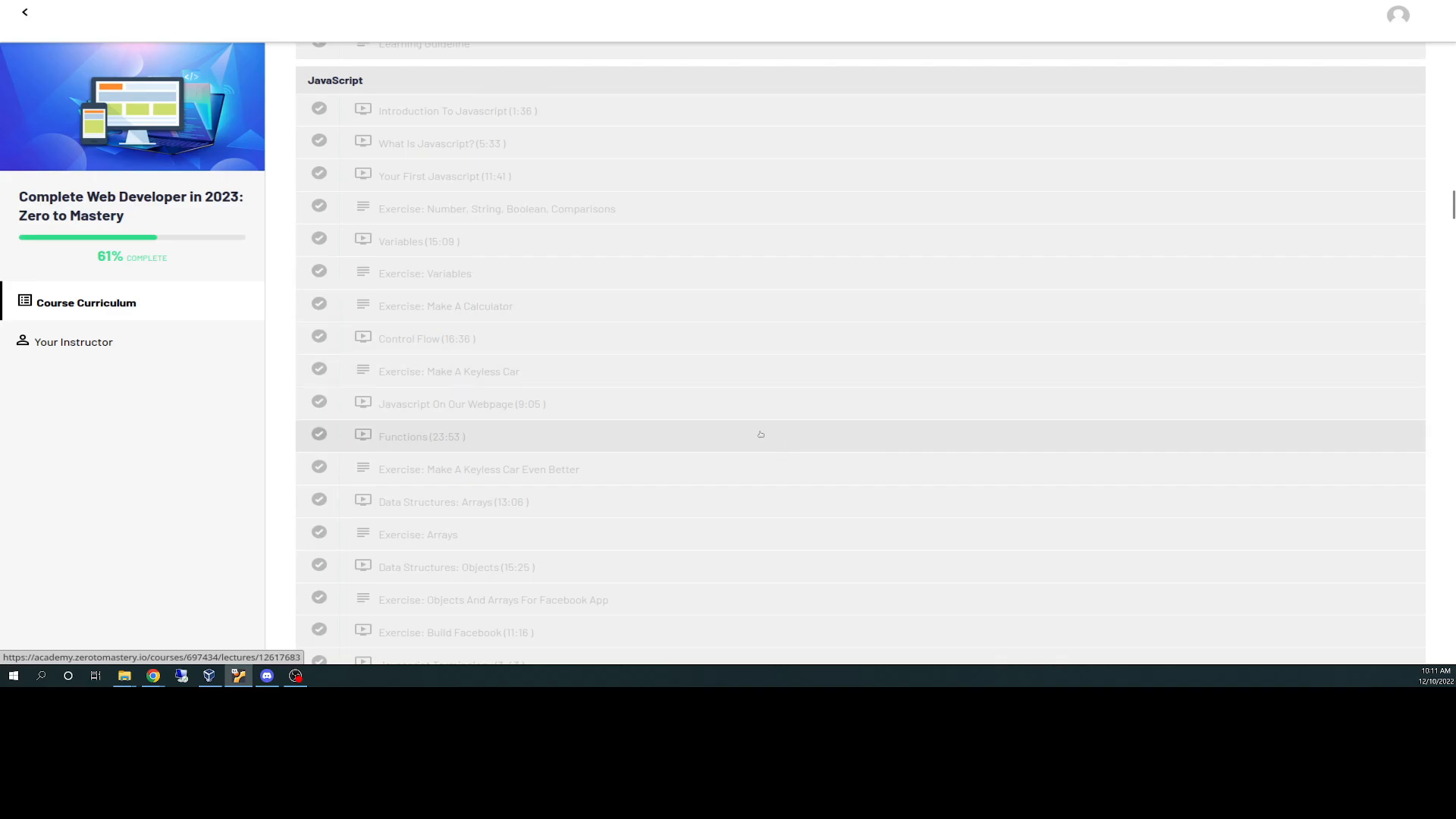
pyautogui.moveTo(661, 421)
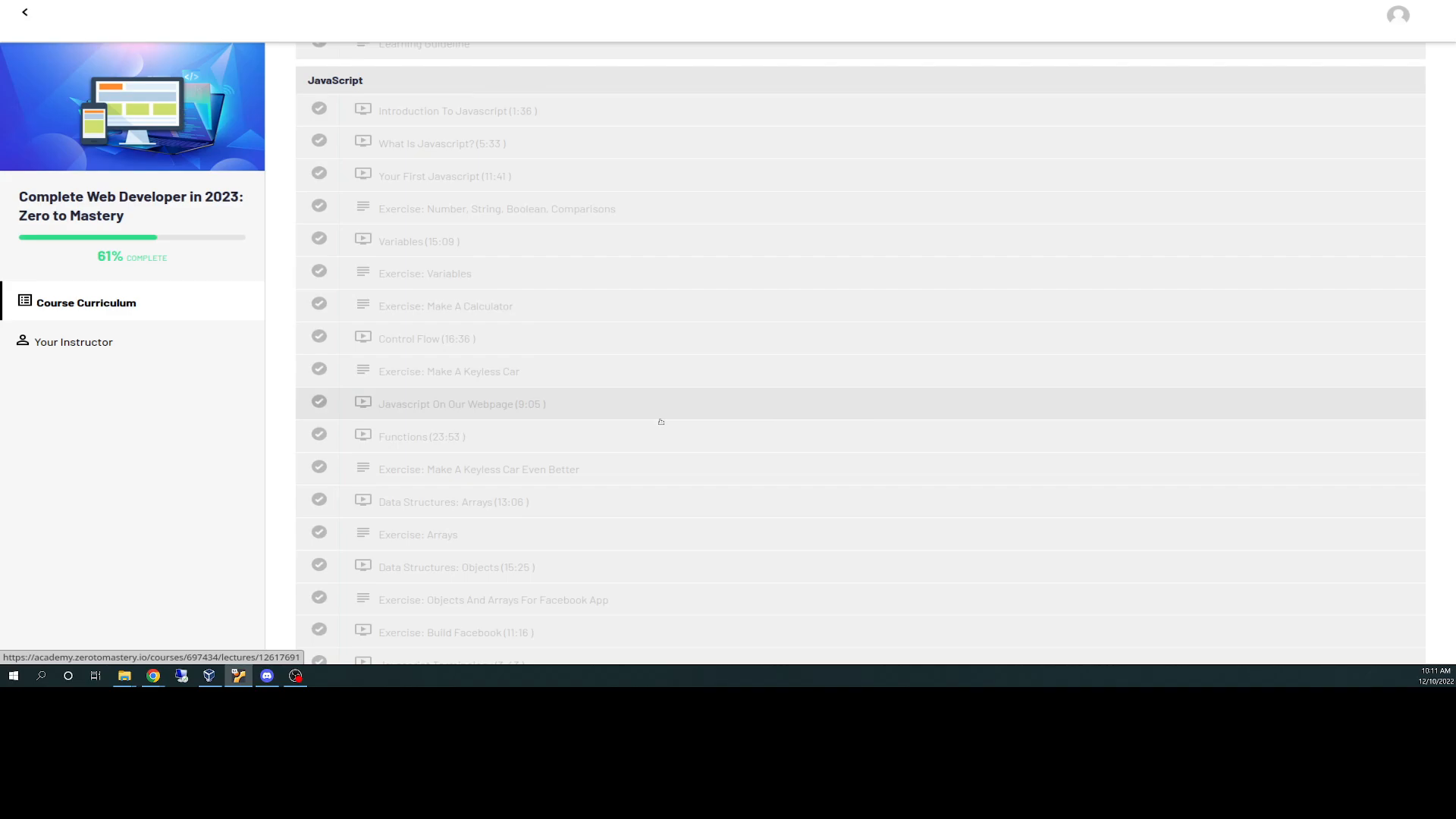
pyautogui.scroll(-3)
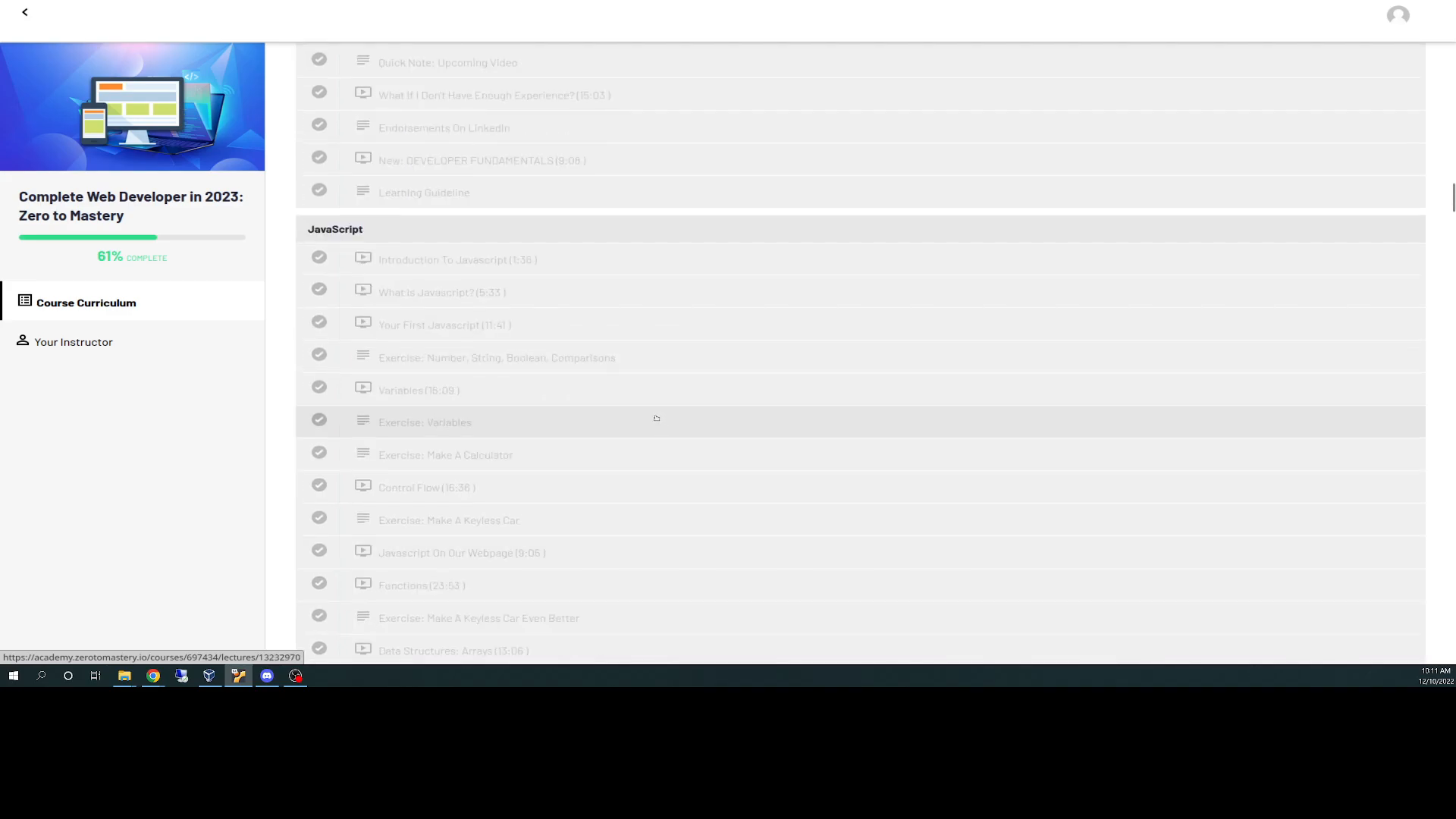
# Scroll past DOM Manipulation and Advanced JavaScript to the Command Line and Developer Environment sections.
pyautogui.scroll(-3)
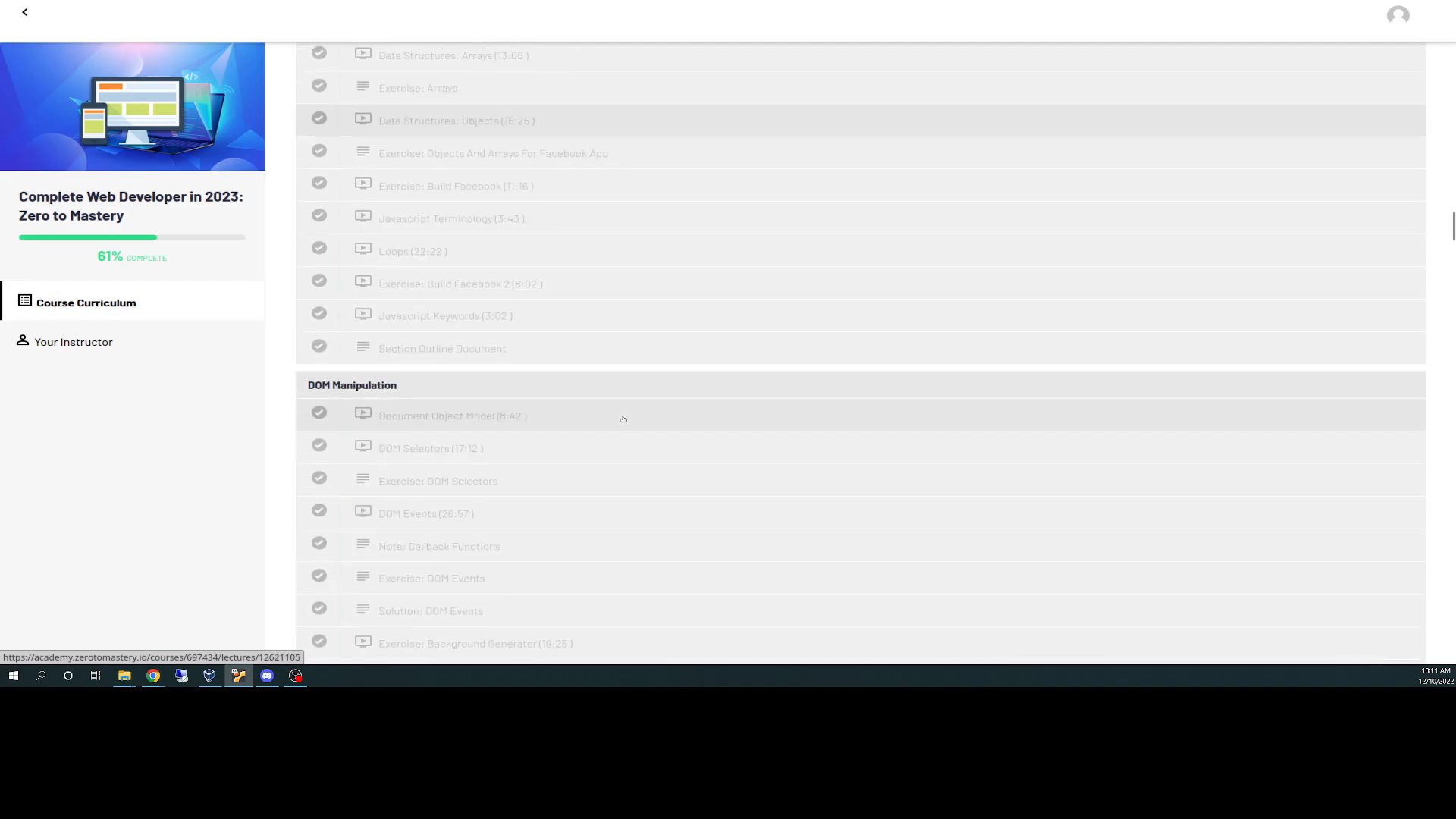
pyautogui.scroll(3)
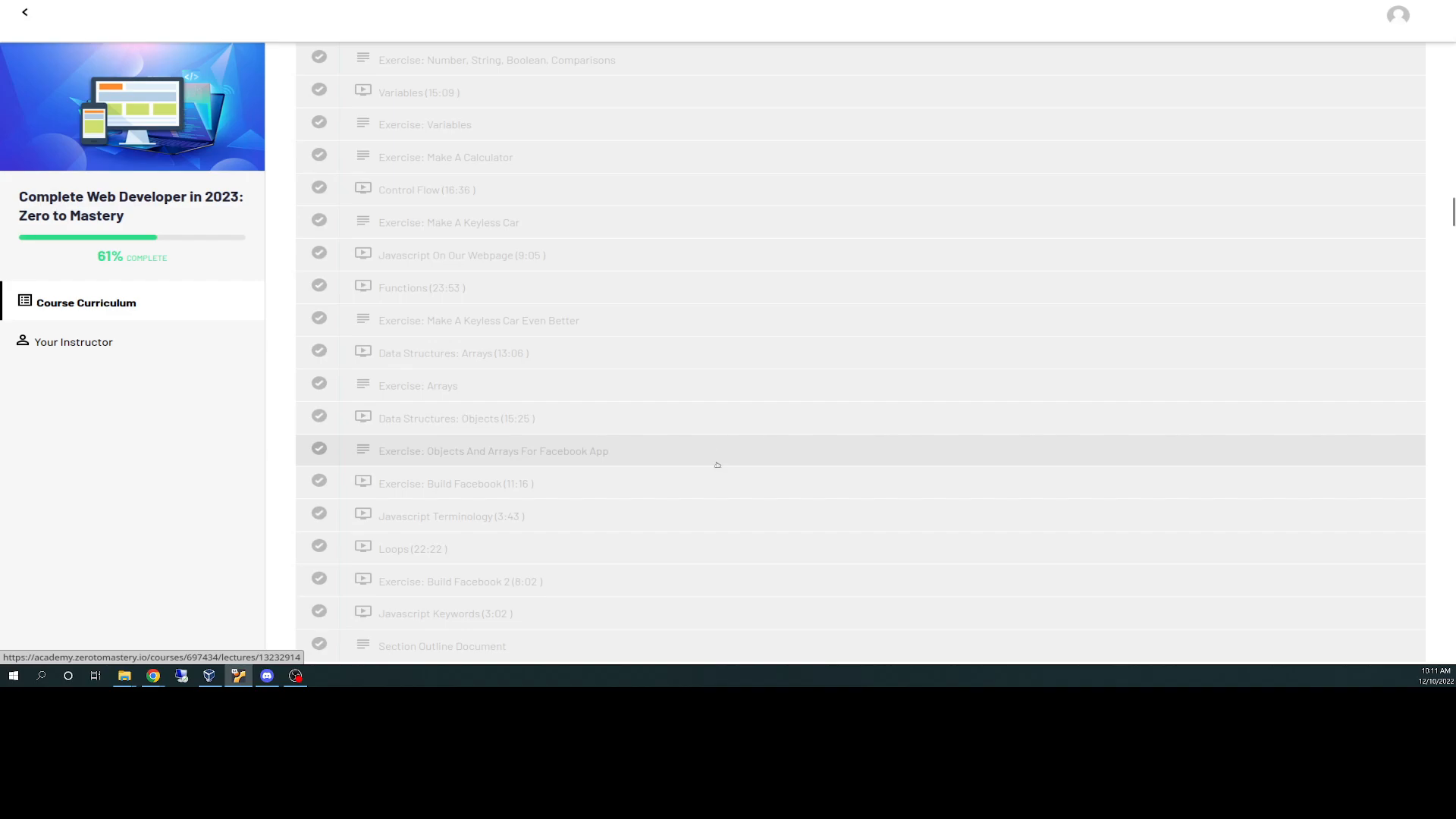
pyautogui.scroll(-3)
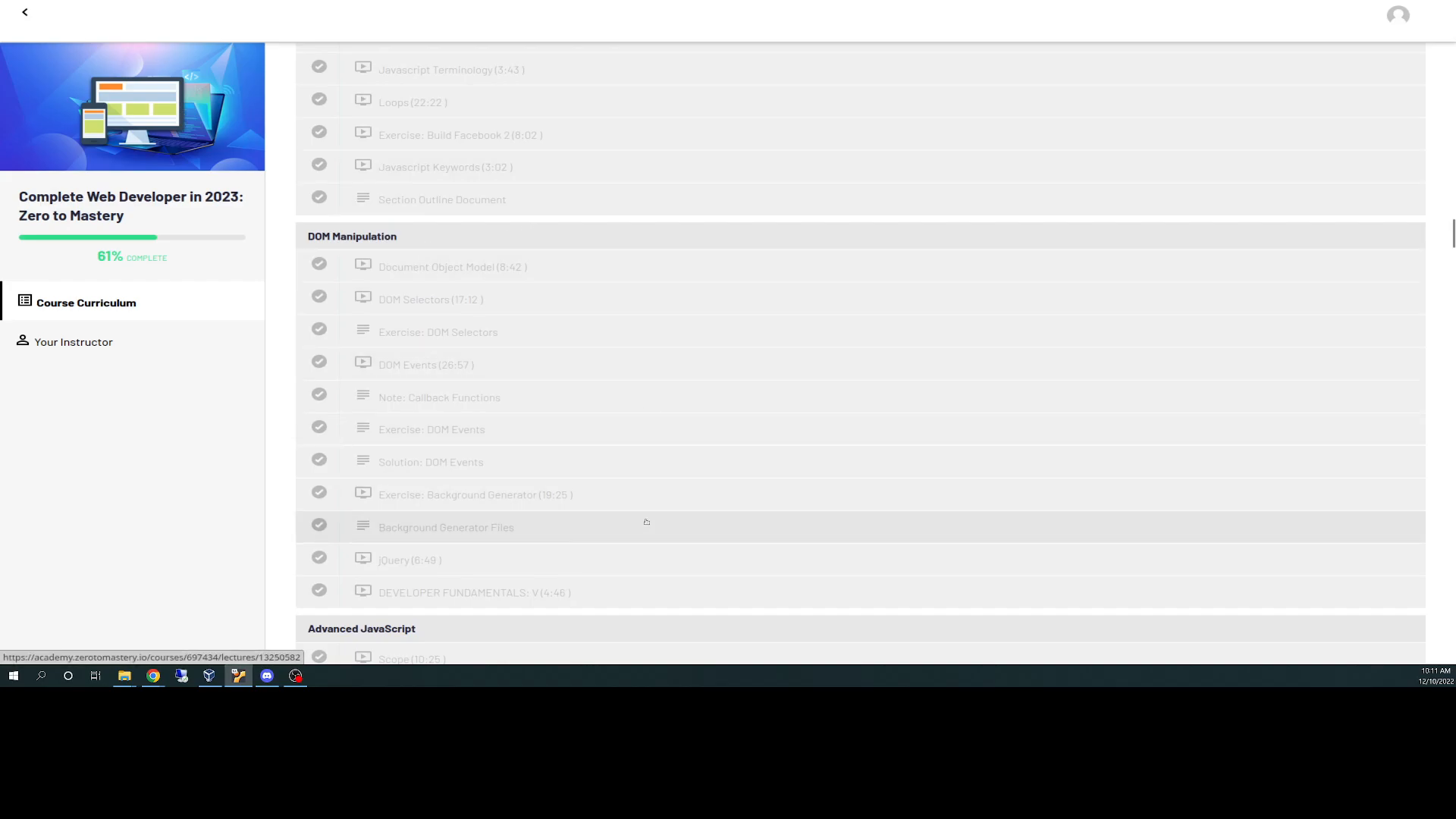
pyautogui.scroll(-3)
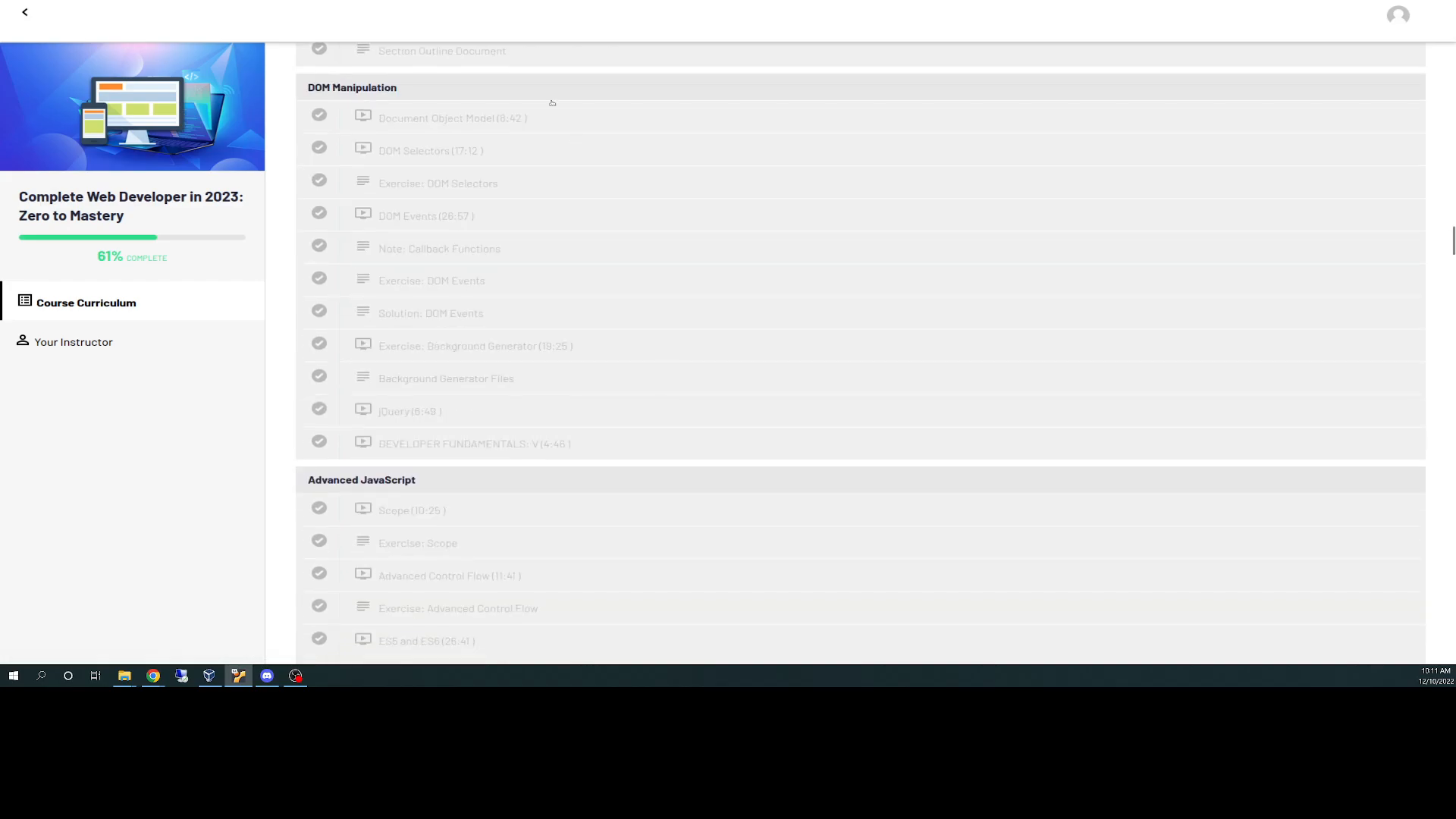
pyautogui.moveTo(446, 378)
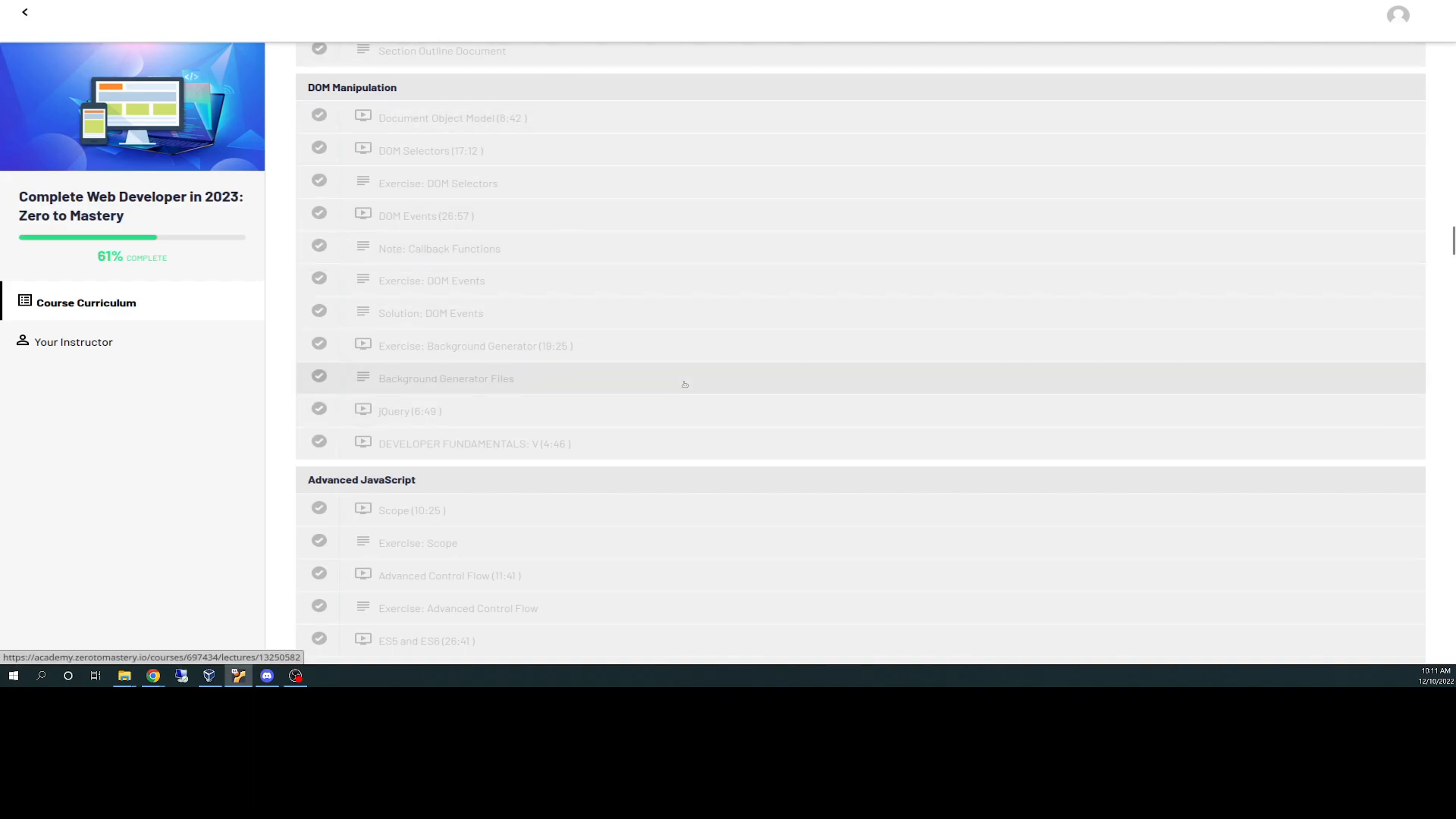
pyautogui.scroll(-3)
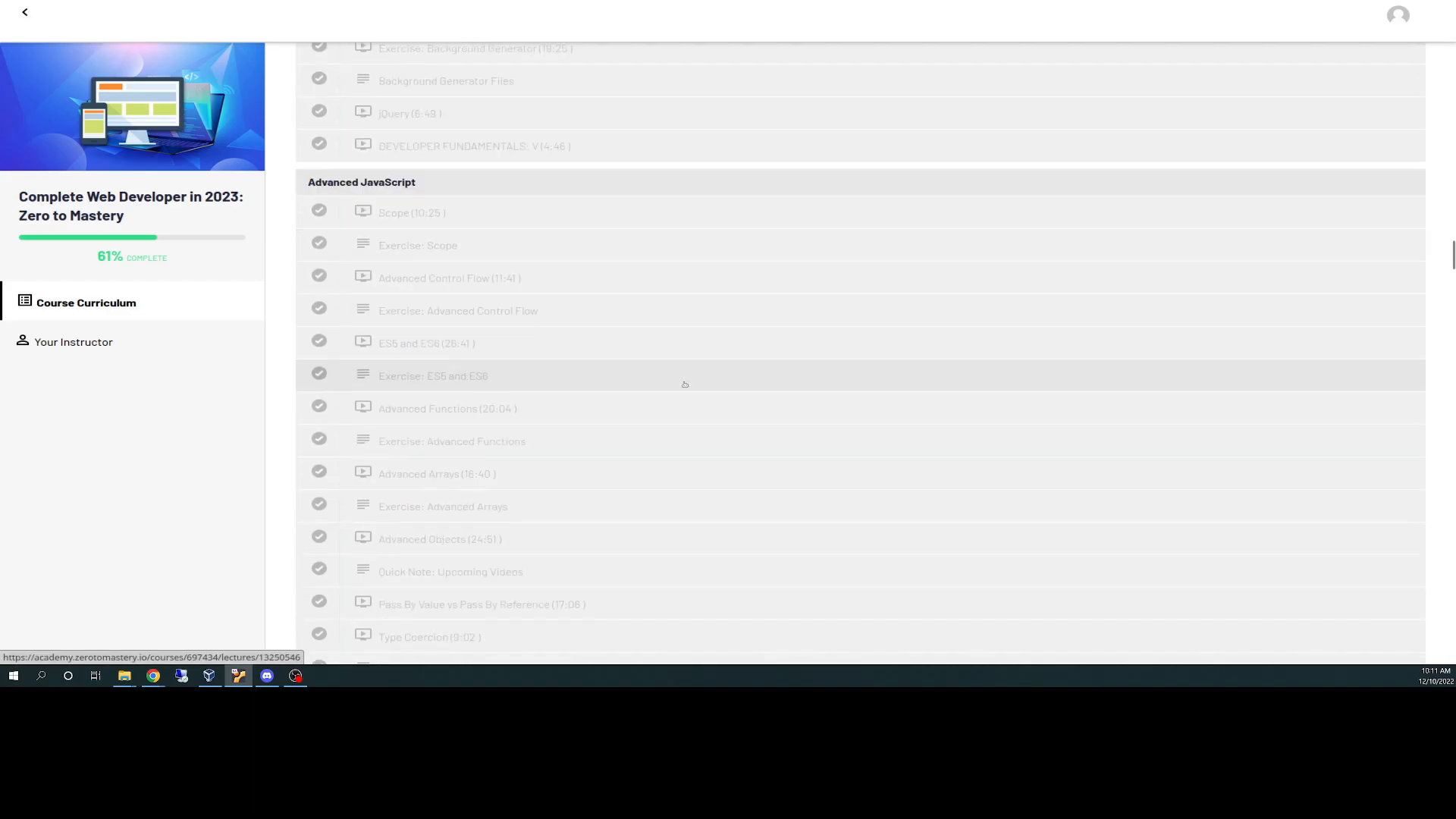
pyautogui.scroll(-3)
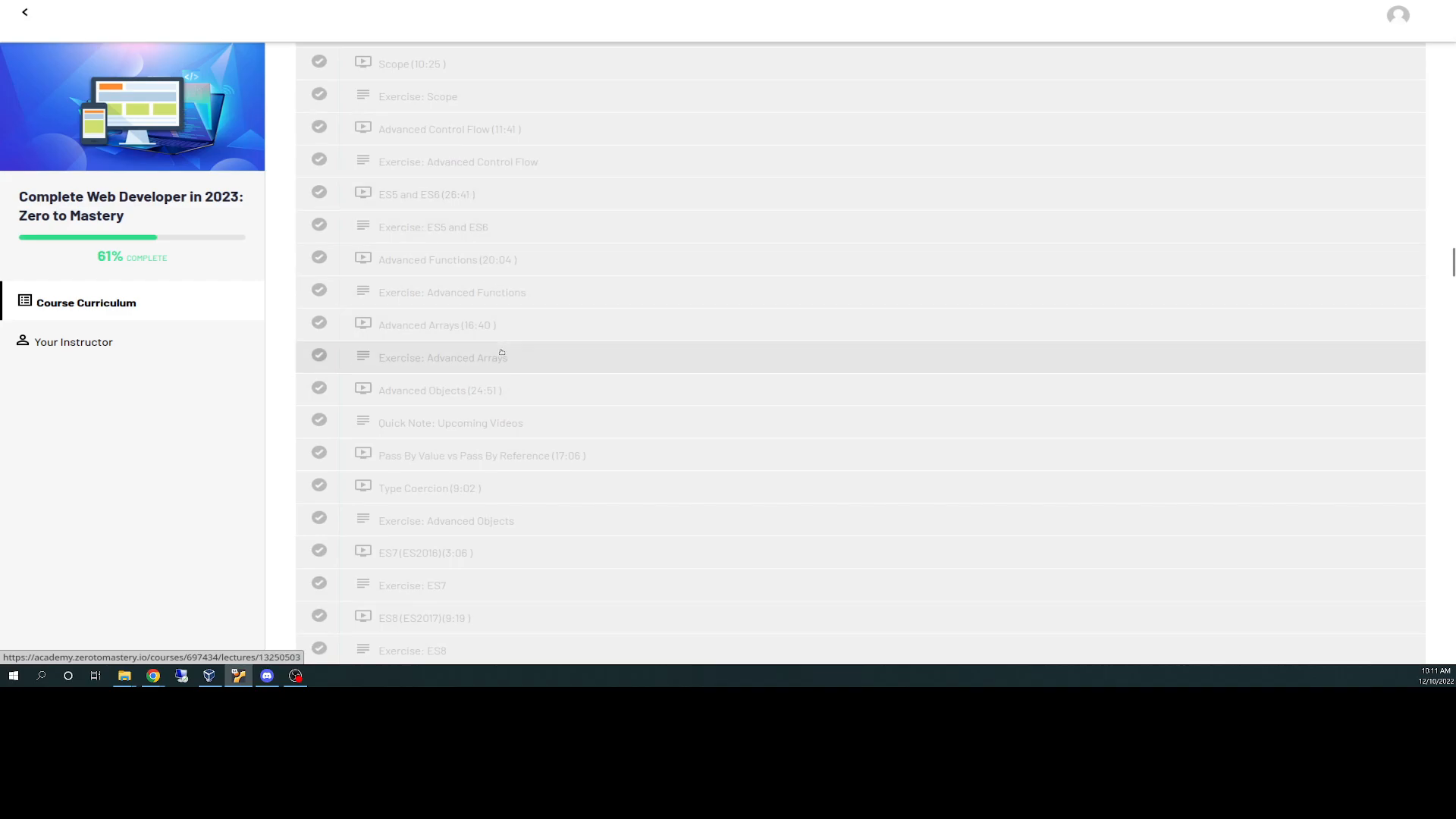
pyautogui.scroll(-3)
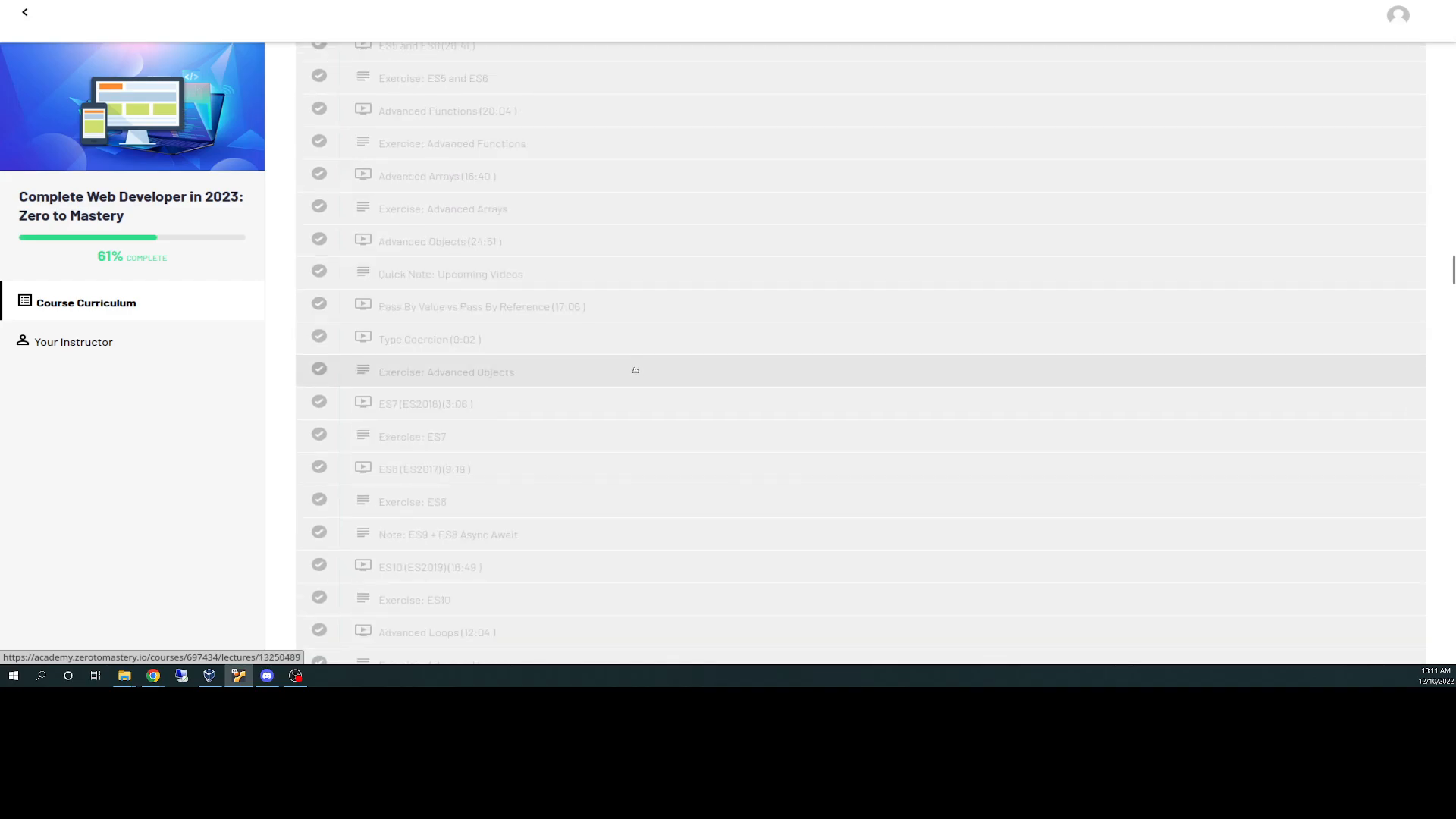
pyautogui.moveTo(564, 365)
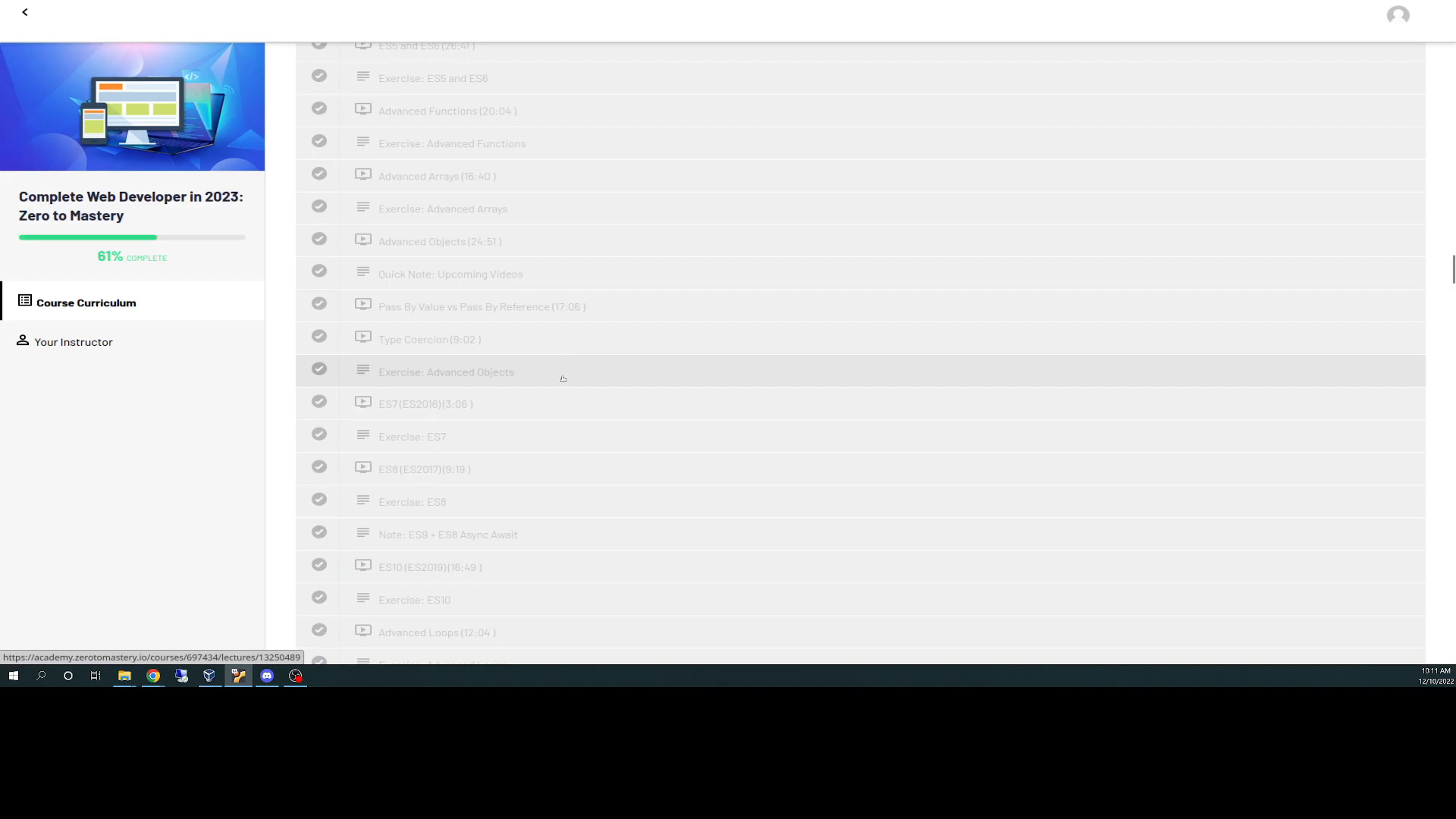
pyautogui.moveTo(587, 385)
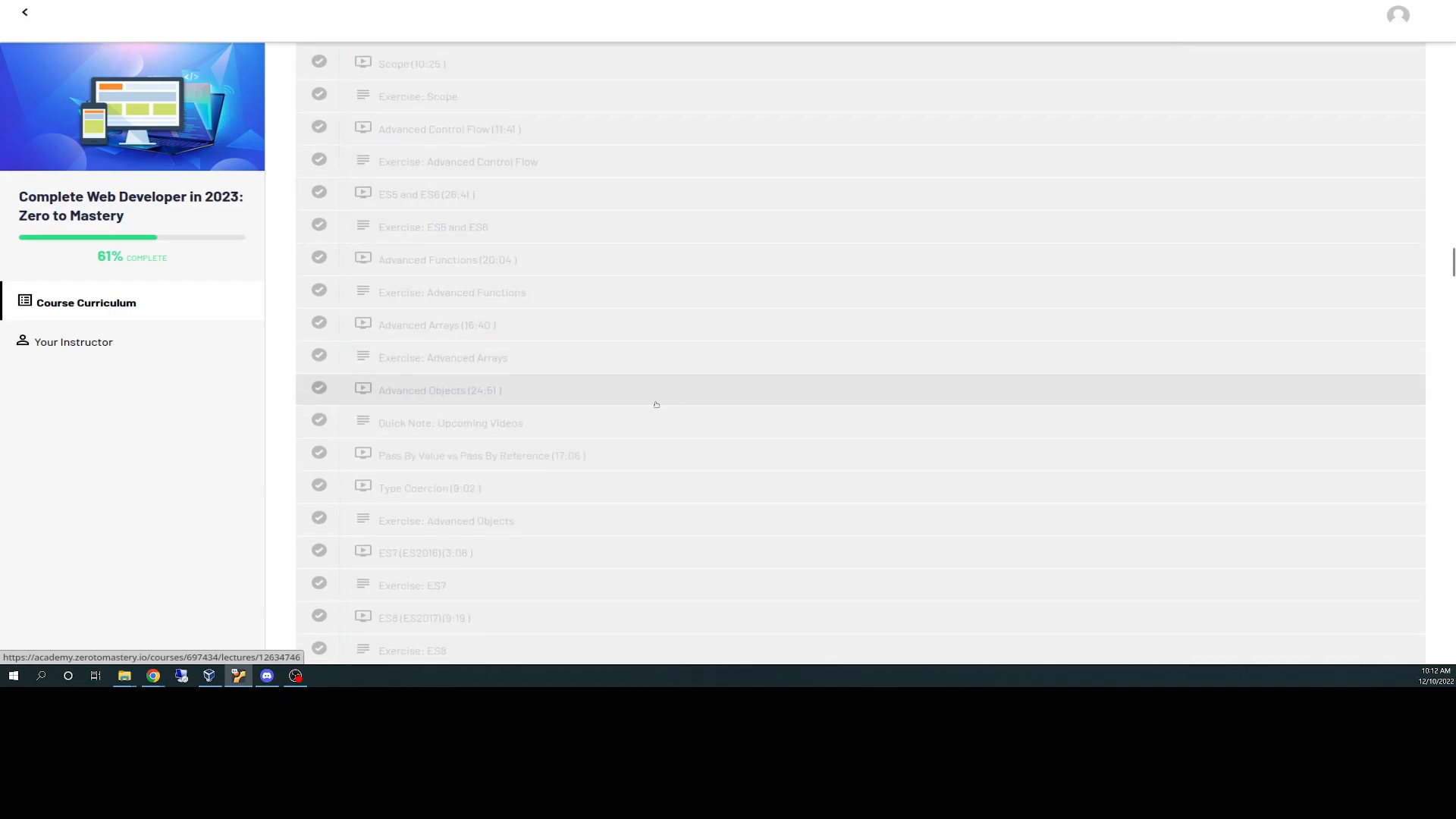
pyautogui.scroll(-3)
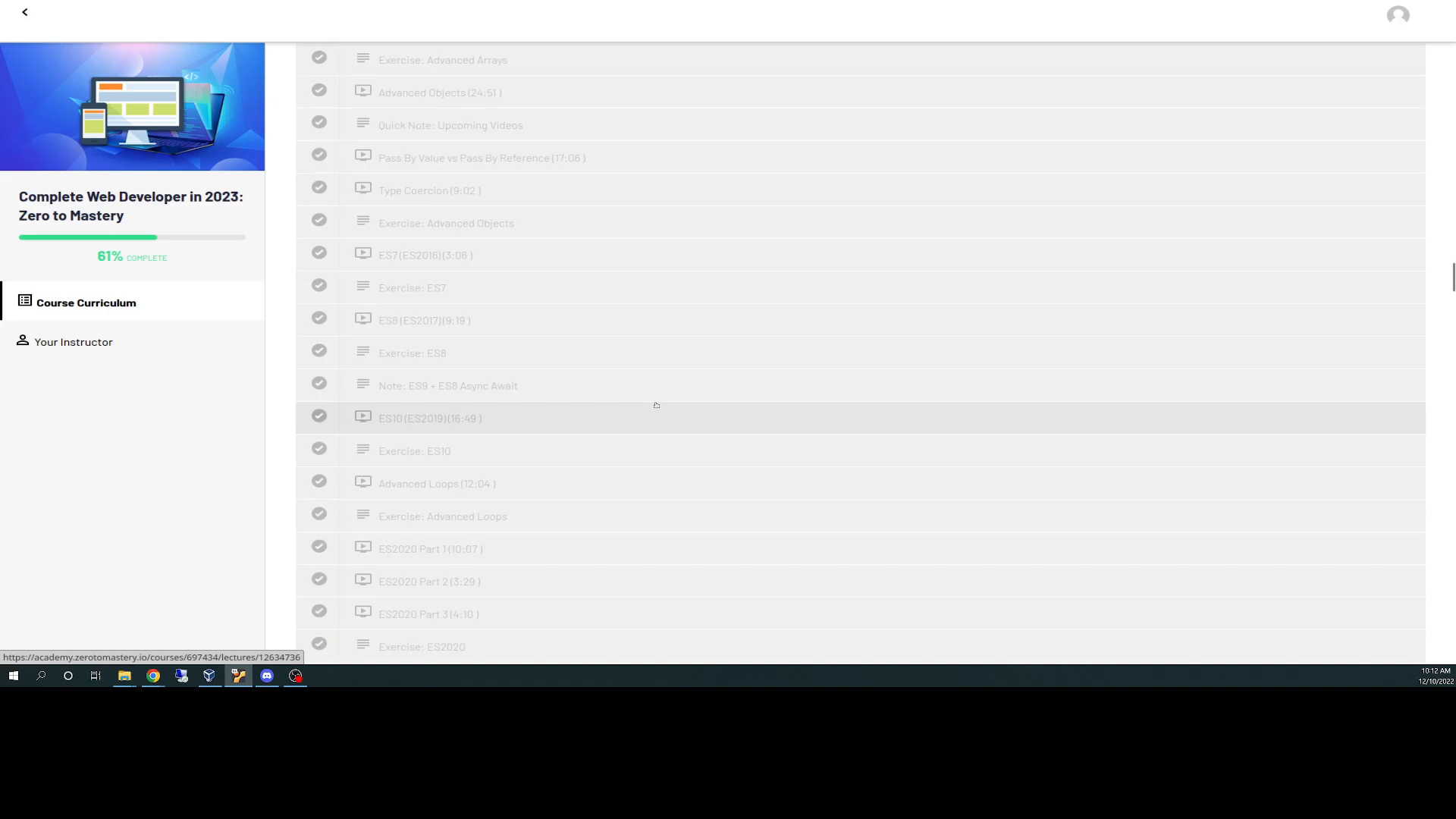
pyautogui.scroll(-3)
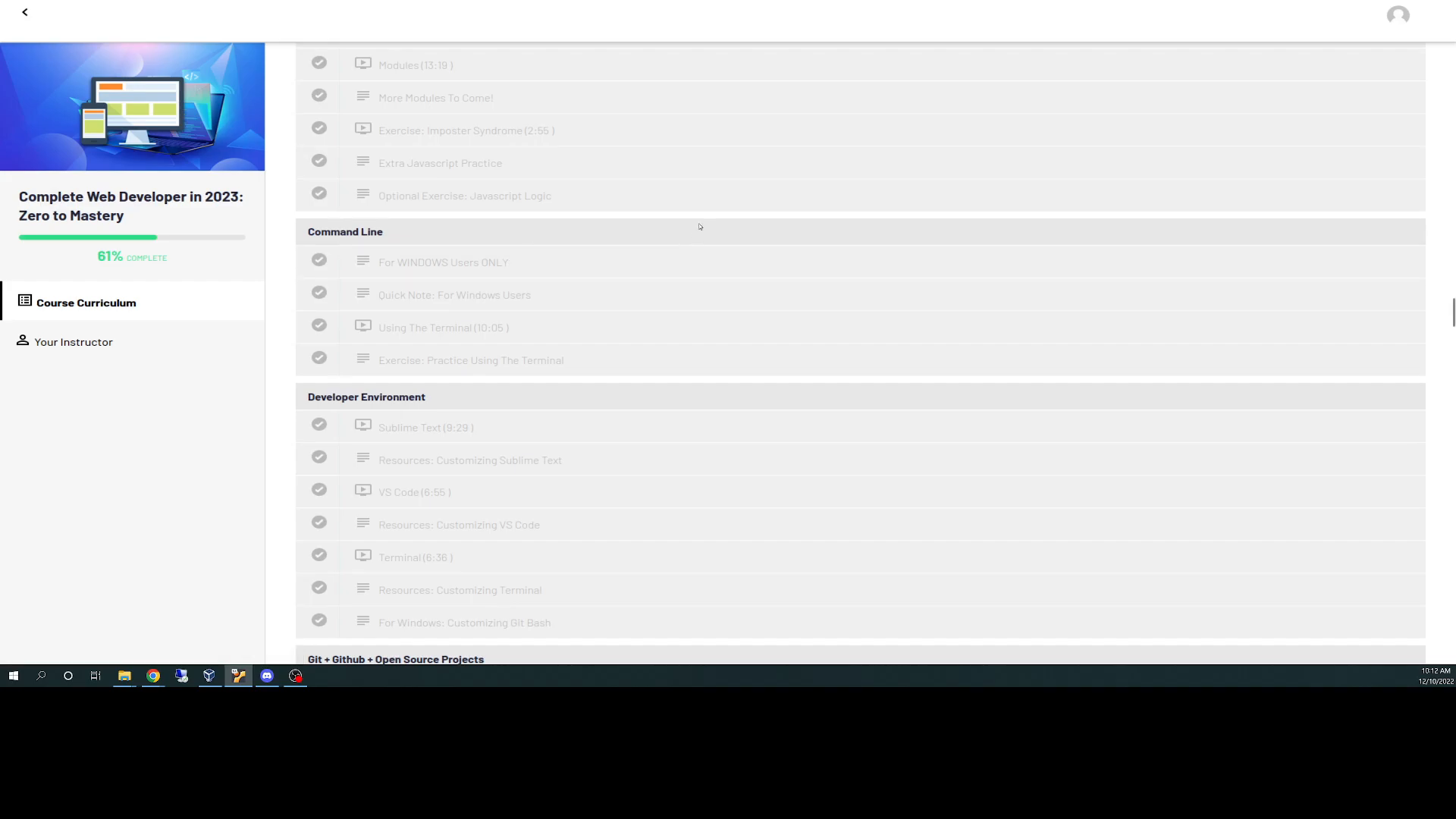
pyautogui.moveTo(729, 299)
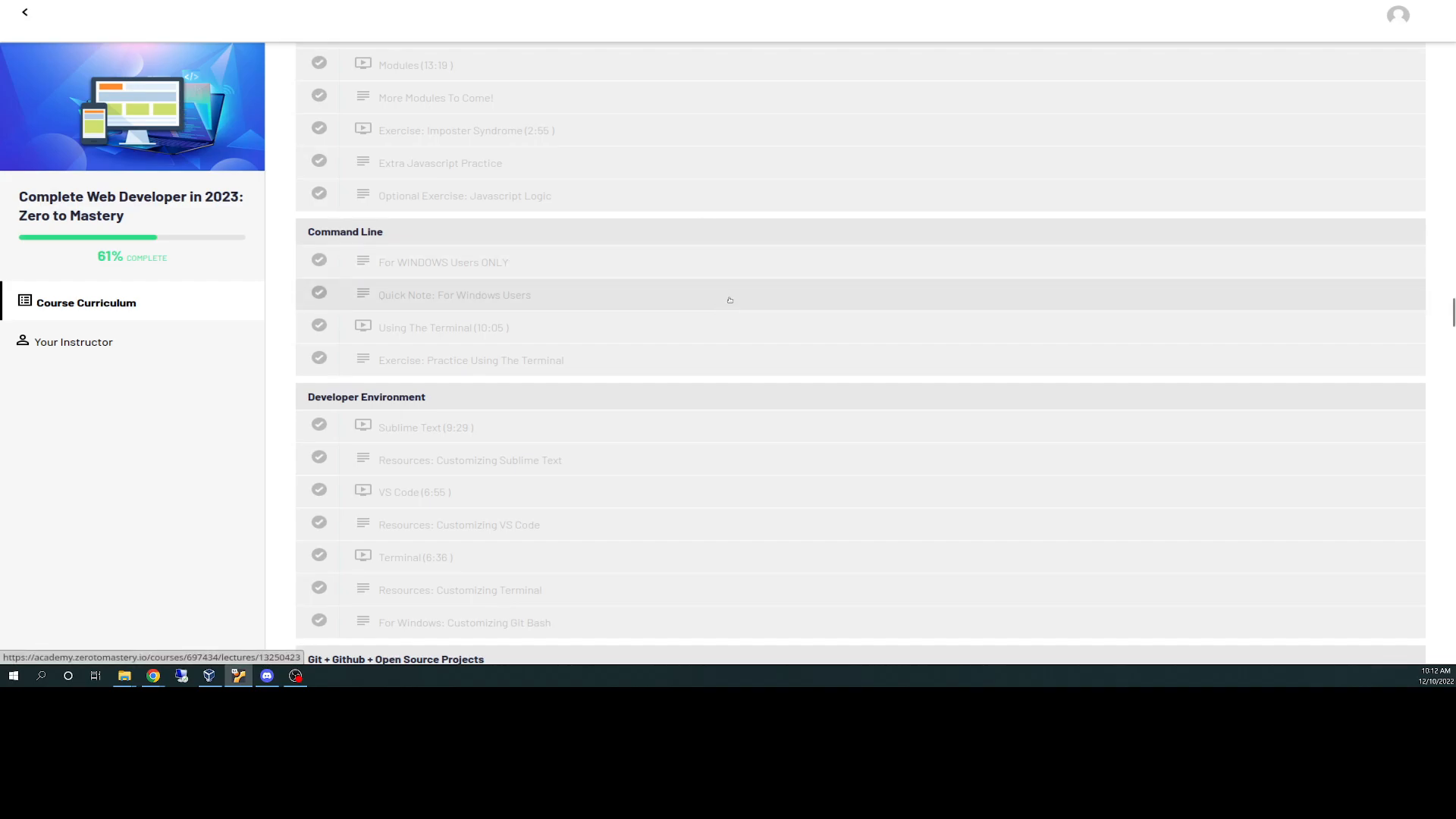
pyautogui.moveTo(550, 261)
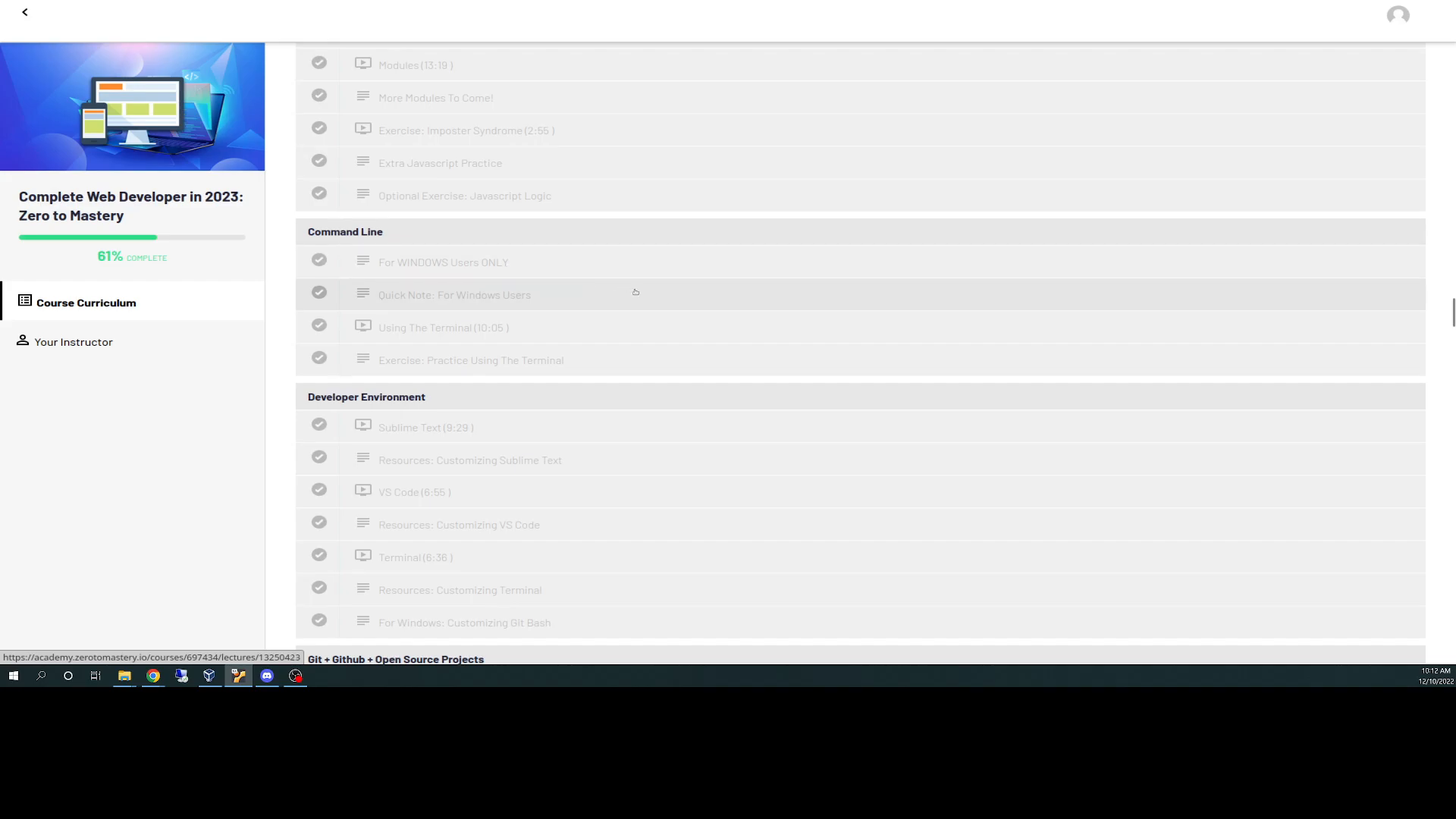
pyautogui.moveTo(636, 295)
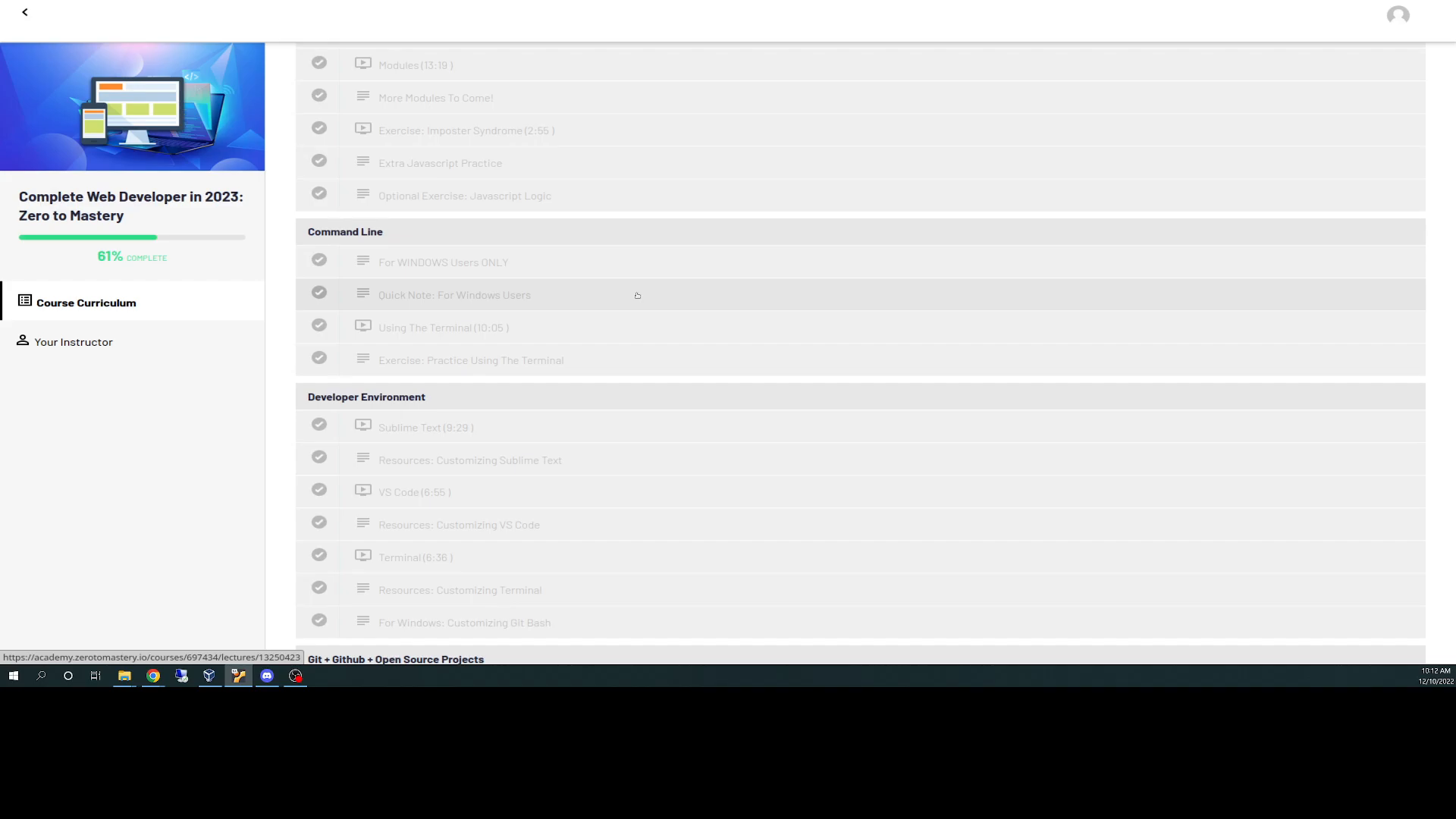
pyautogui.moveTo(636, 294)
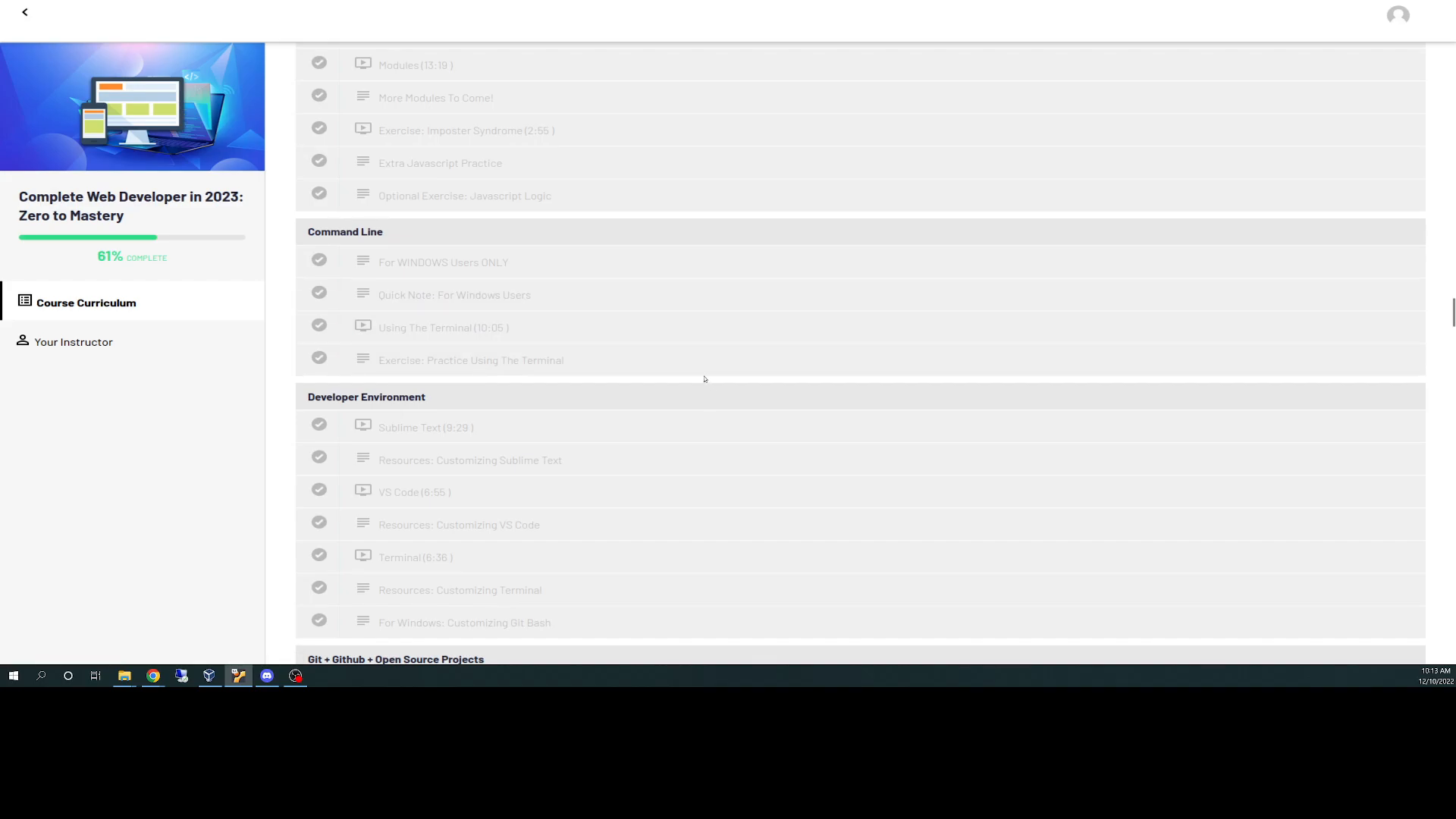
# Scroll the curriculum further down to the Git + Github + Open Source Projects lessons.
pyautogui.scroll(-3)
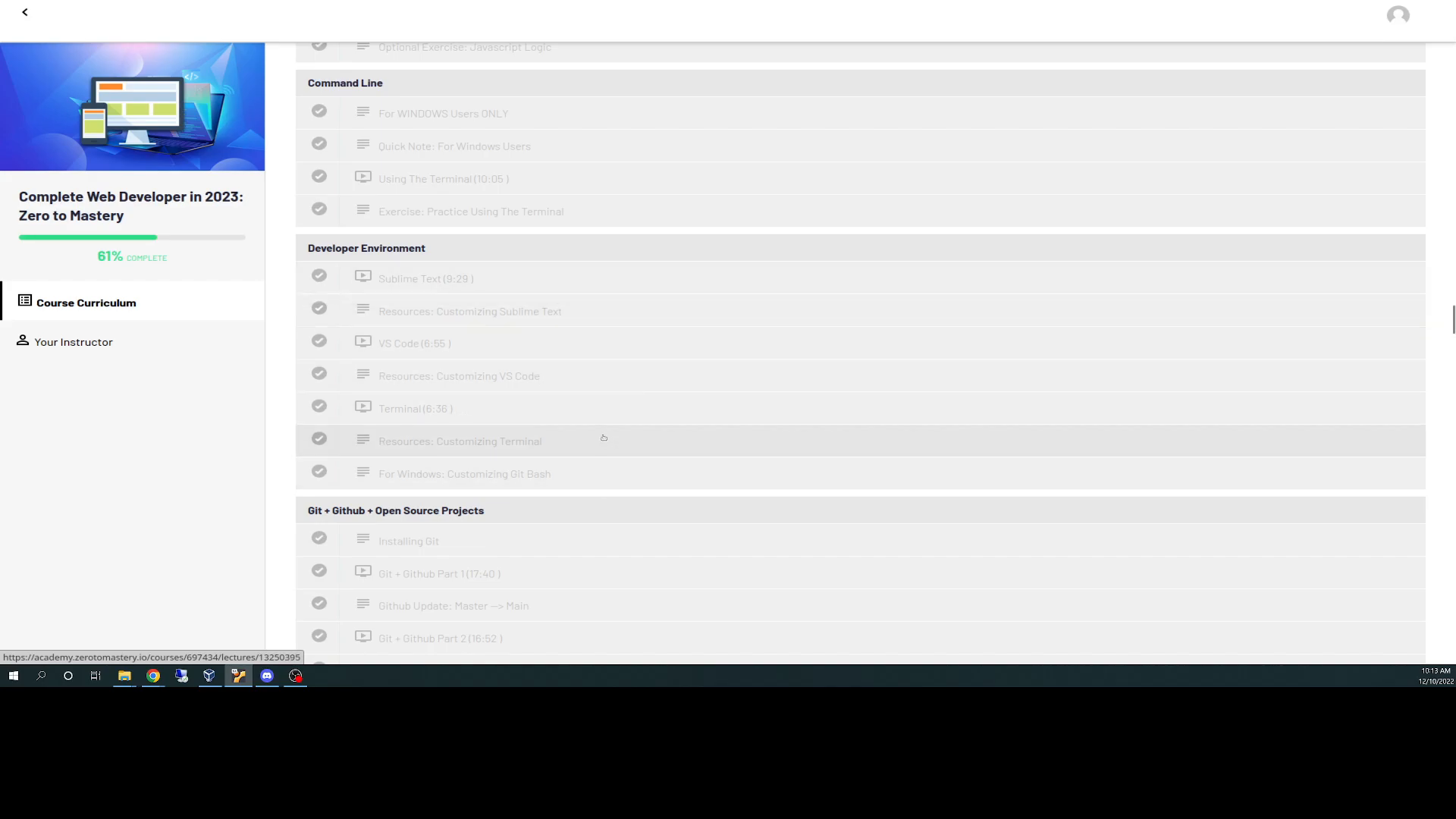
pyautogui.moveTo(574, 423)
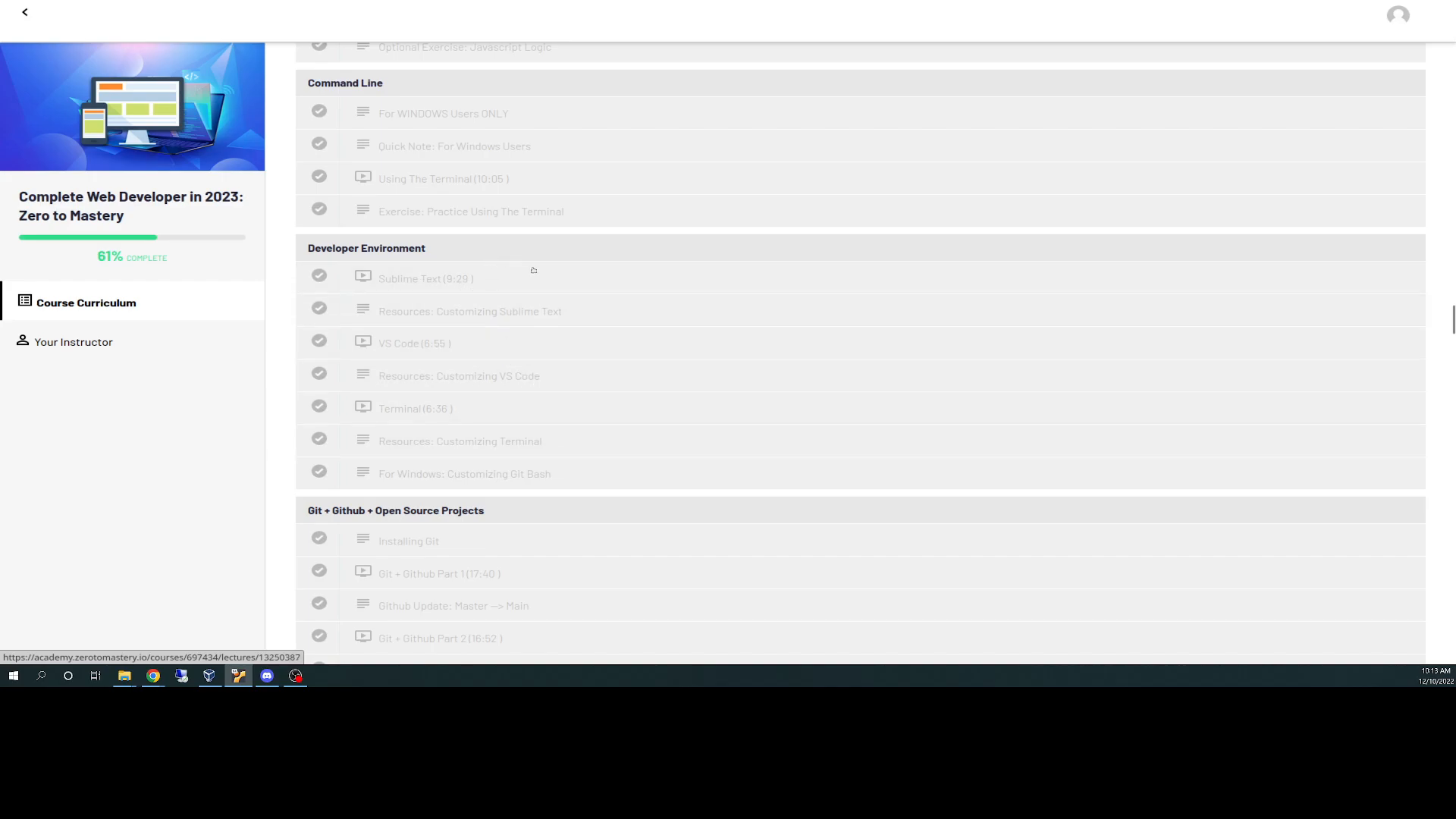
pyautogui.scroll(-3)
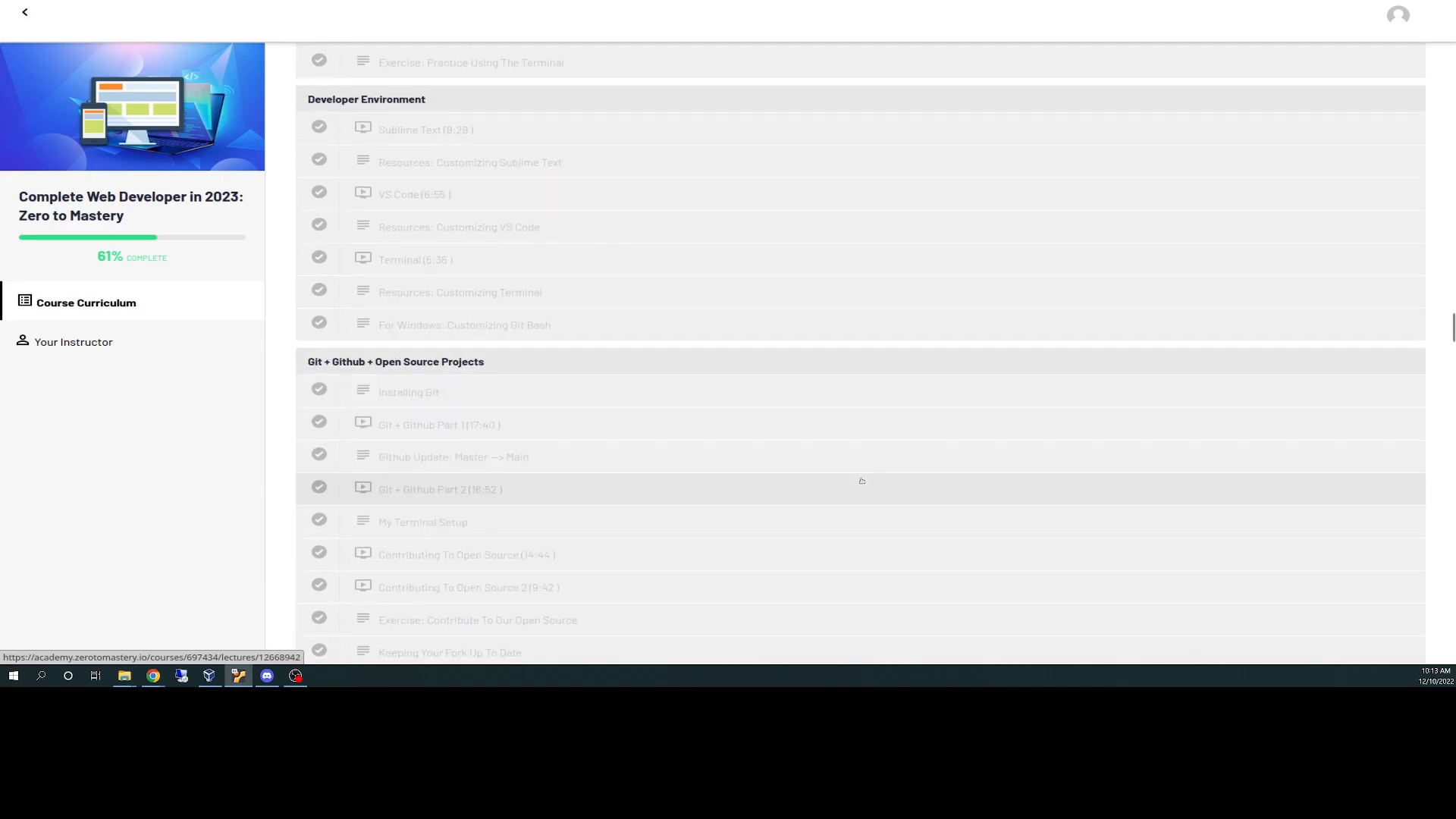
pyautogui.scroll(-3)
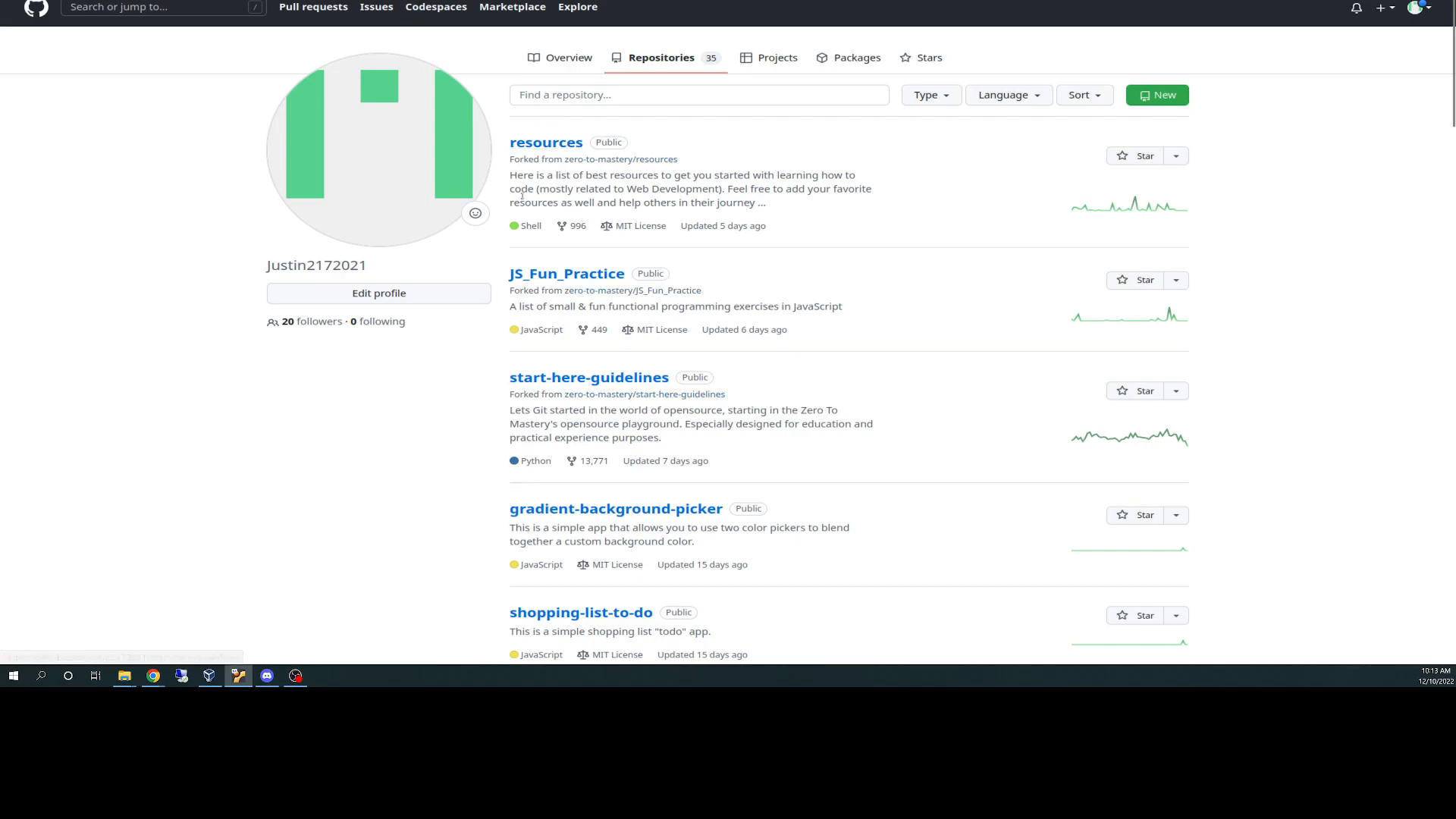
pyautogui.moveTo(314, 8)
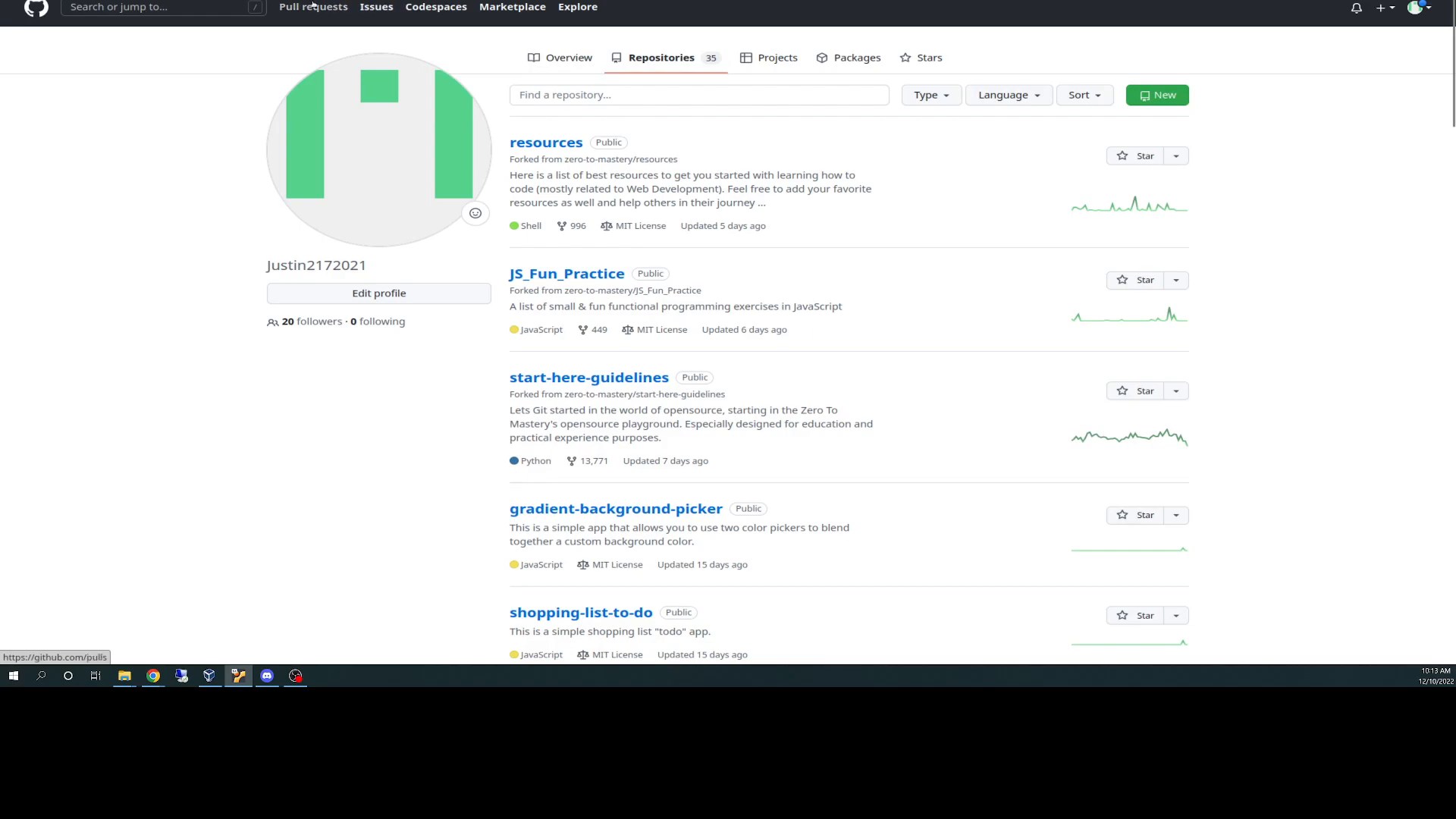
# Show GitHub's created pull requests, including open PRs to zero-to-mastery/resources and JS_Fun_Practice.
pyautogui.click(314, 7)
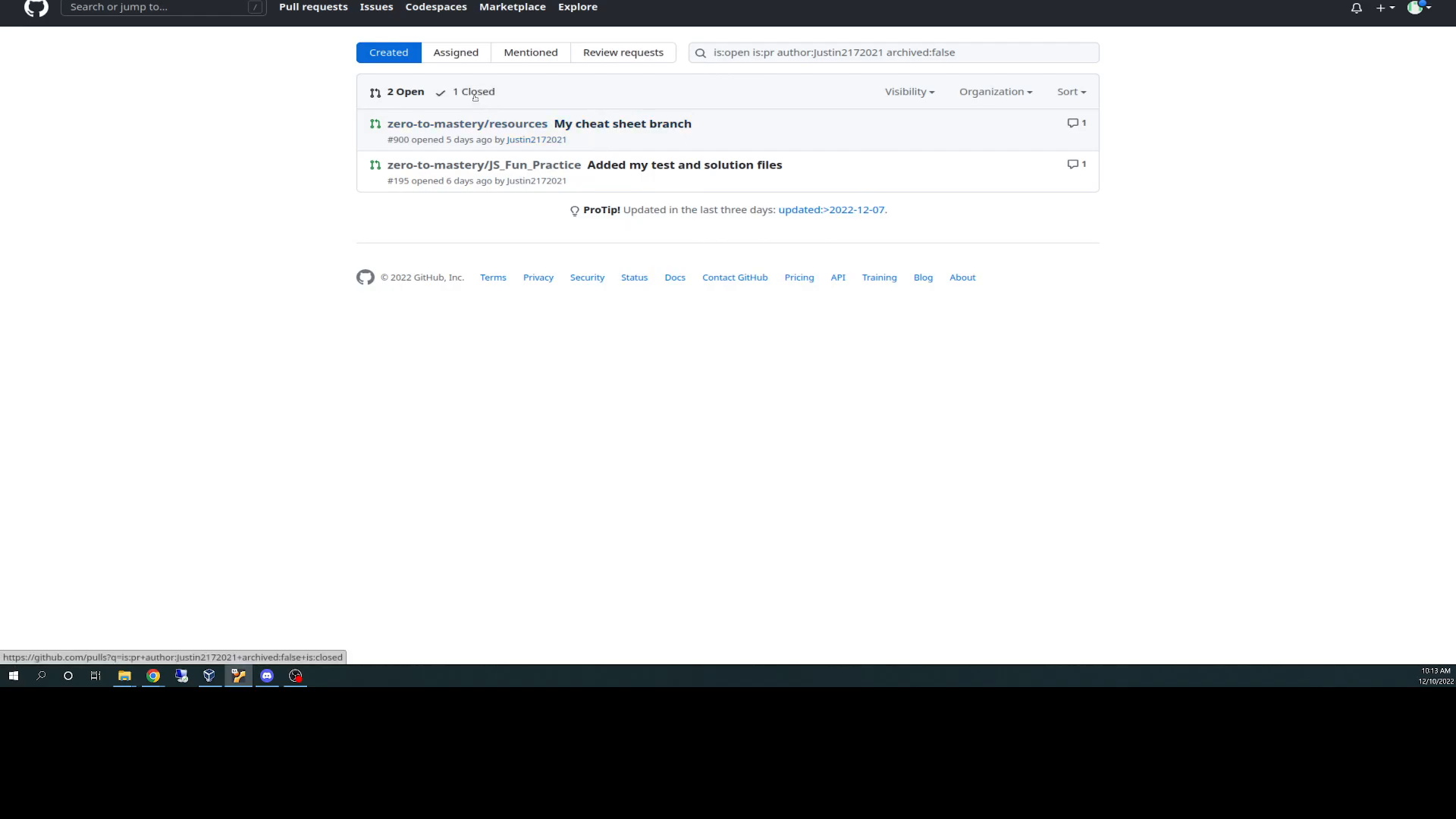
pyautogui.click(475, 92)
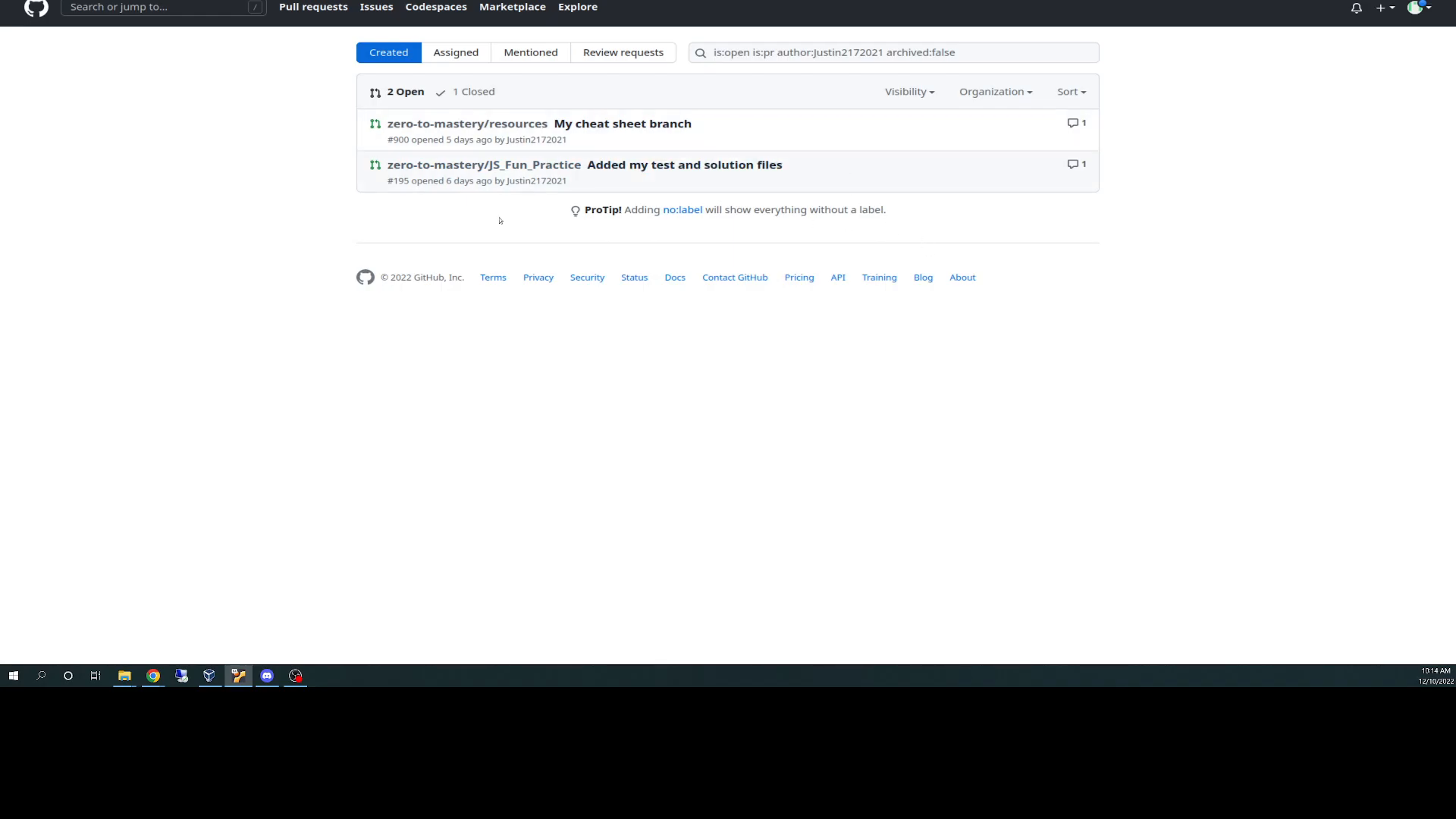
pyautogui.moveTo(130, 65)
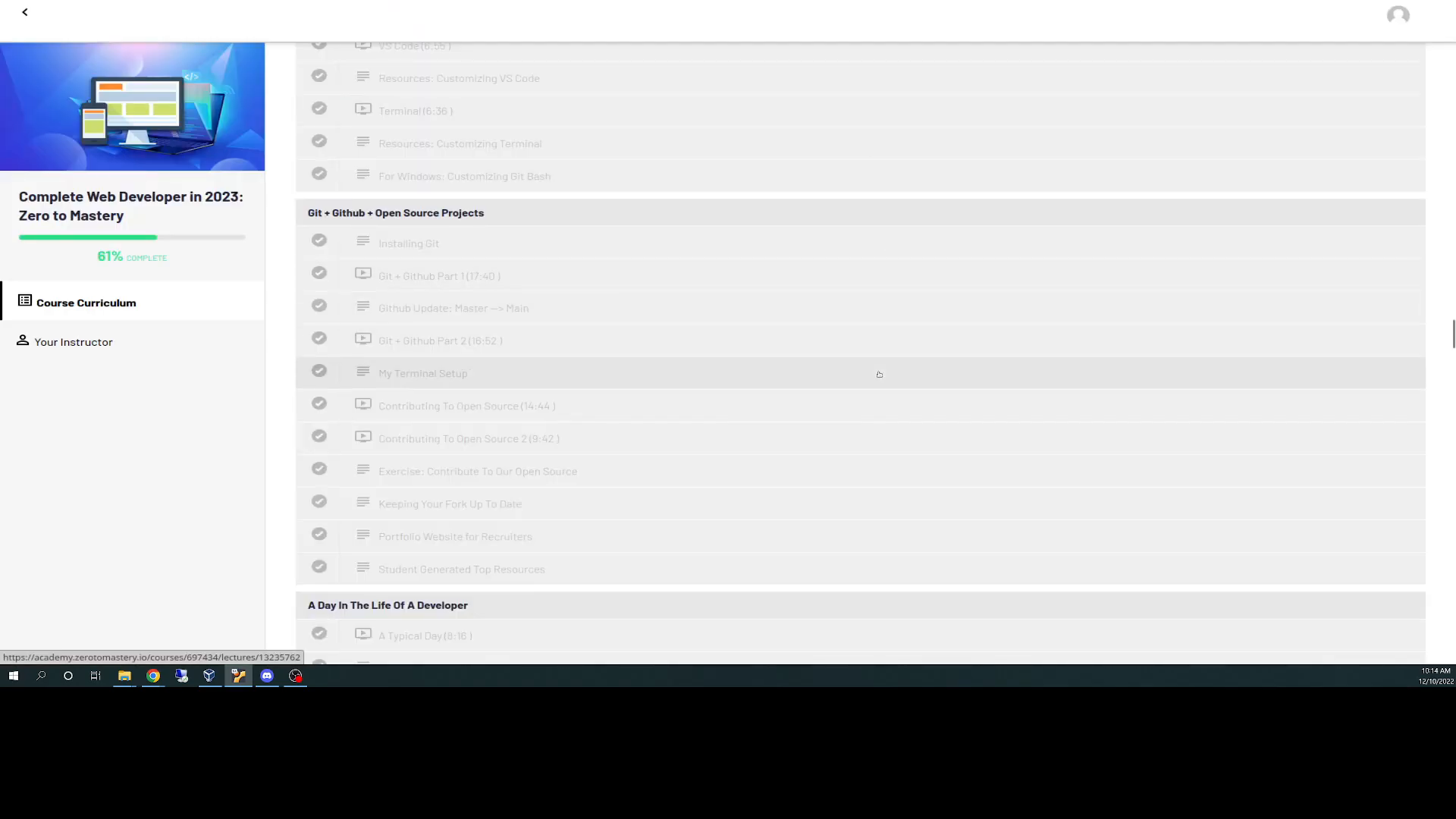
pyautogui.moveTo(675, 341)
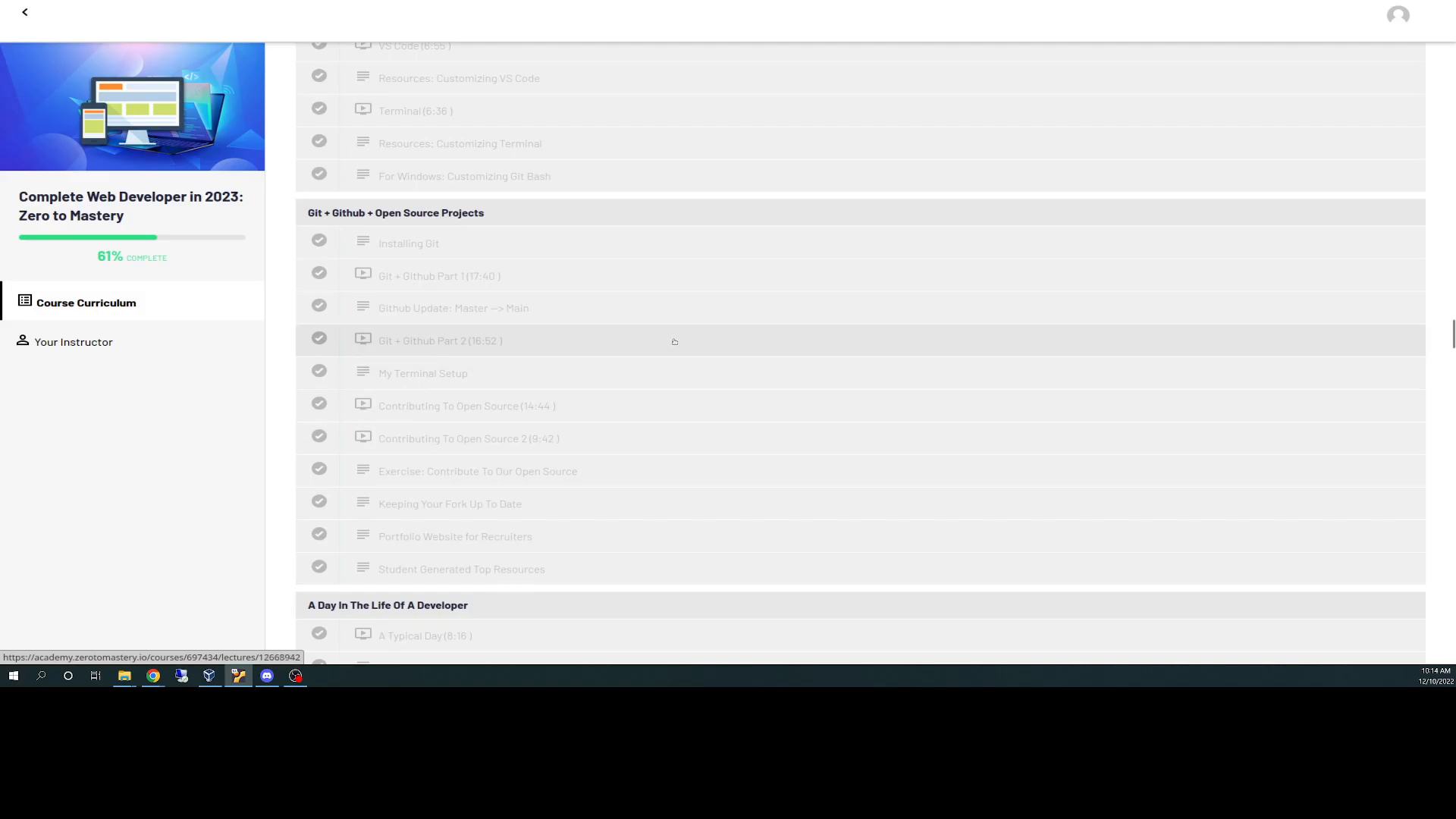
pyautogui.moveTo(797, 340)
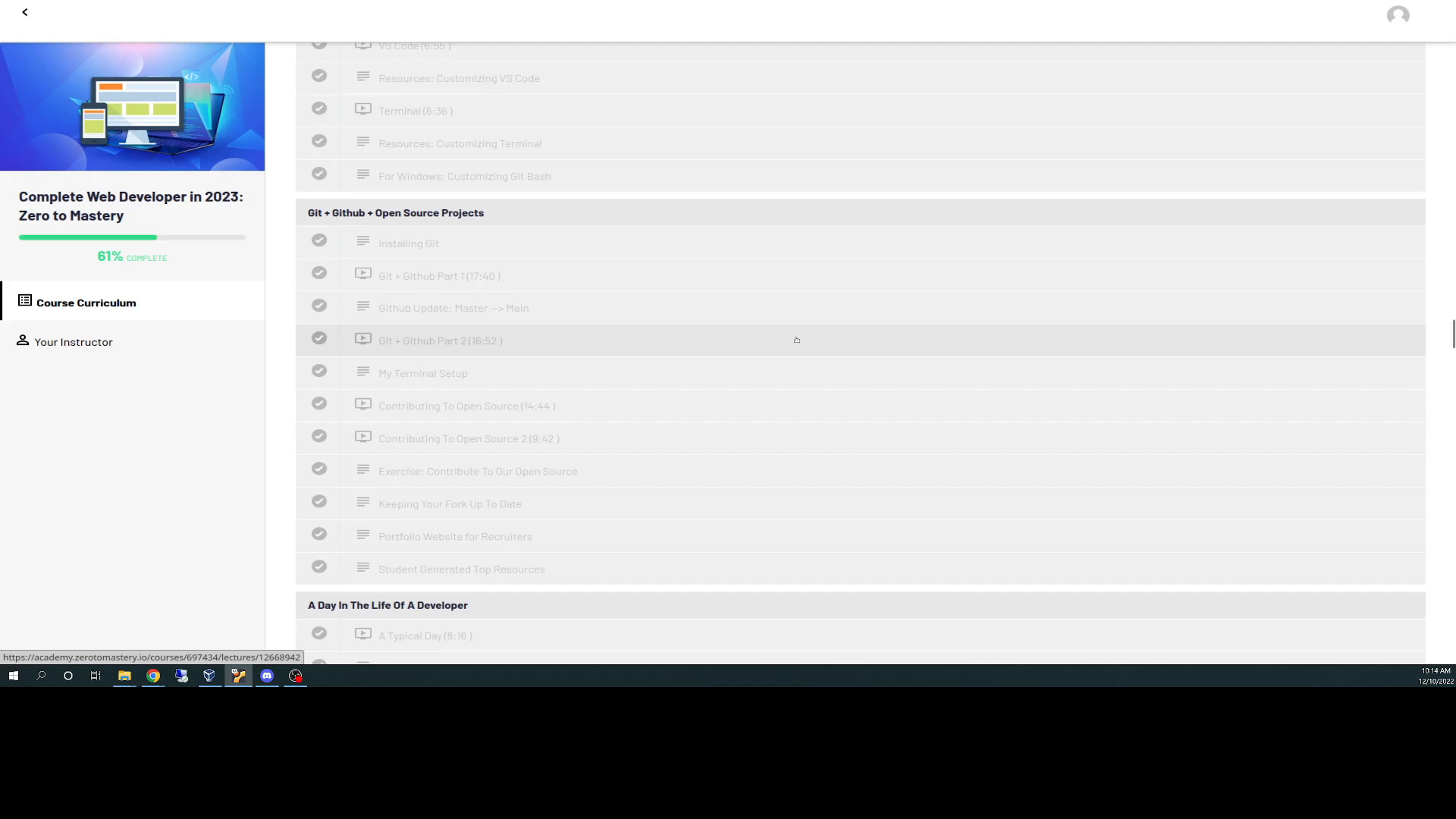
# Scroll the curriculum through the NPM and React.js sections to Building A React App 5.
pyautogui.scroll(-3)
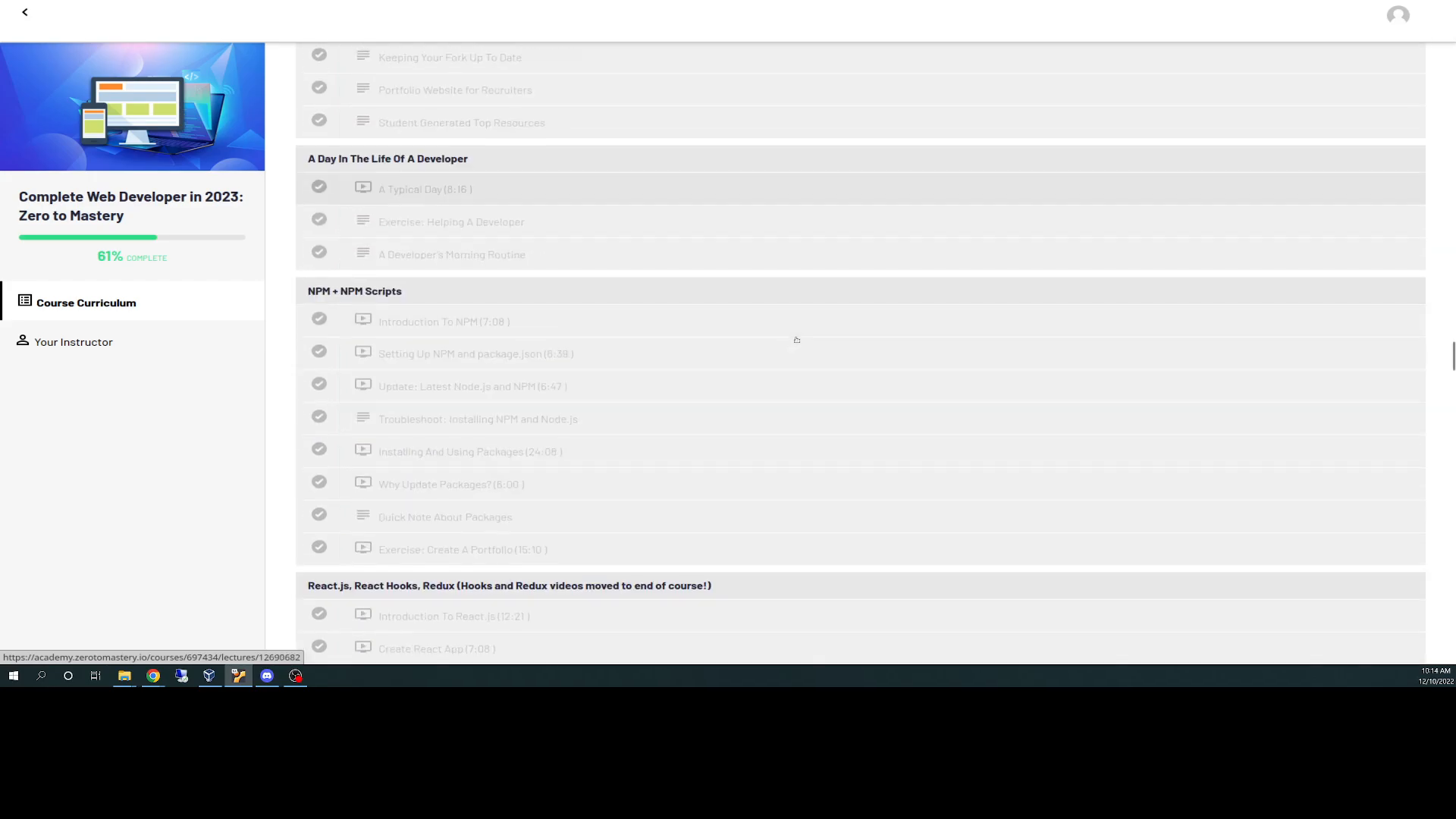
pyautogui.moveTo(789, 322)
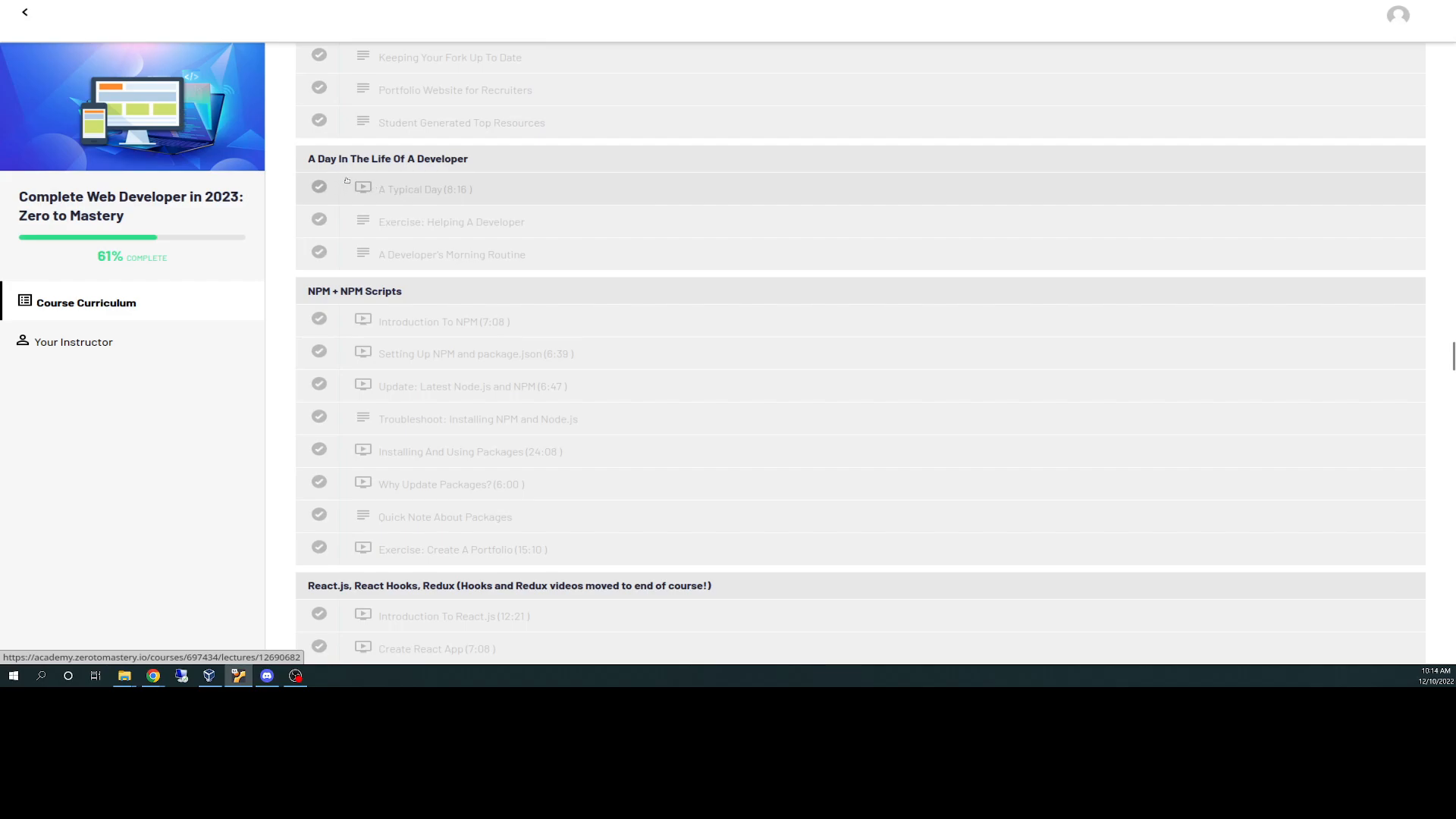
pyautogui.moveTo(658, 357)
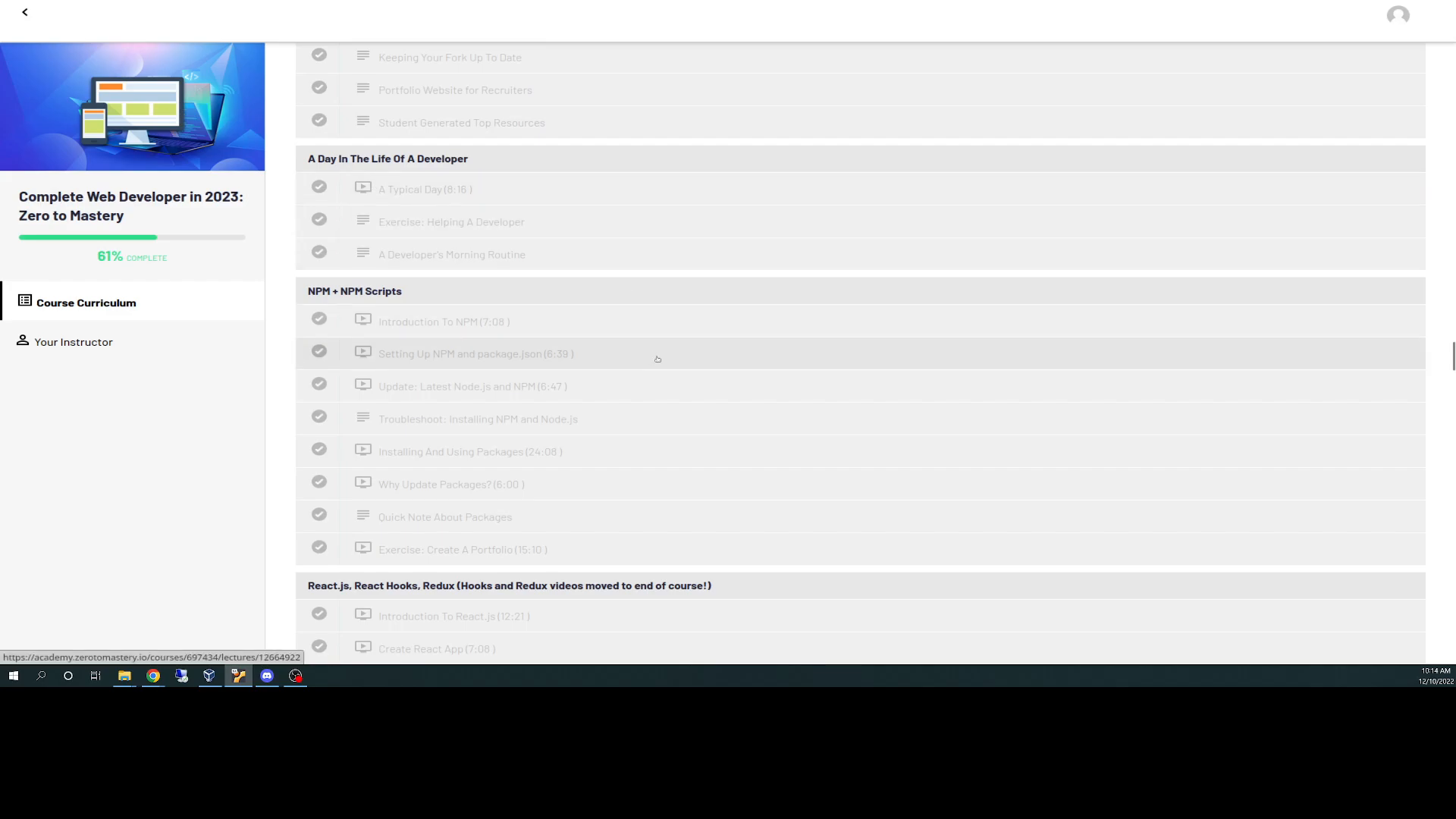
pyautogui.scroll(-3)
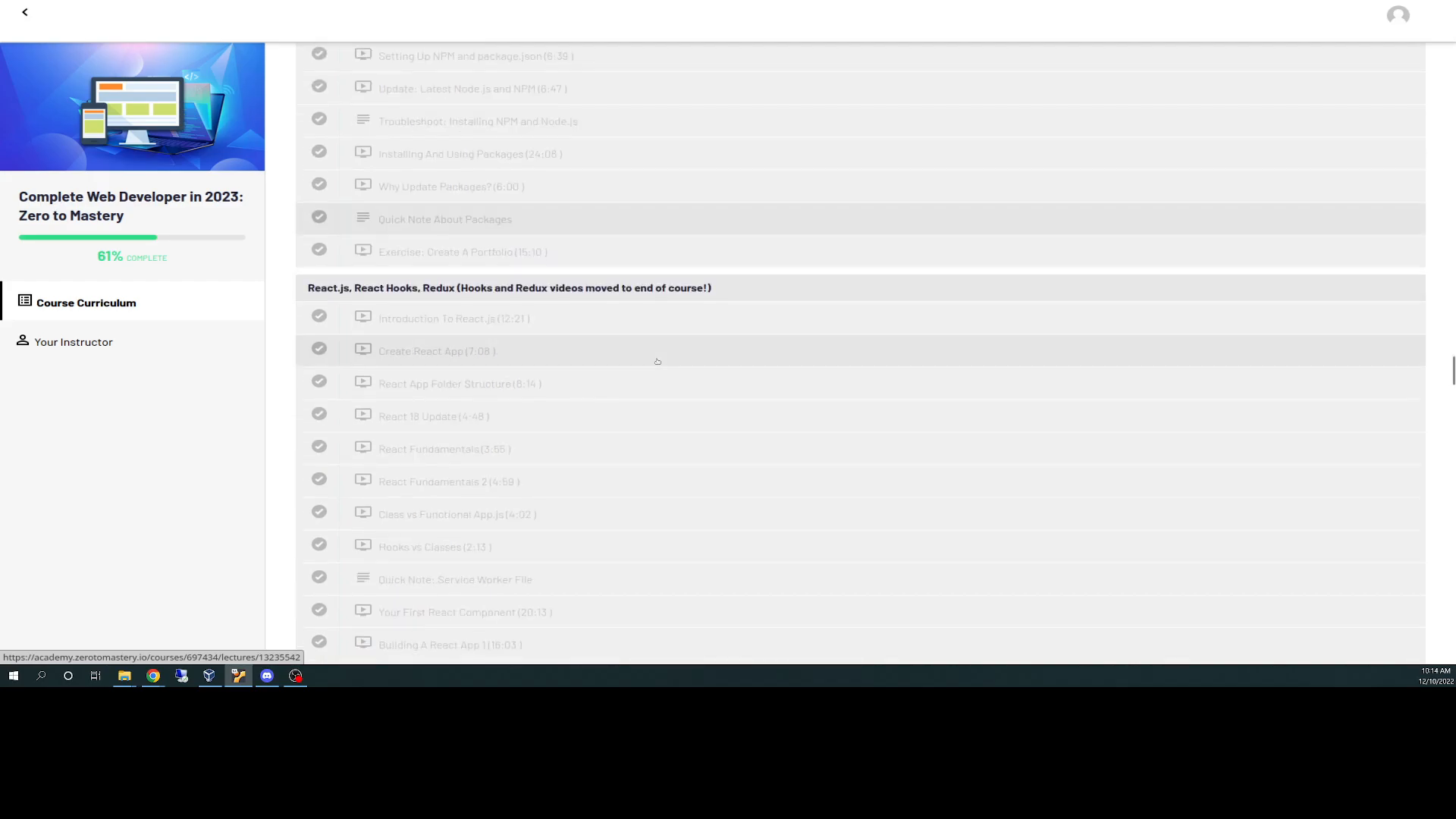
pyautogui.scroll(-3)
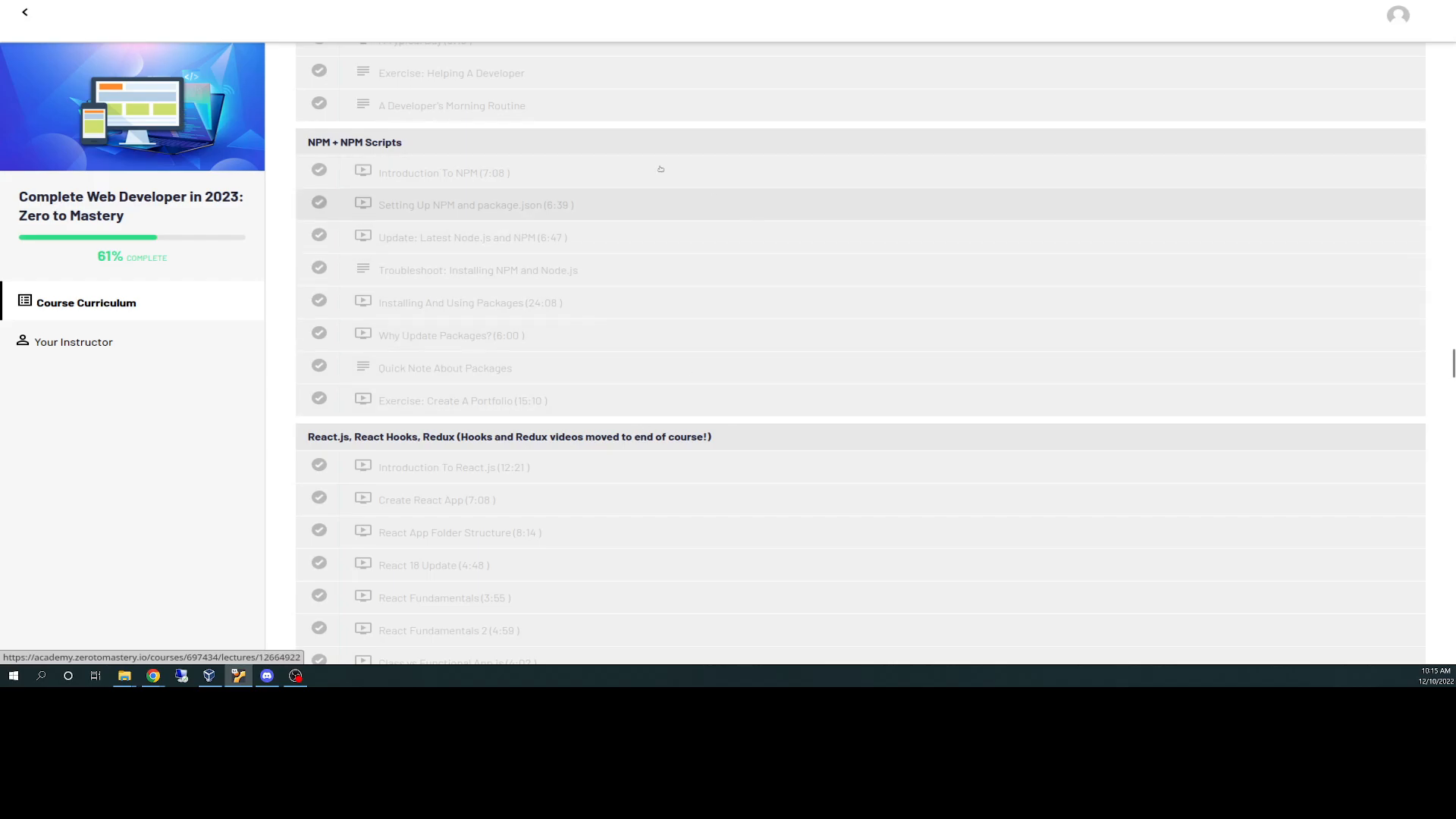
pyautogui.scroll(-3)
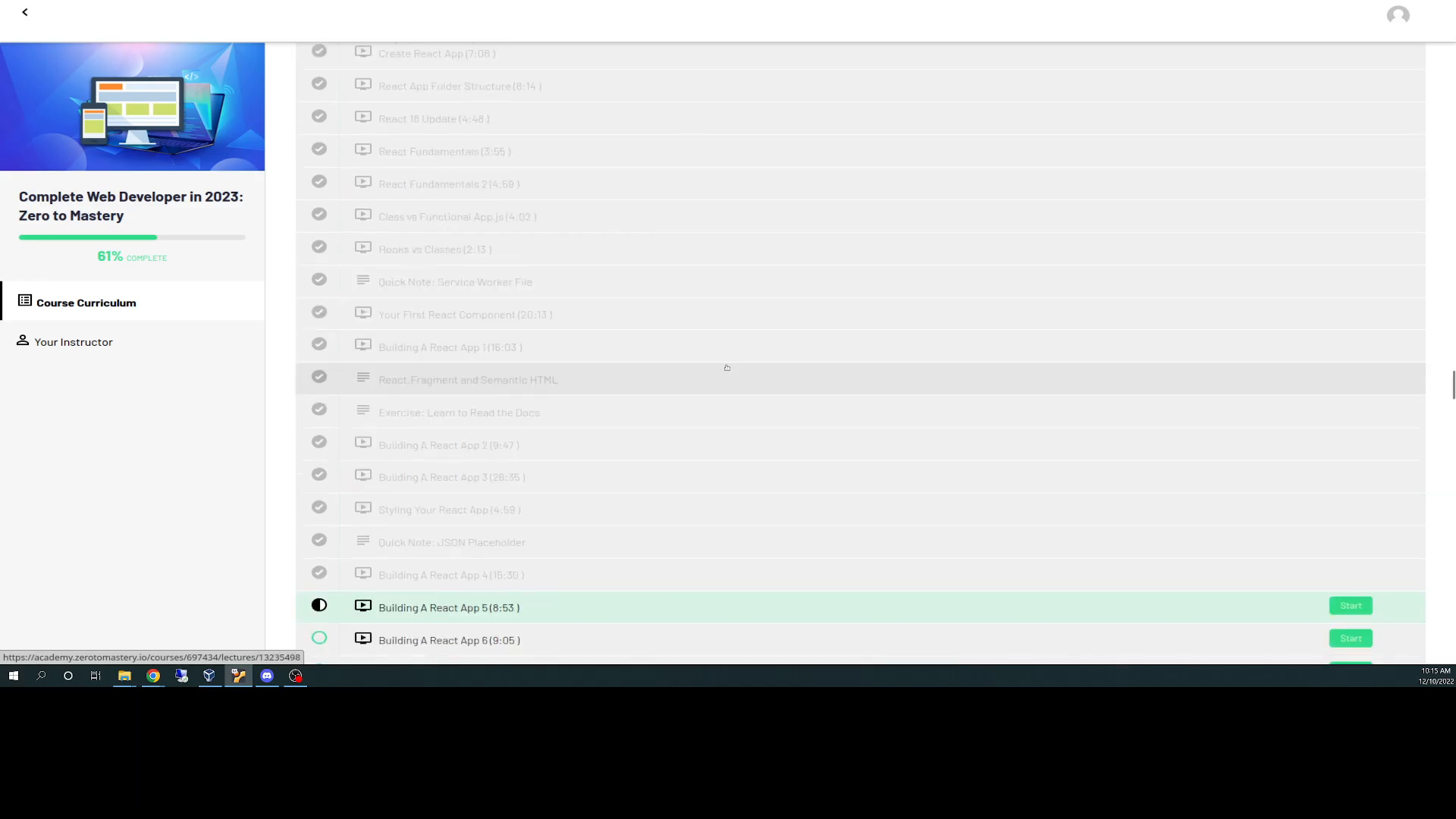
pyautogui.moveTo(625, 465)
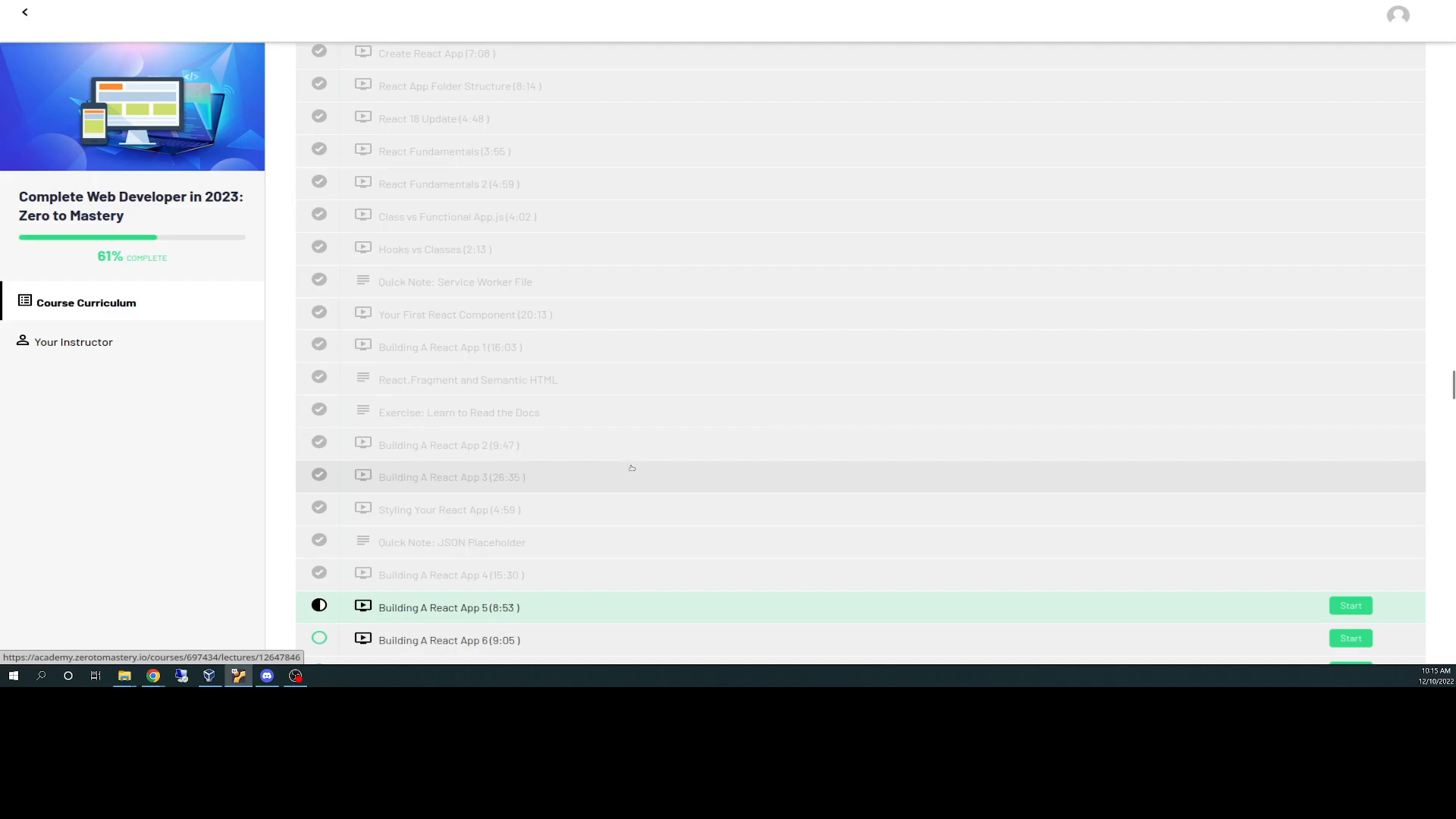
pyautogui.scroll(-3)
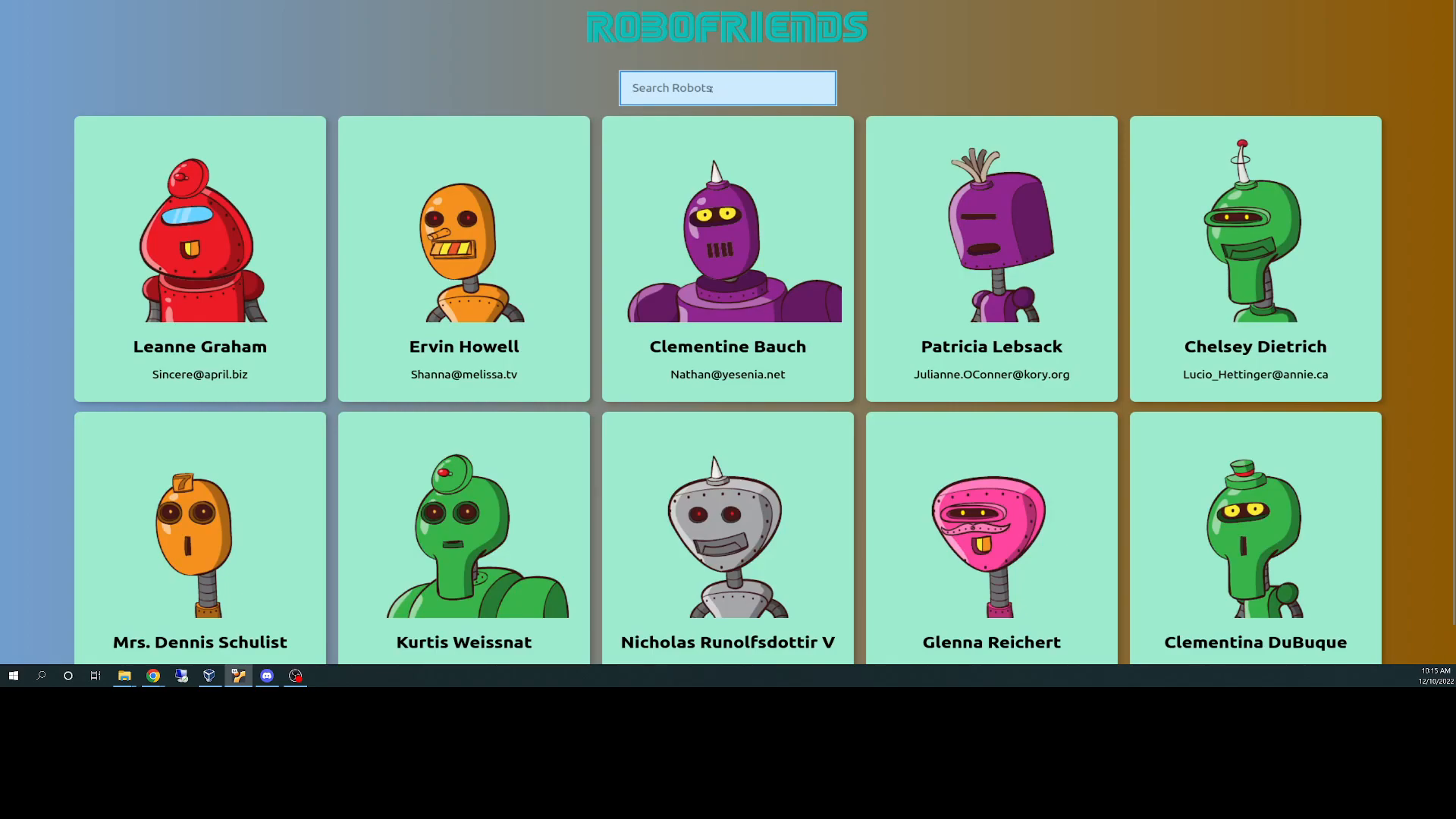
# Type into the RoboFriends search box to filter the robot cards down to Leanne Graham.
pyautogui.click(634, 87)
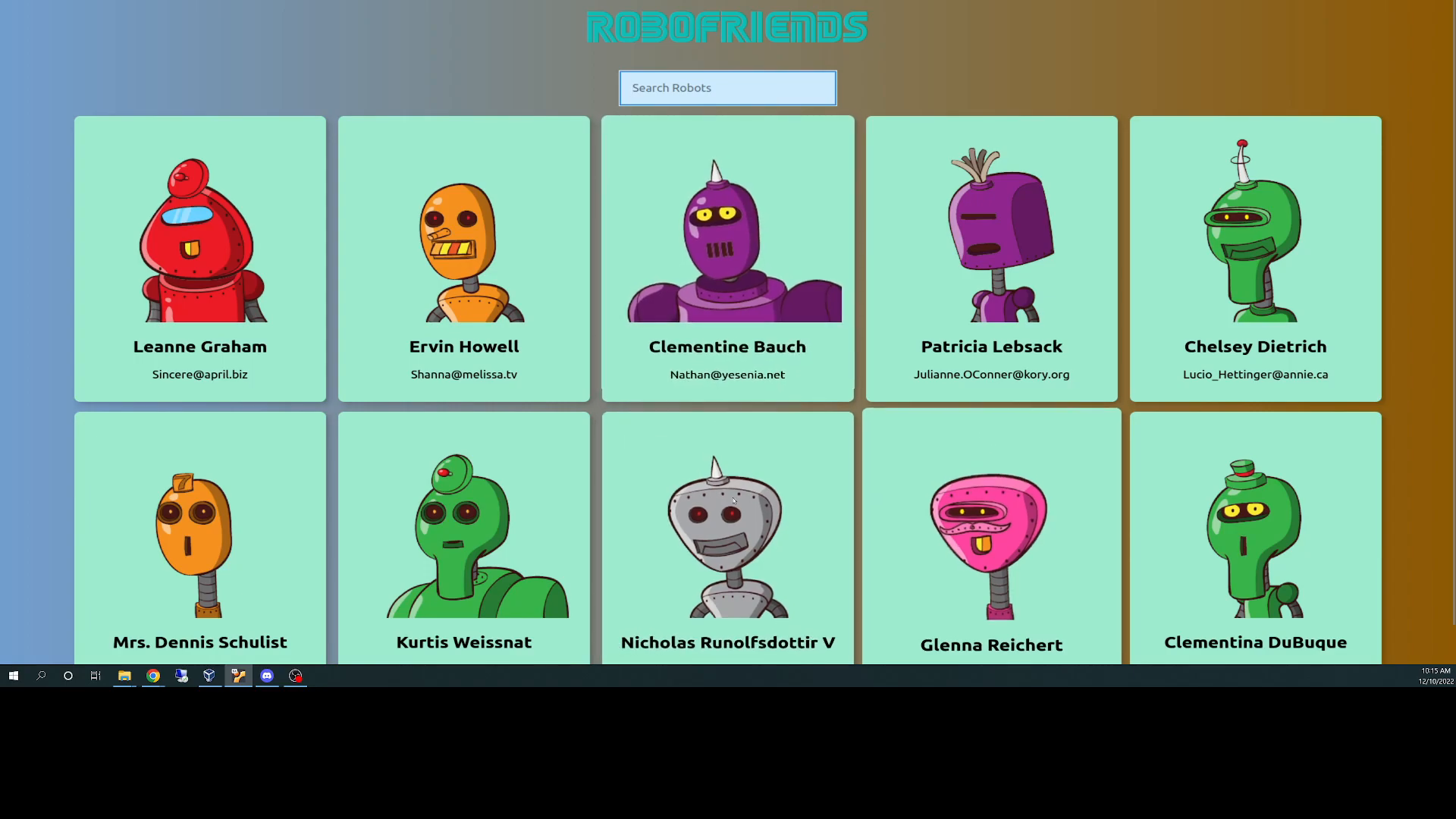
pyautogui.click(727, 87)
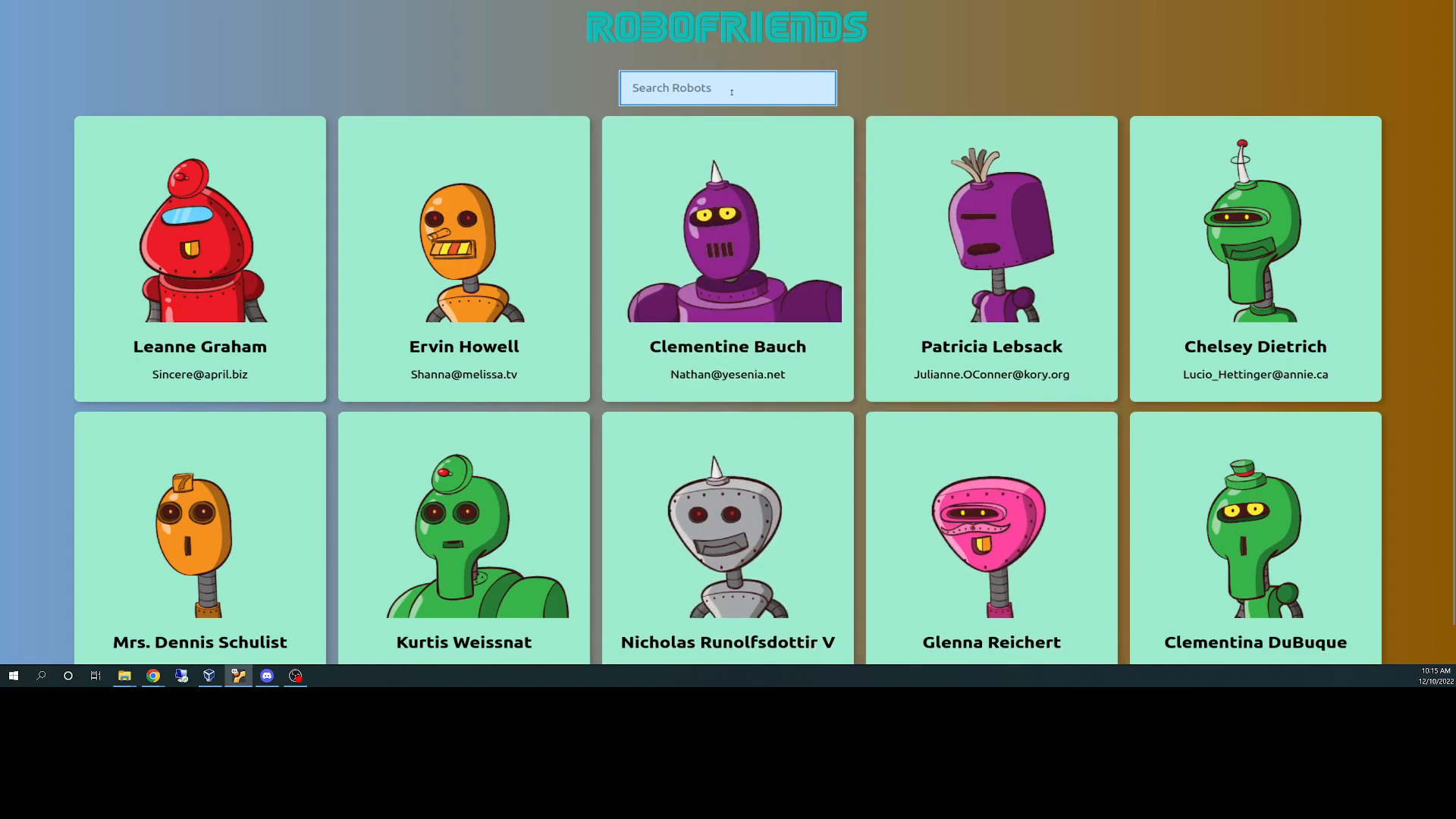
pyautogui.click(727, 87)
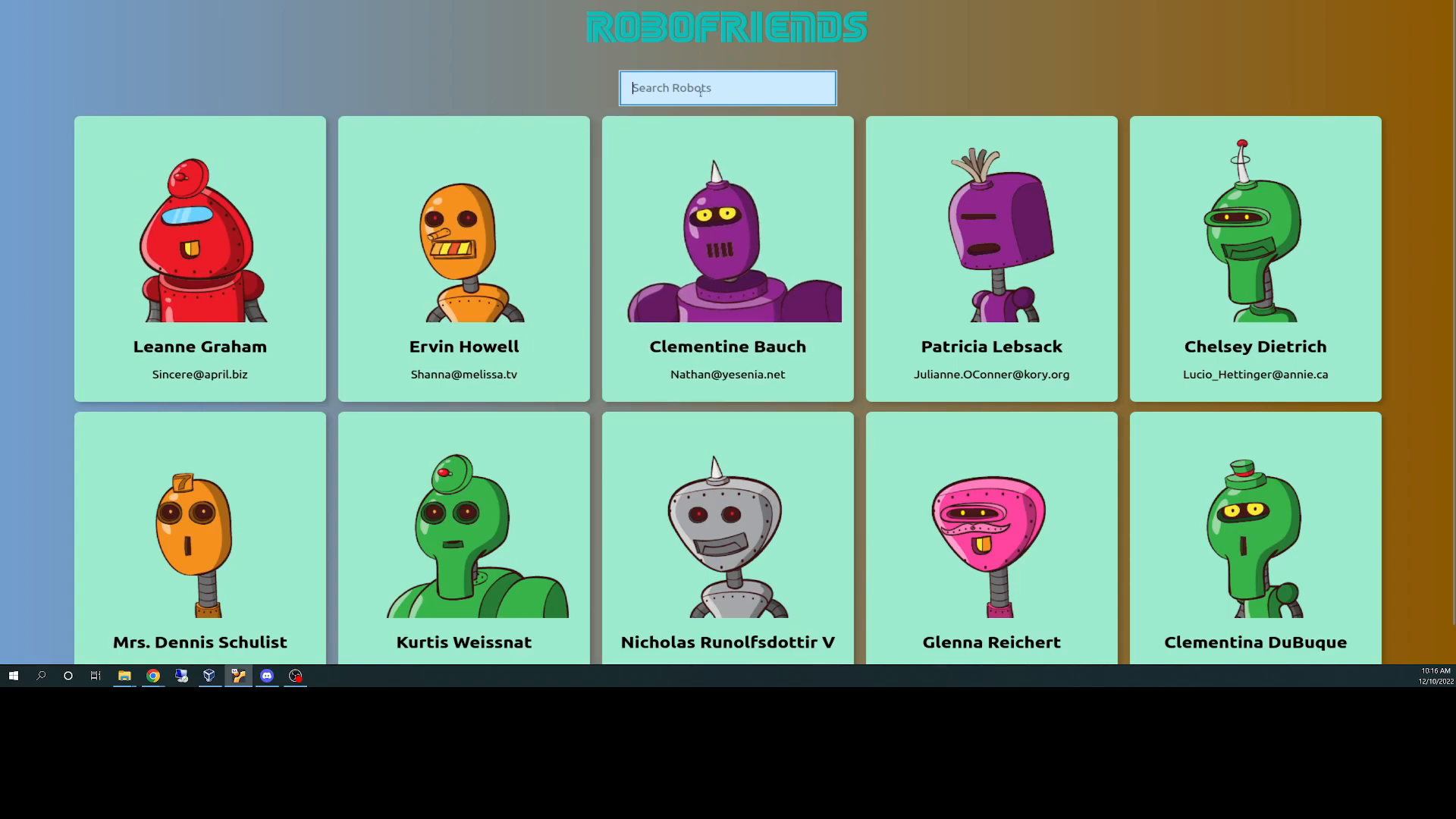
pyautogui.write('L')
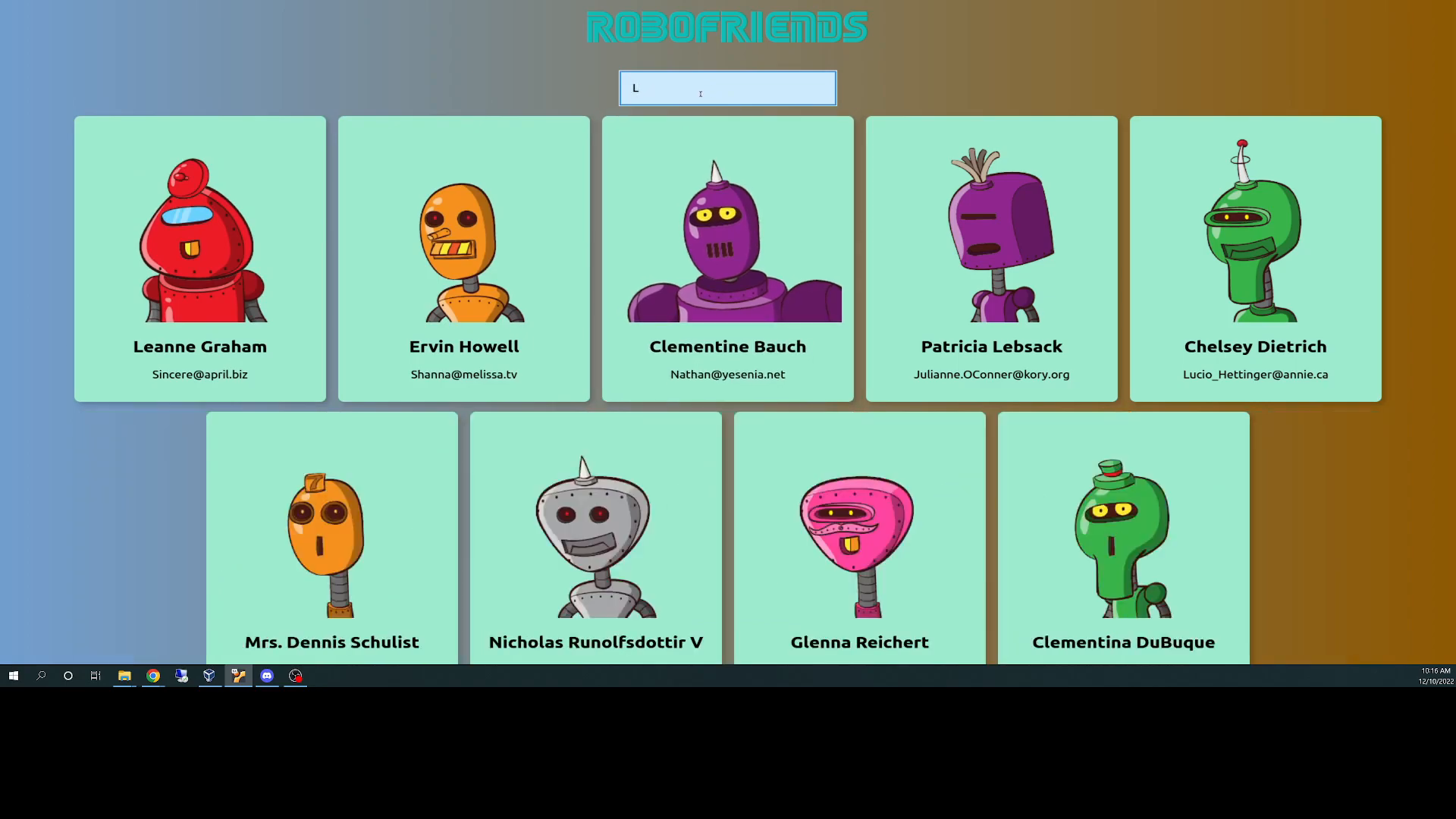
pyautogui.write('eanne')
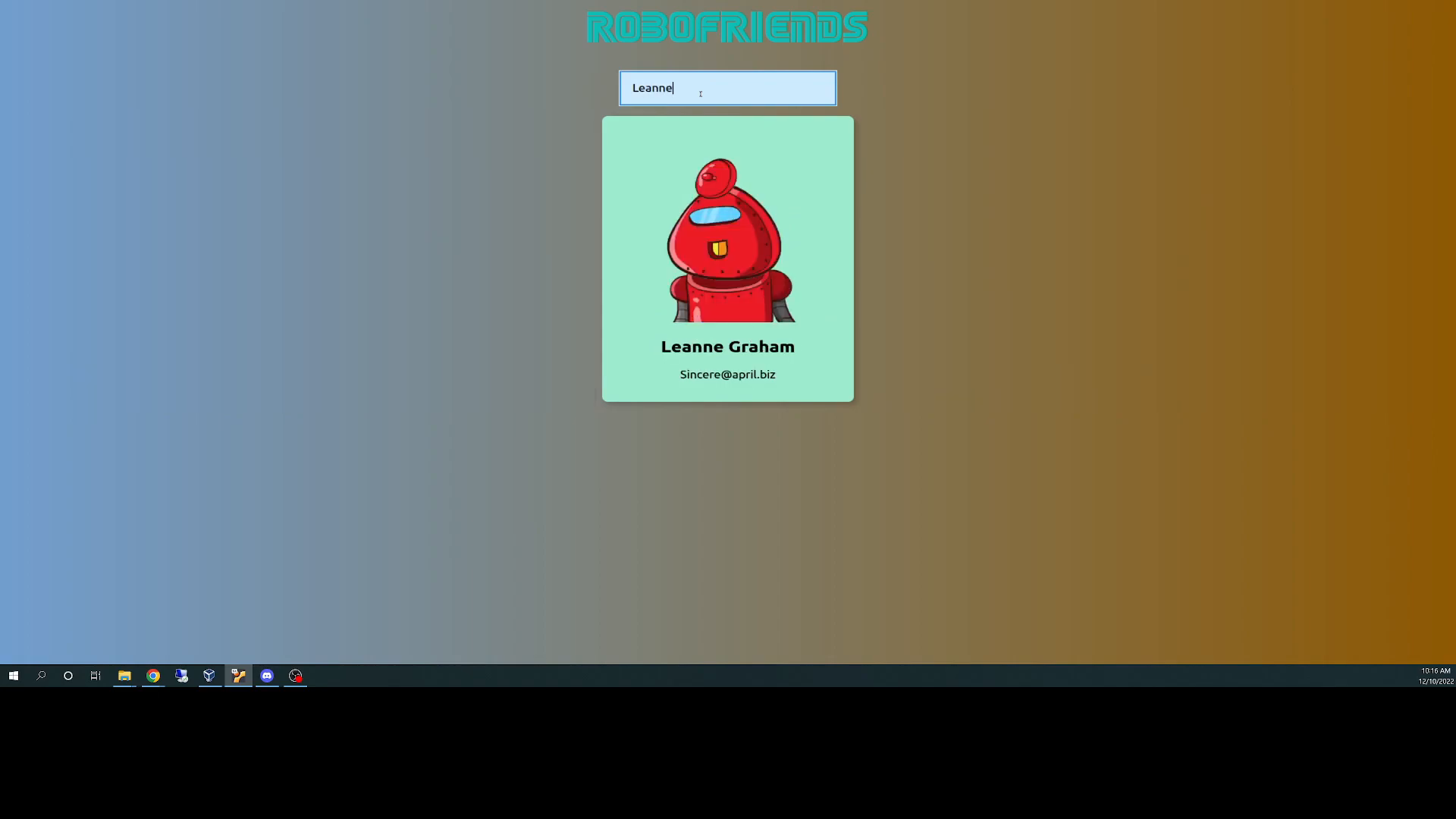
pyautogui.press('Backspace')
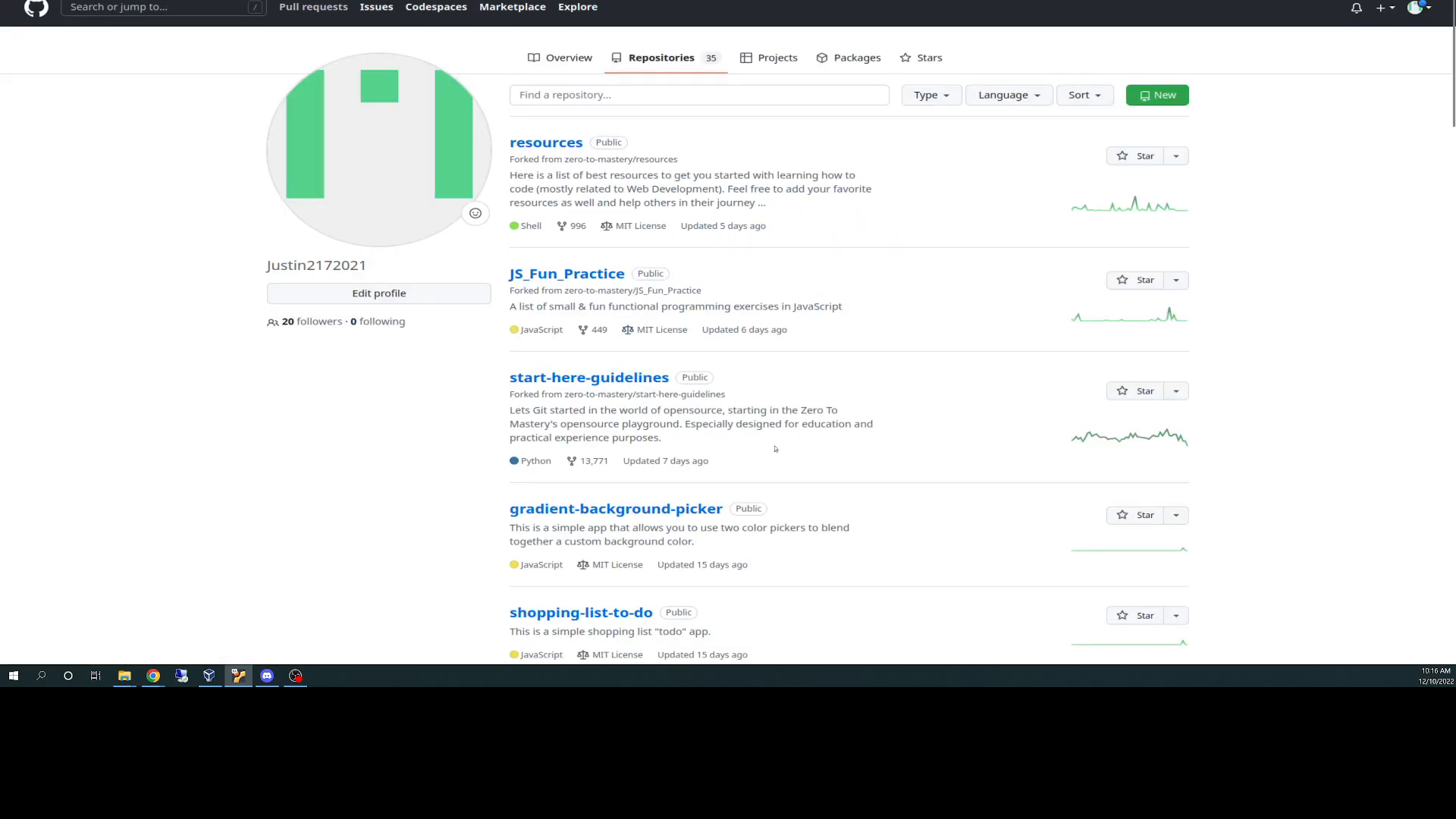
# Scroll the GitHub repositories list past start-here-guidelines to business-landing-page and startup-landing-page.
pyautogui.scroll(-3)
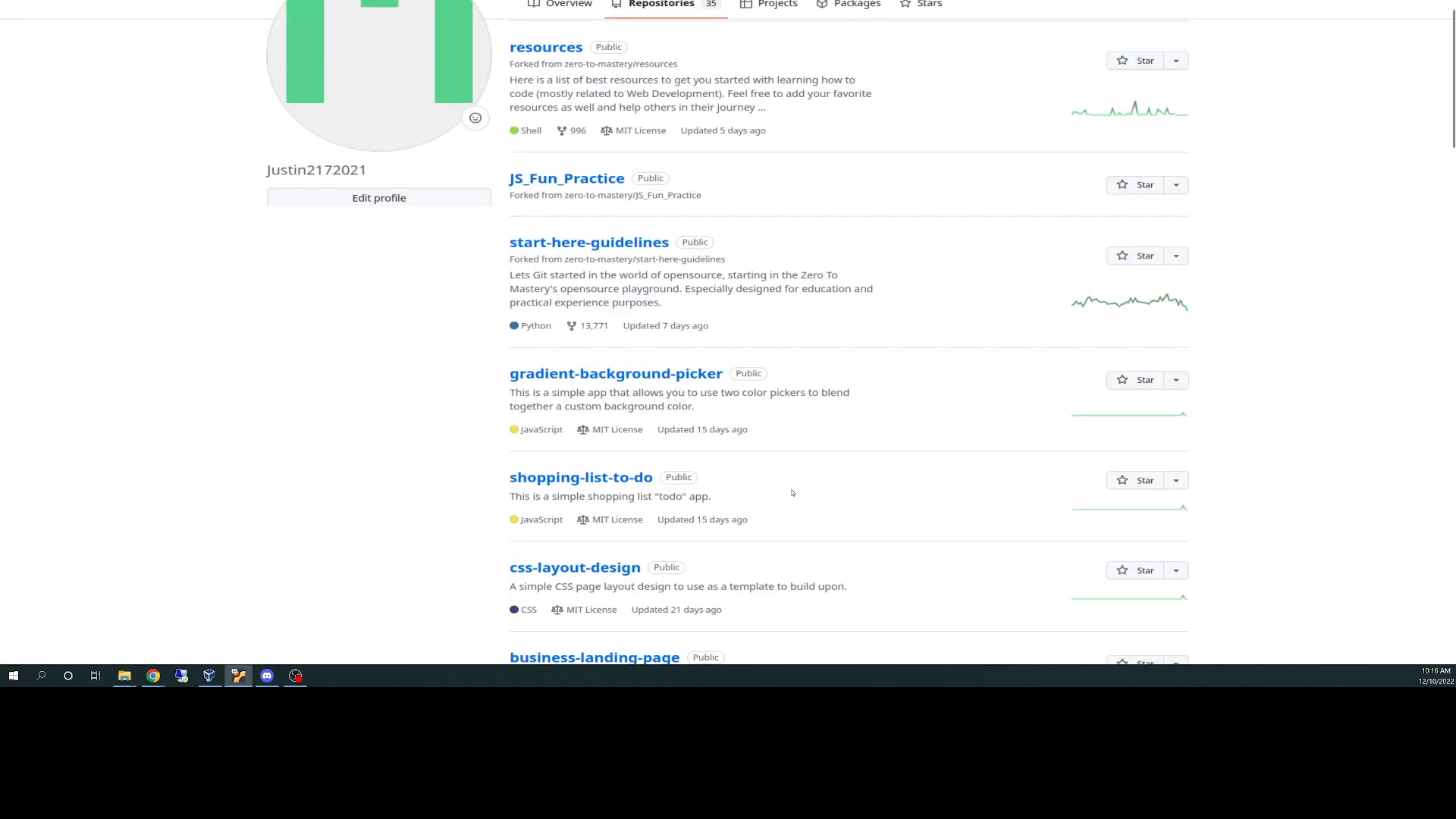
pyautogui.scroll(-3)
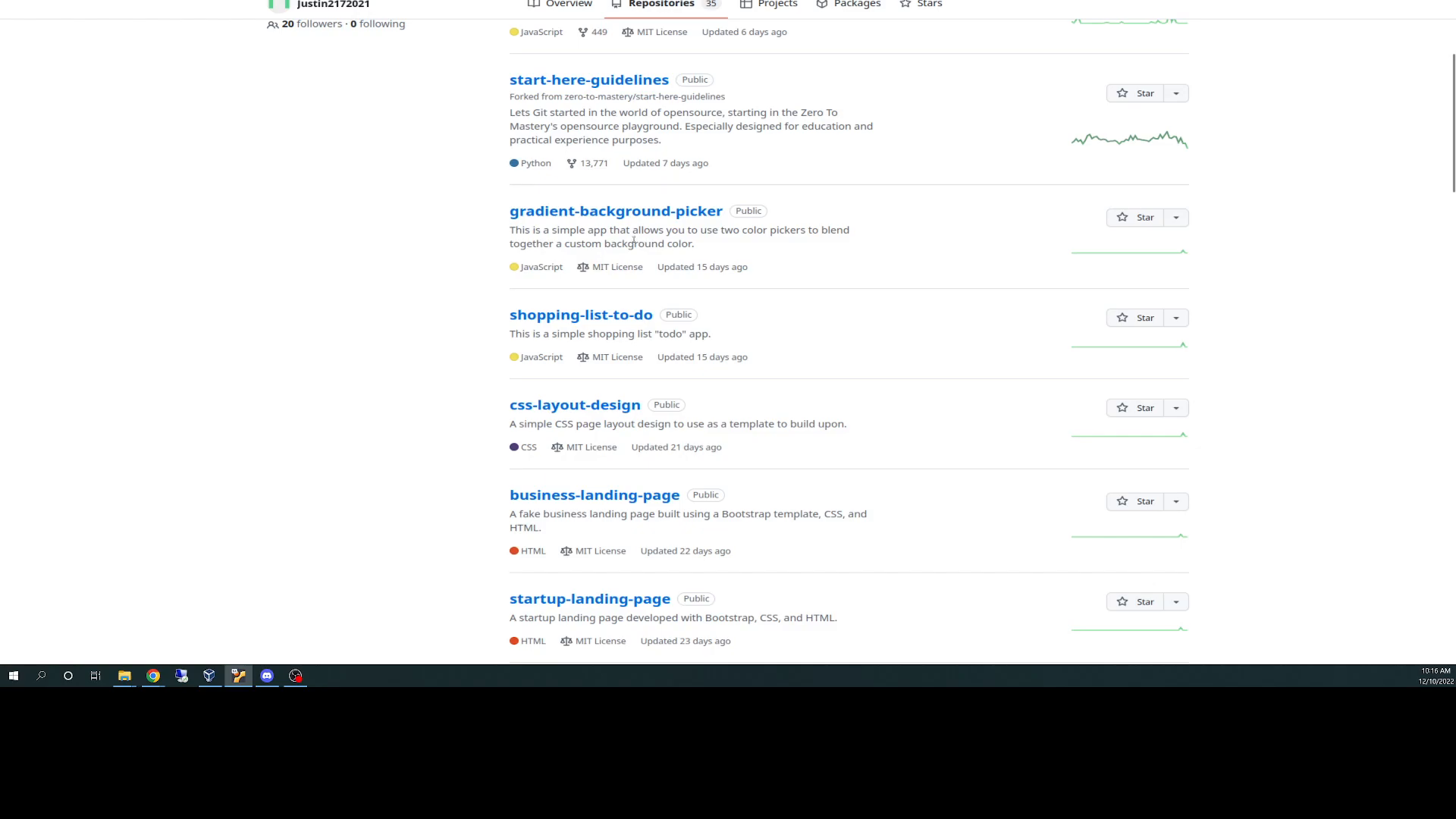
pyautogui.moveTo(769, 242)
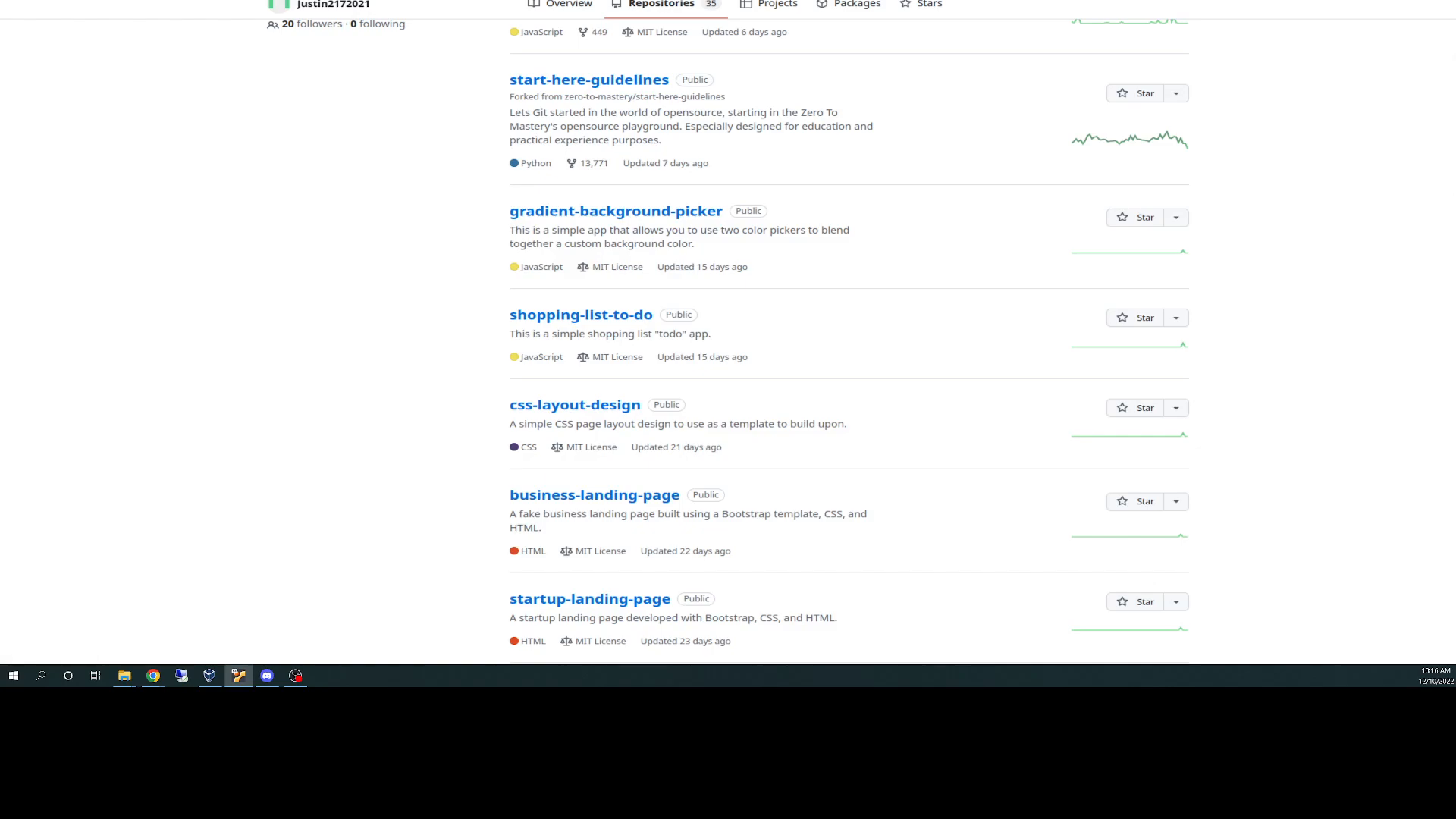
pyautogui.moveTo(853, 221)
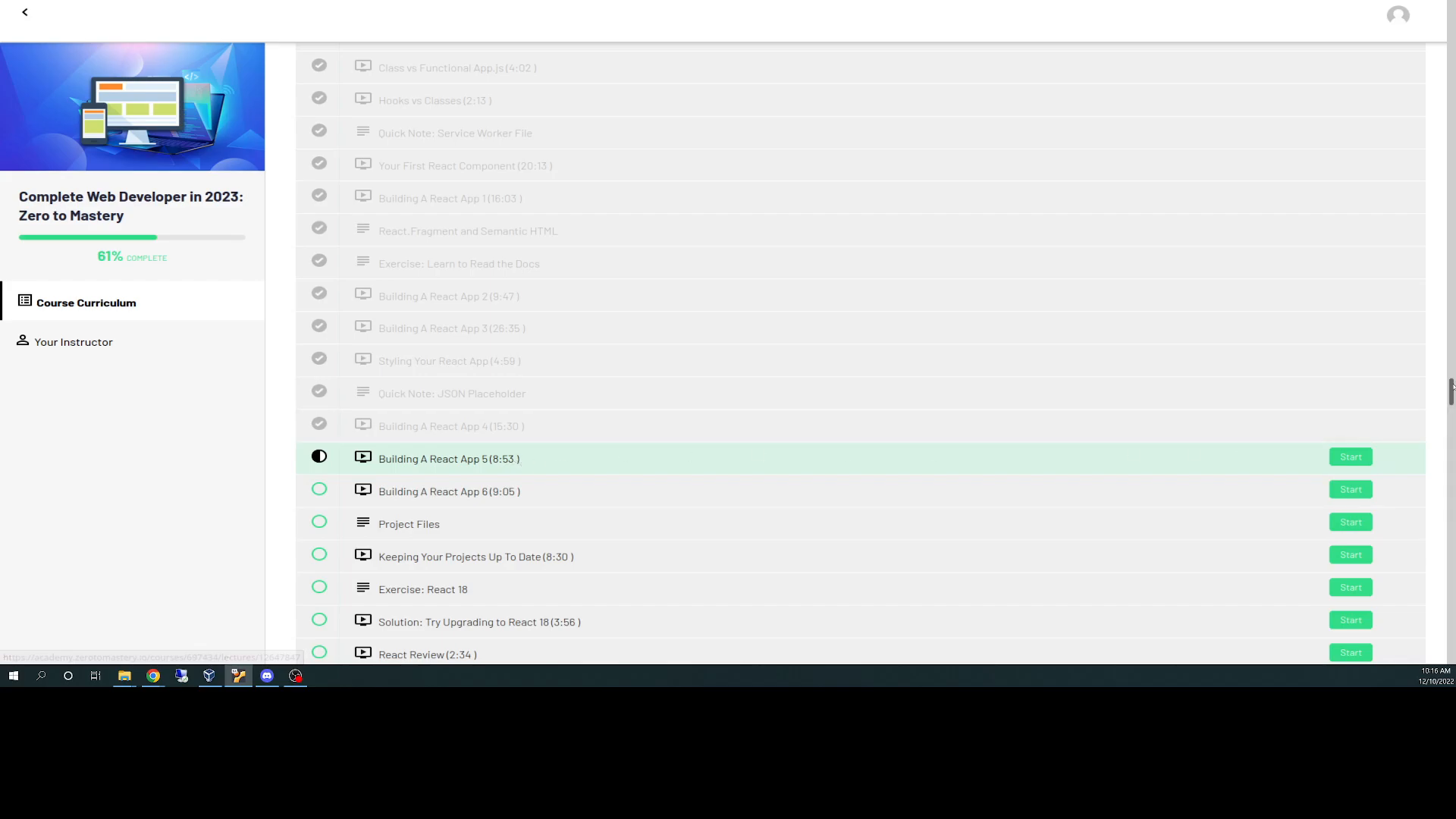
# Scroll the Complete Web Developer curriculum down to the Where To Go From Here section.
pyautogui.scroll(-3)
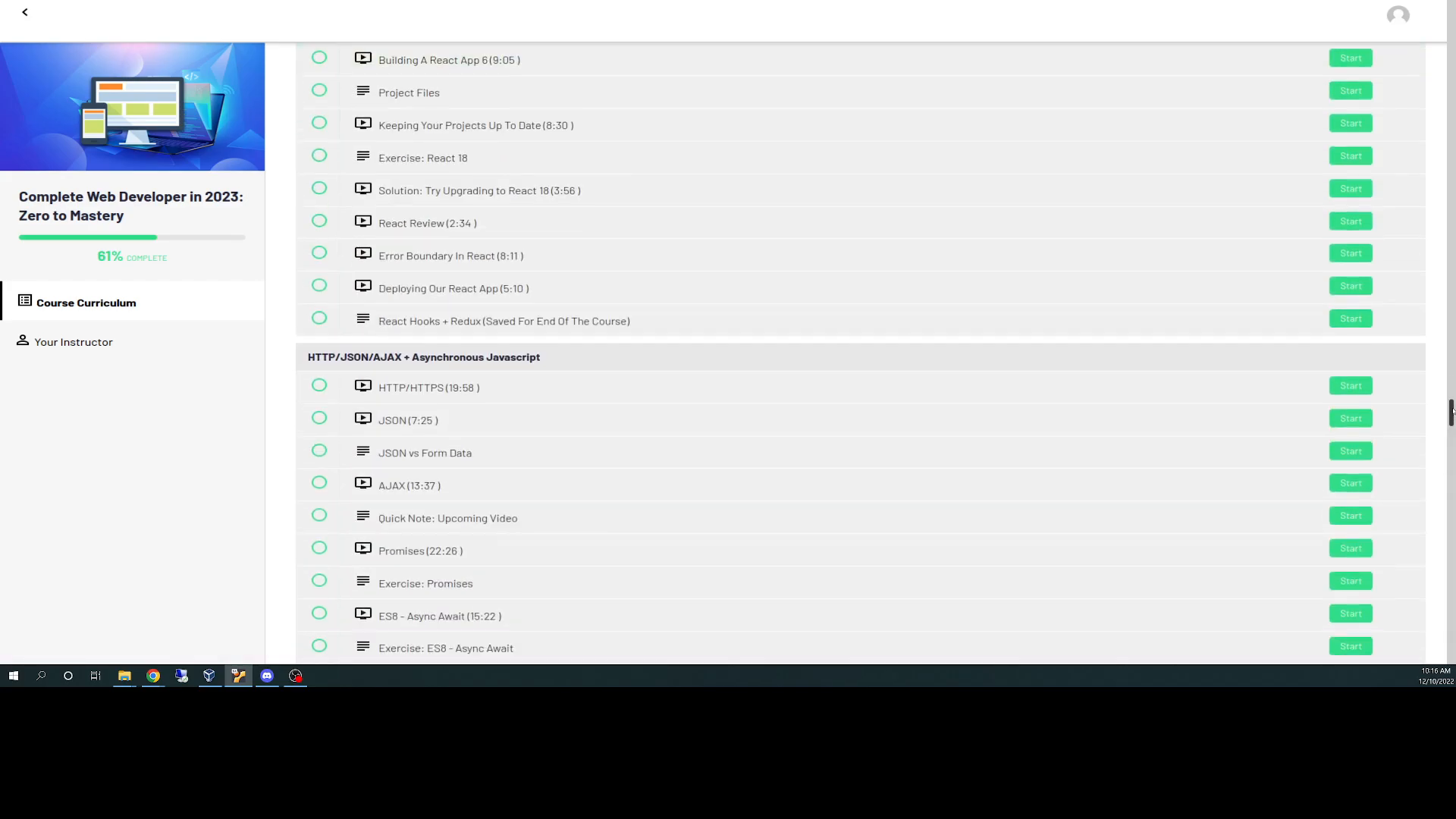
pyautogui.scroll(-3)
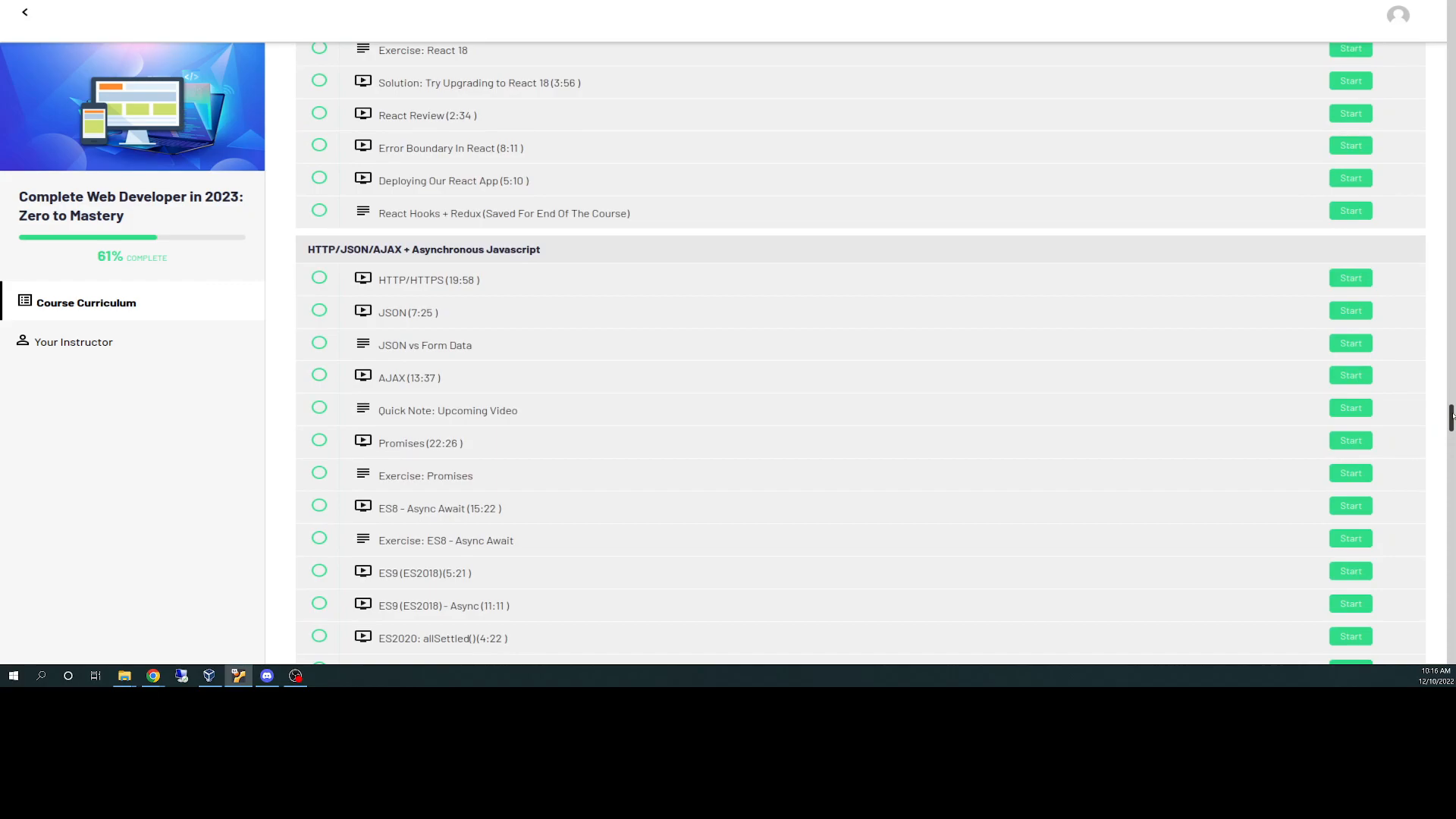
pyautogui.scroll(-3)
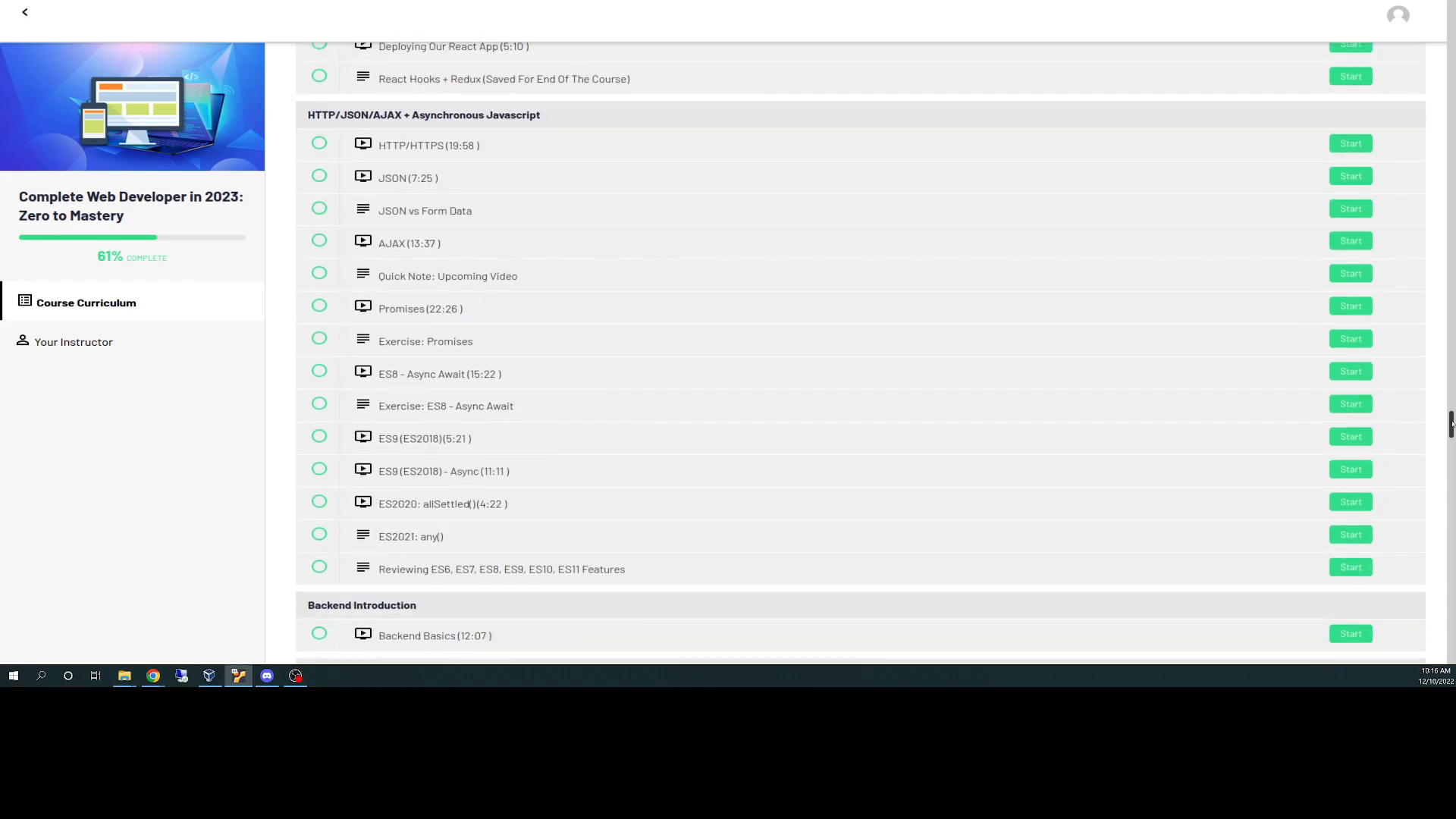
pyautogui.scroll(-3)
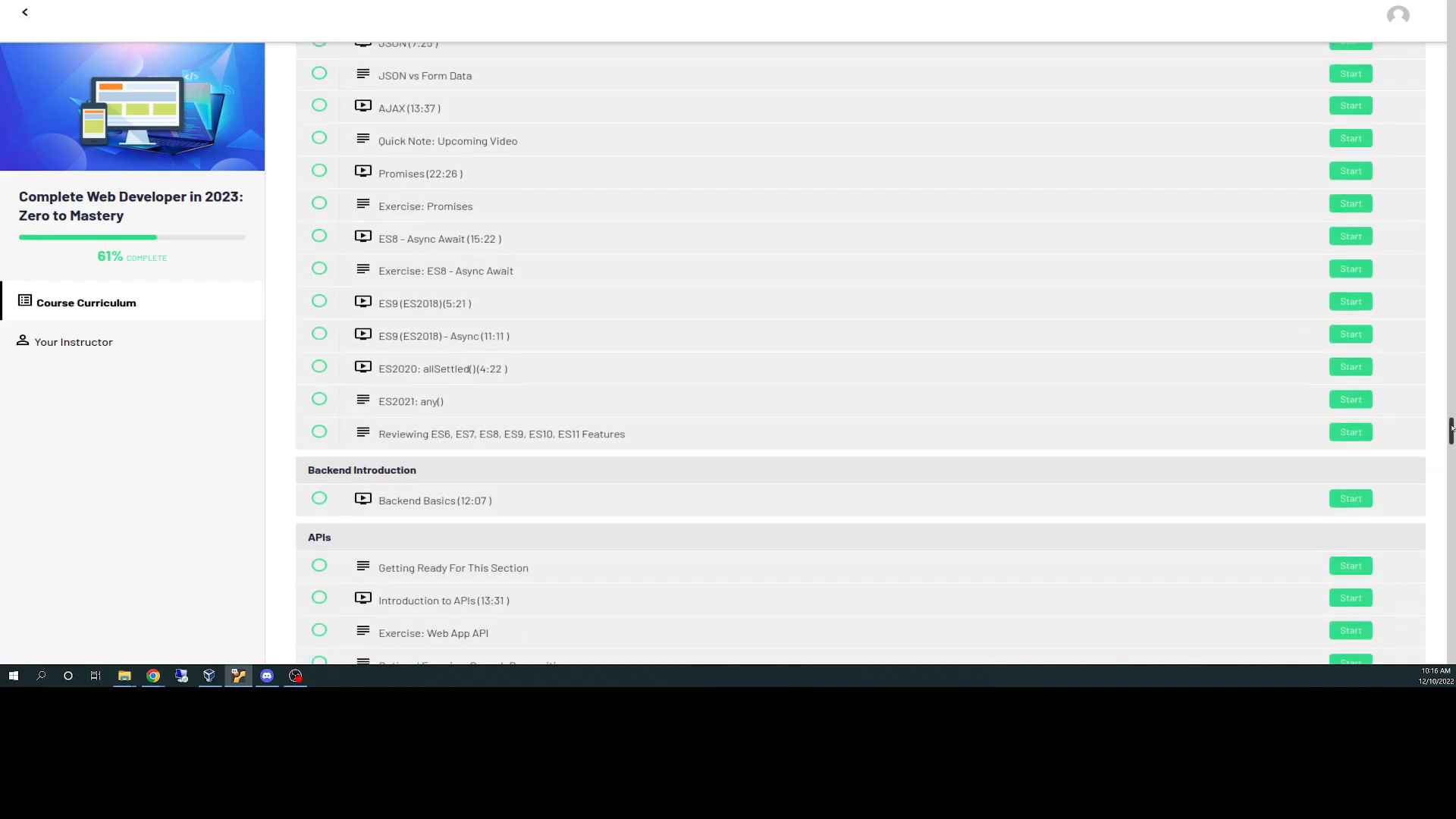
pyautogui.scroll(-3)
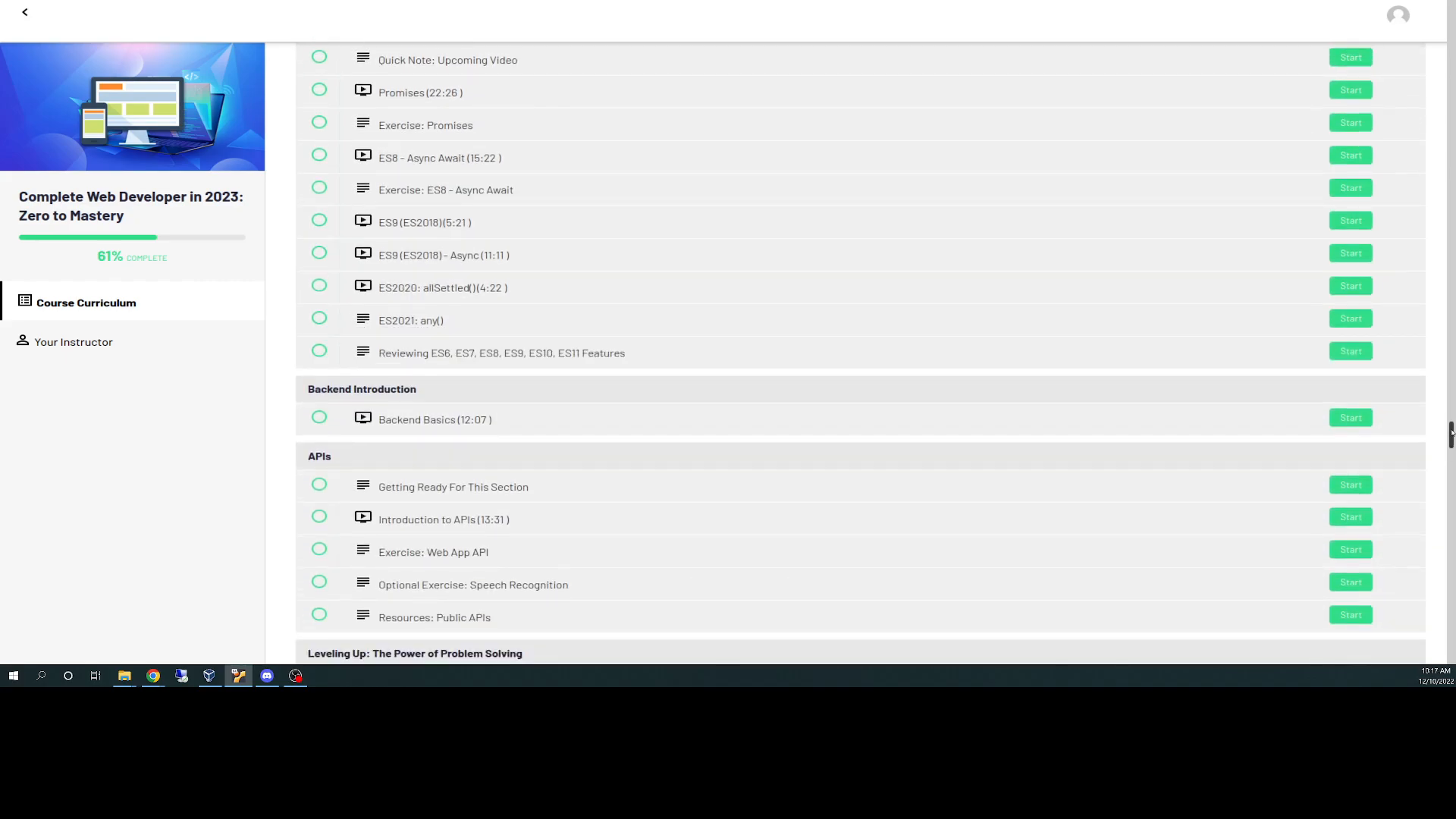
pyautogui.scroll(-3)
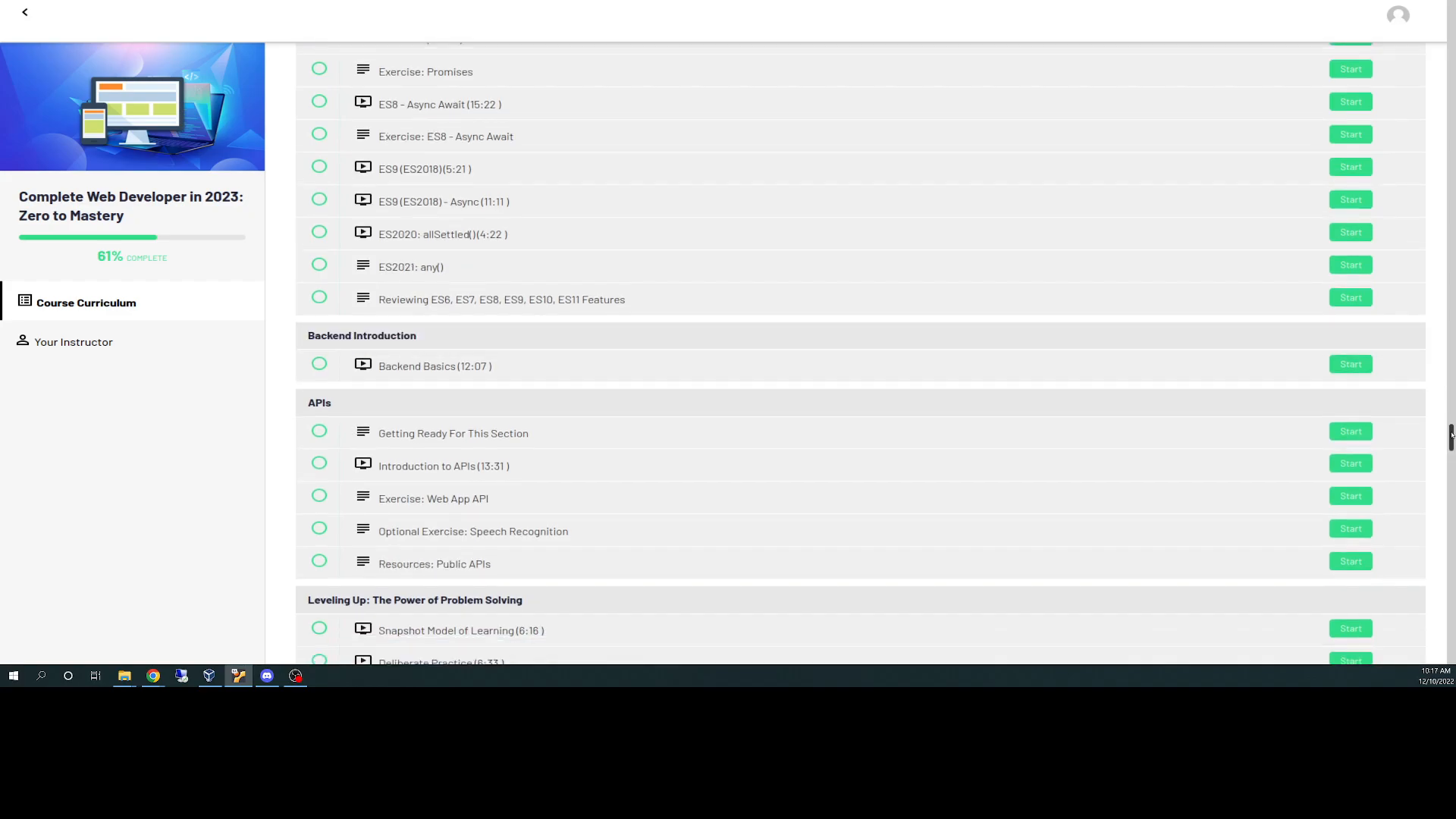
pyautogui.scroll(-3)
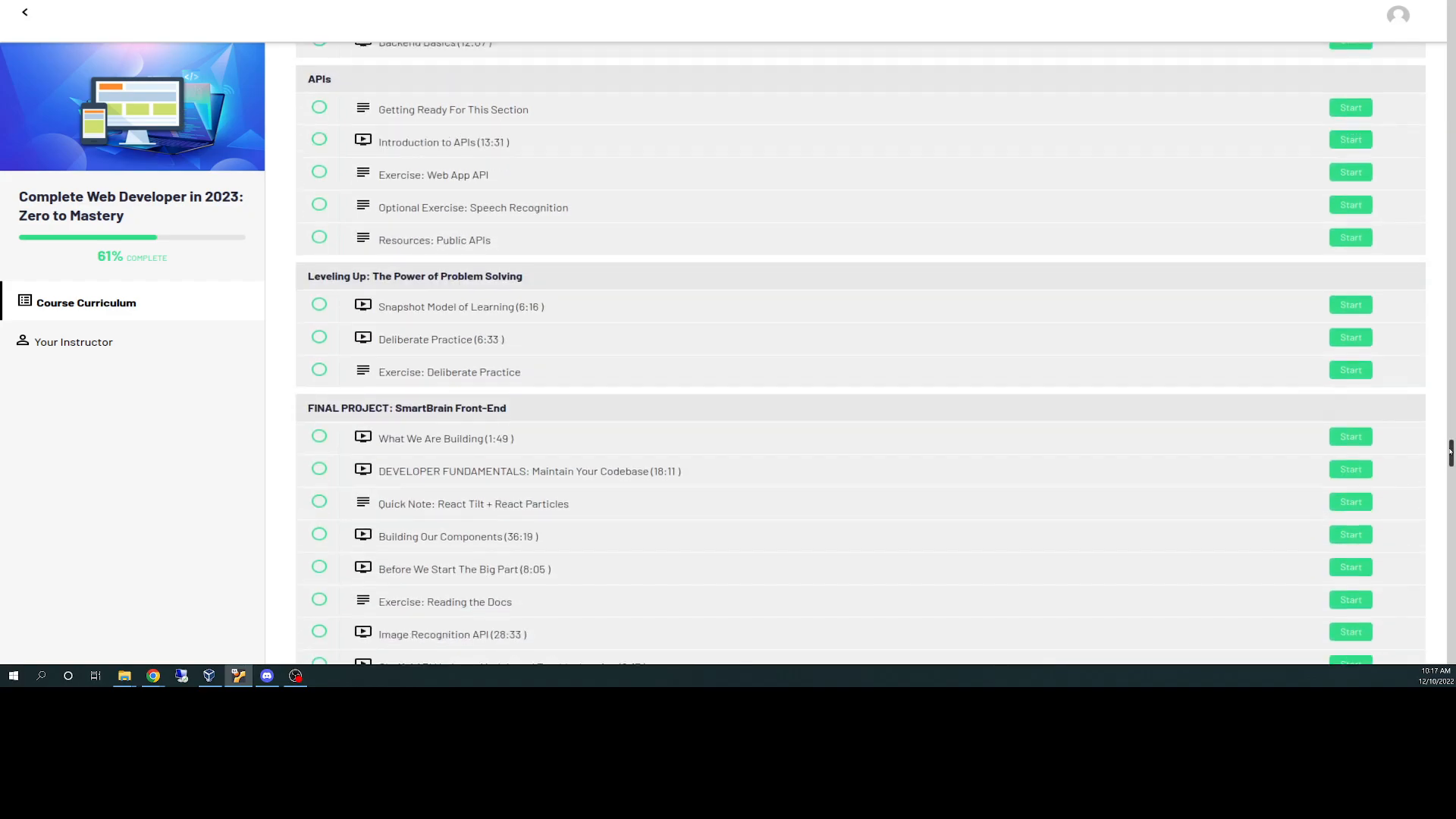
pyautogui.scroll(-3)
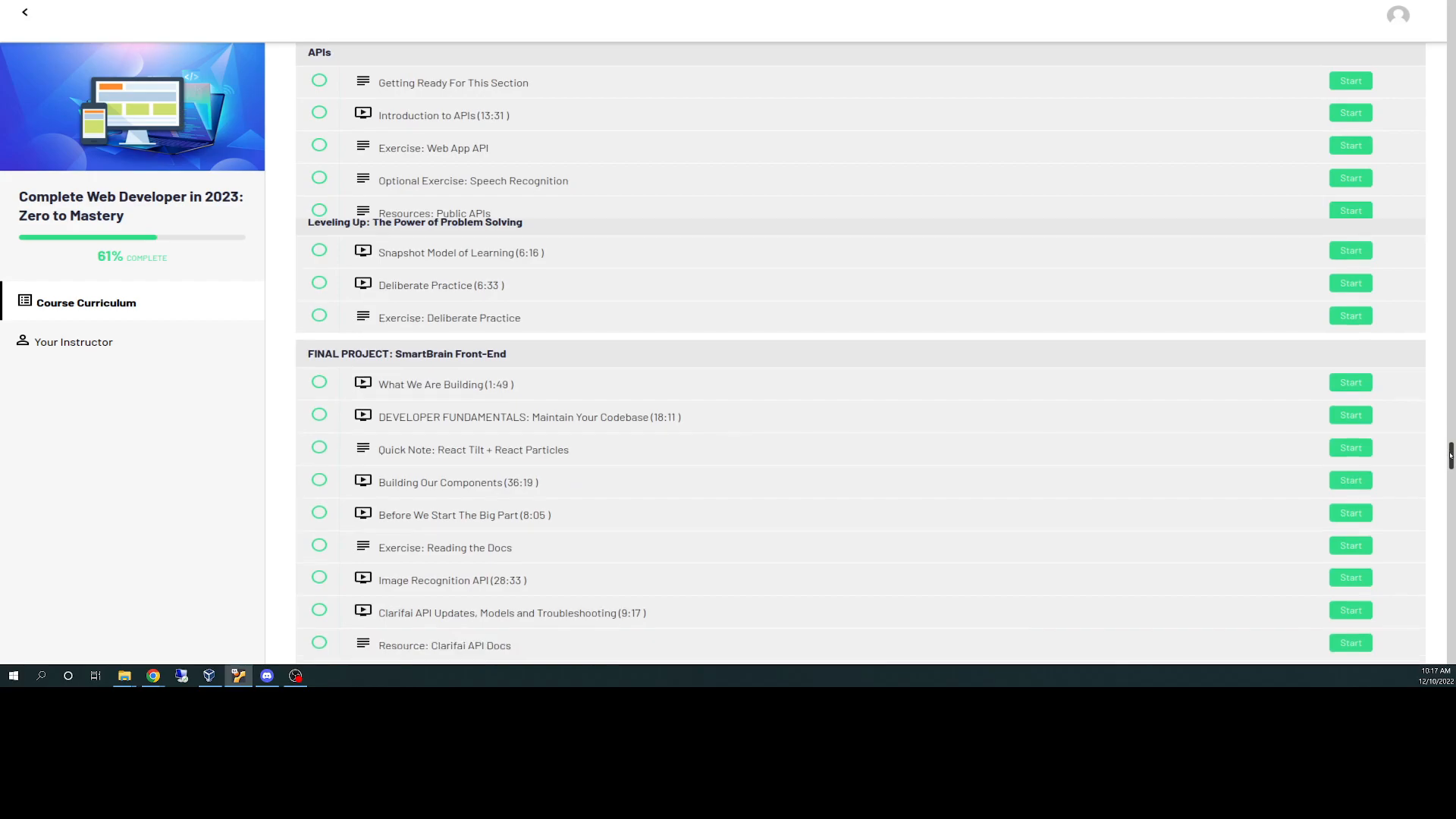
pyautogui.scroll(-3)
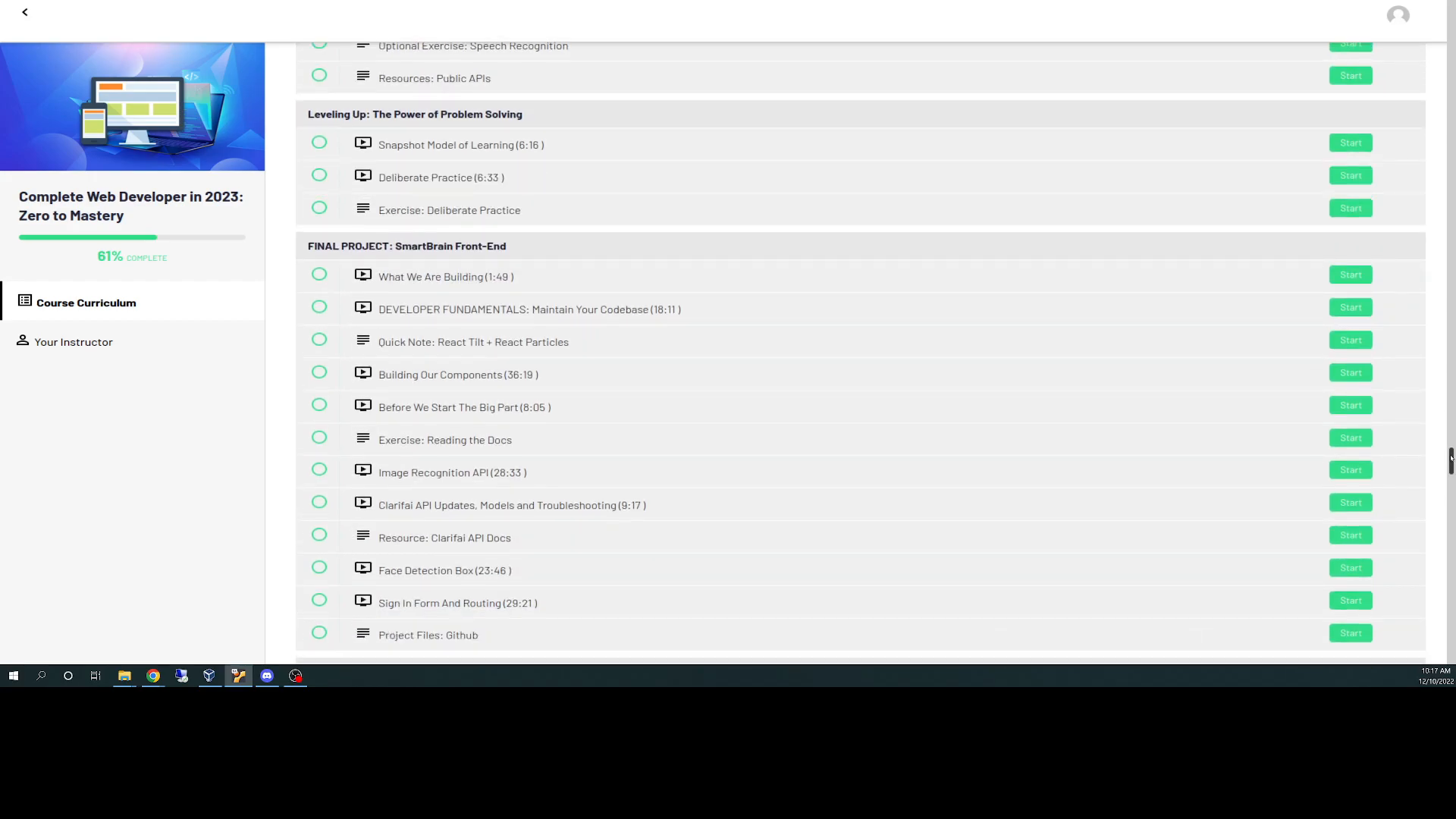
pyautogui.scroll(-3)
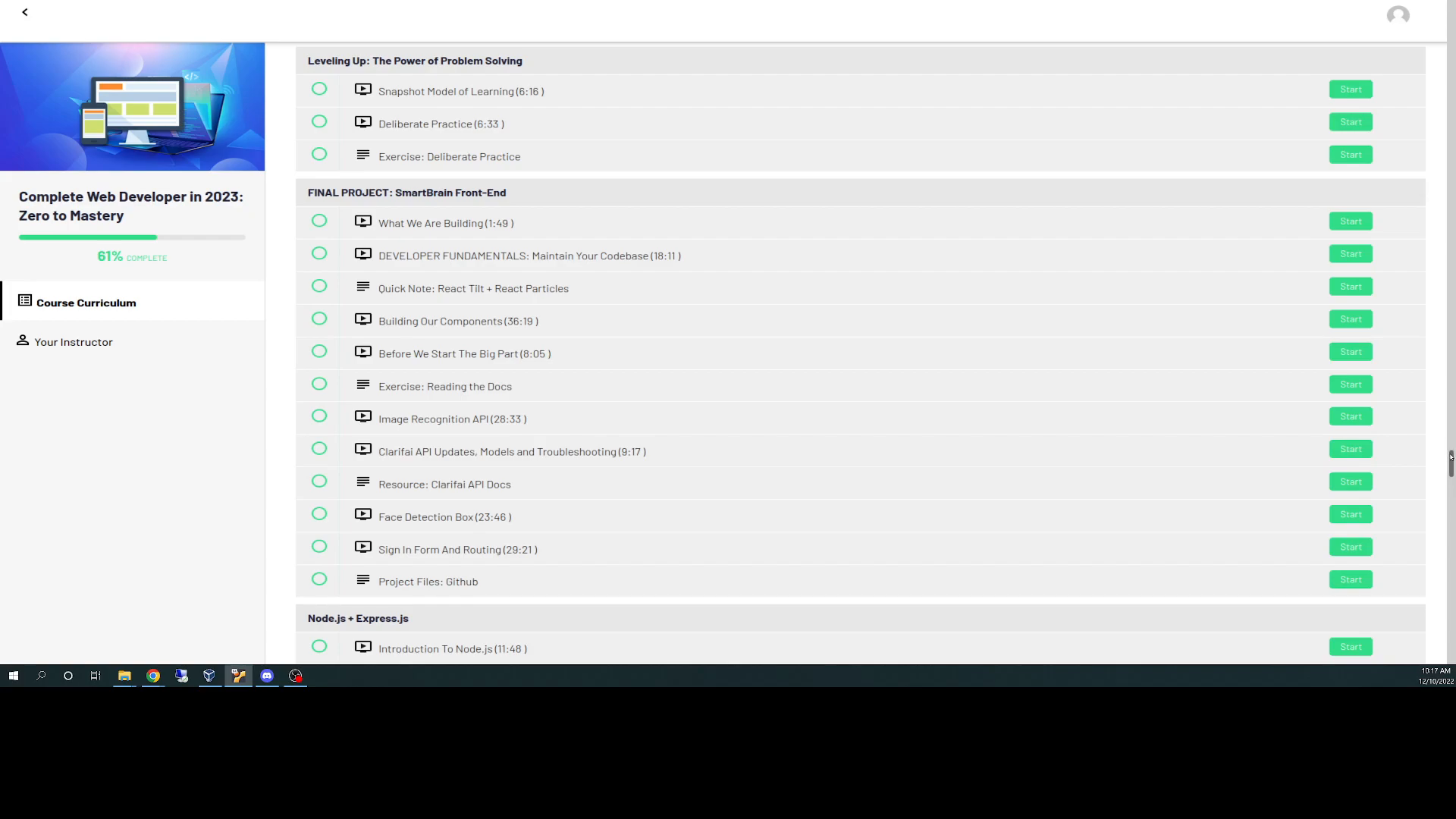
# Continue scrolling through Bonus: Extra Bits to the final Extra Learning: React Hooks lessons.
pyautogui.scroll(-3)
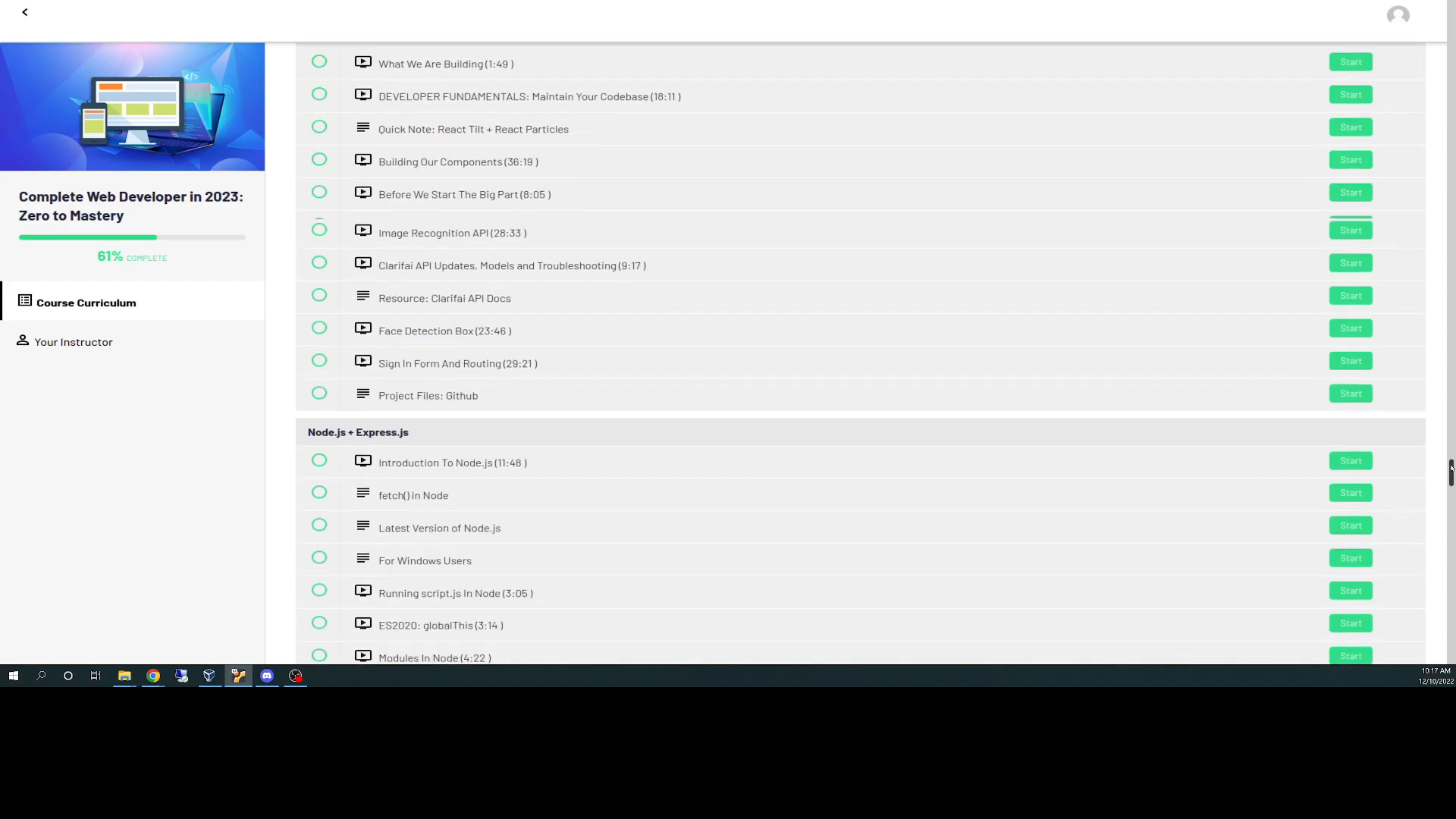
pyautogui.scroll(-3)
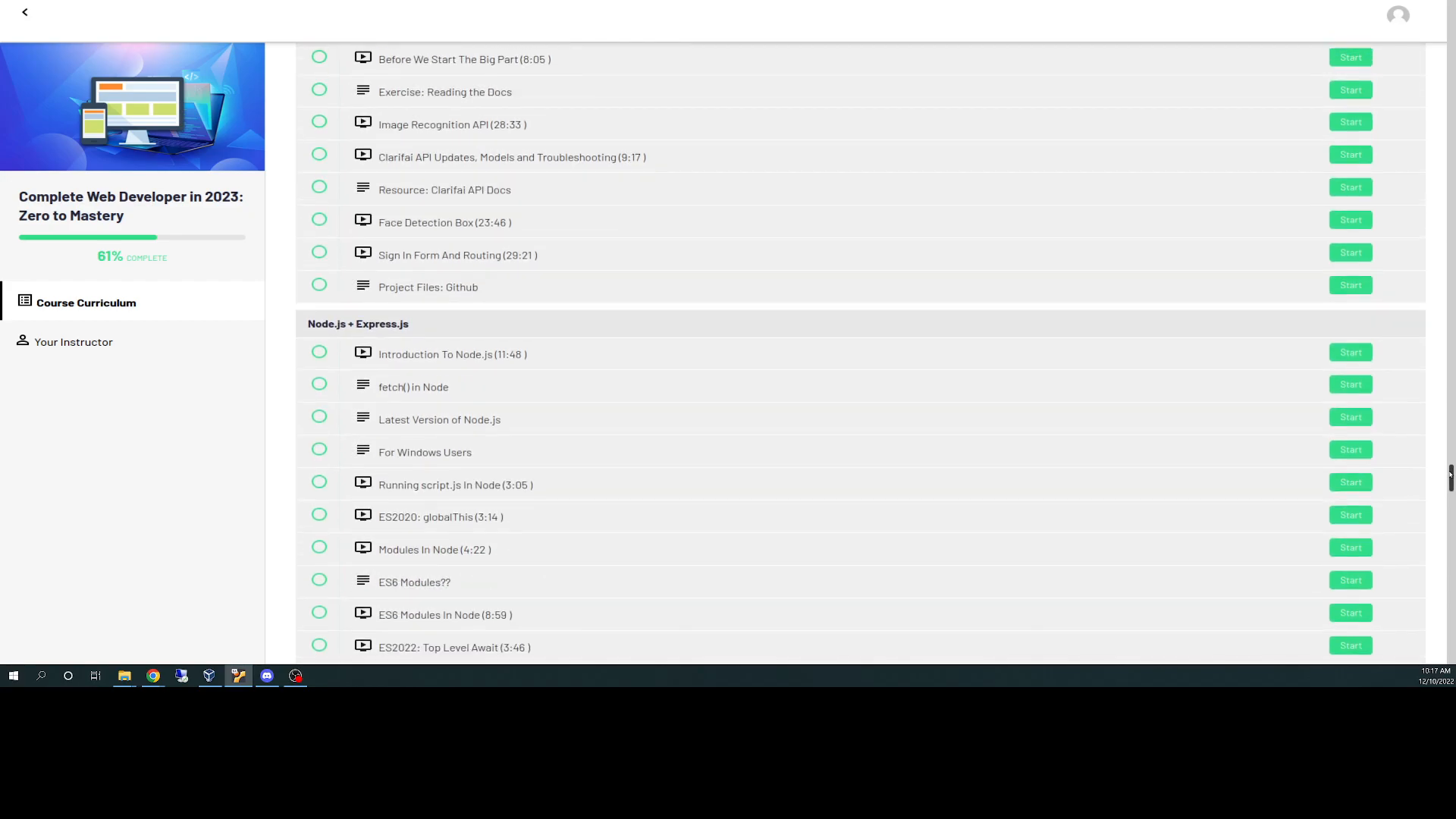
pyautogui.scroll(-3)
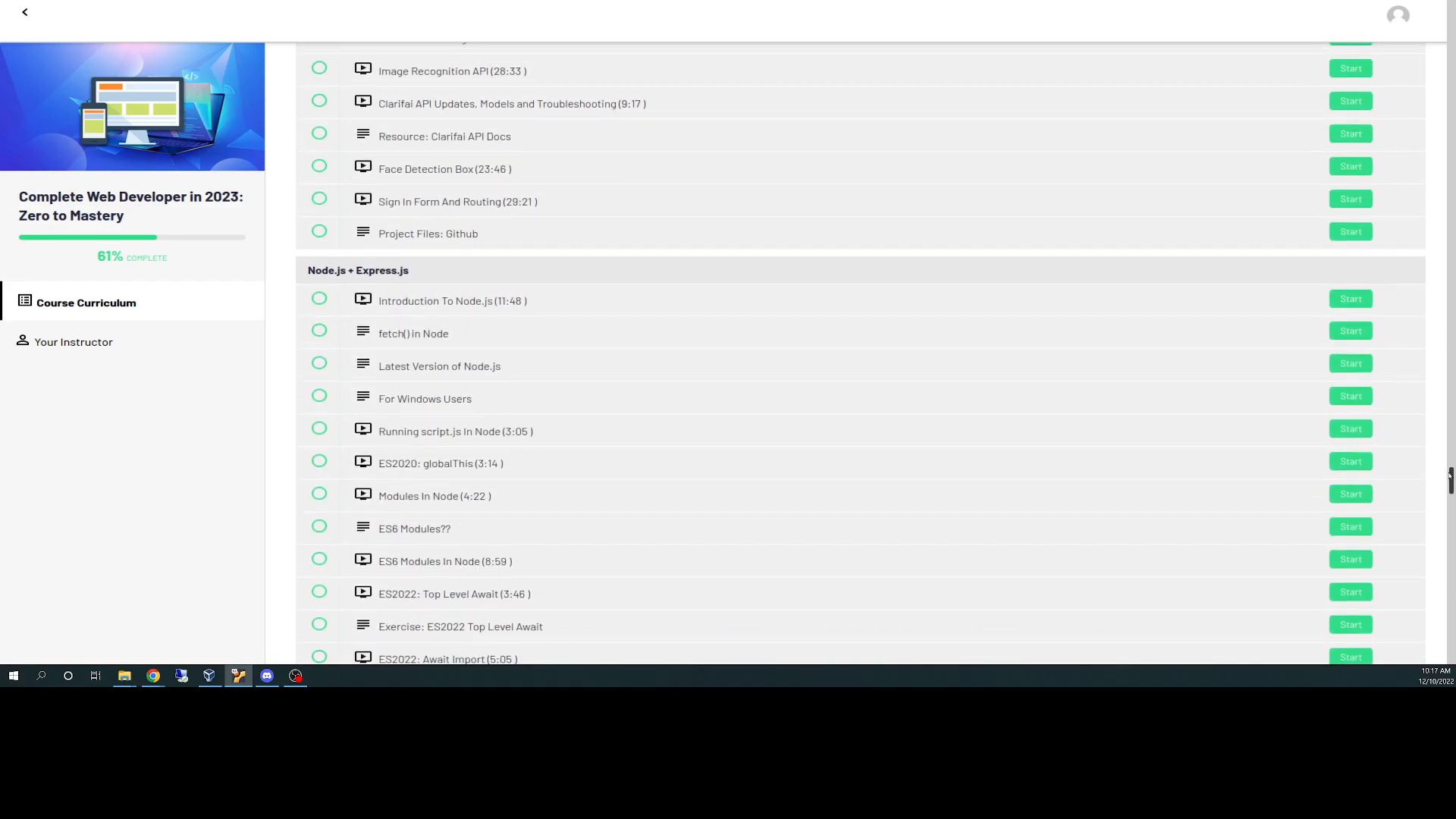
pyautogui.scroll(-3)
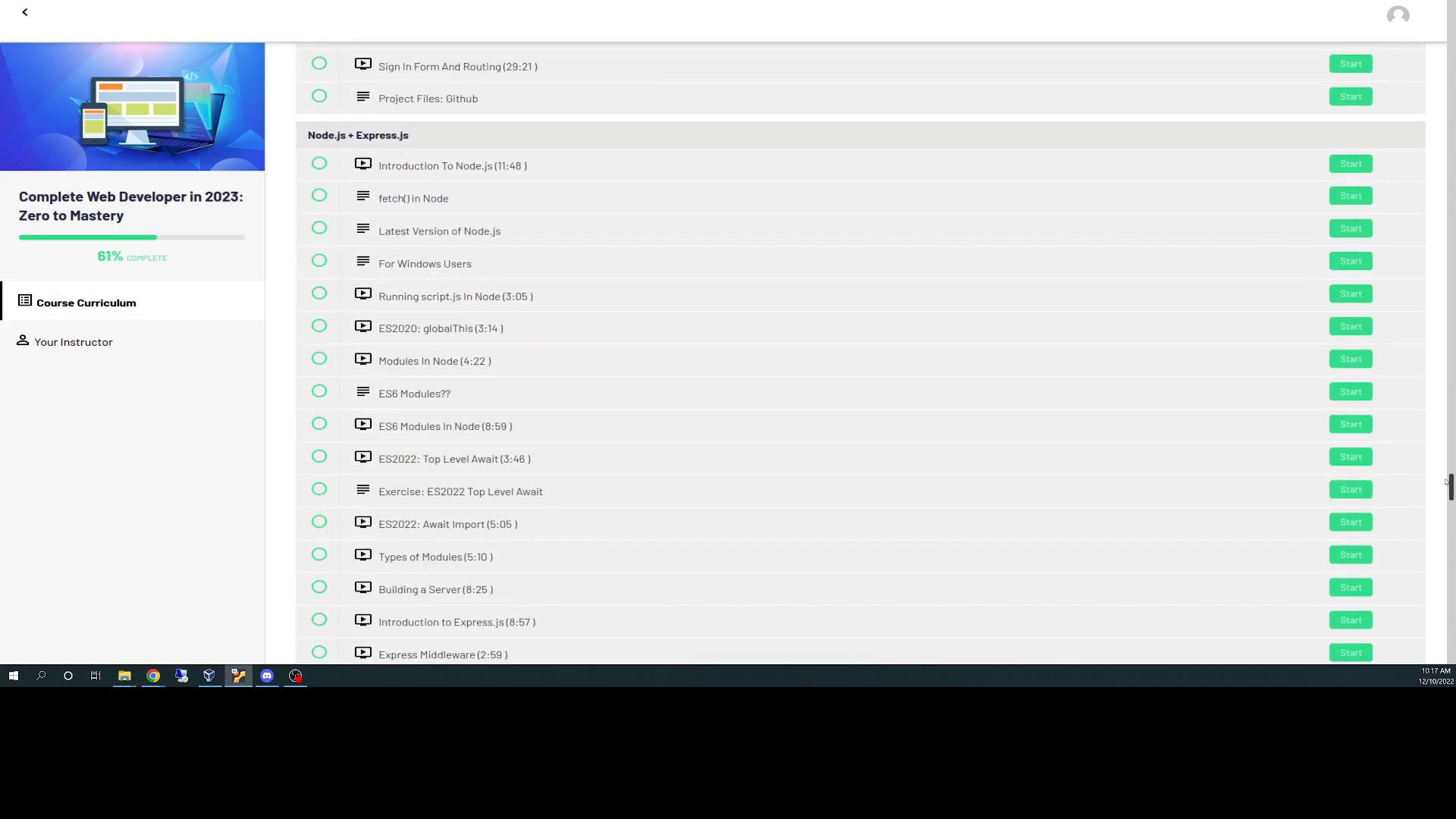
pyautogui.scroll(-3)
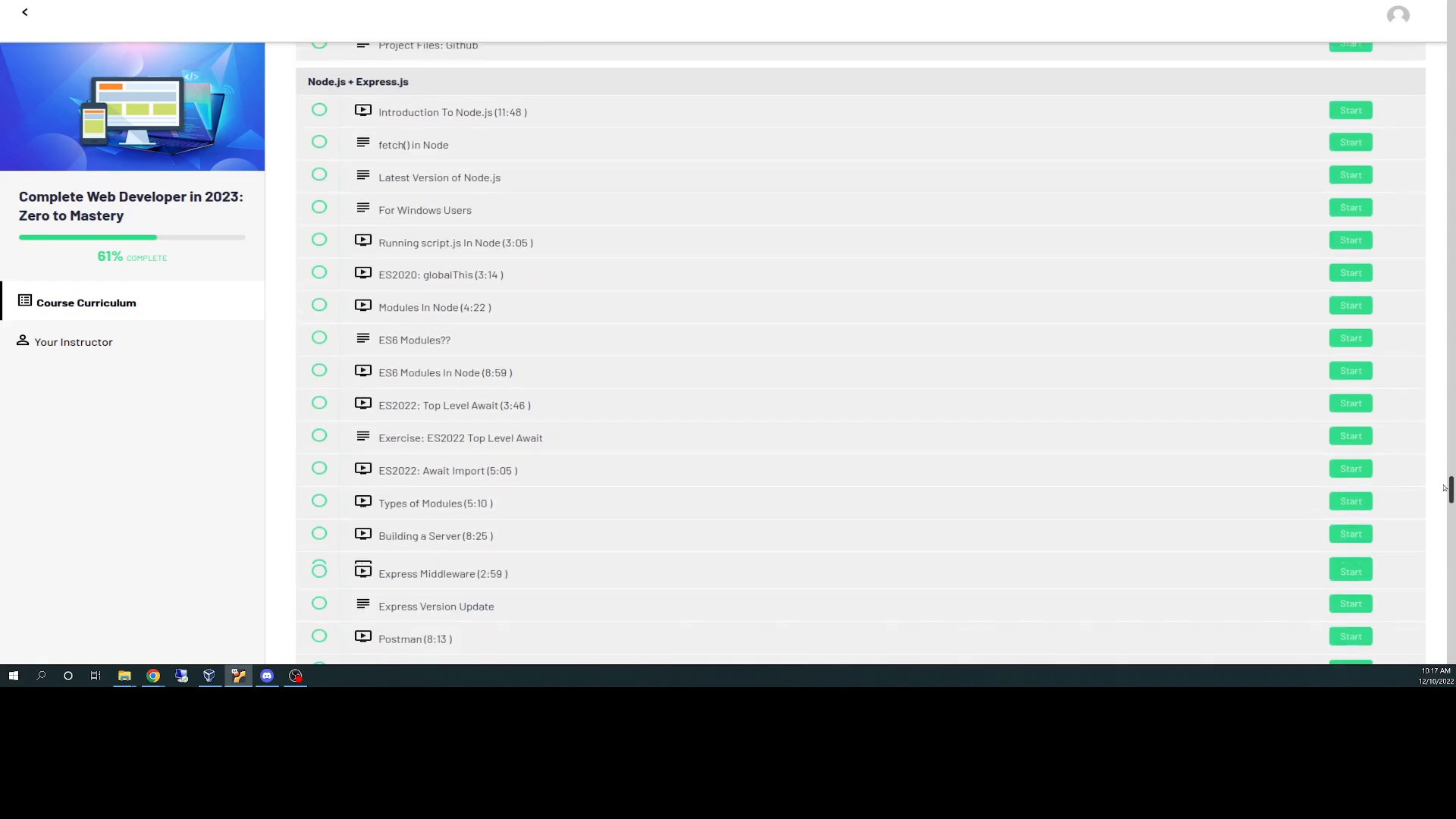
pyautogui.scroll(-3)
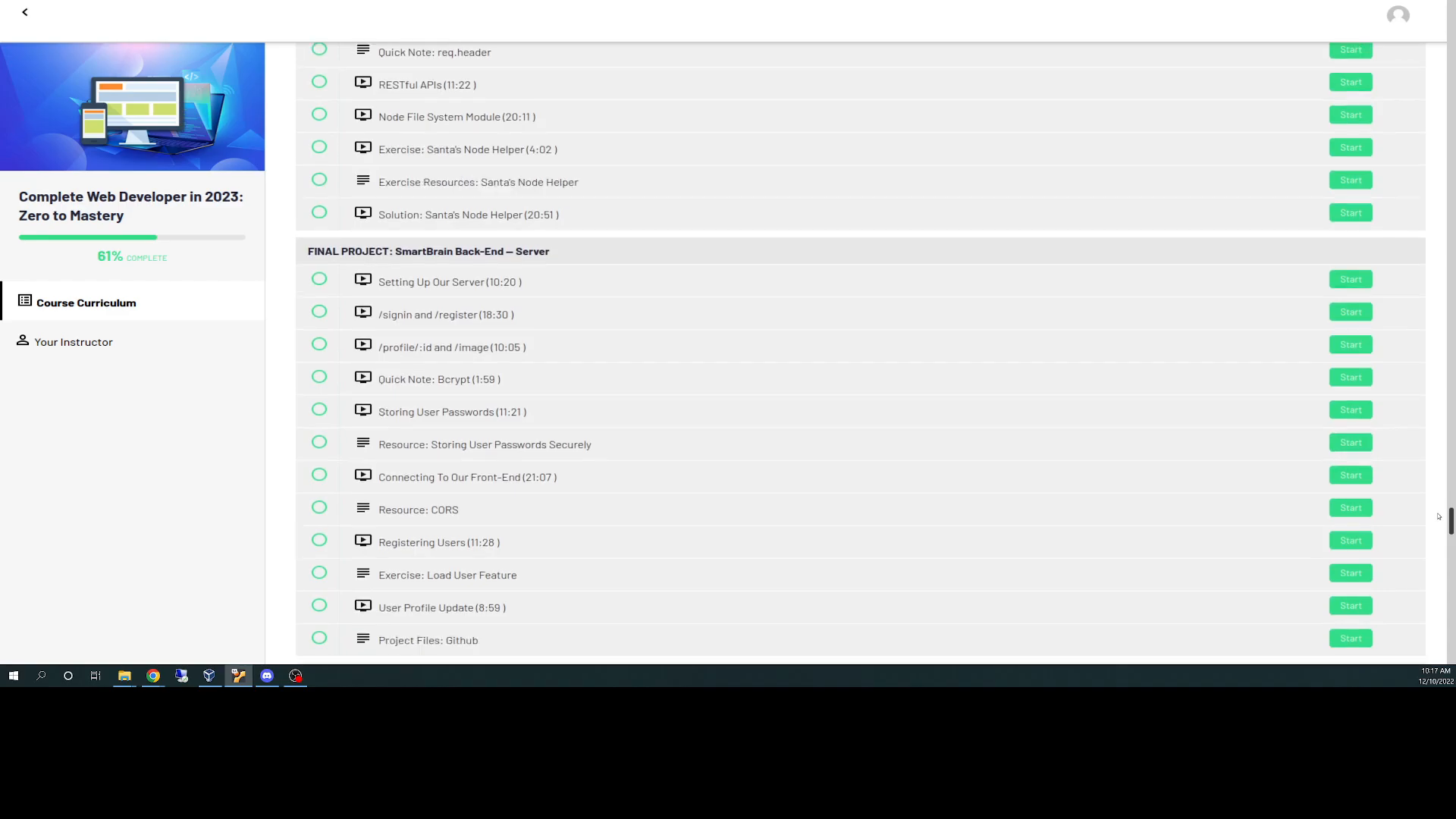
pyautogui.scroll(-3)
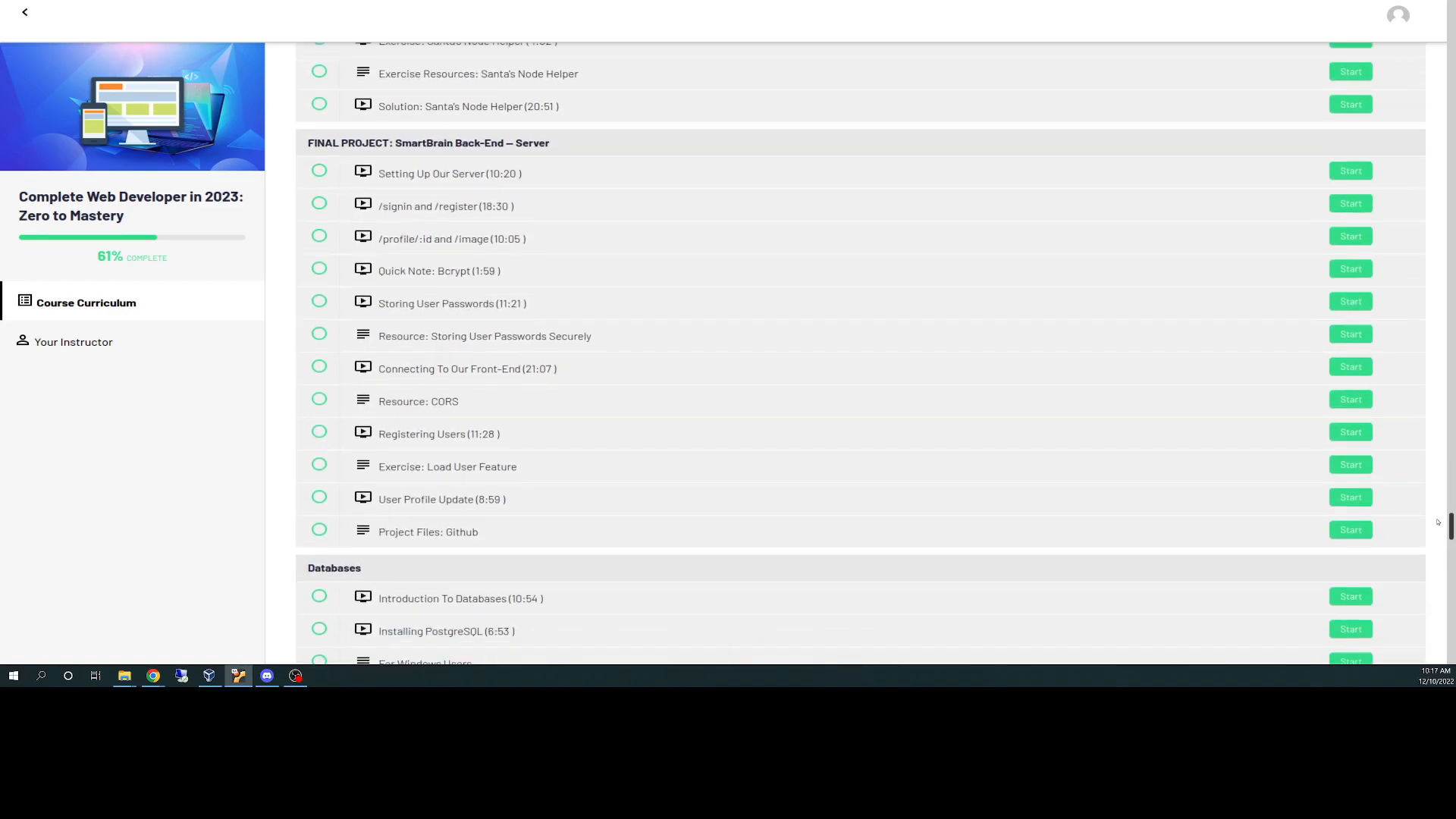
pyautogui.scroll(-3)
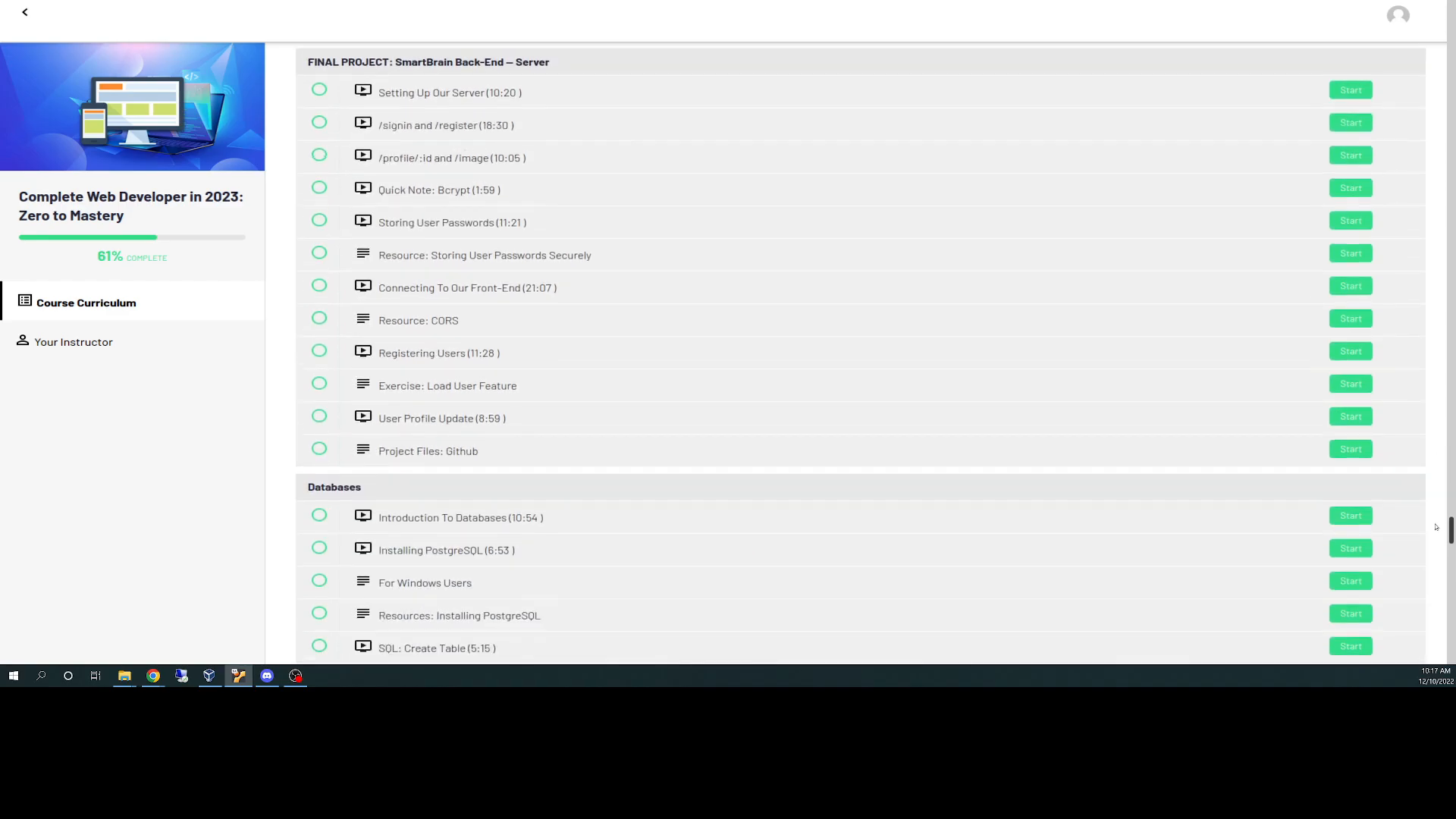
pyautogui.scroll(-3)
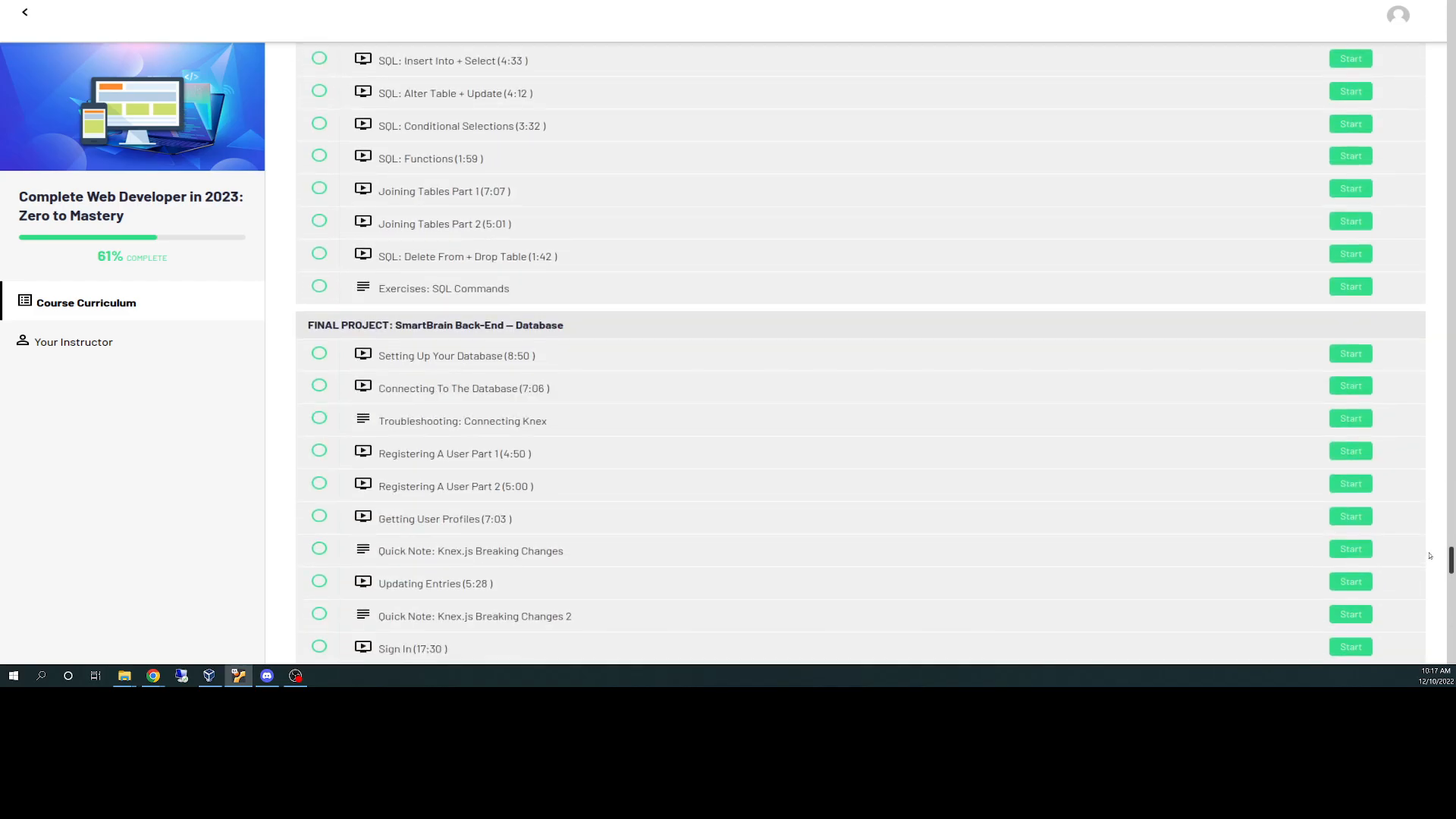
pyautogui.scroll(-3)
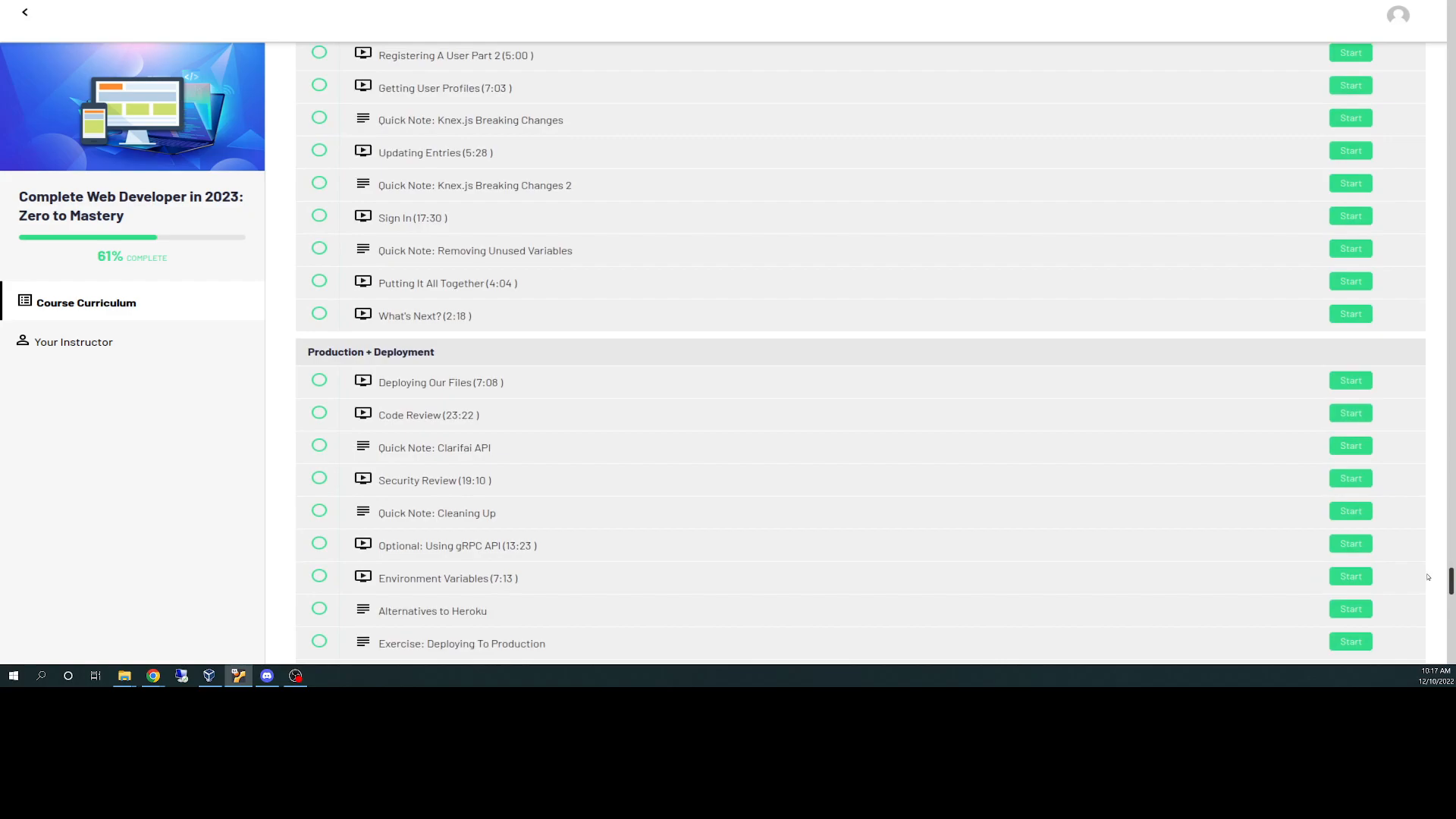
pyautogui.scroll(-3)
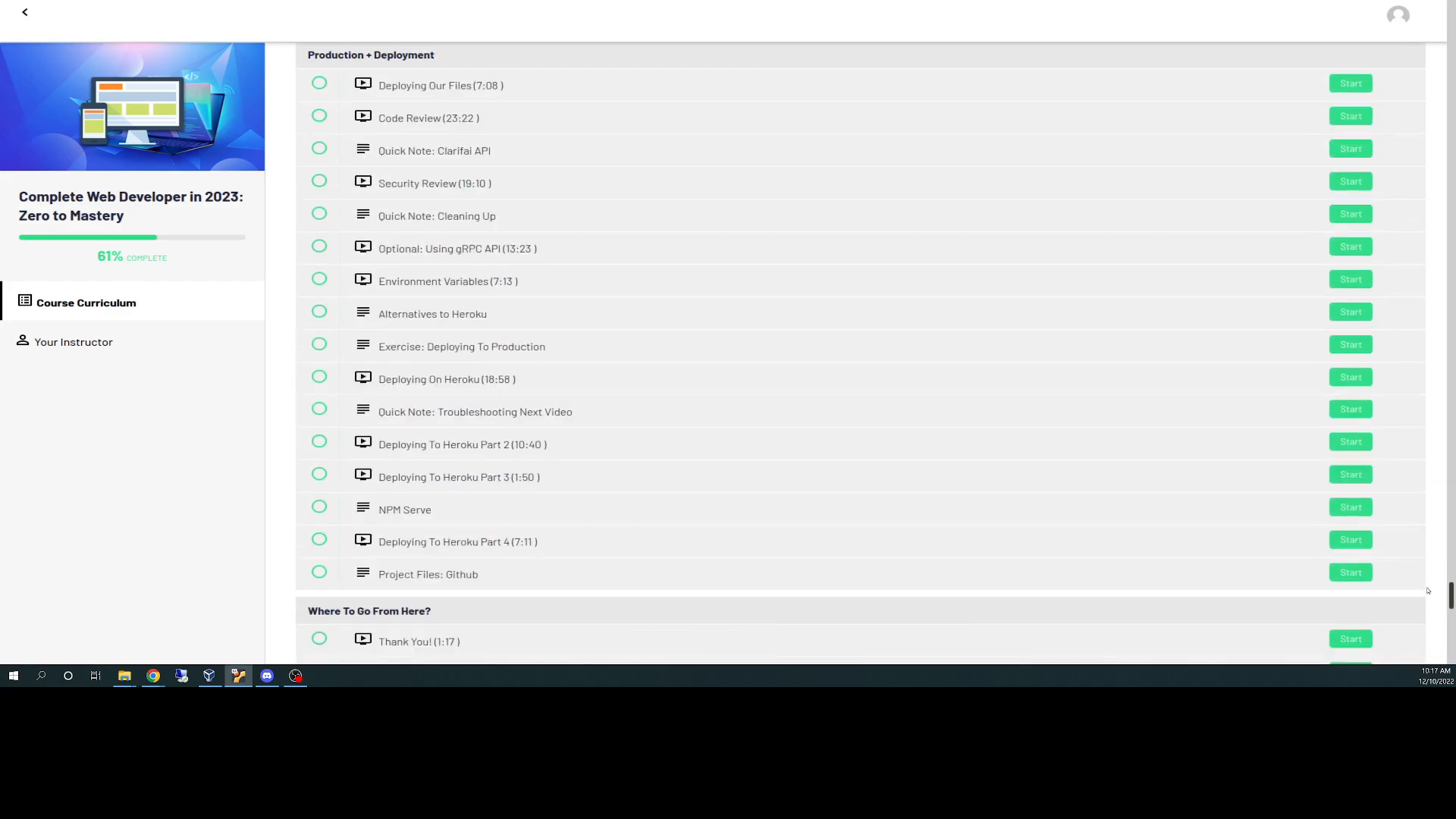
pyautogui.scroll(-3)
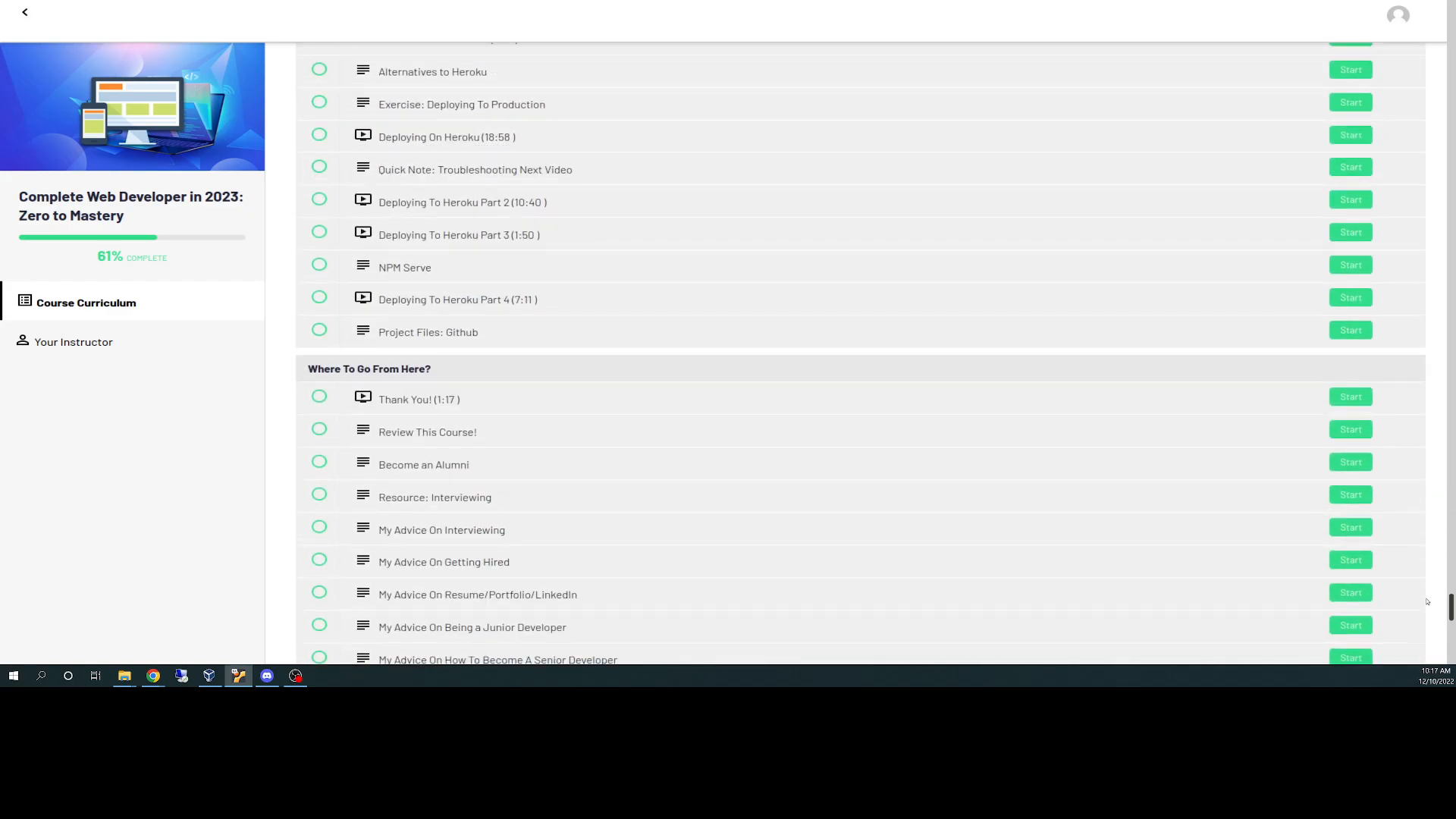
pyautogui.scroll(-3)
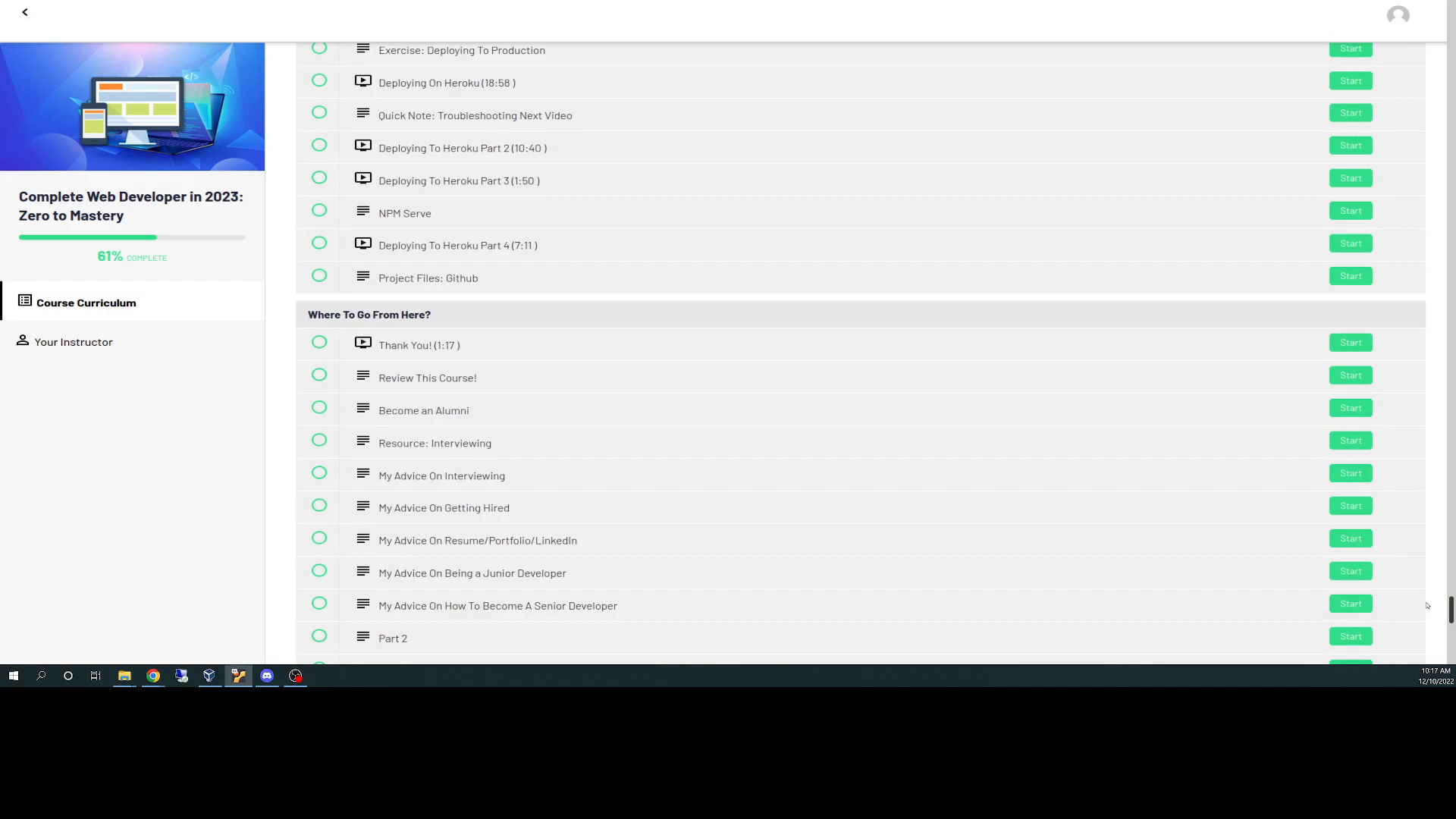
pyautogui.scroll(-3)
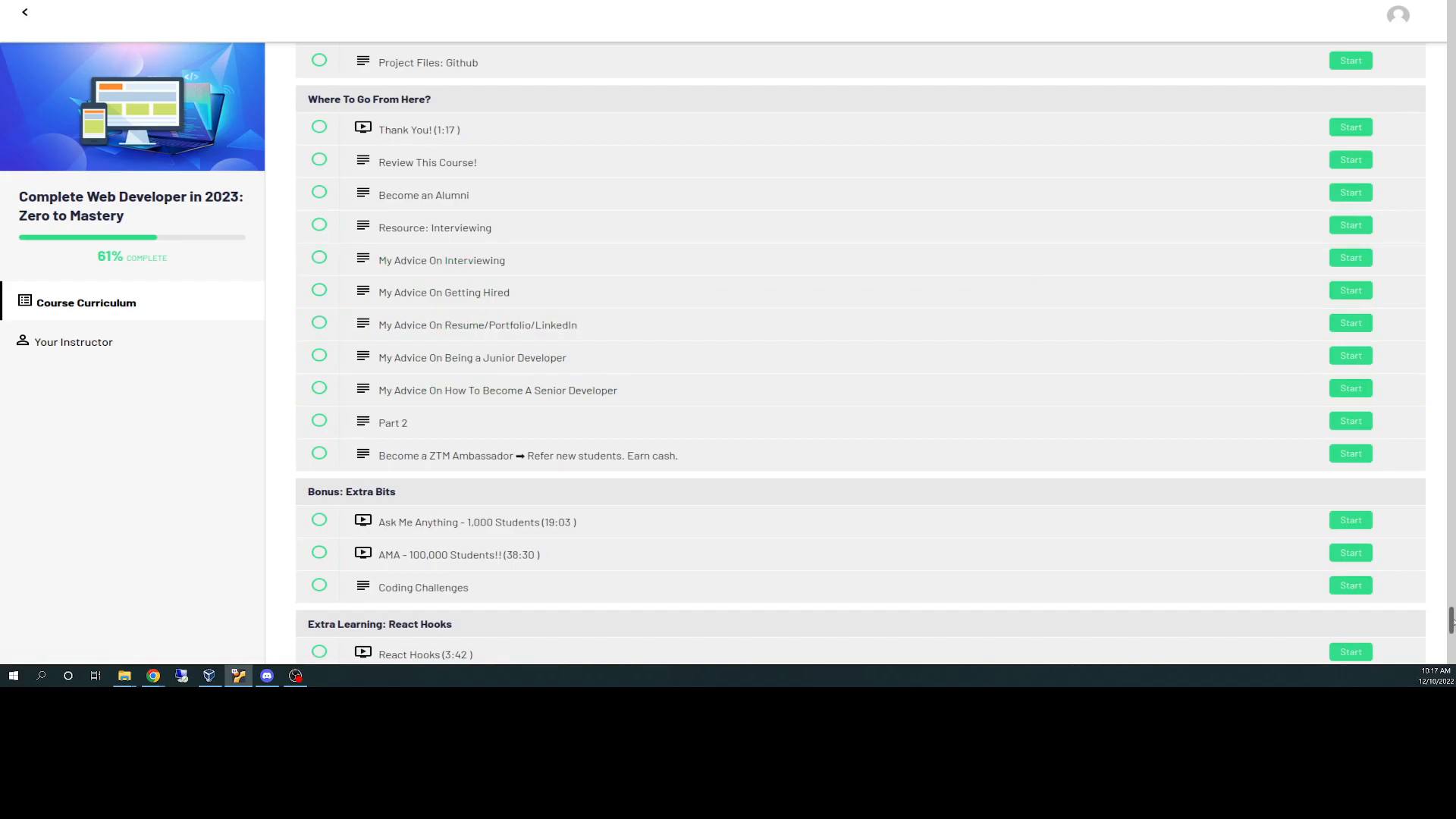
pyautogui.scroll(-3)
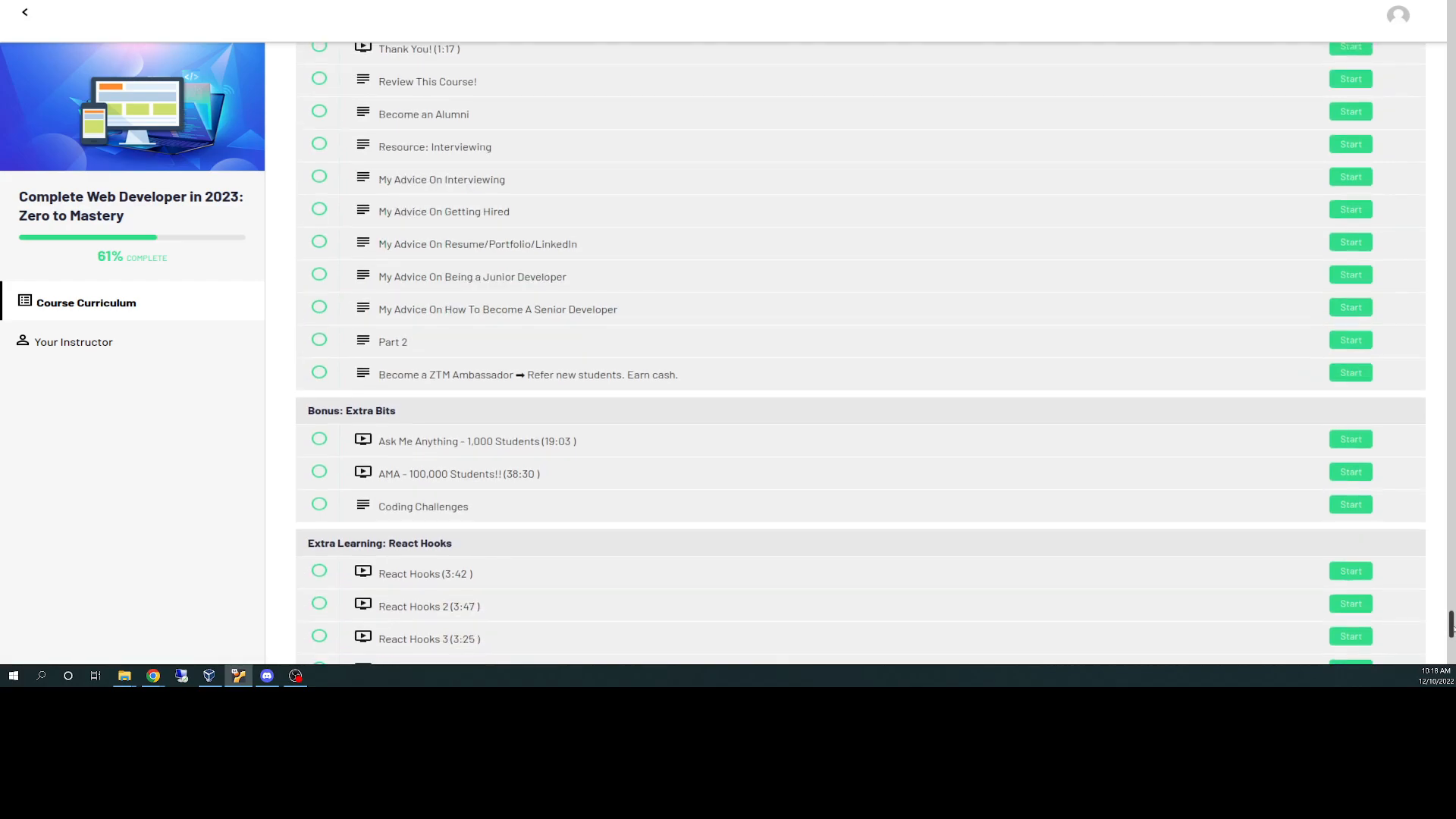
pyautogui.scroll(-3)
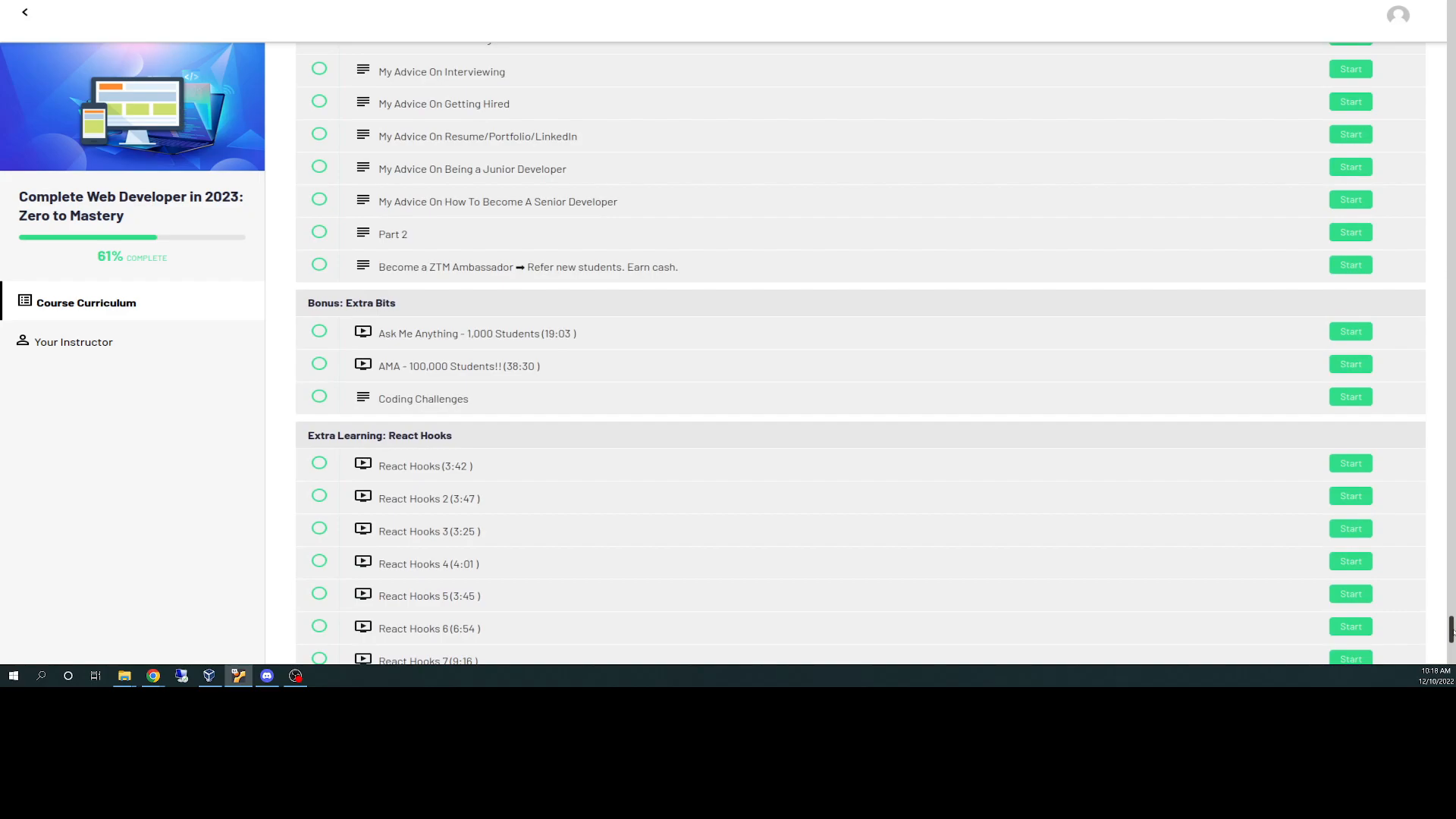
pyautogui.scroll(-3)
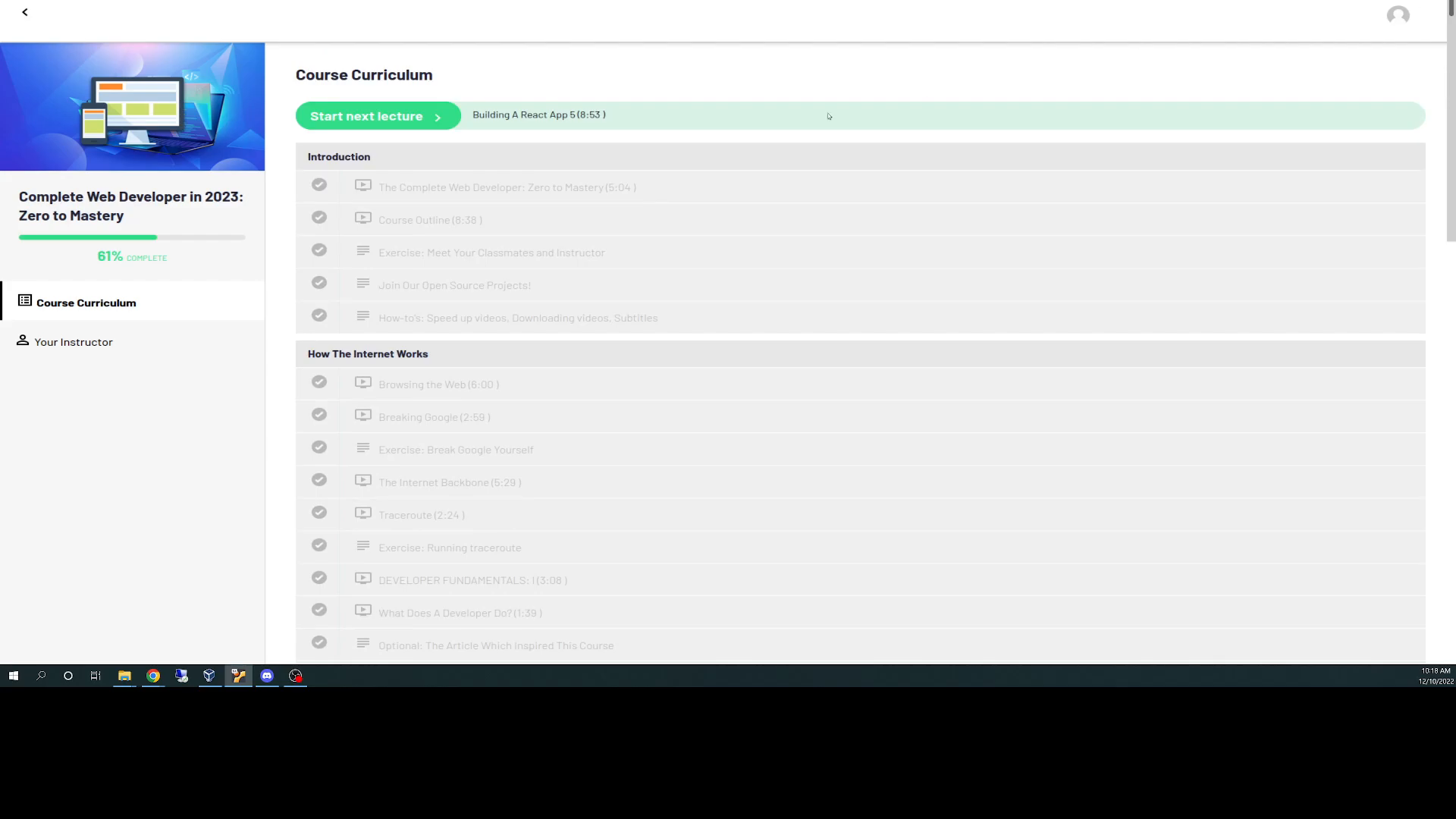
pyautogui.moveTo(537, 510)
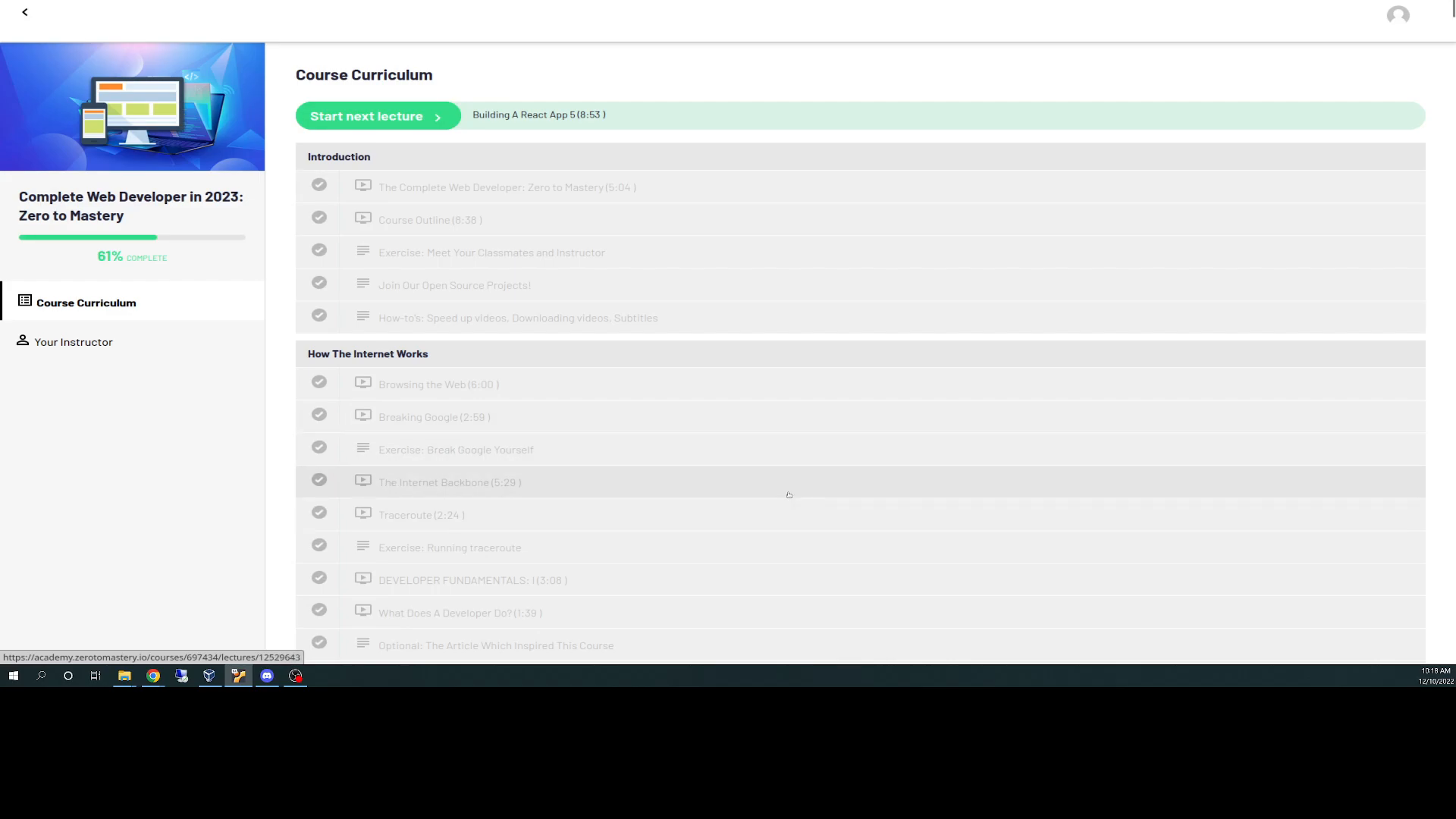
pyautogui.moveTo(463, 450)
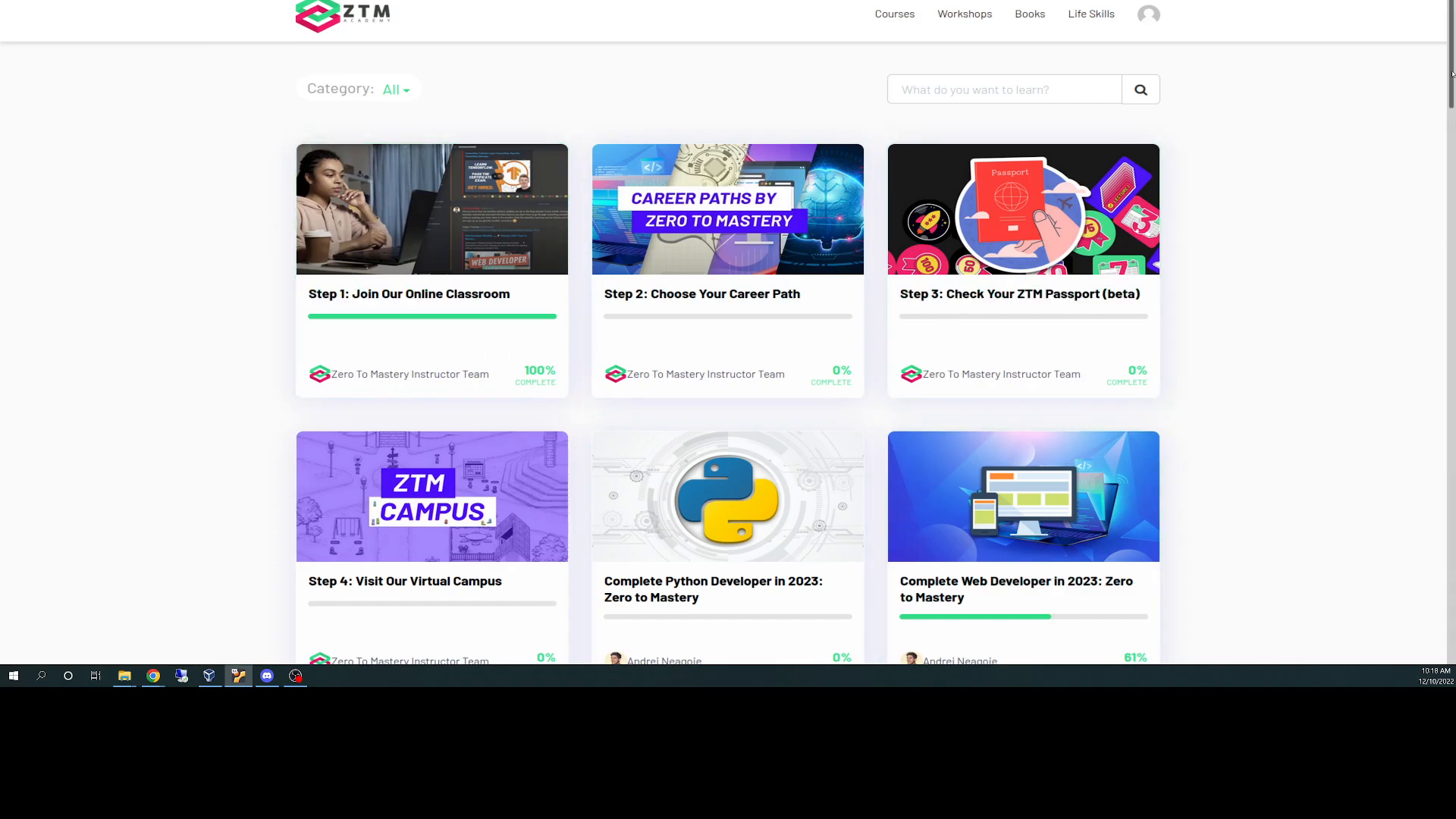
# Scroll through the ZTM Academy course cards down to the Vue, Angular and Next.js courses.
pyautogui.scroll(-3)
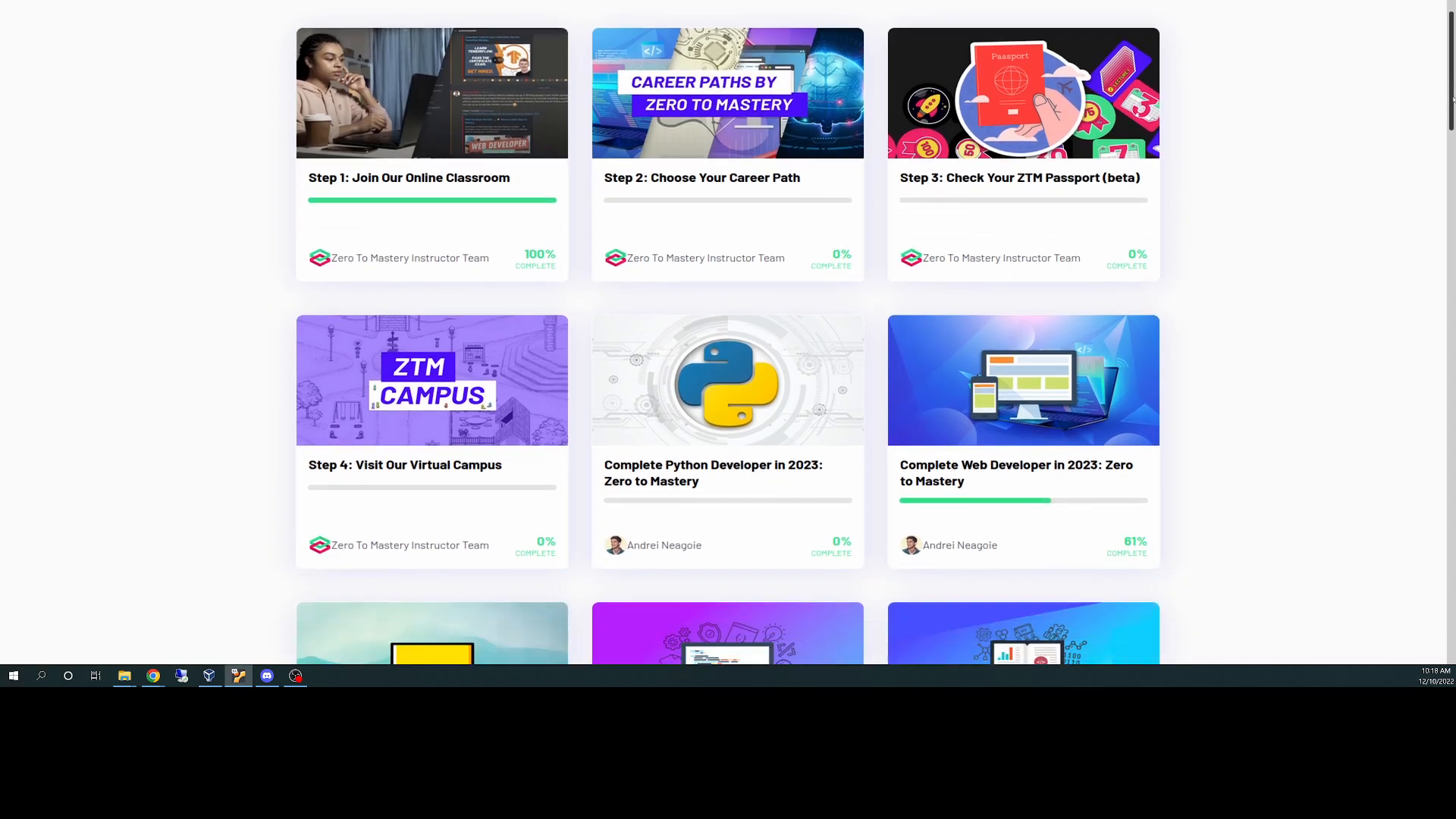
pyautogui.scroll(-3)
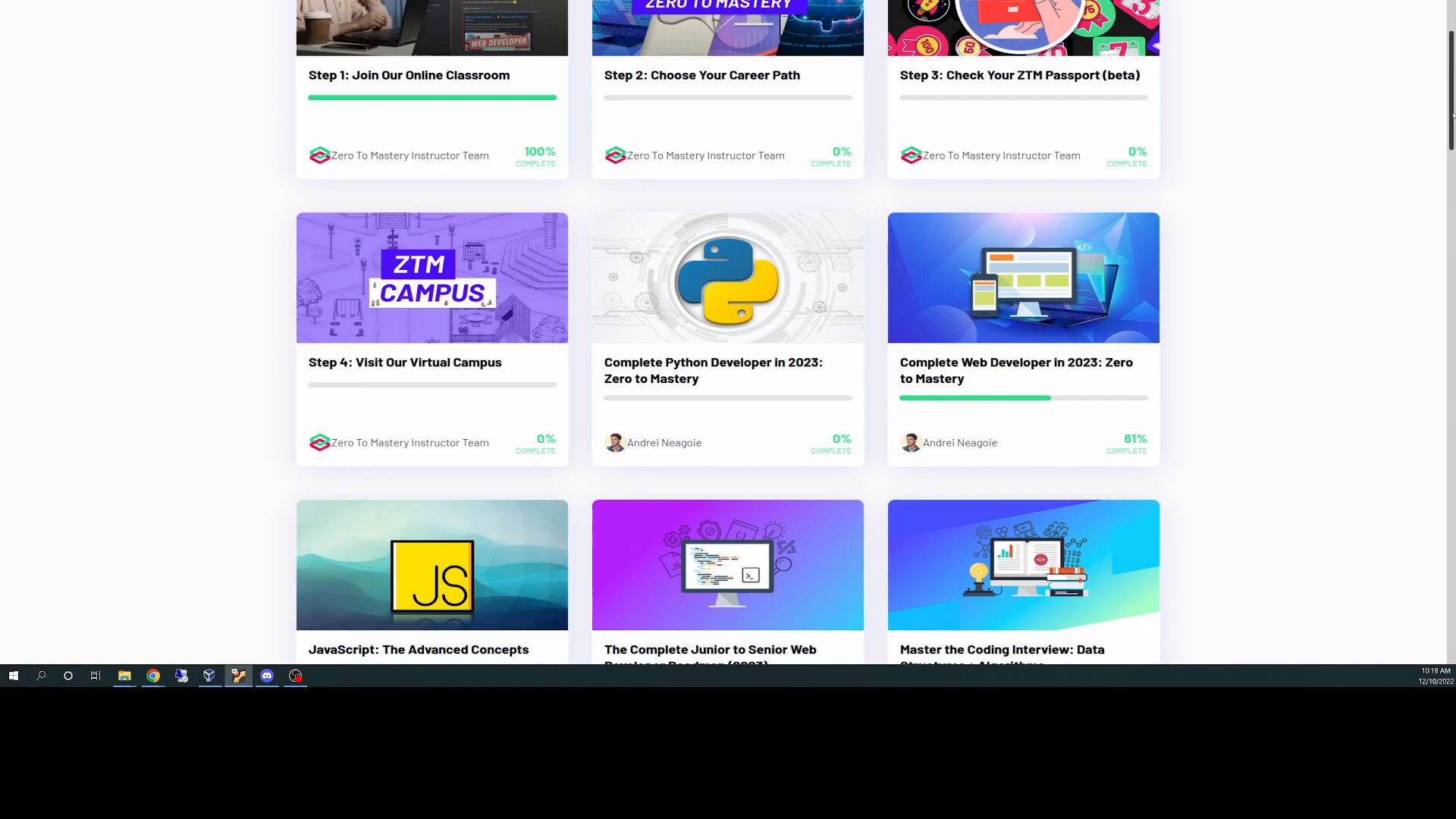
pyautogui.scroll(-3)
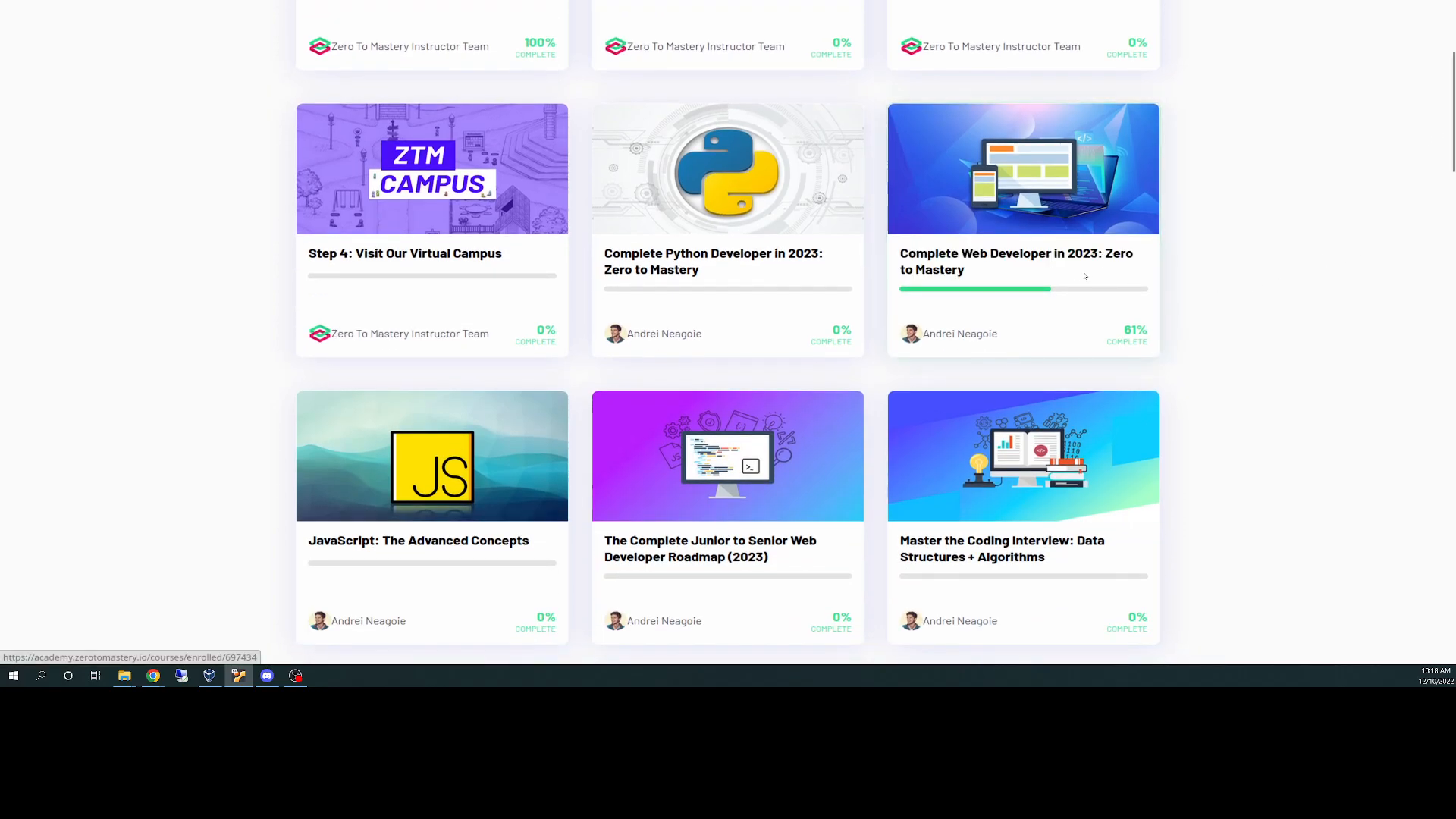
pyautogui.moveTo(1022, 269)
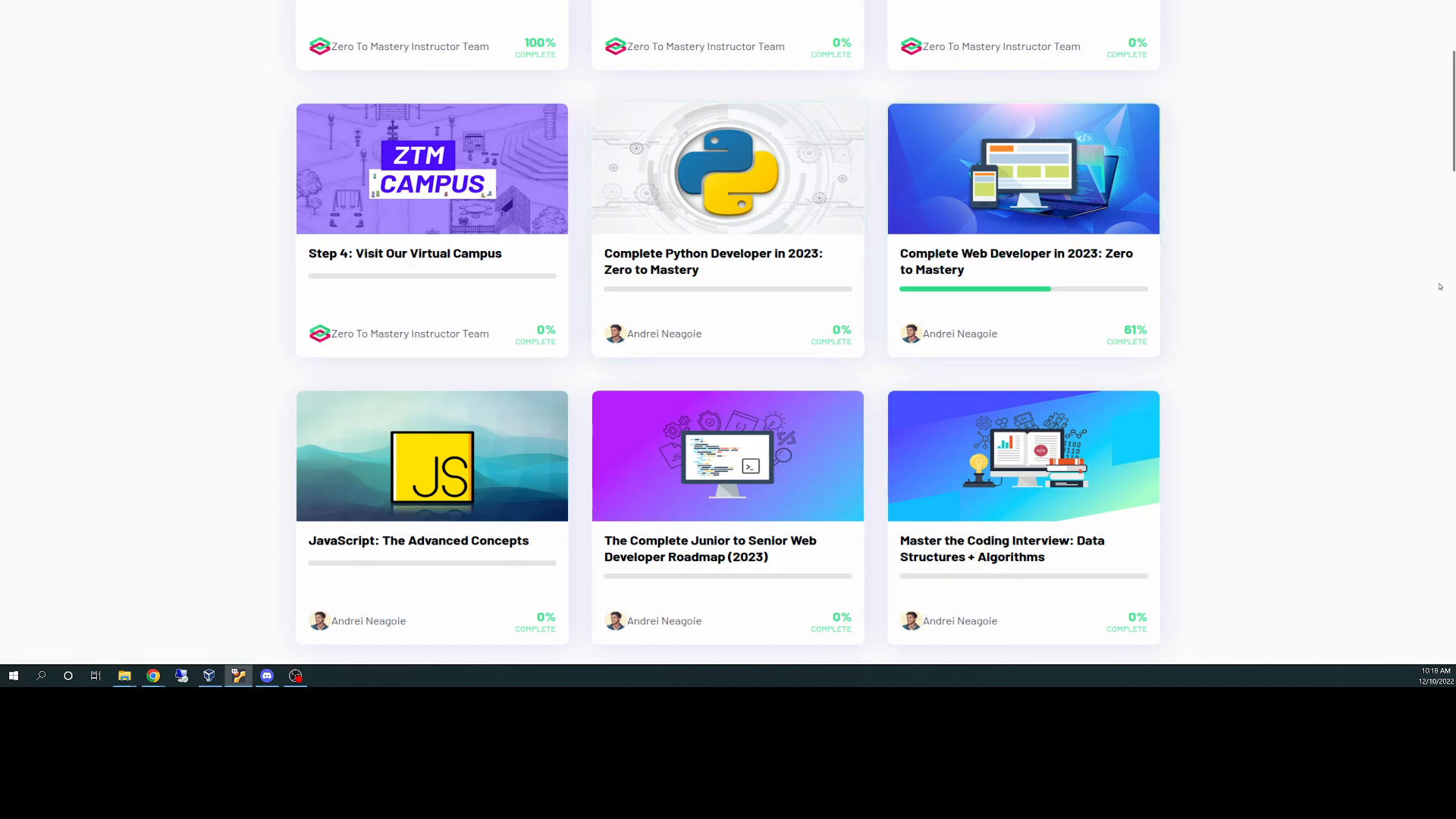
pyautogui.scroll(-3)
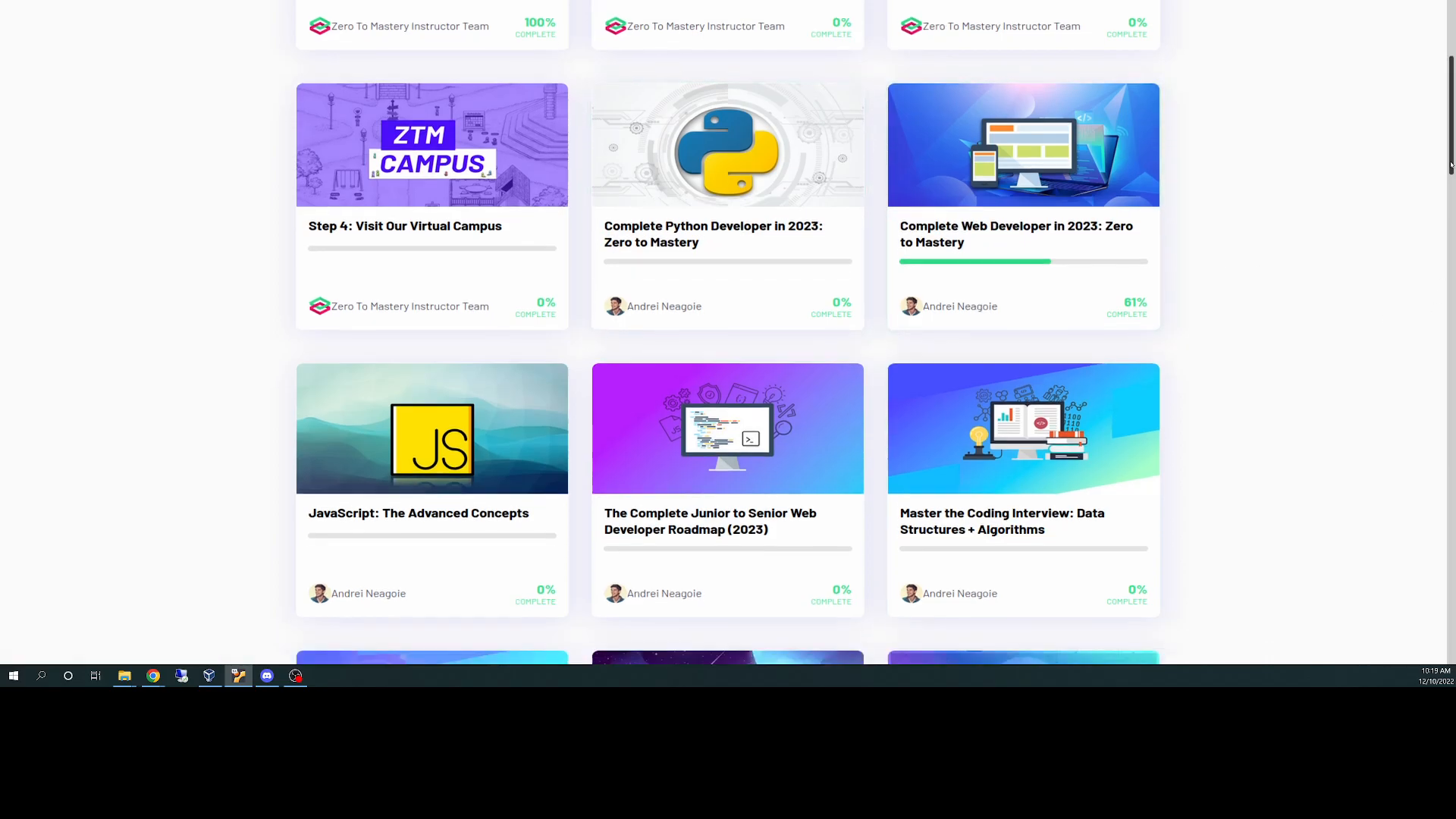
pyautogui.scroll(-3)
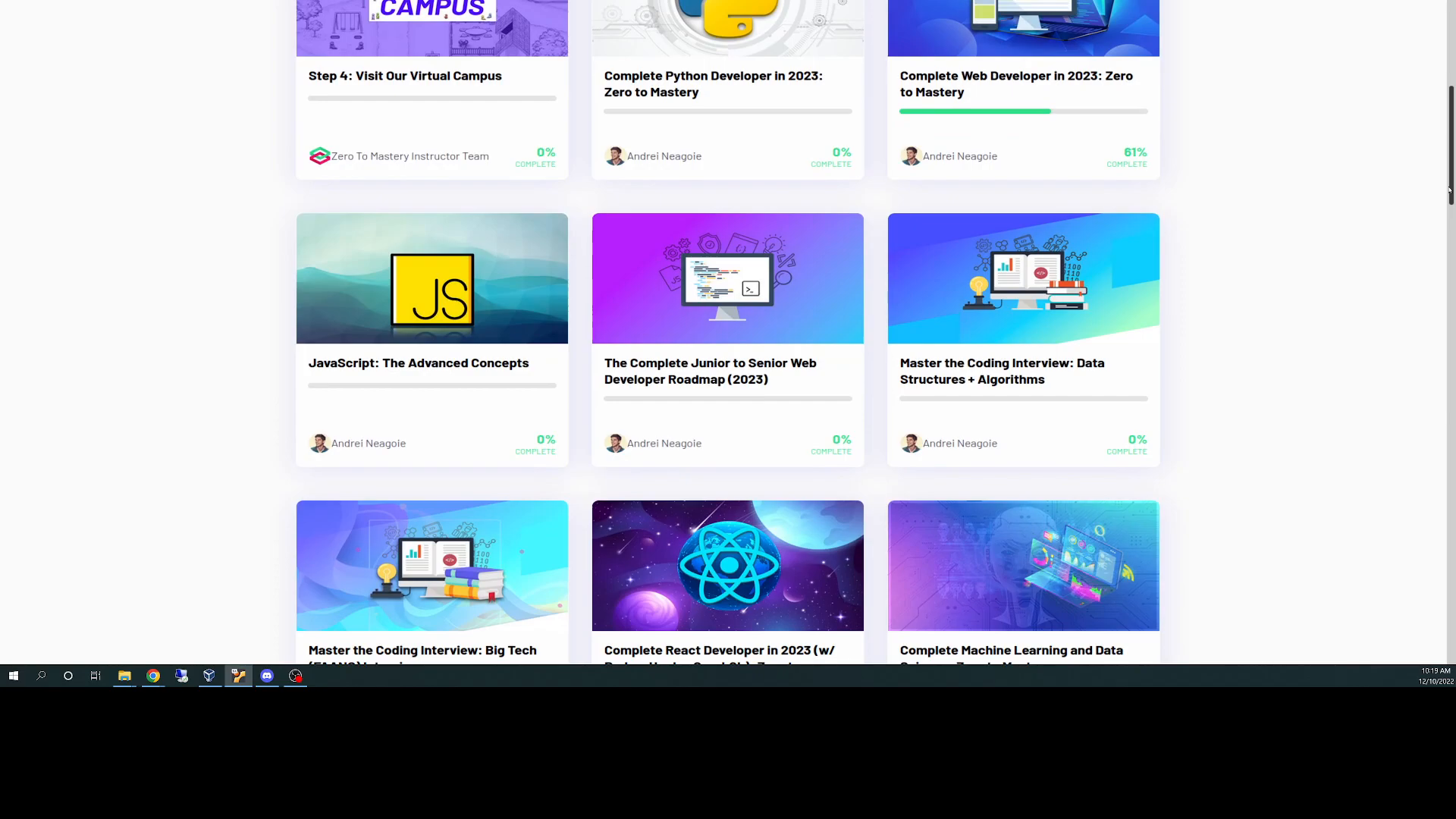
pyautogui.scroll(-3)
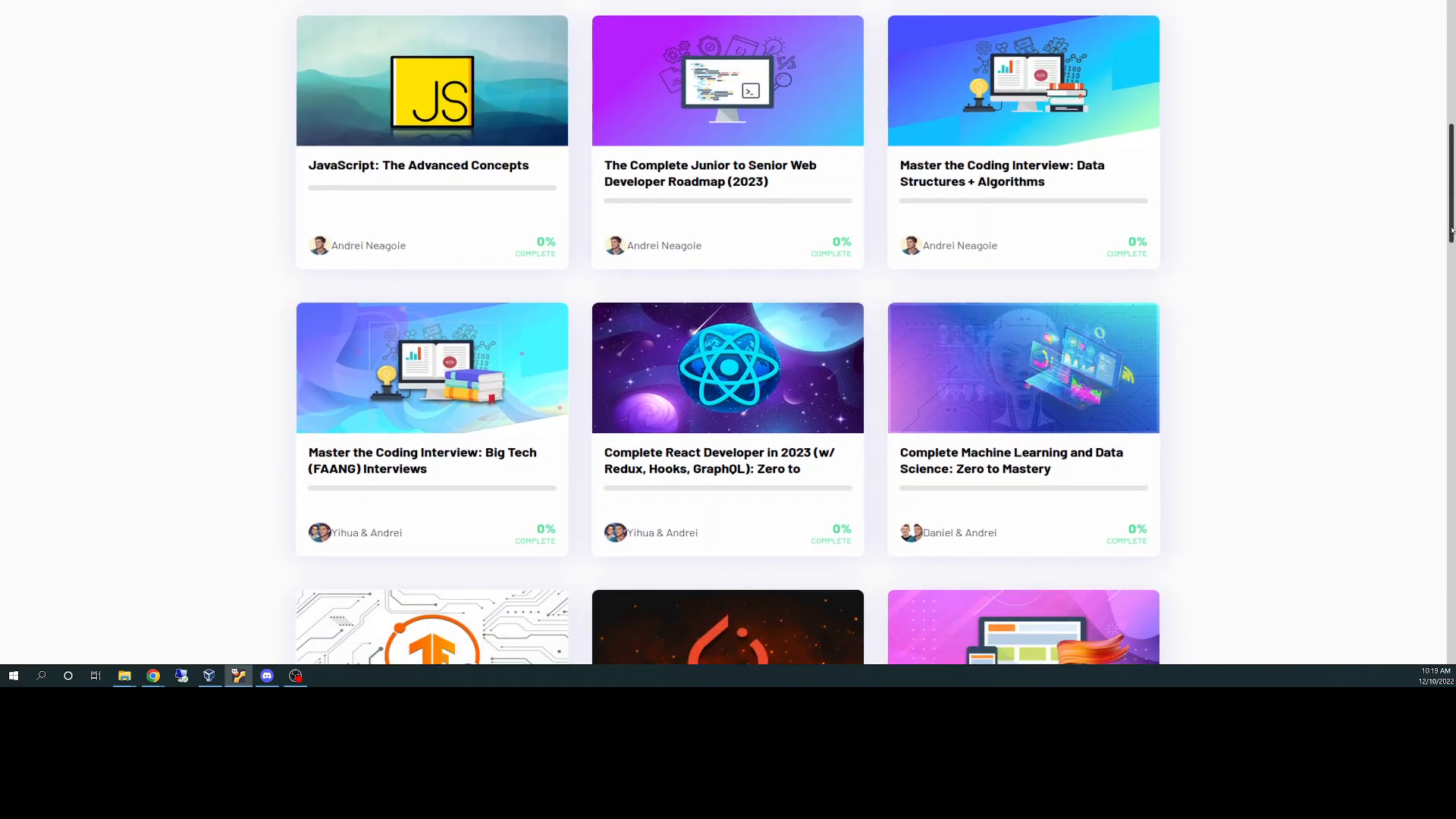
pyautogui.scroll(-3)
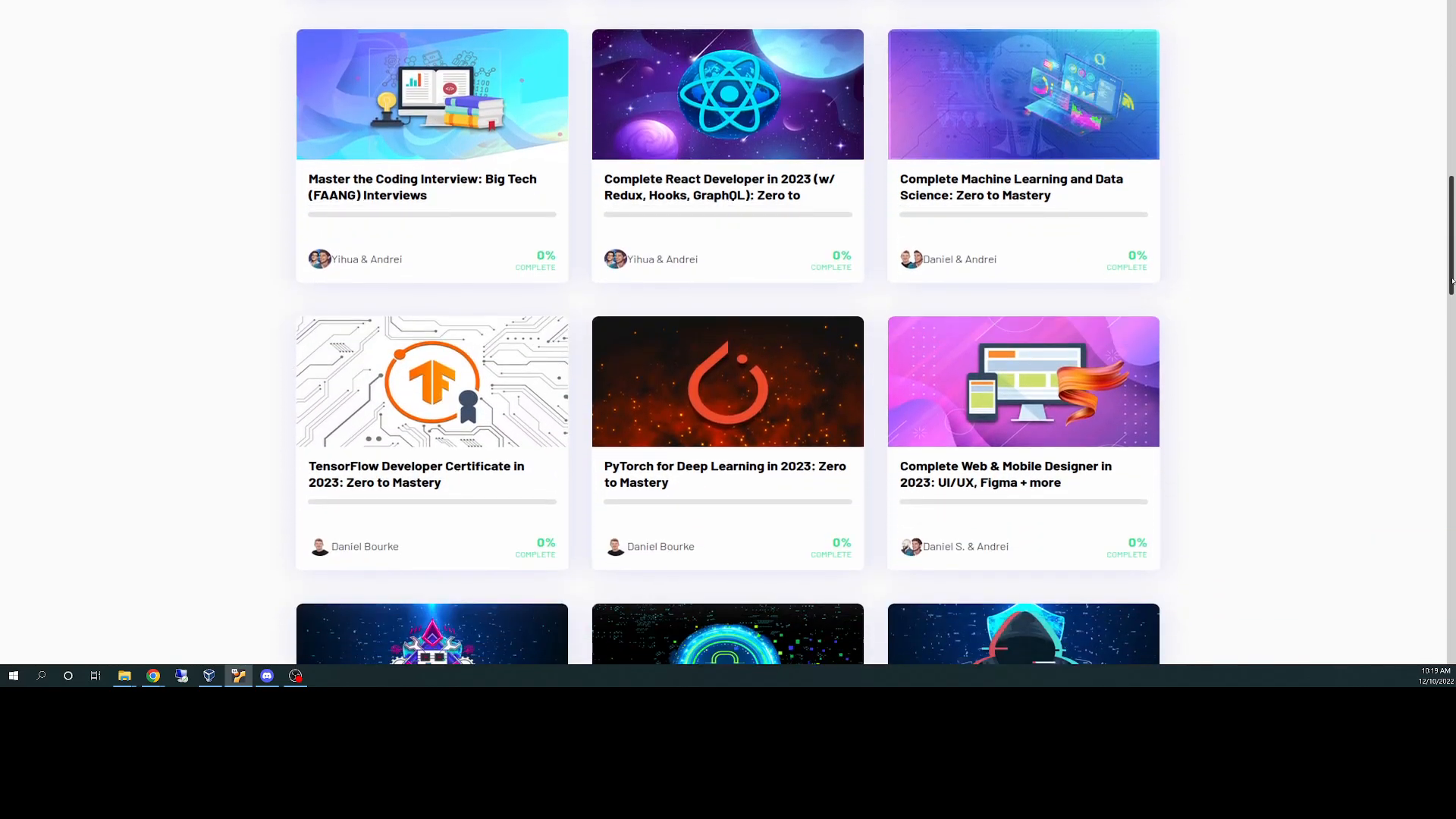
pyautogui.scroll(-3)
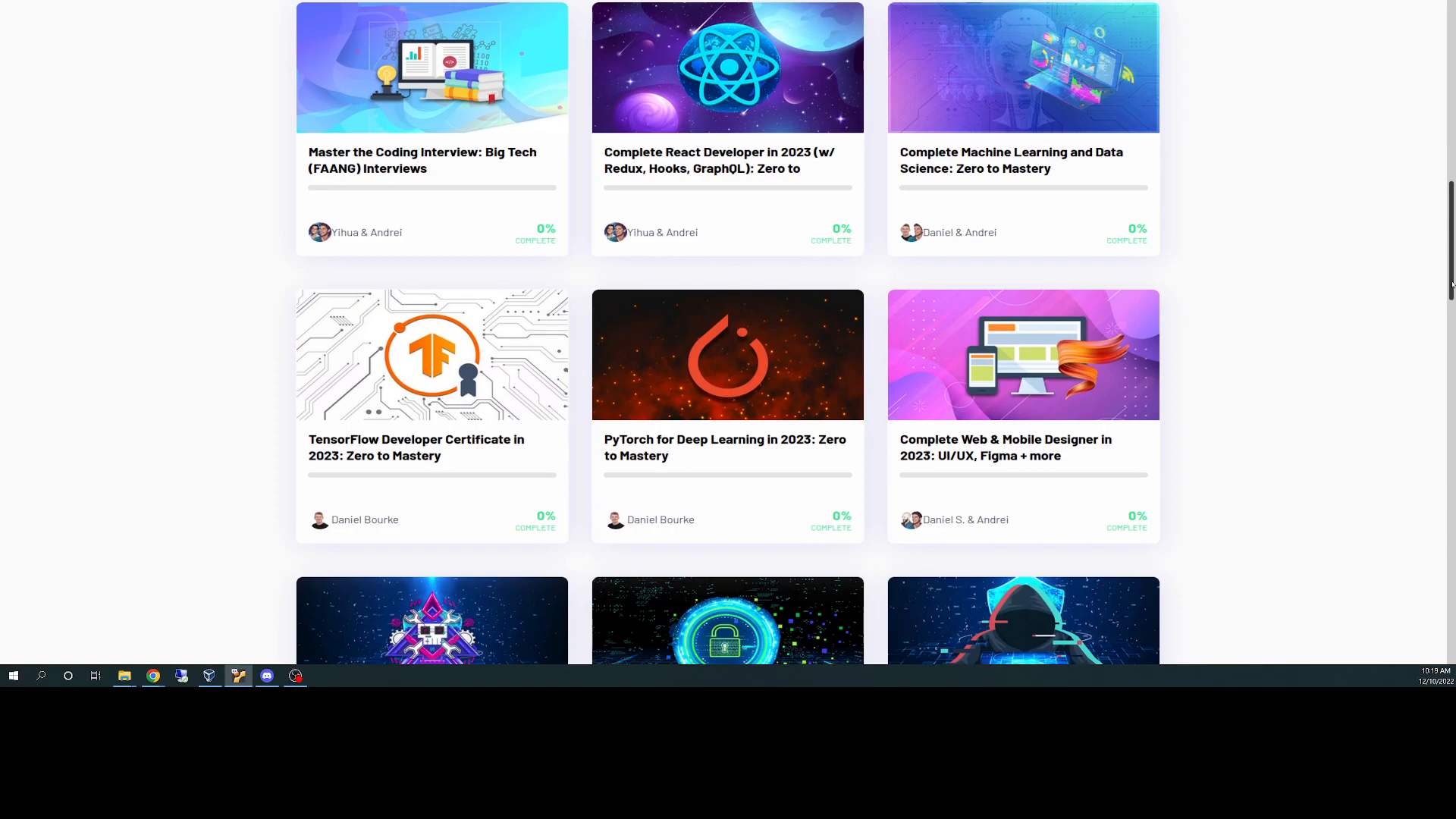
pyautogui.scroll(-3)
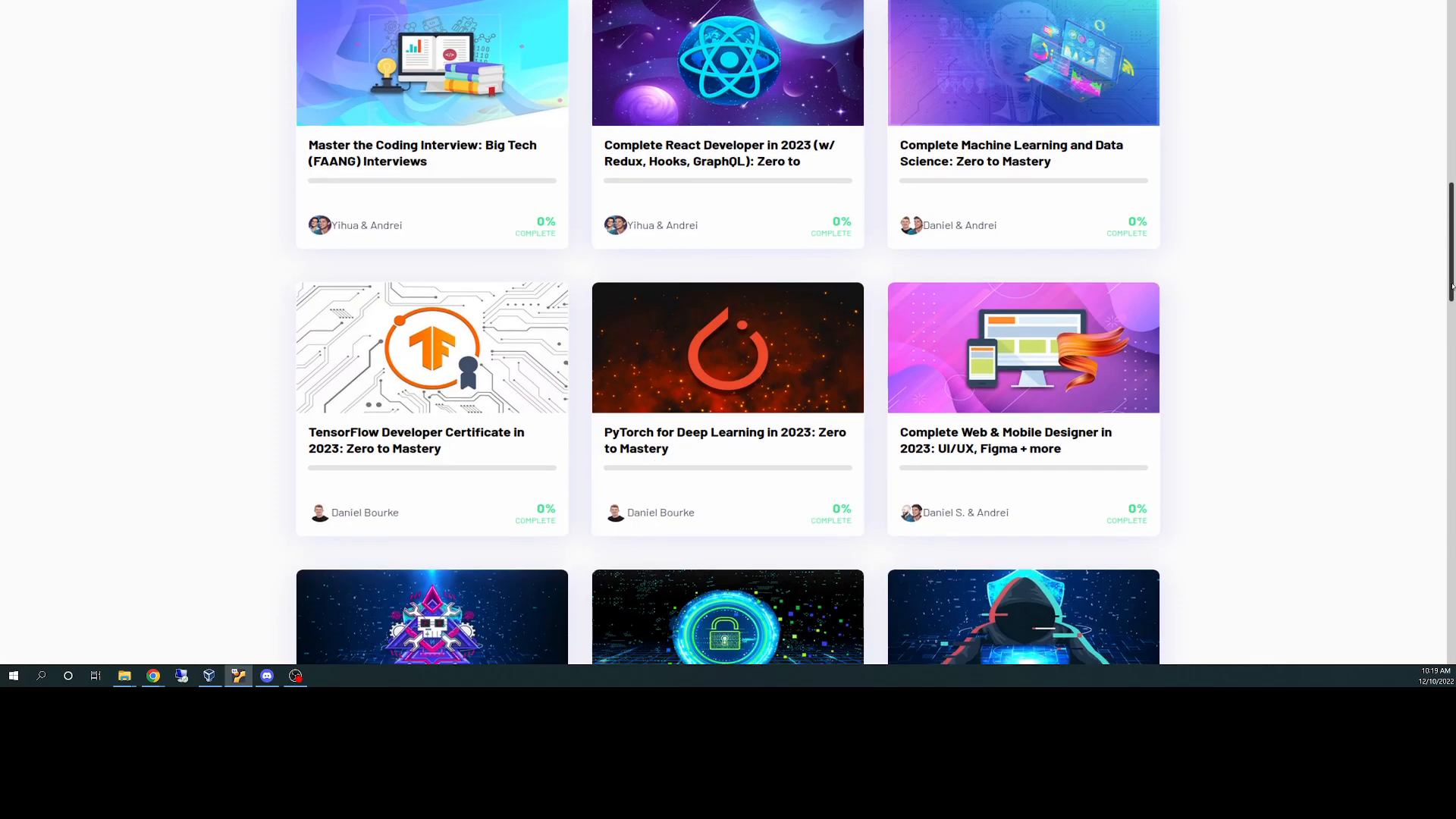
pyautogui.scroll(-3)
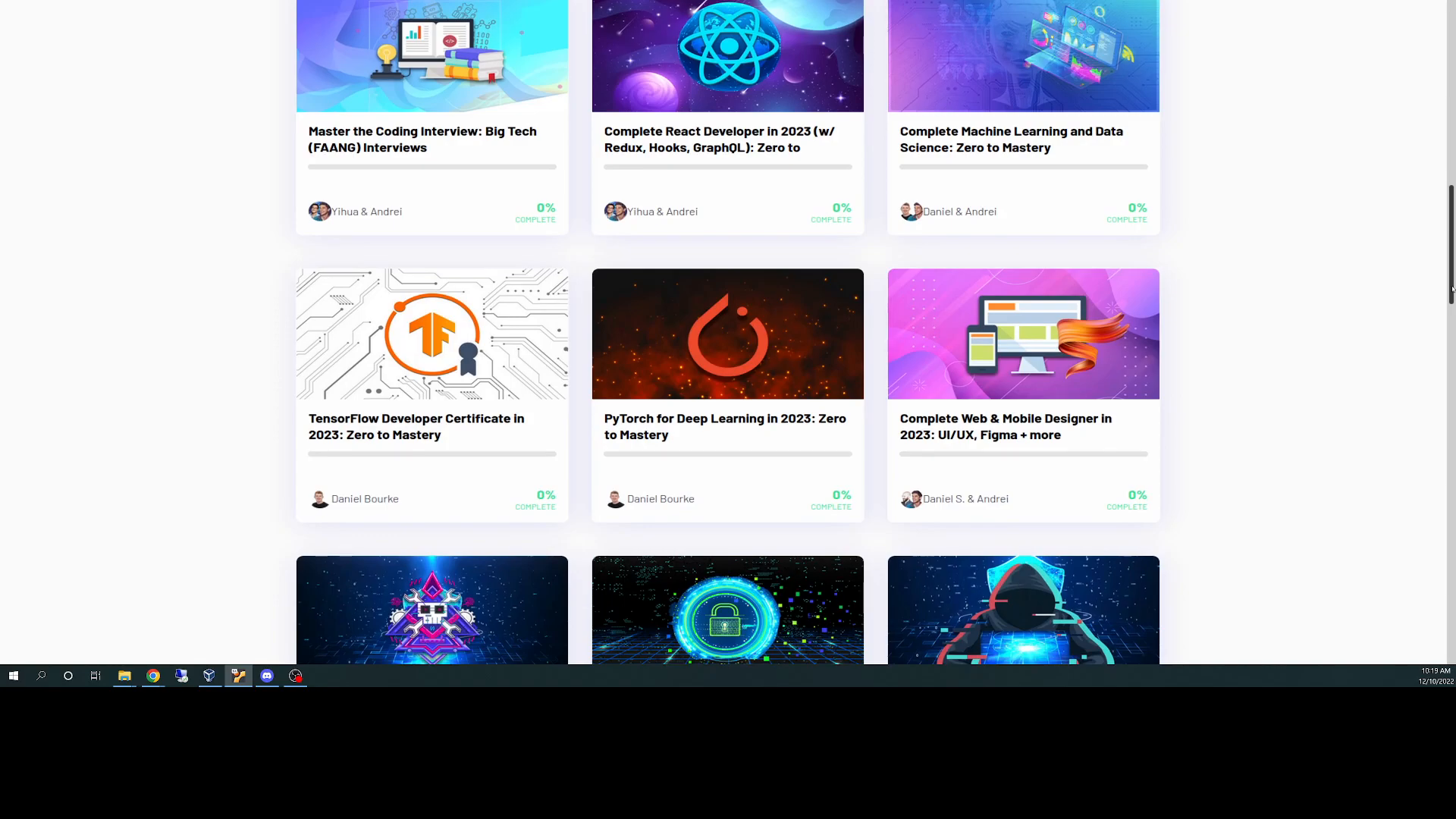
pyautogui.scroll(-3)
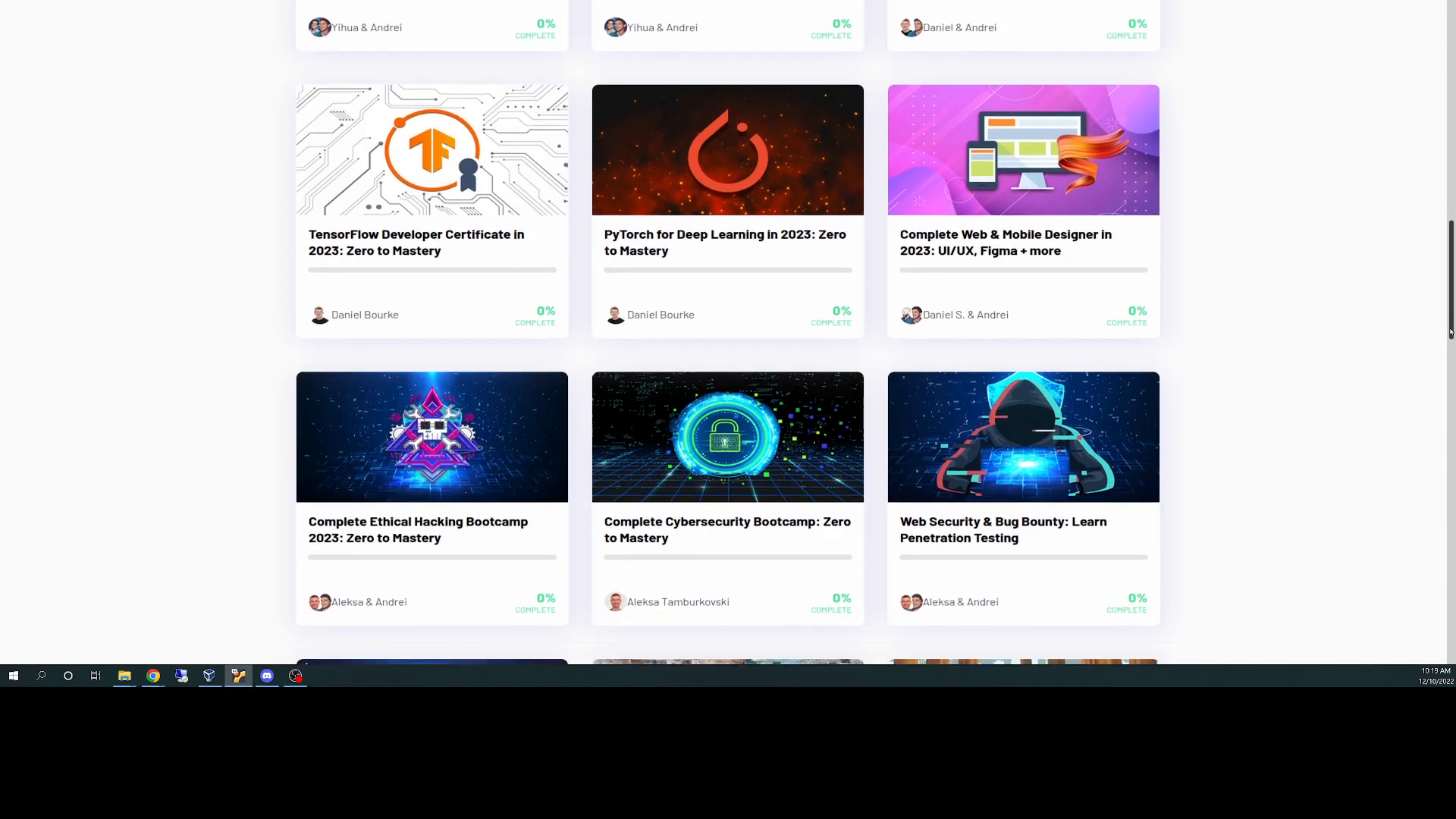
pyautogui.scroll(-3)
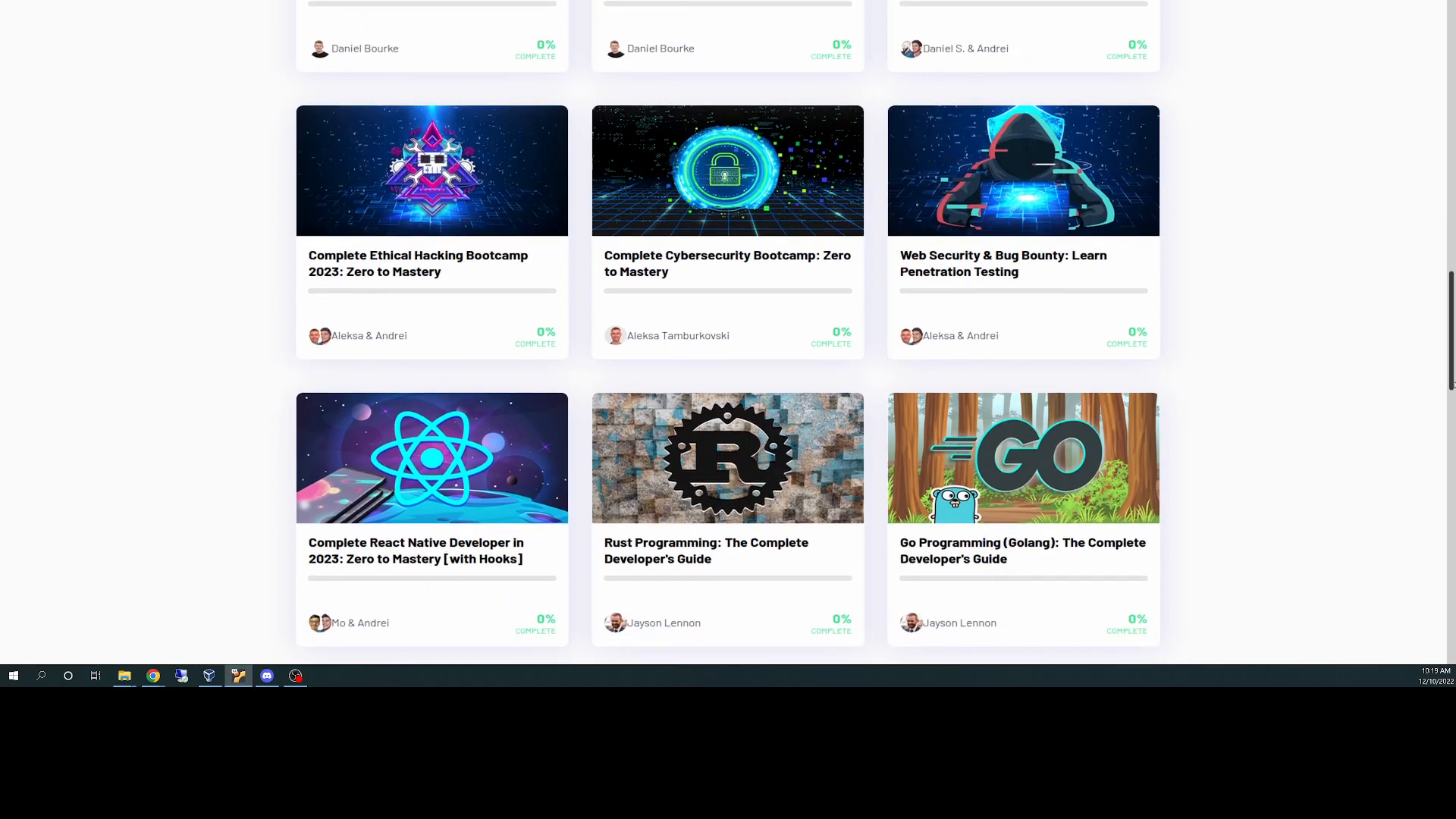
pyautogui.scroll(-3)
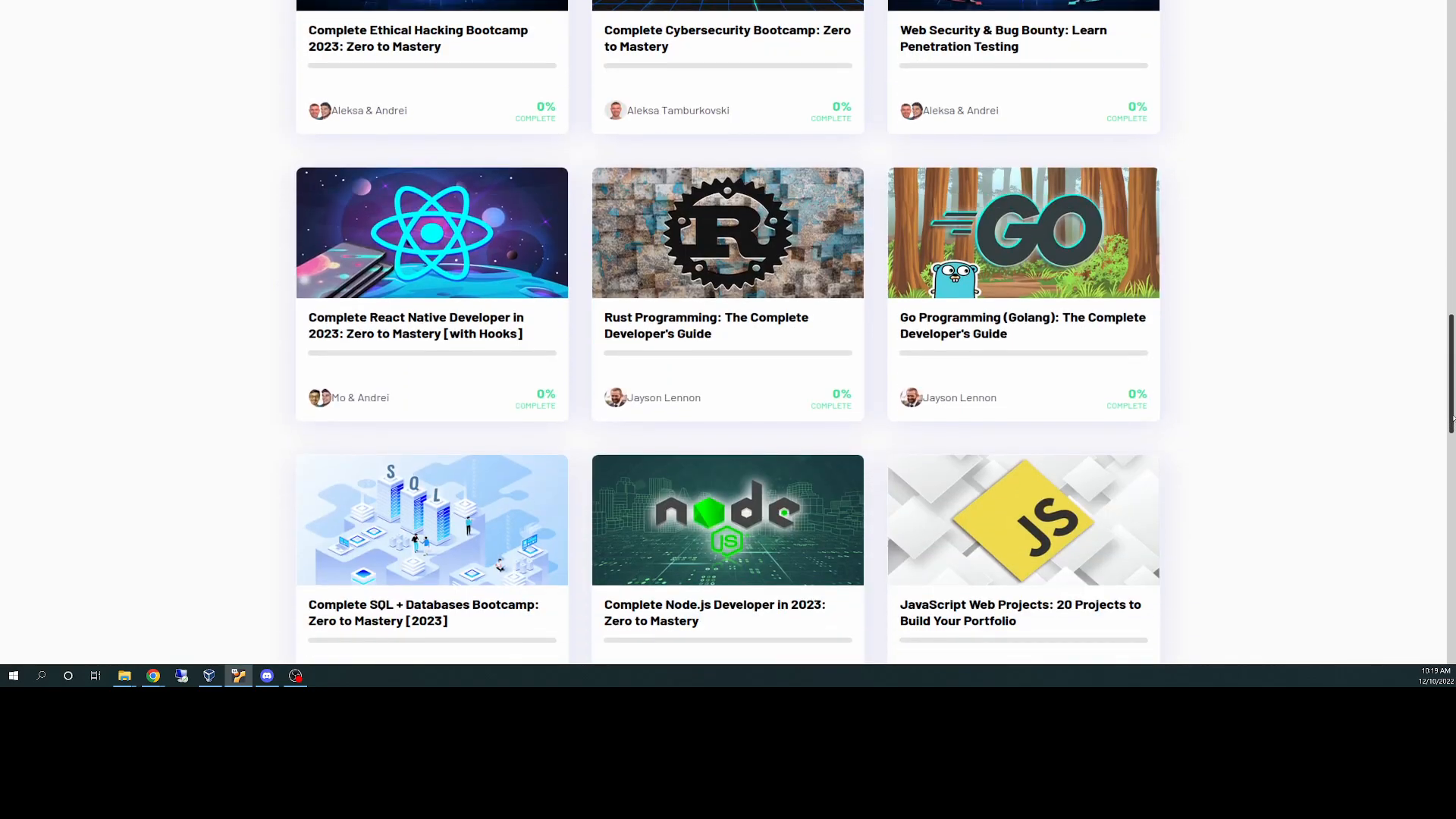
pyautogui.scroll(-3)
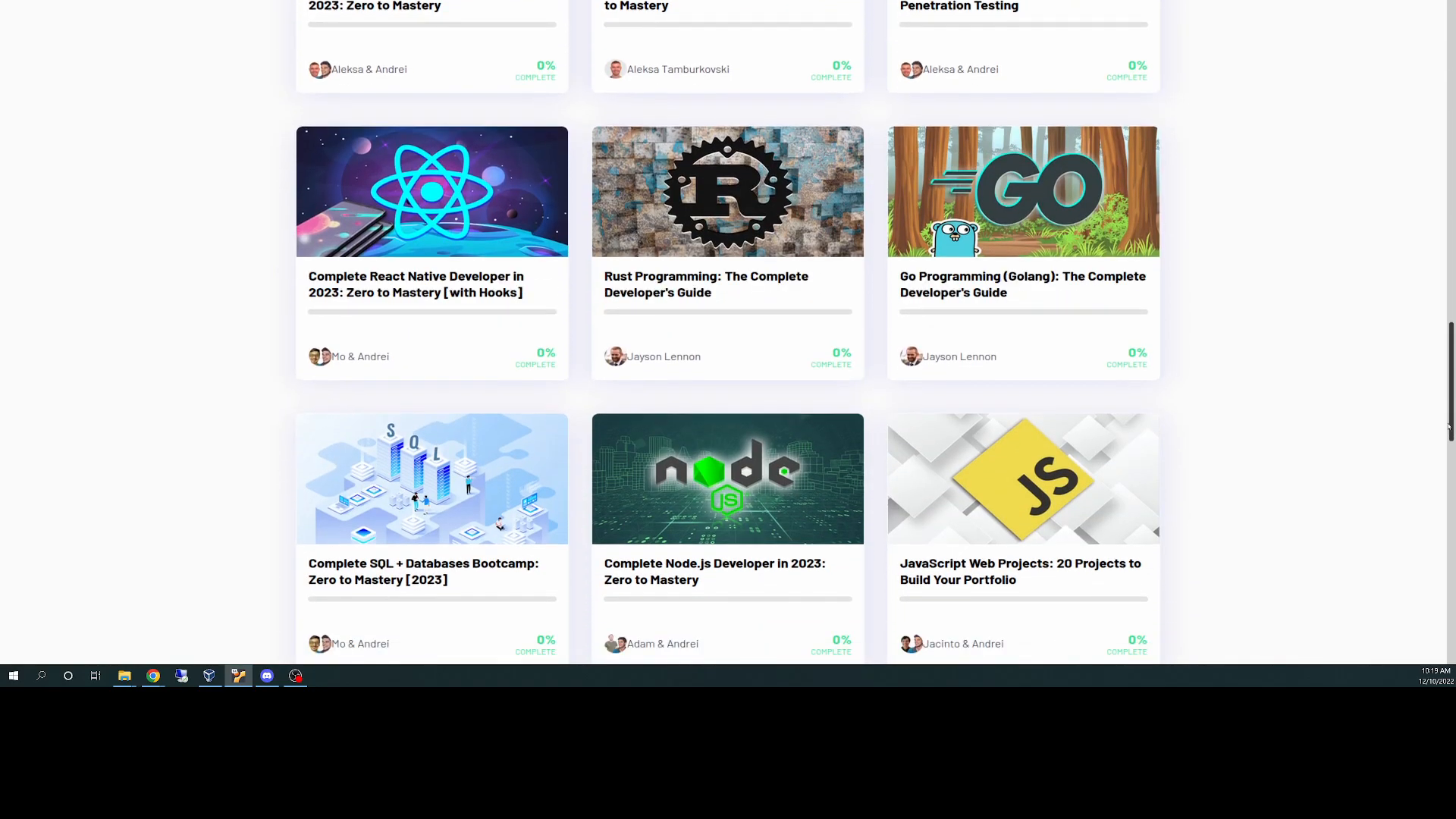
pyautogui.scroll(-3)
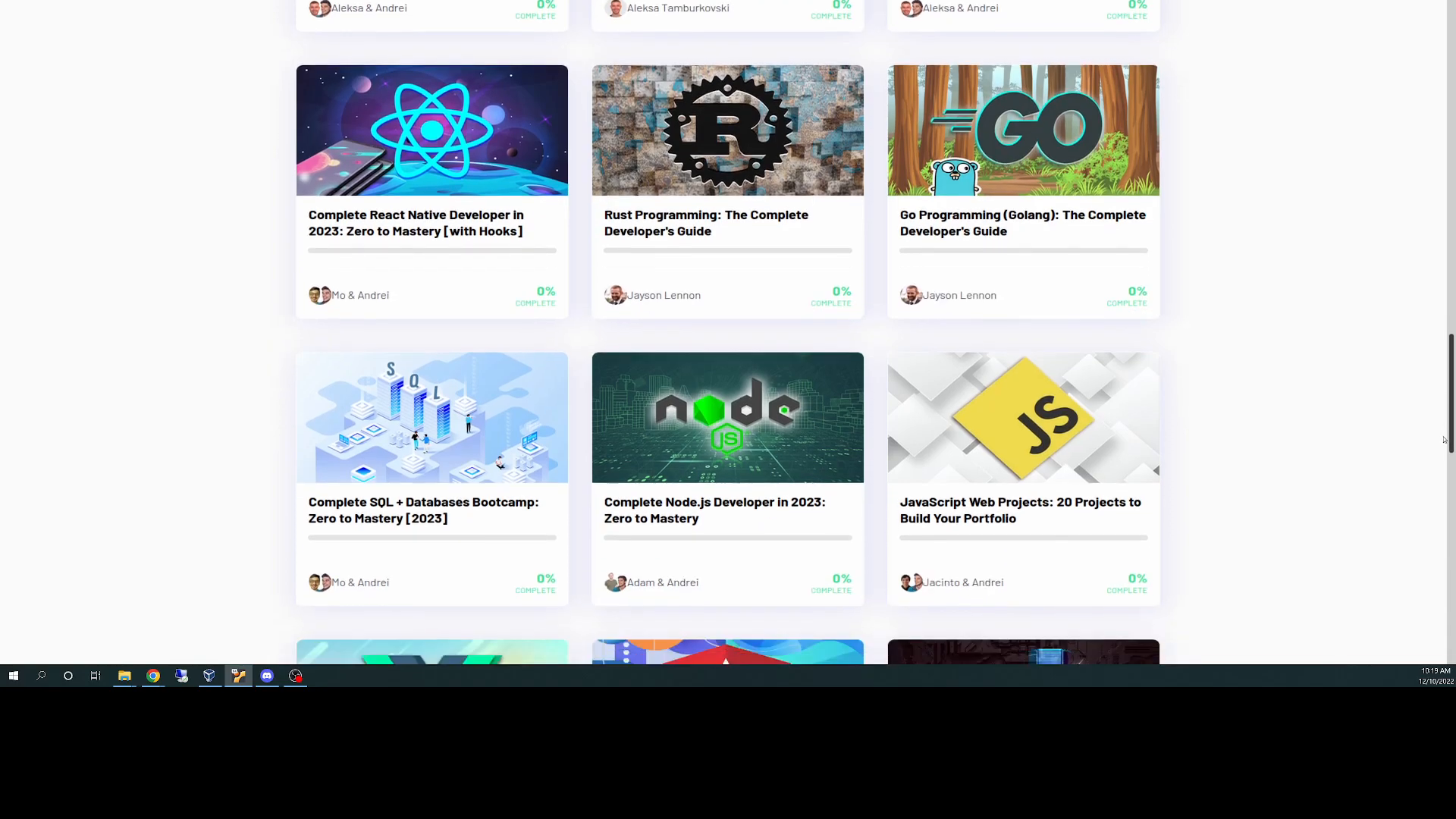
pyautogui.scroll(-3)
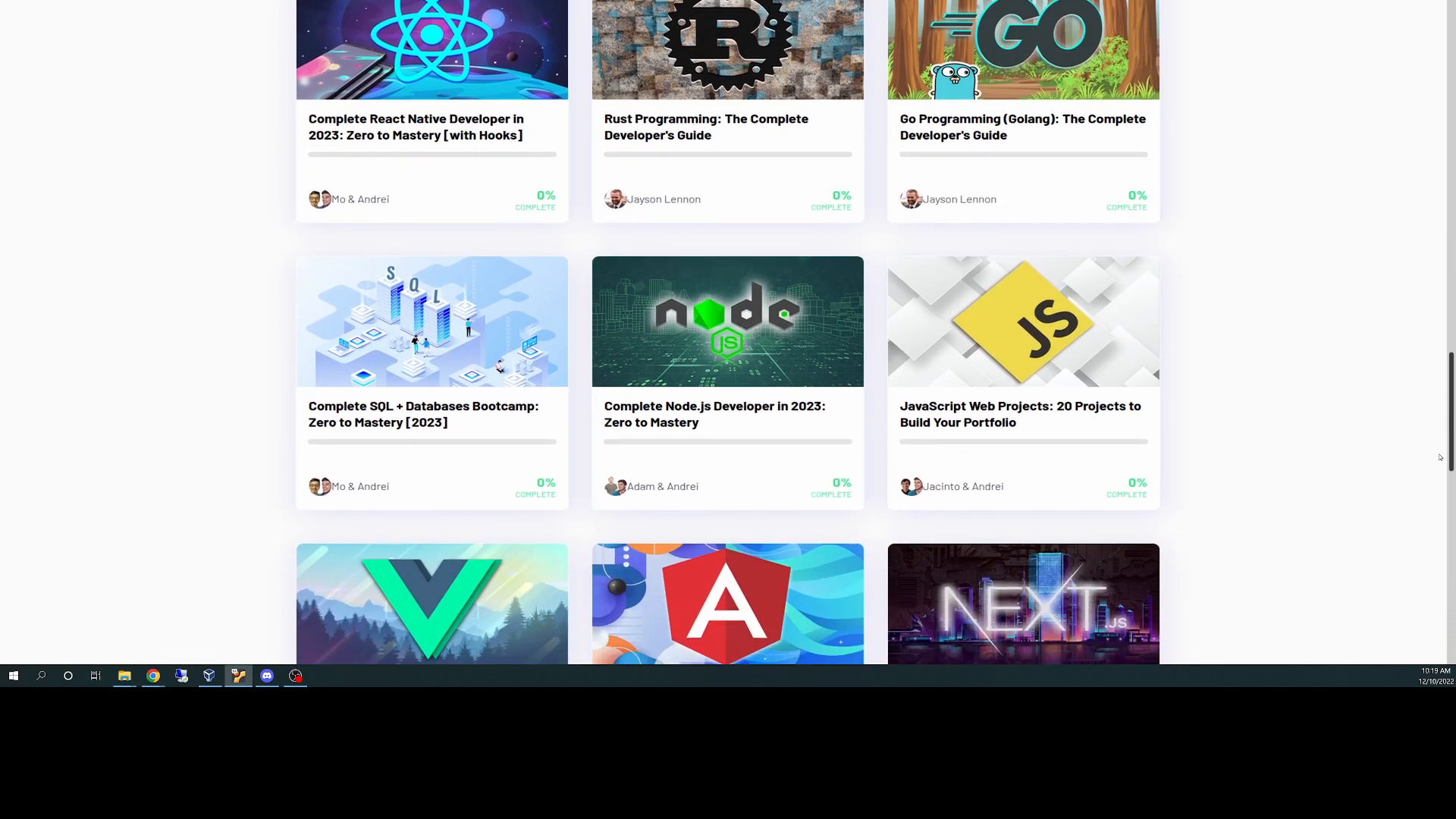
pyautogui.moveTo(1023, 320)
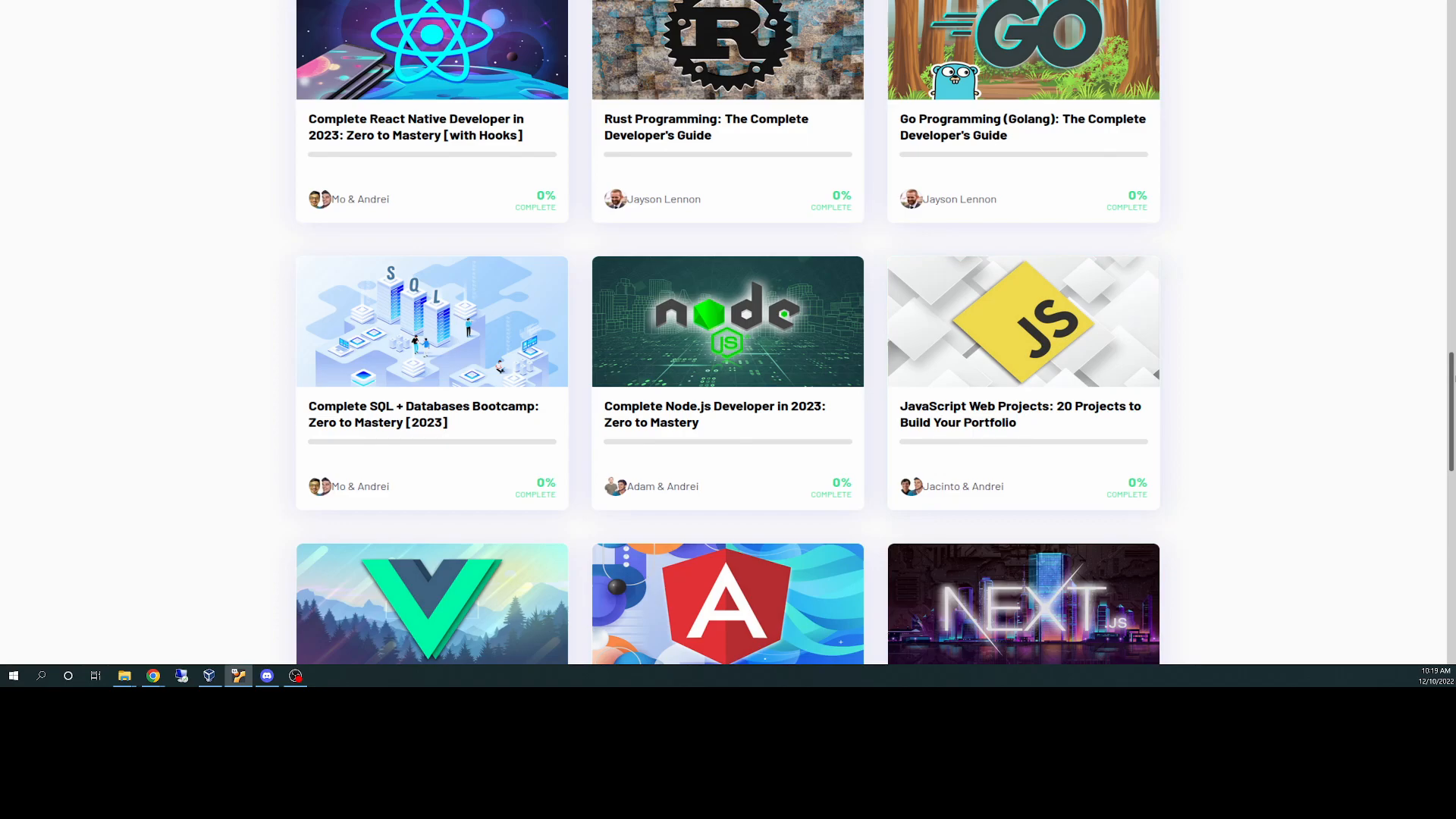
pyautogui.scroll(-3)
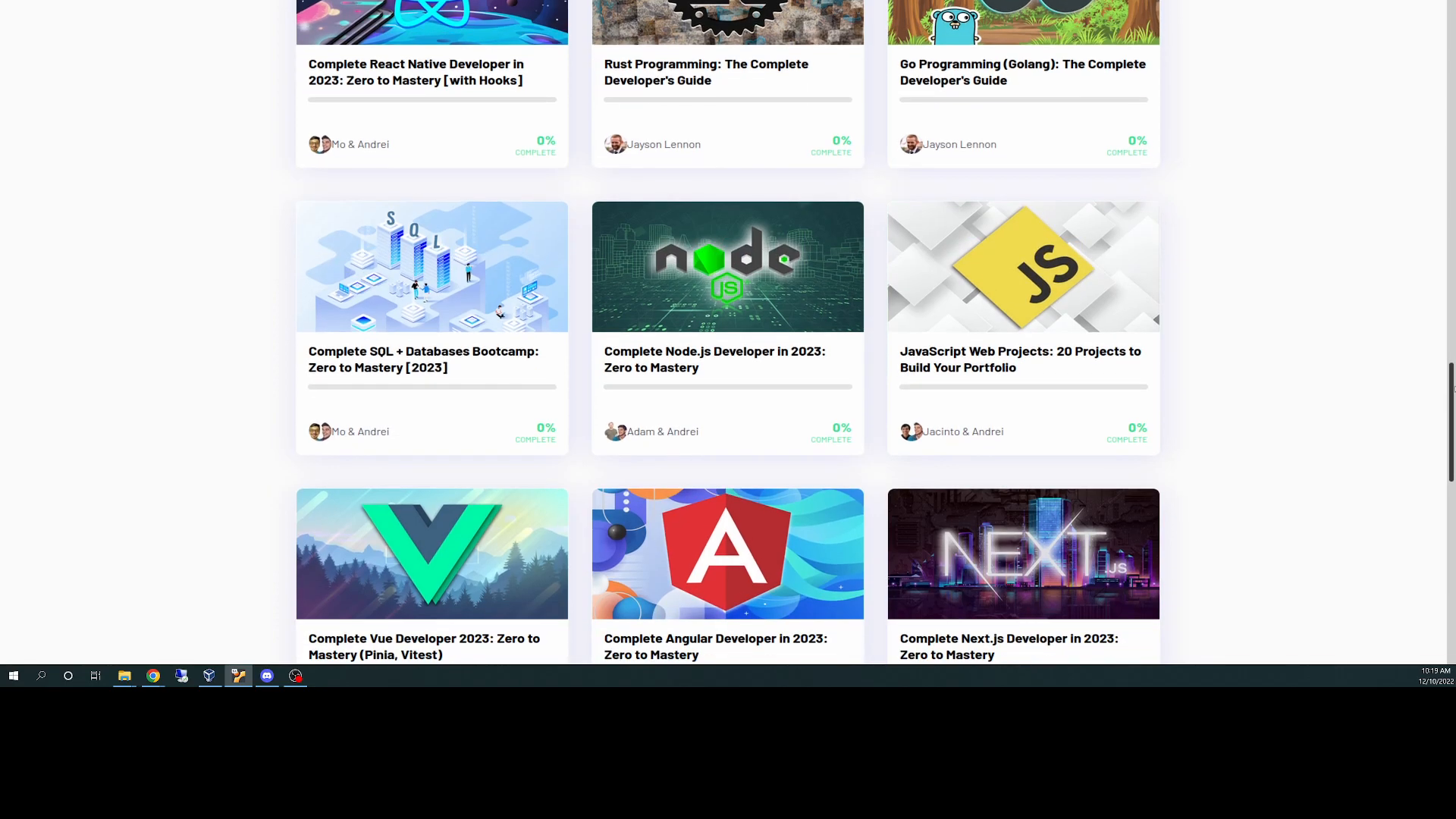
pyautogui.scroll(-3)
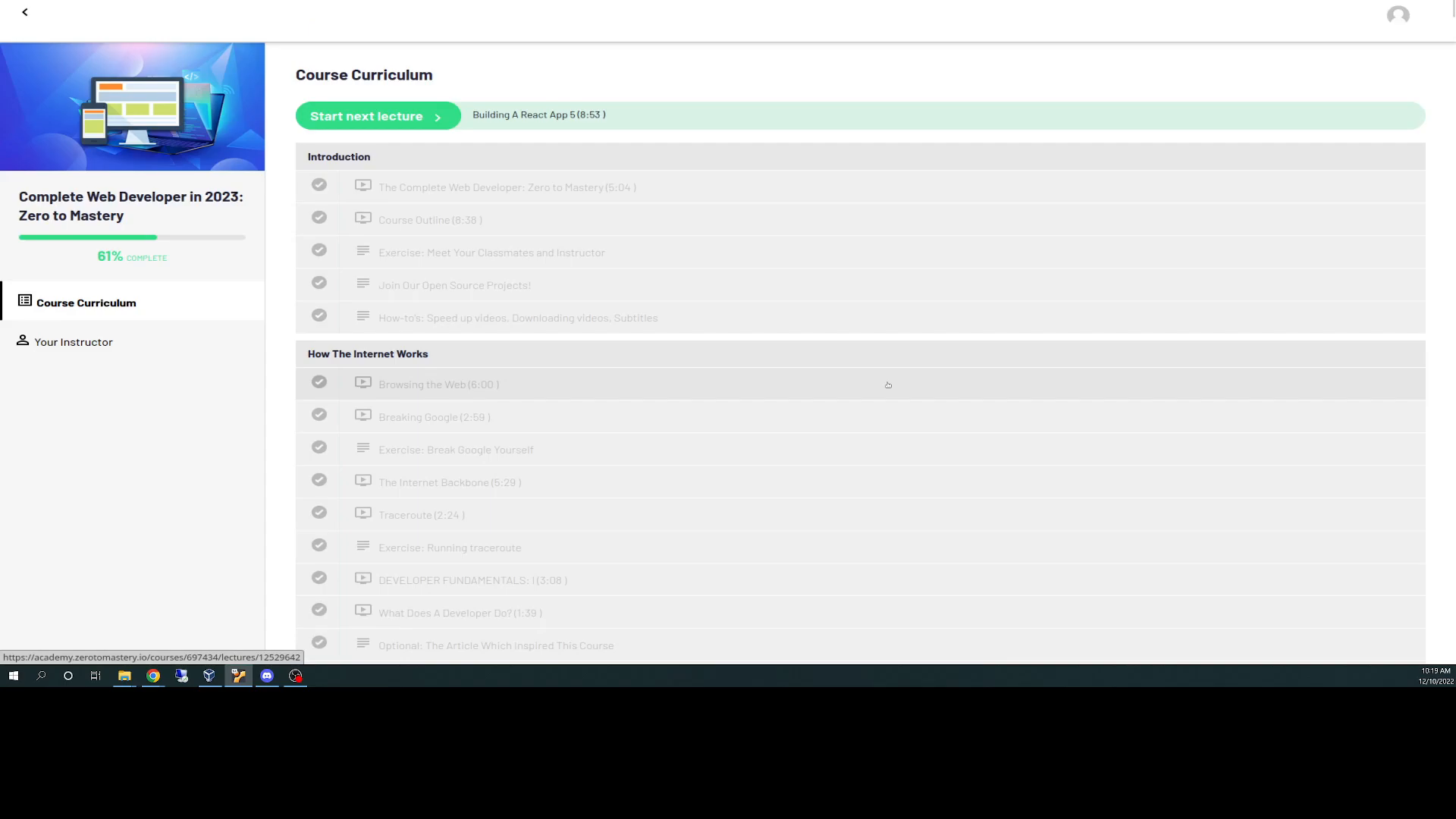
pyautogui.moveTo(883, 361)
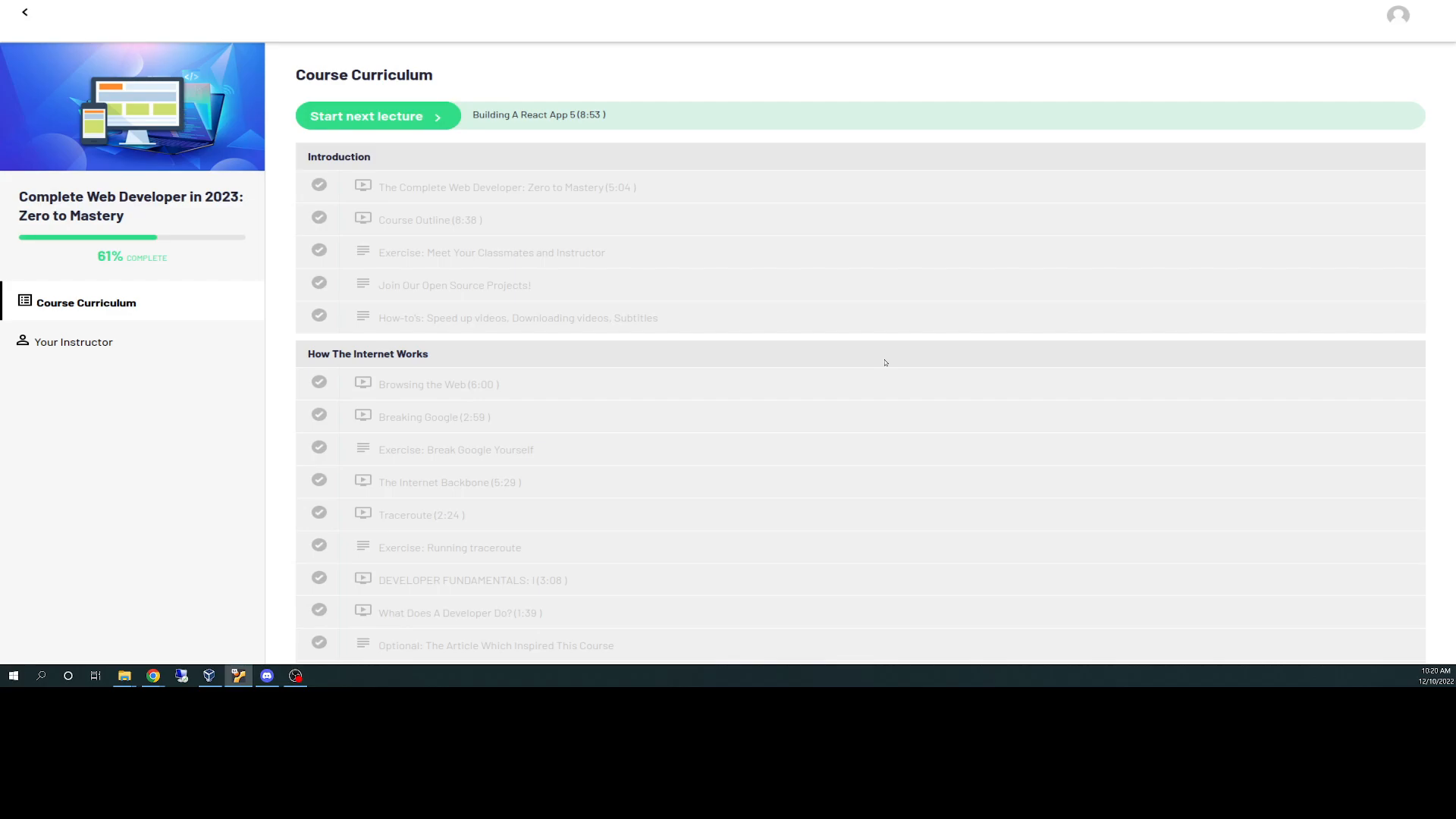
pyautogui.moveTo(1142, 417)
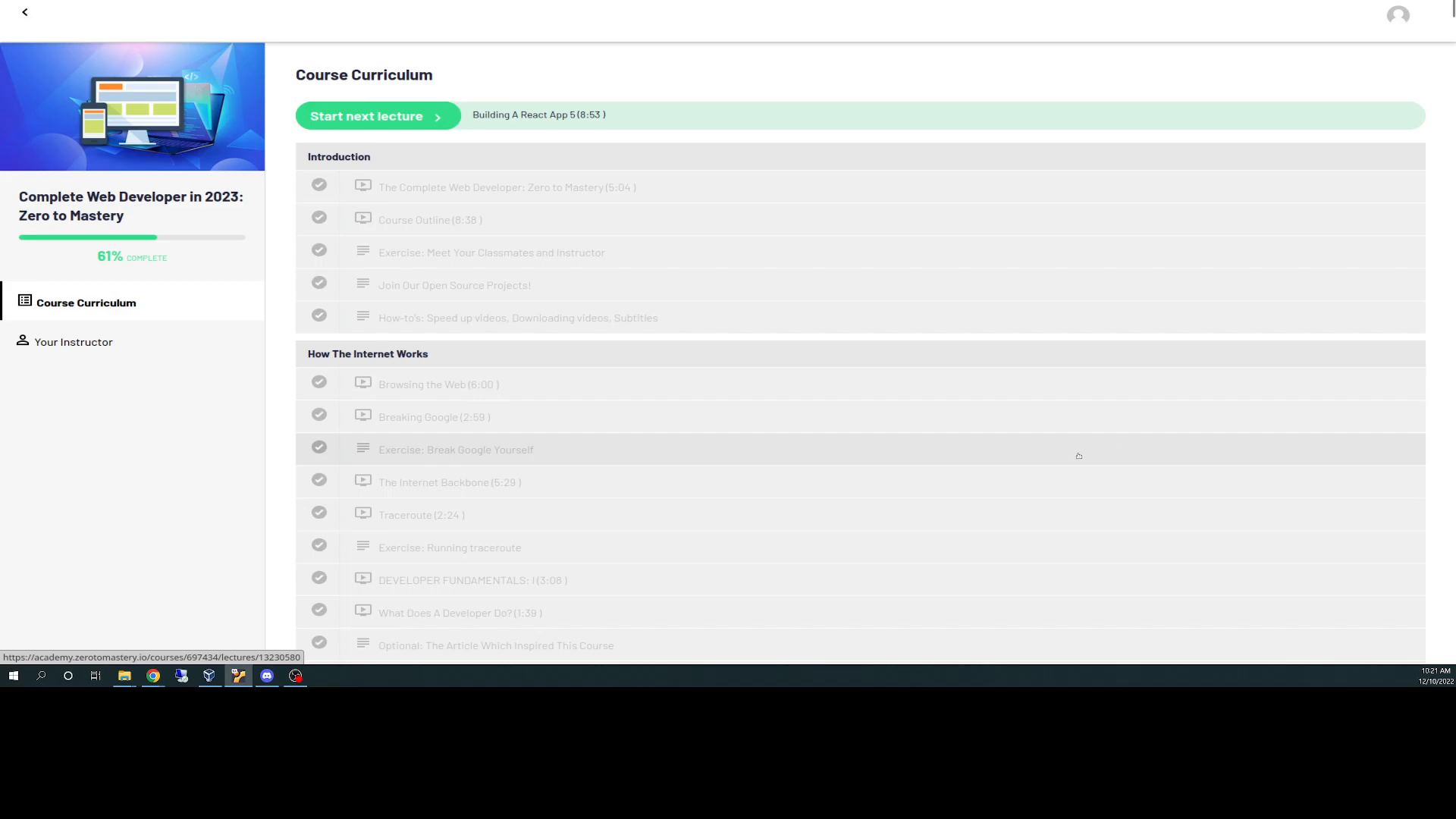
pyautogui.moveTo(1085, 482)
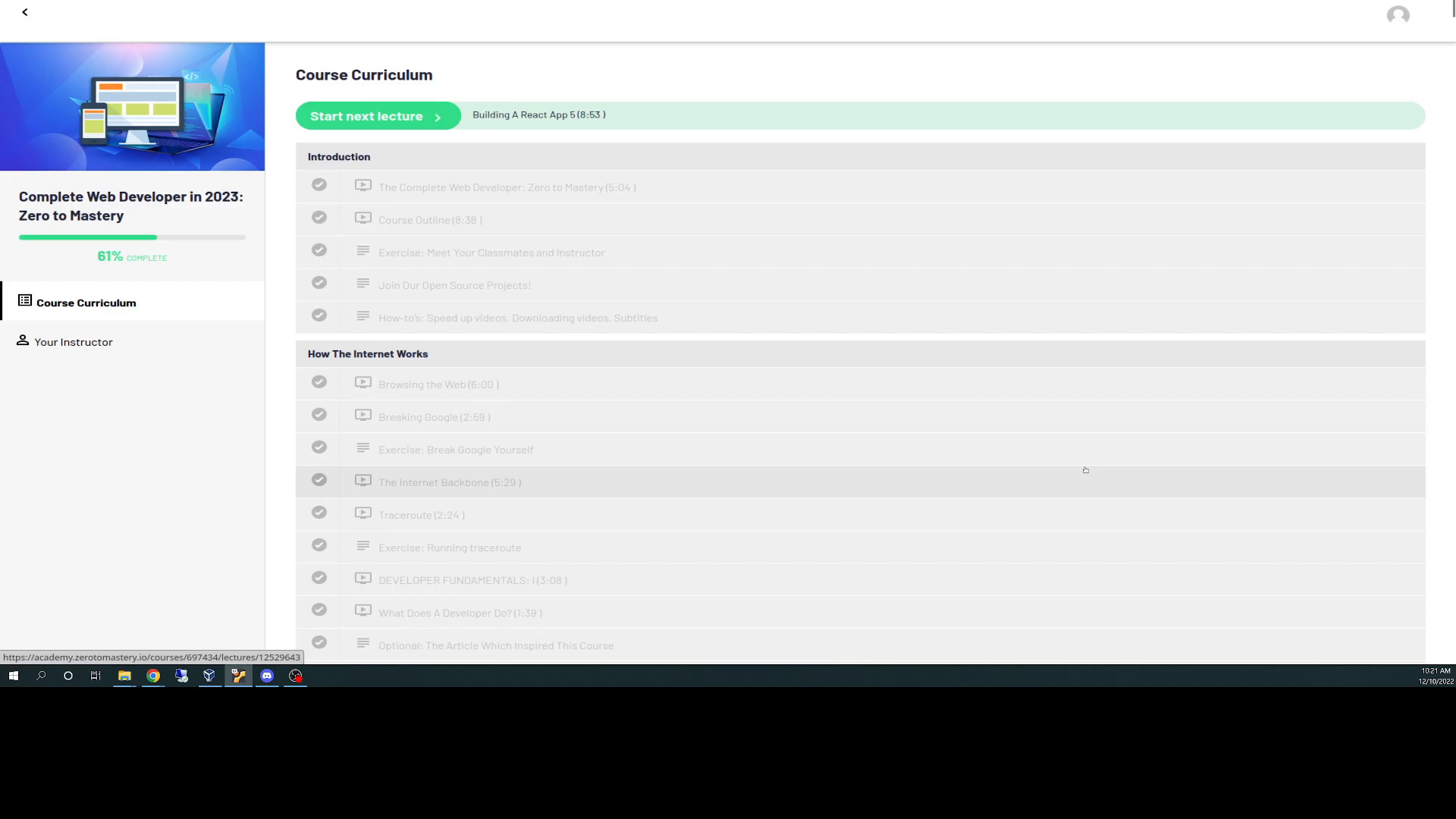